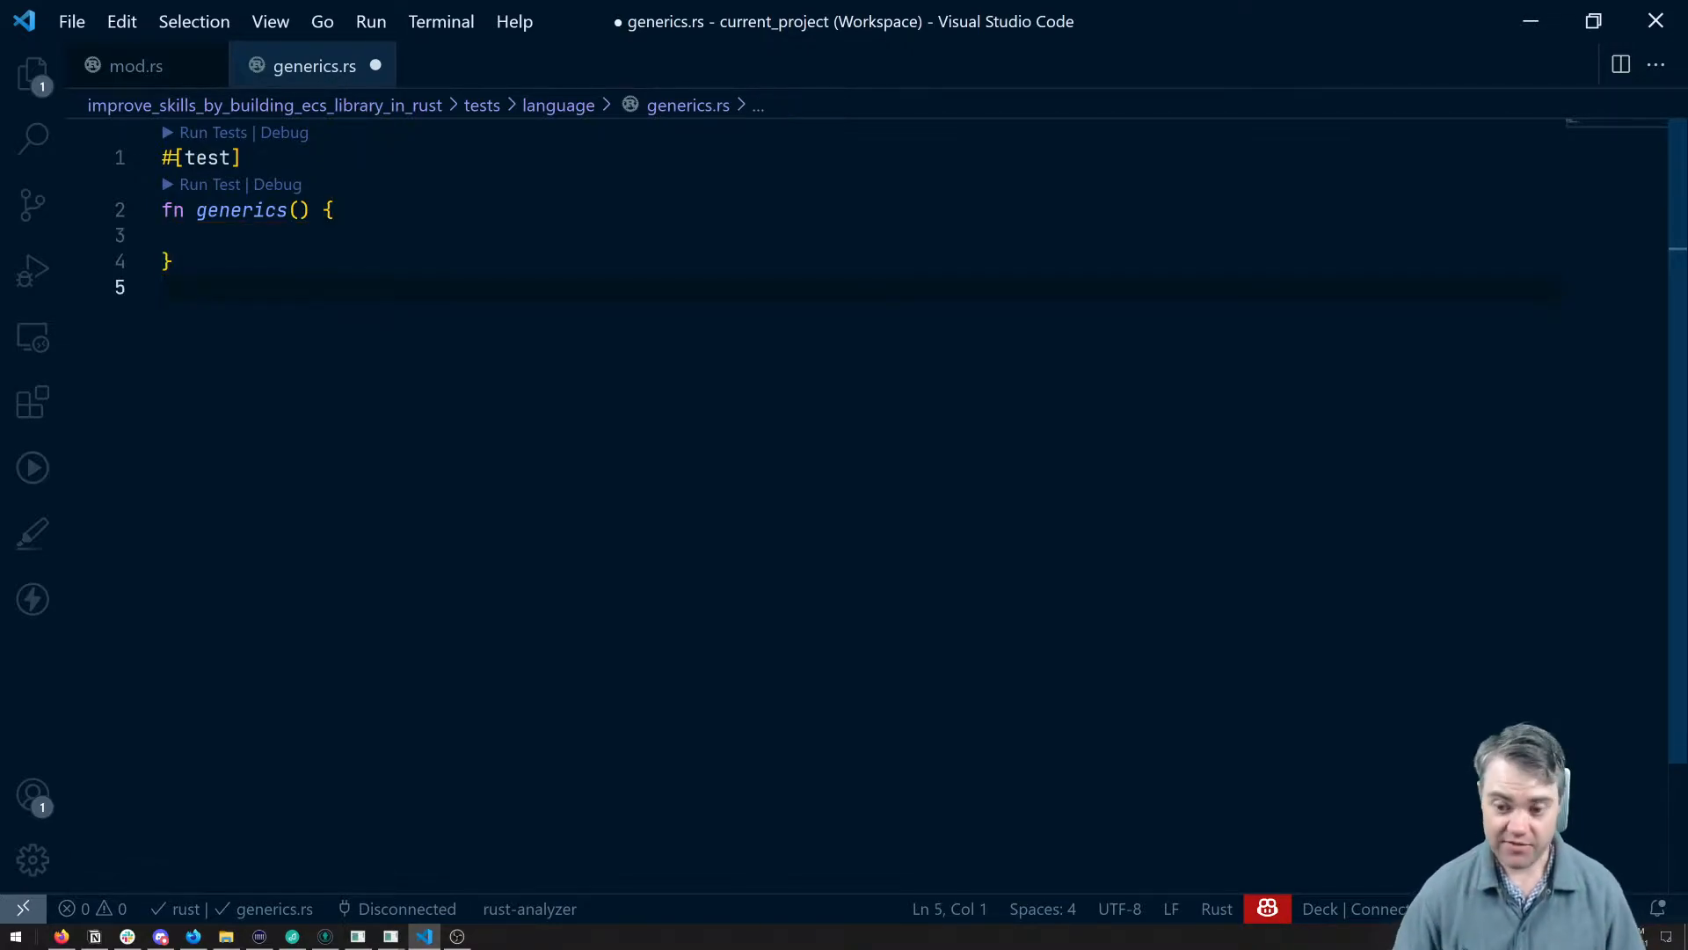
- Write fn double_it(number: u32) -> u32 returning number + number below the test
text(fn)
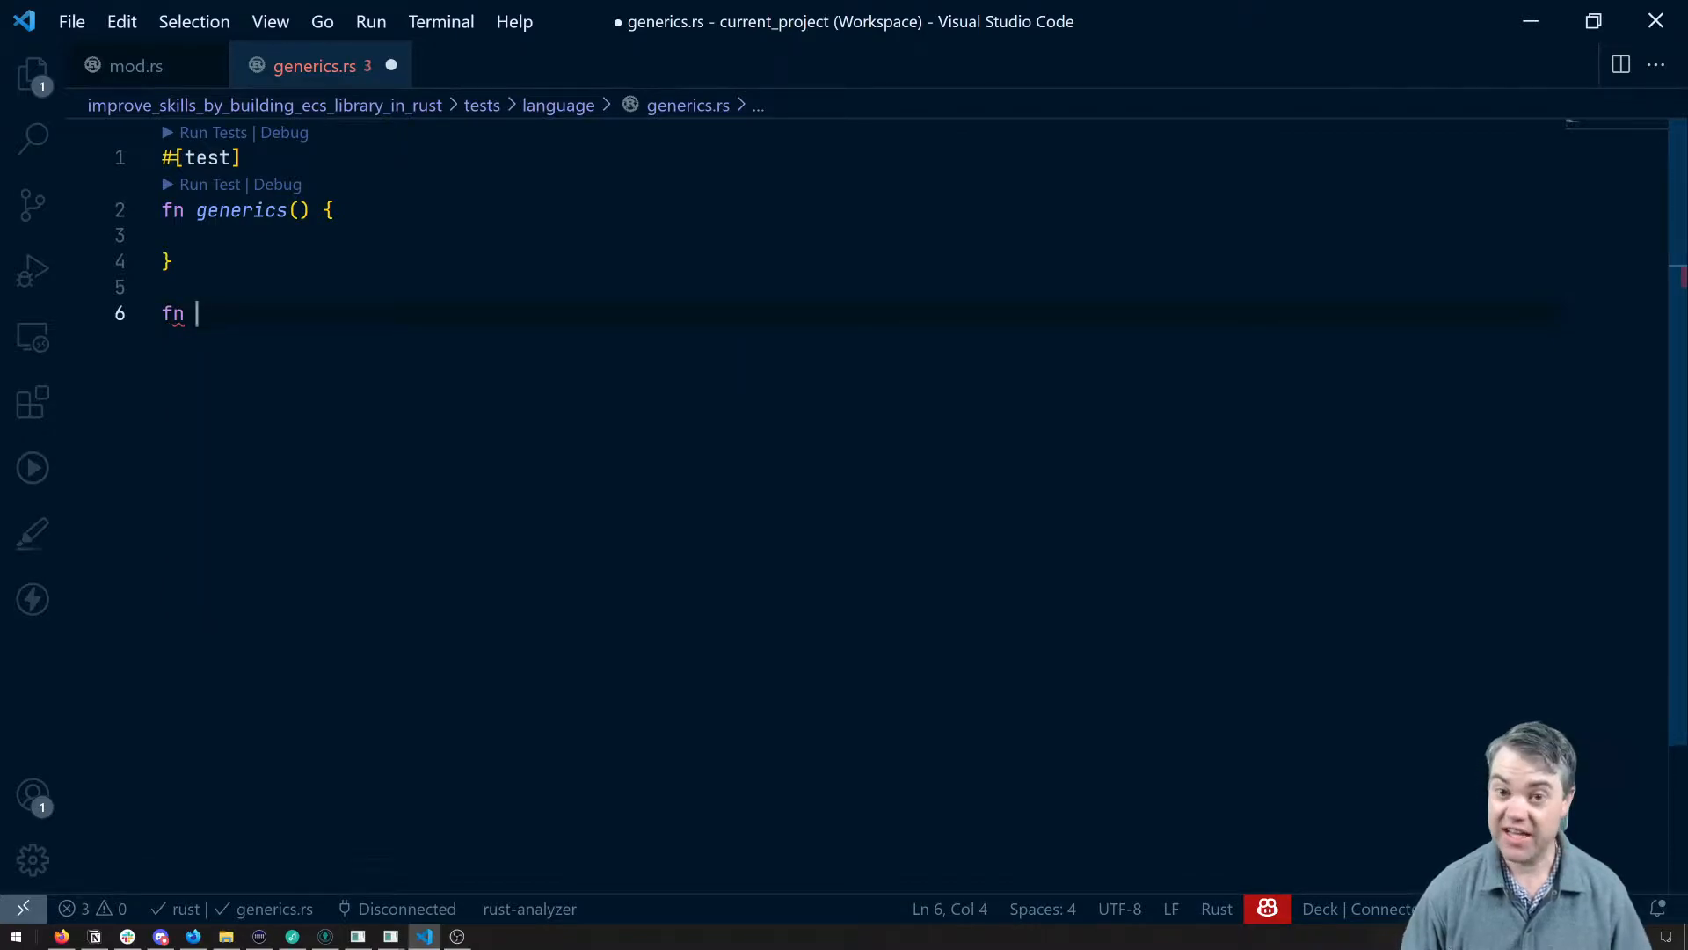
text(double)
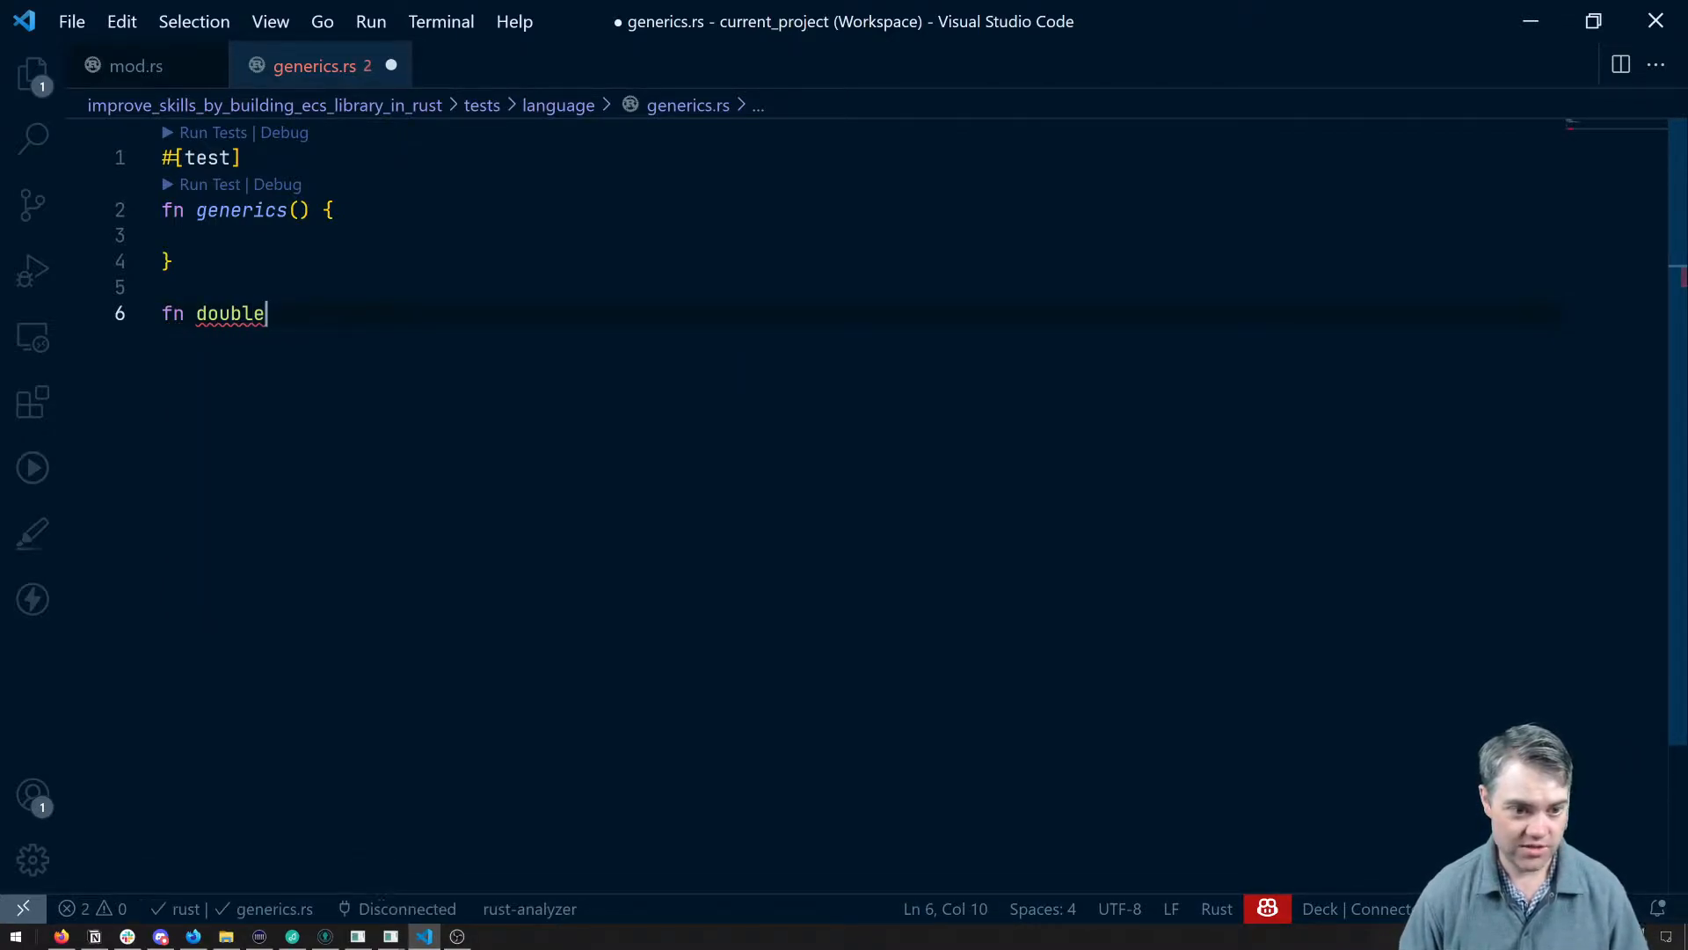
text(_it()
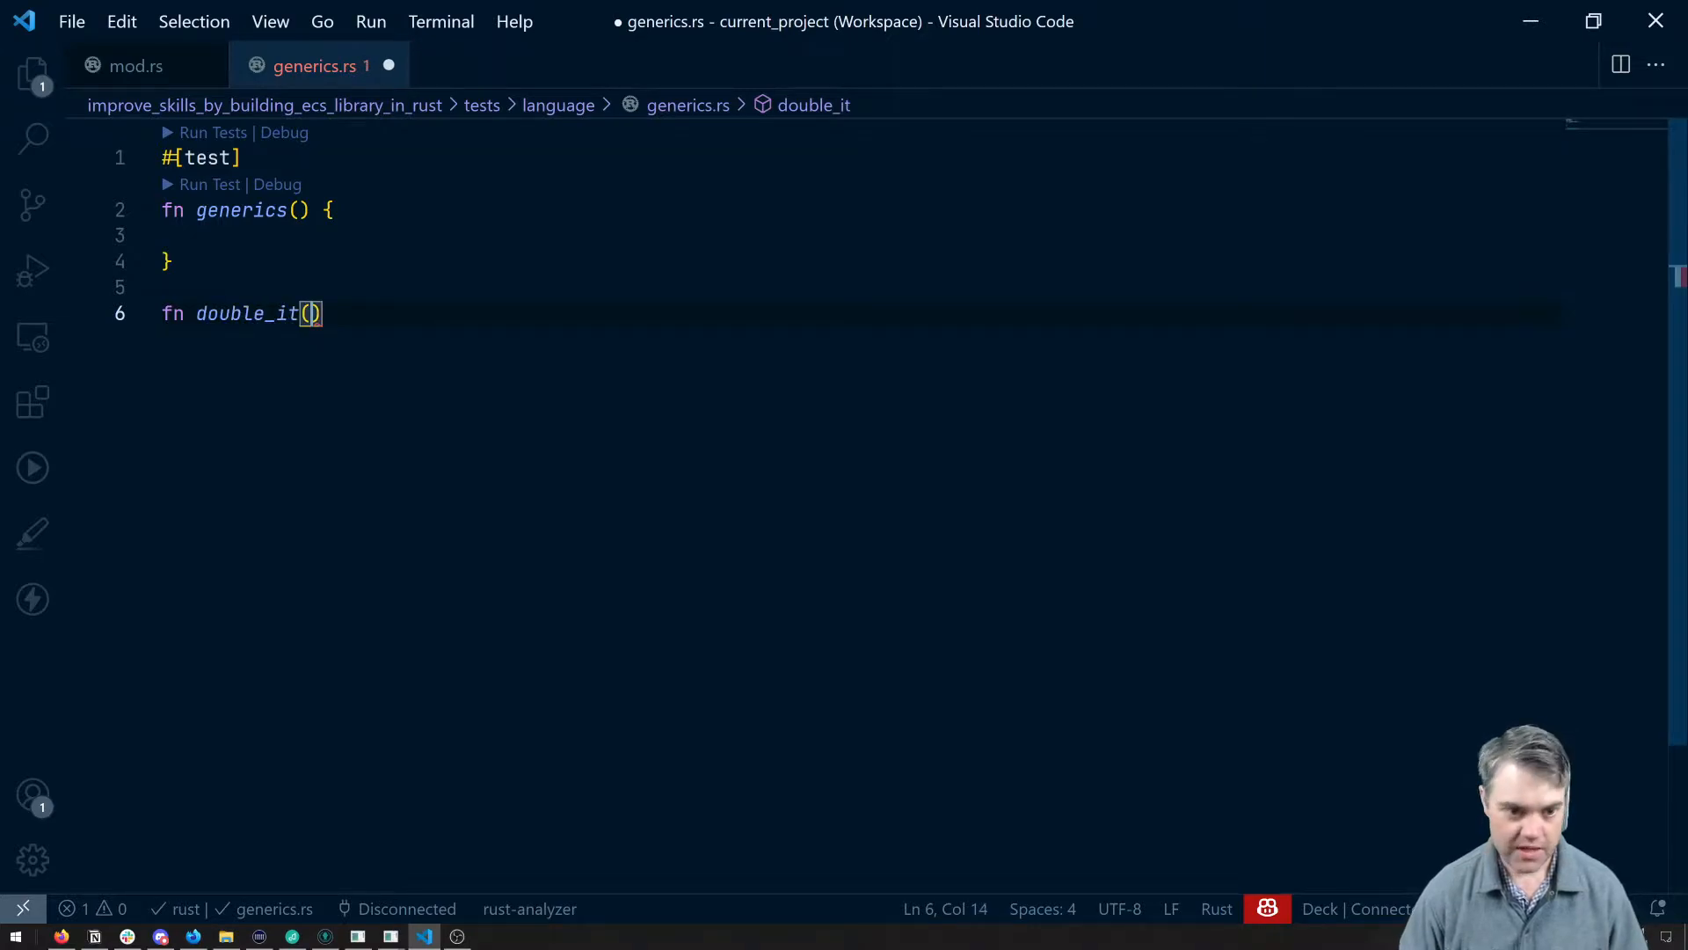
text(number:)
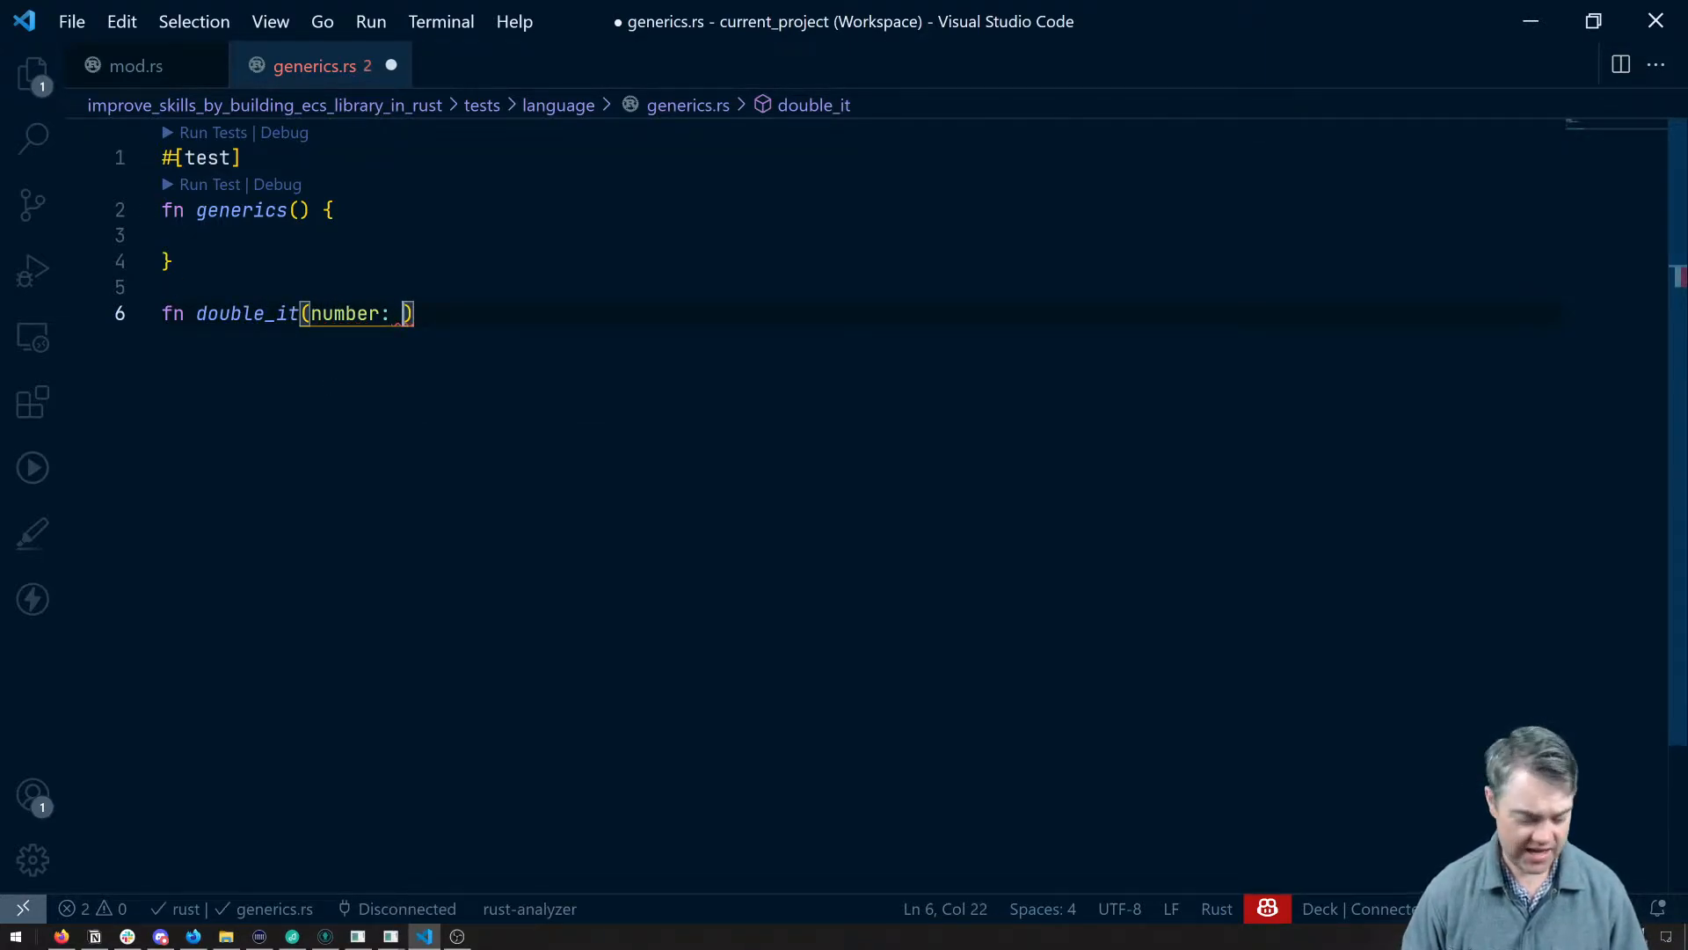
text(u32)
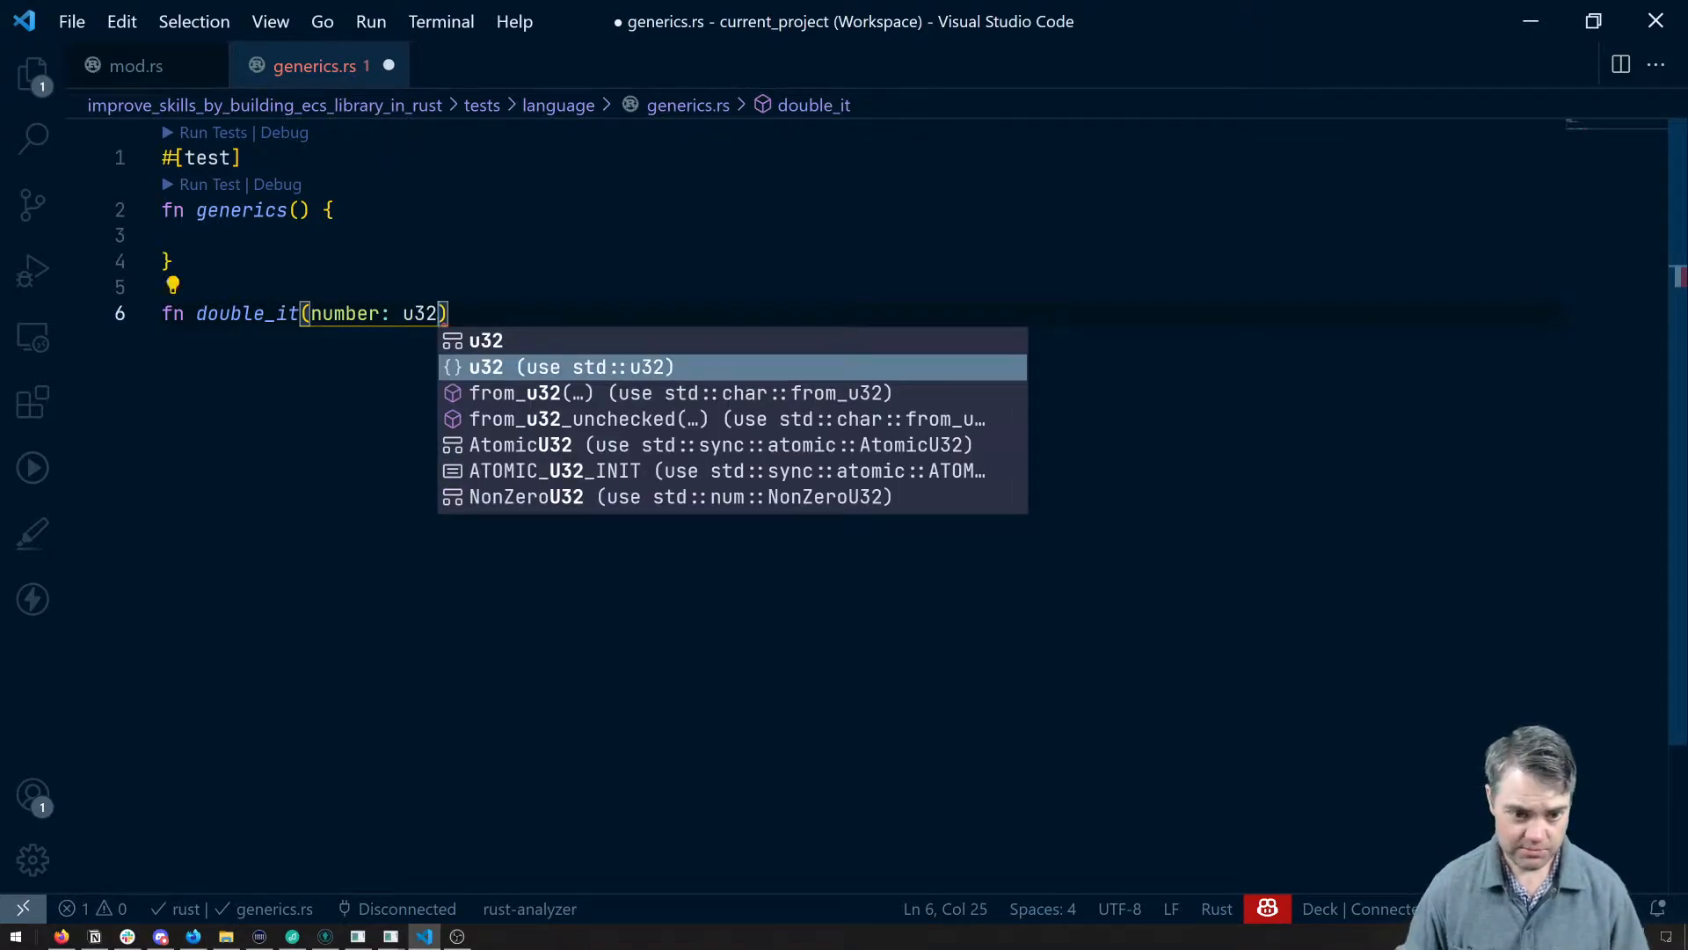
text(->)
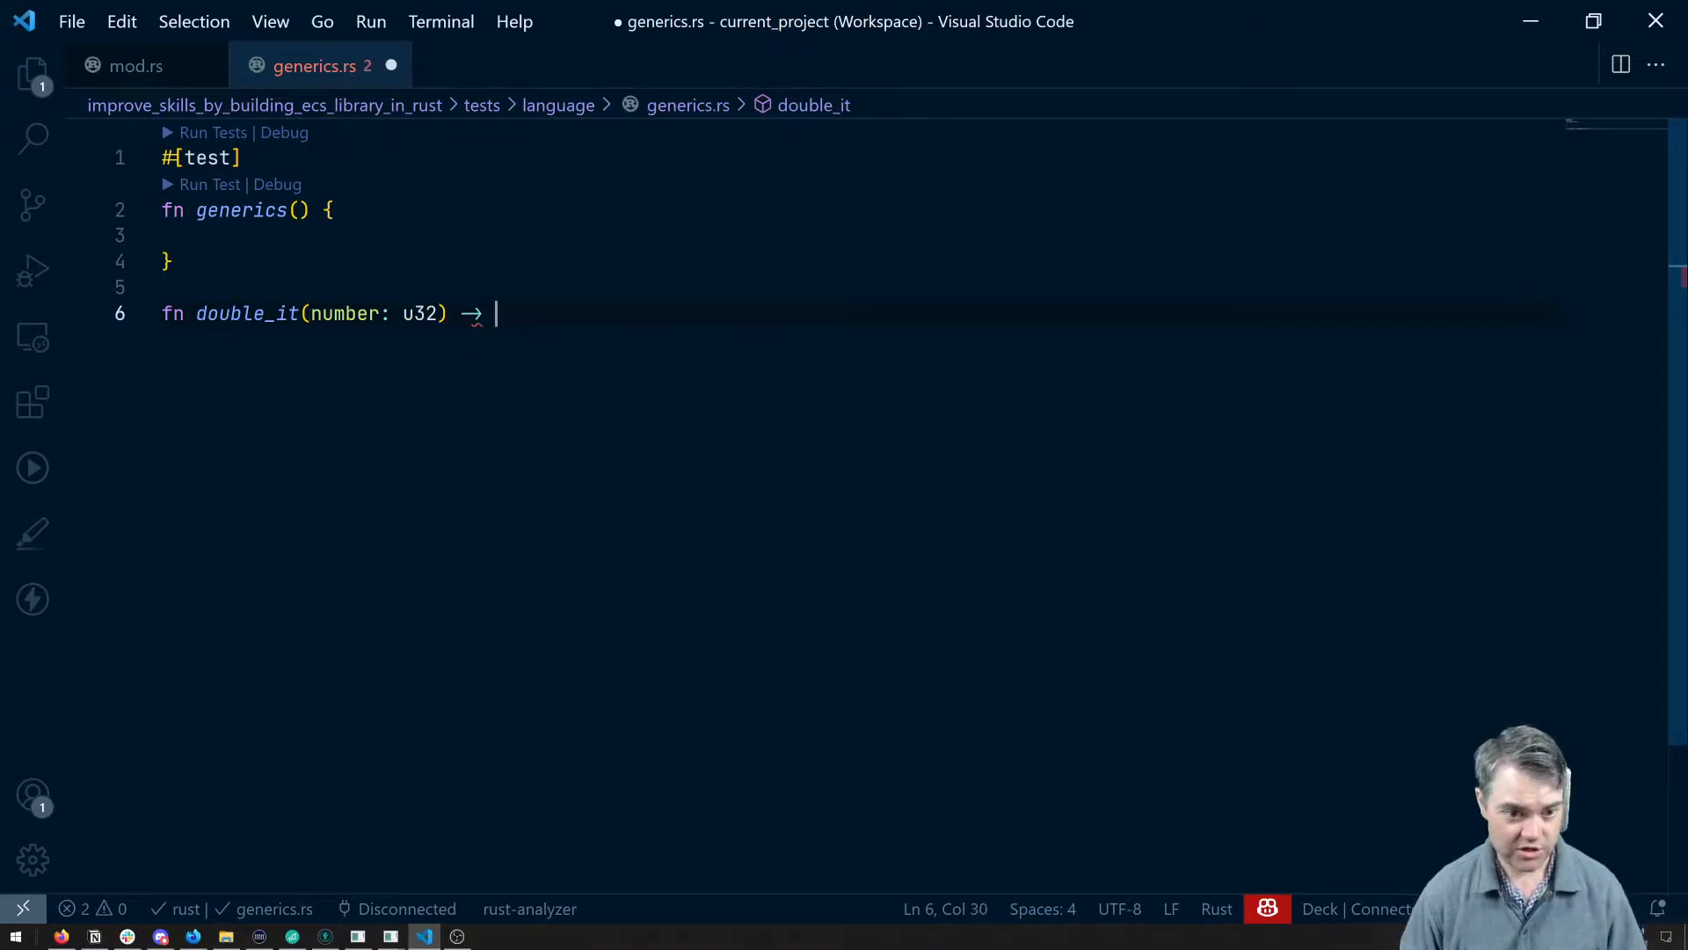
text(u32 {)
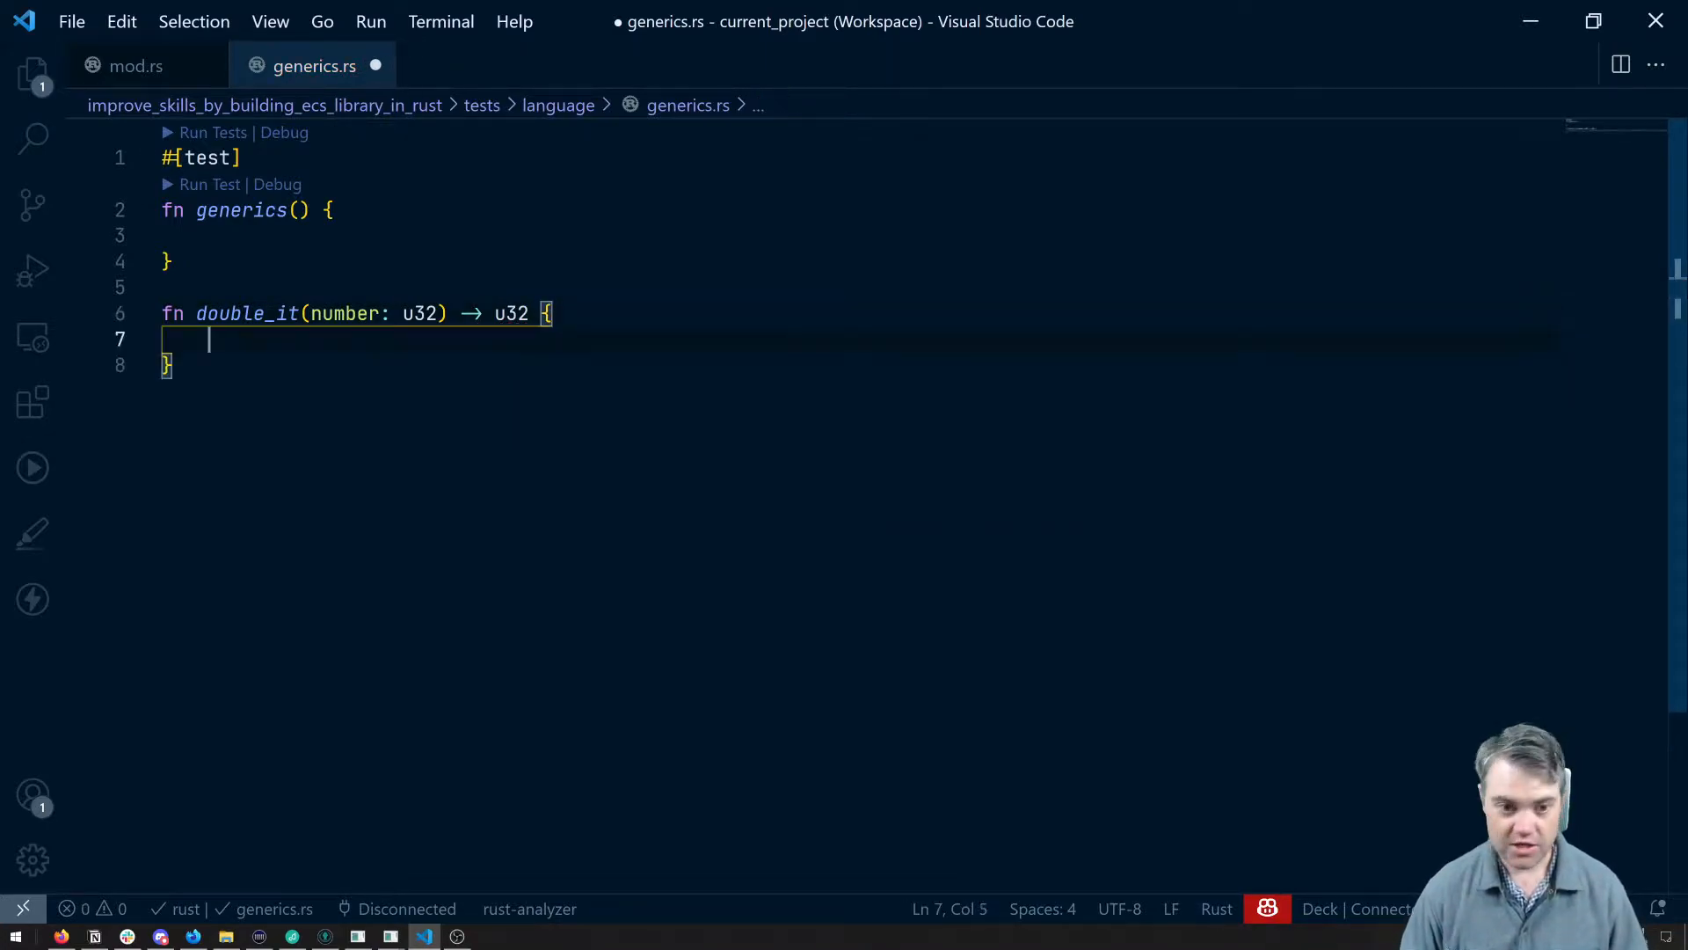
text(number +)
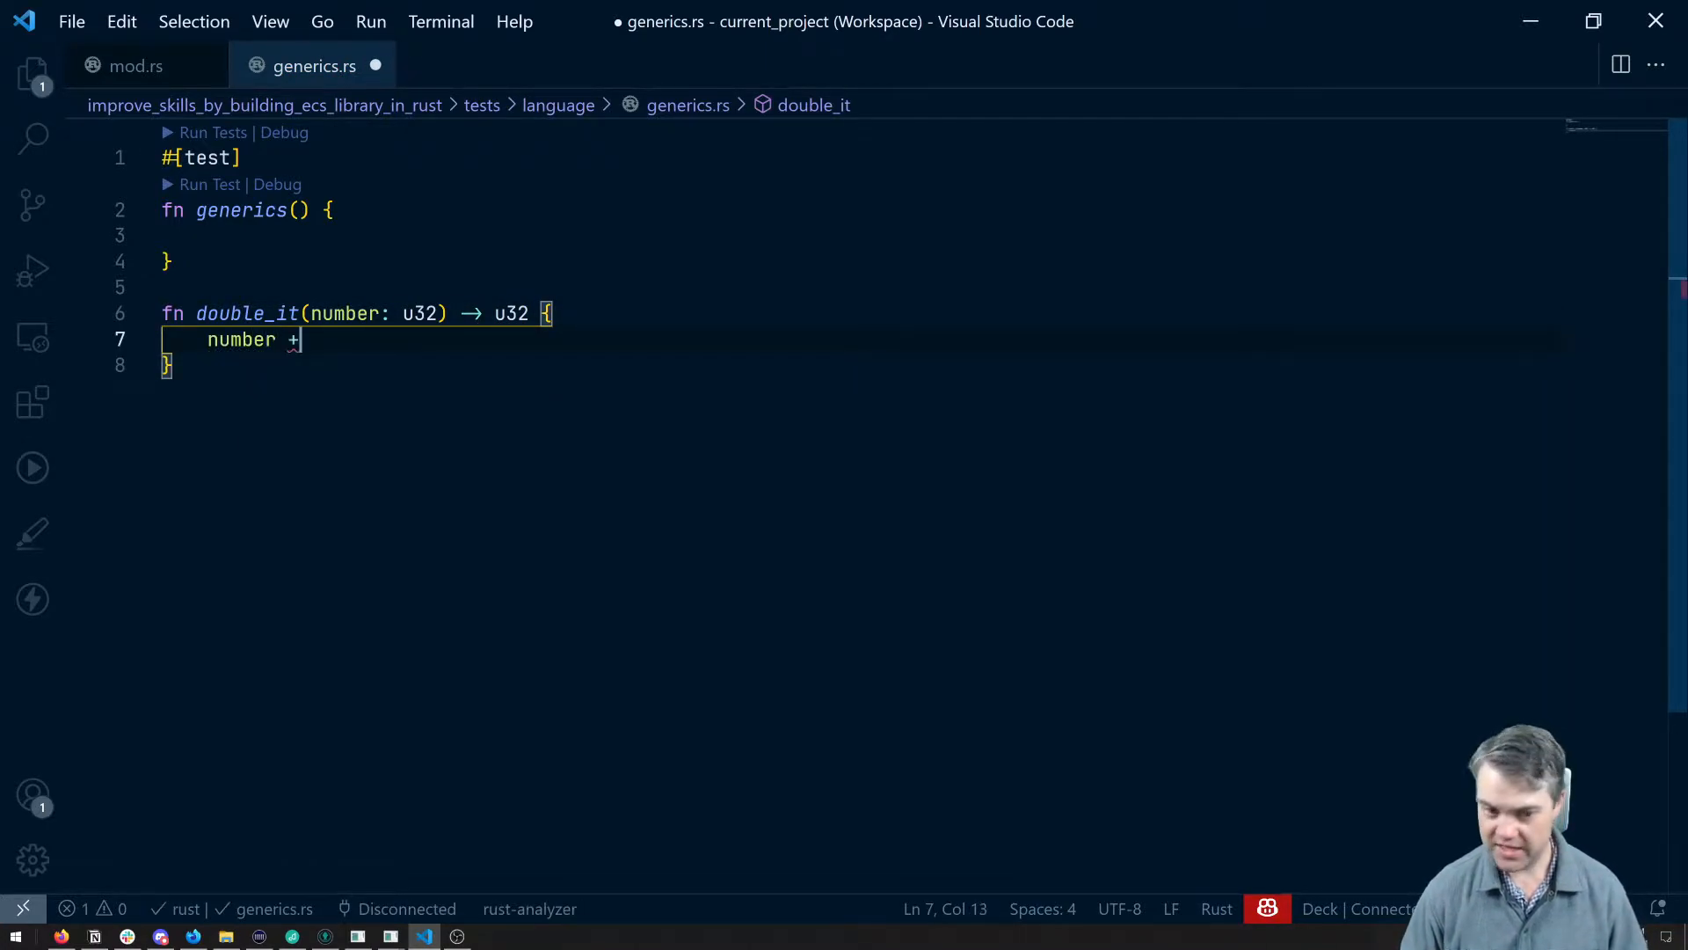
text(number)
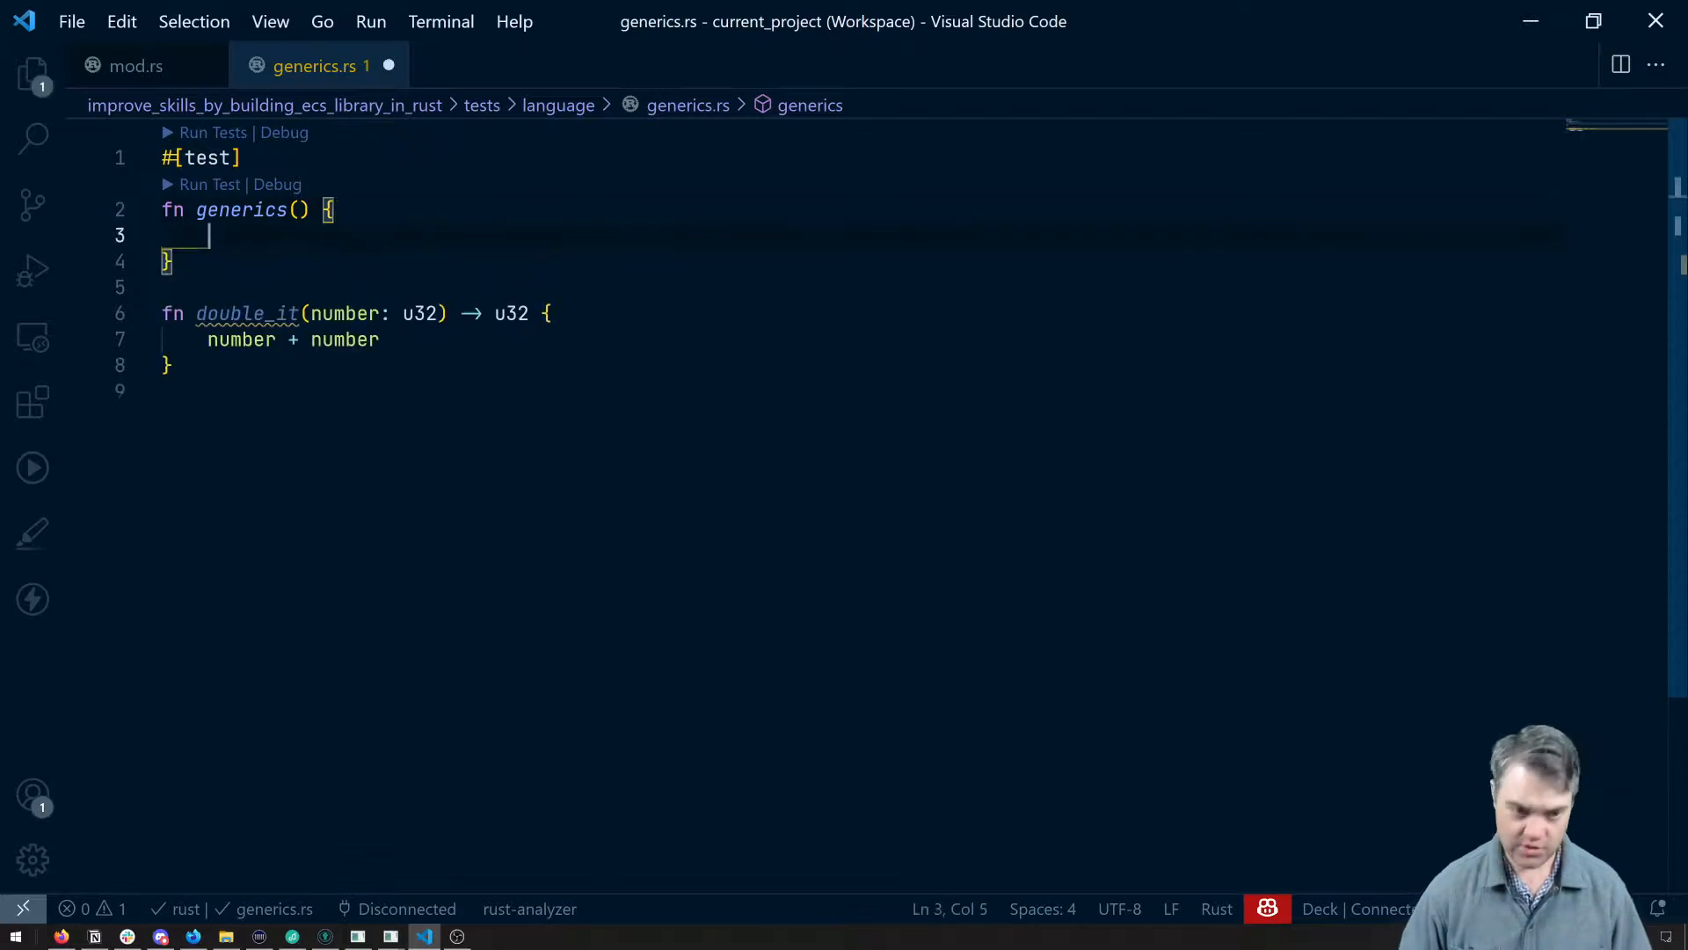
- Bind doubled to double_it(15), print it with dbg!, and save generics.rs
text(let)
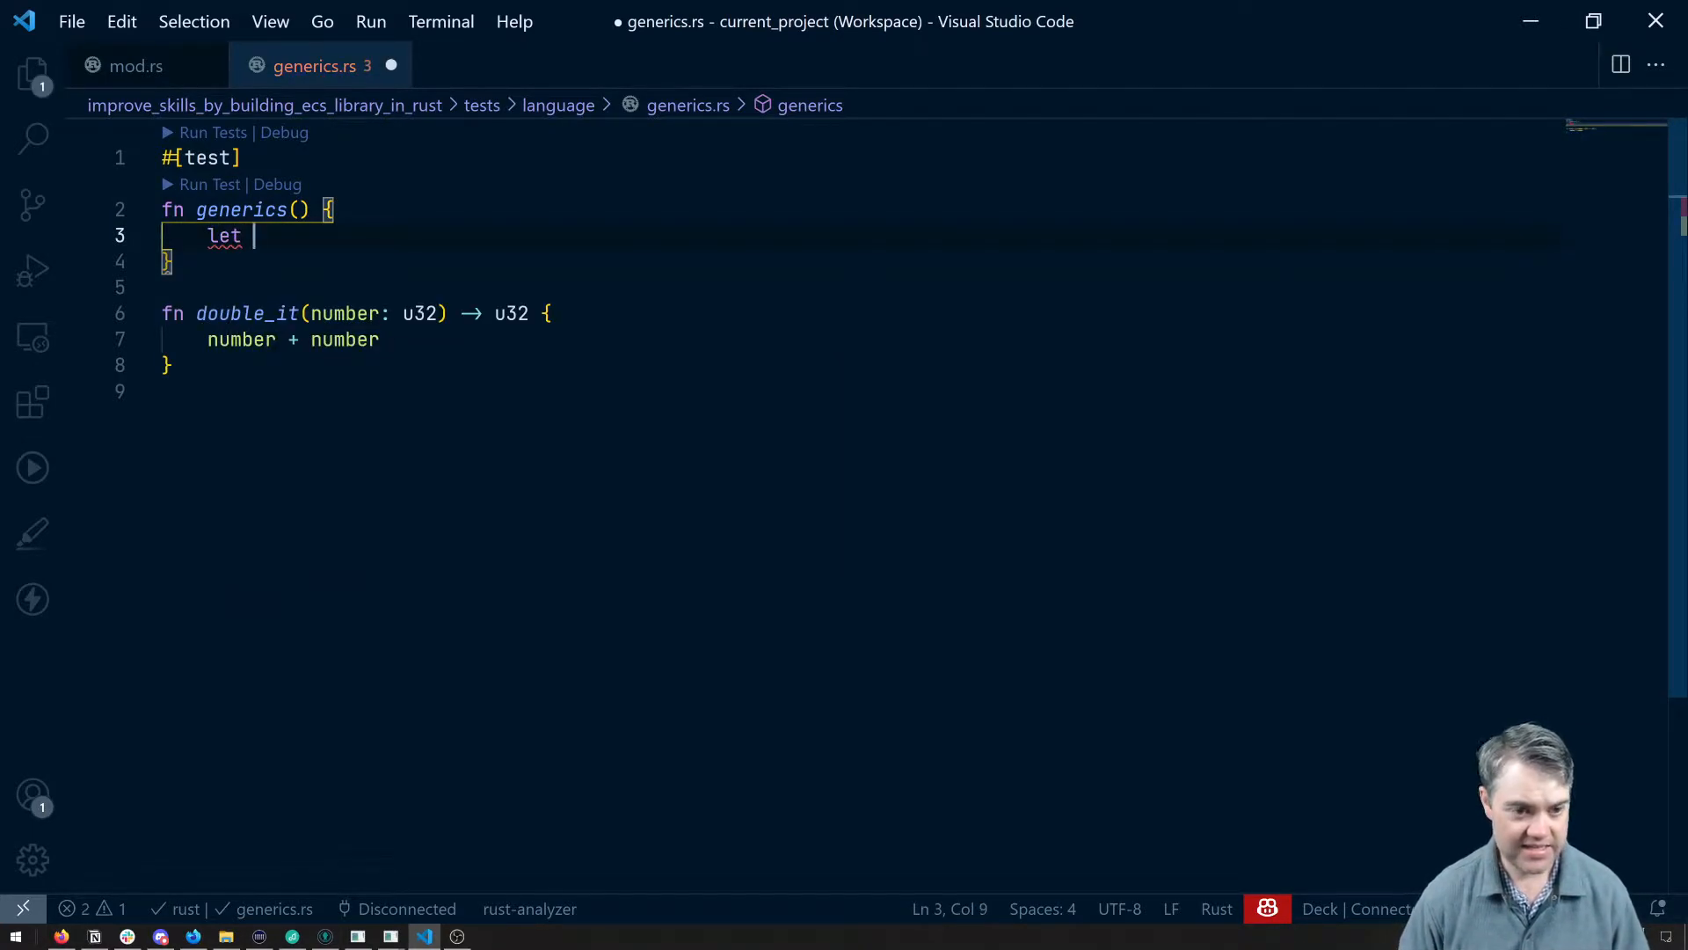
text(dou)
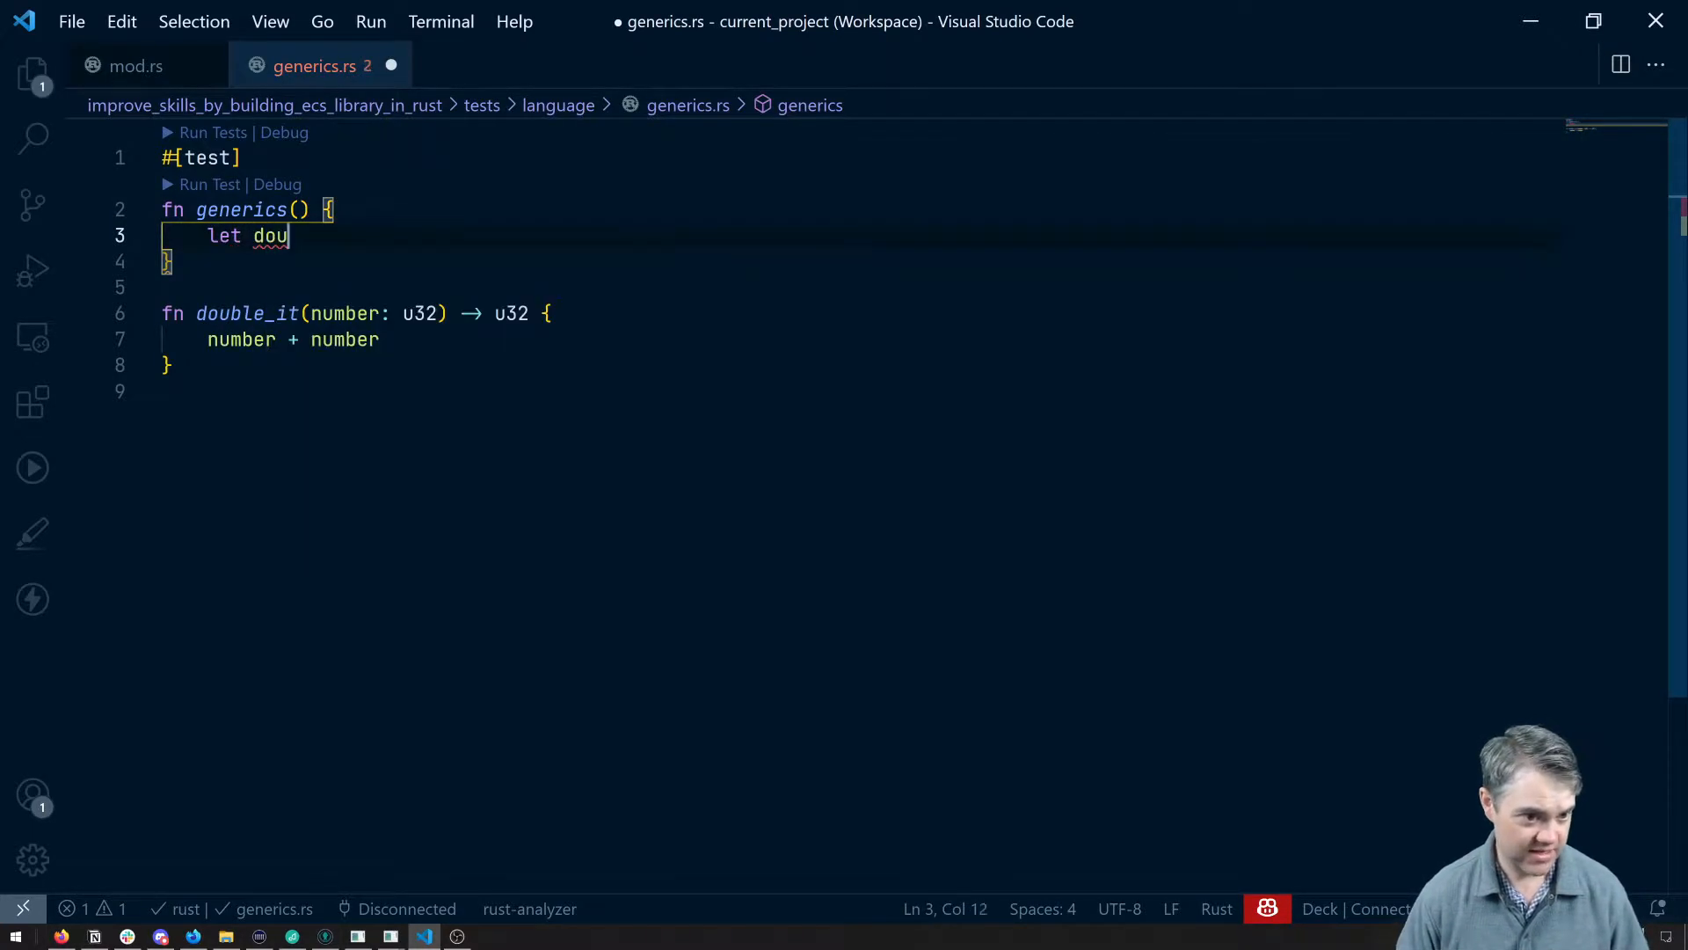
text(bled =)
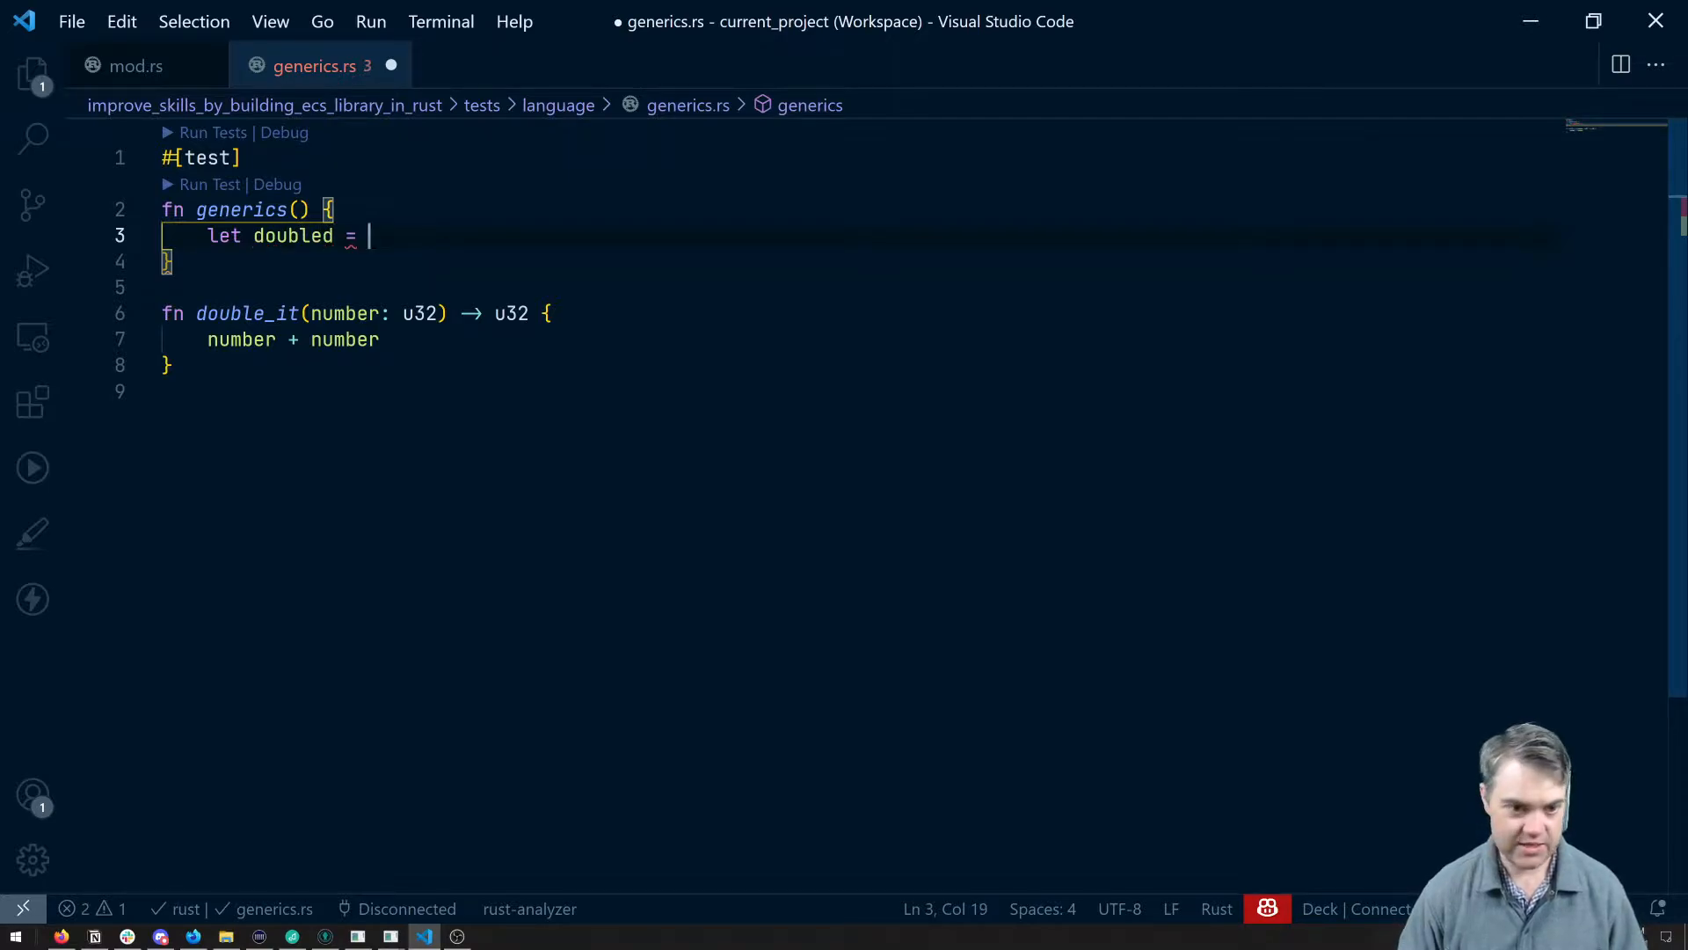
text(dou)
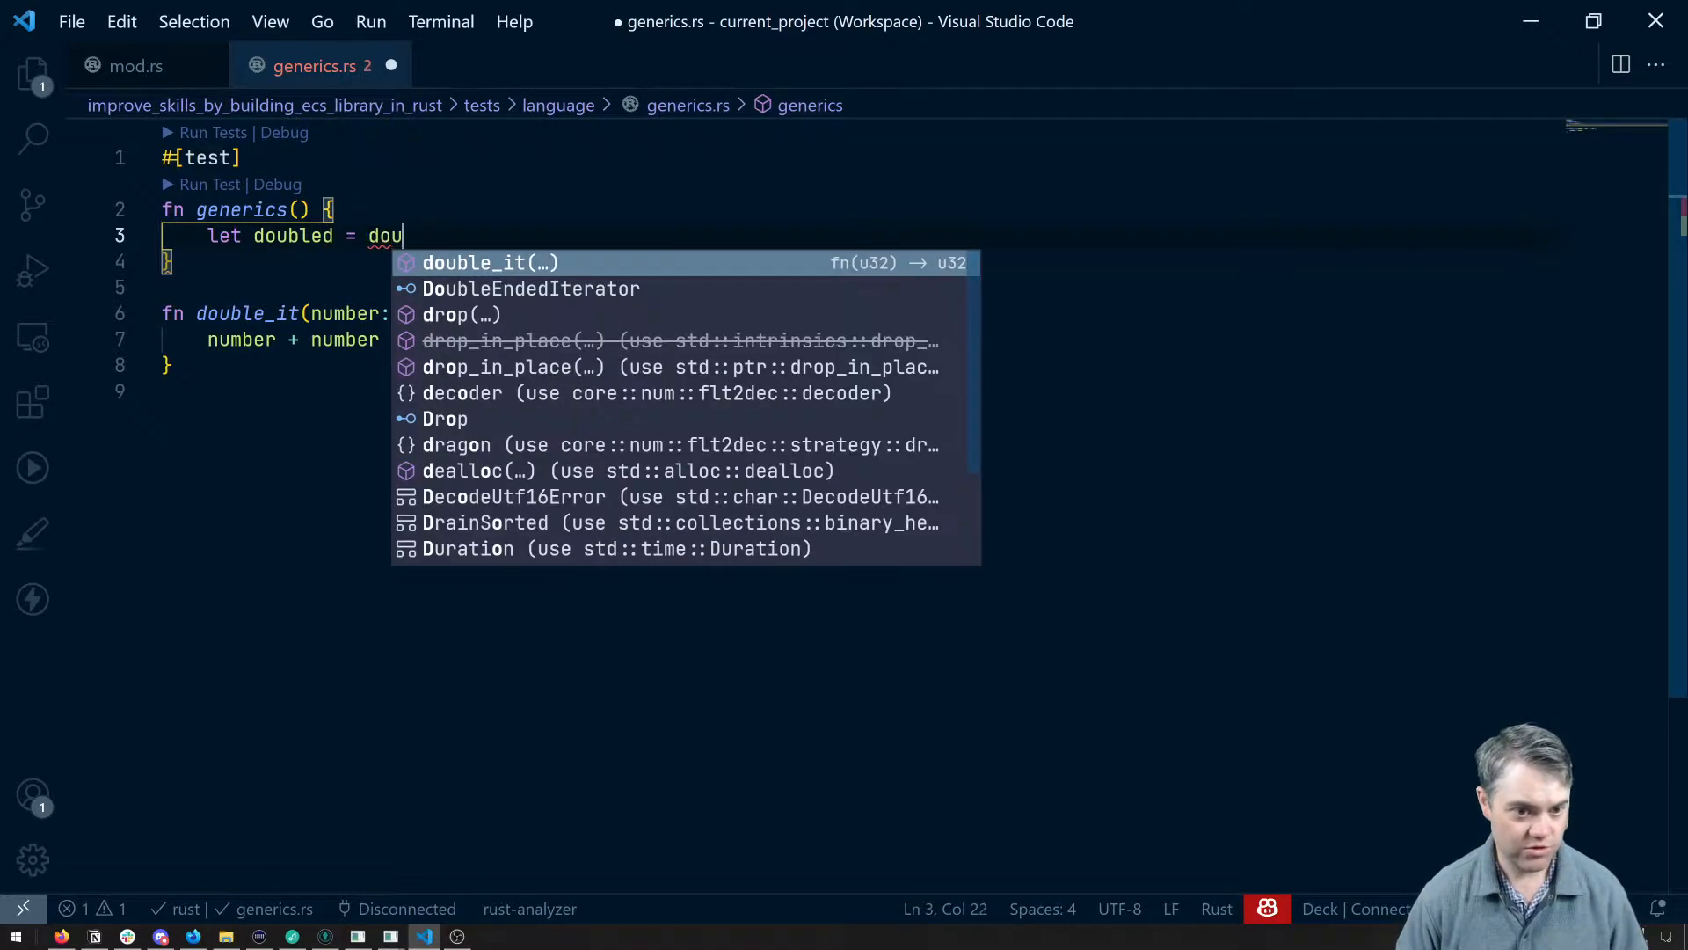
key(Tab)
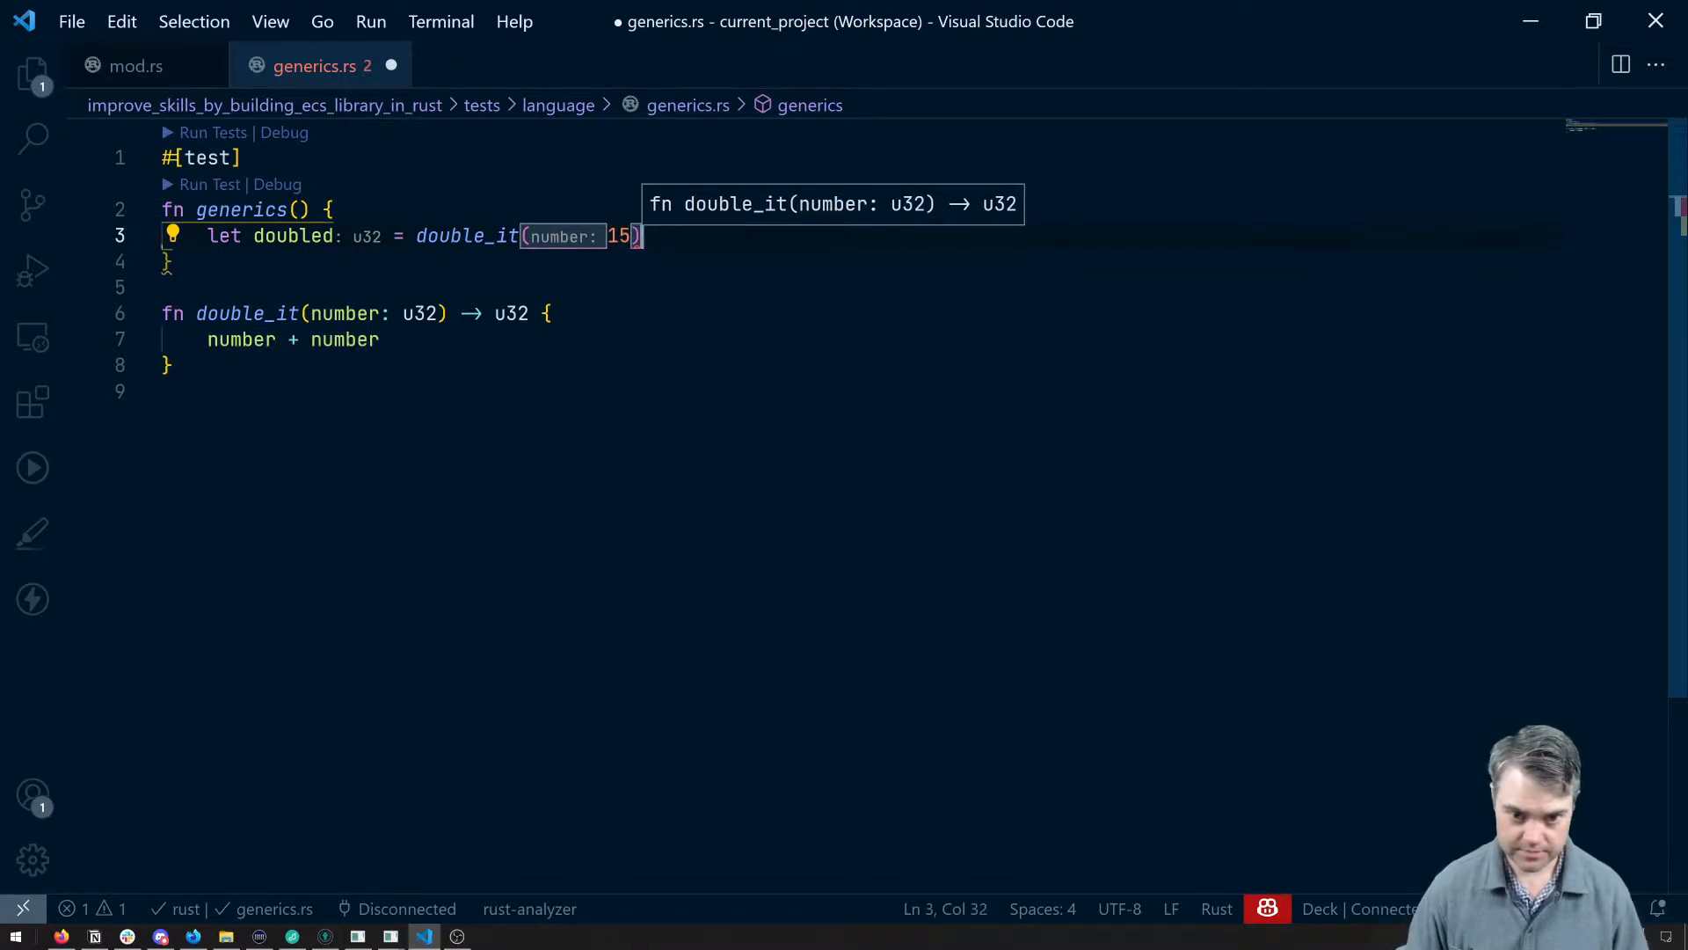
text(;)
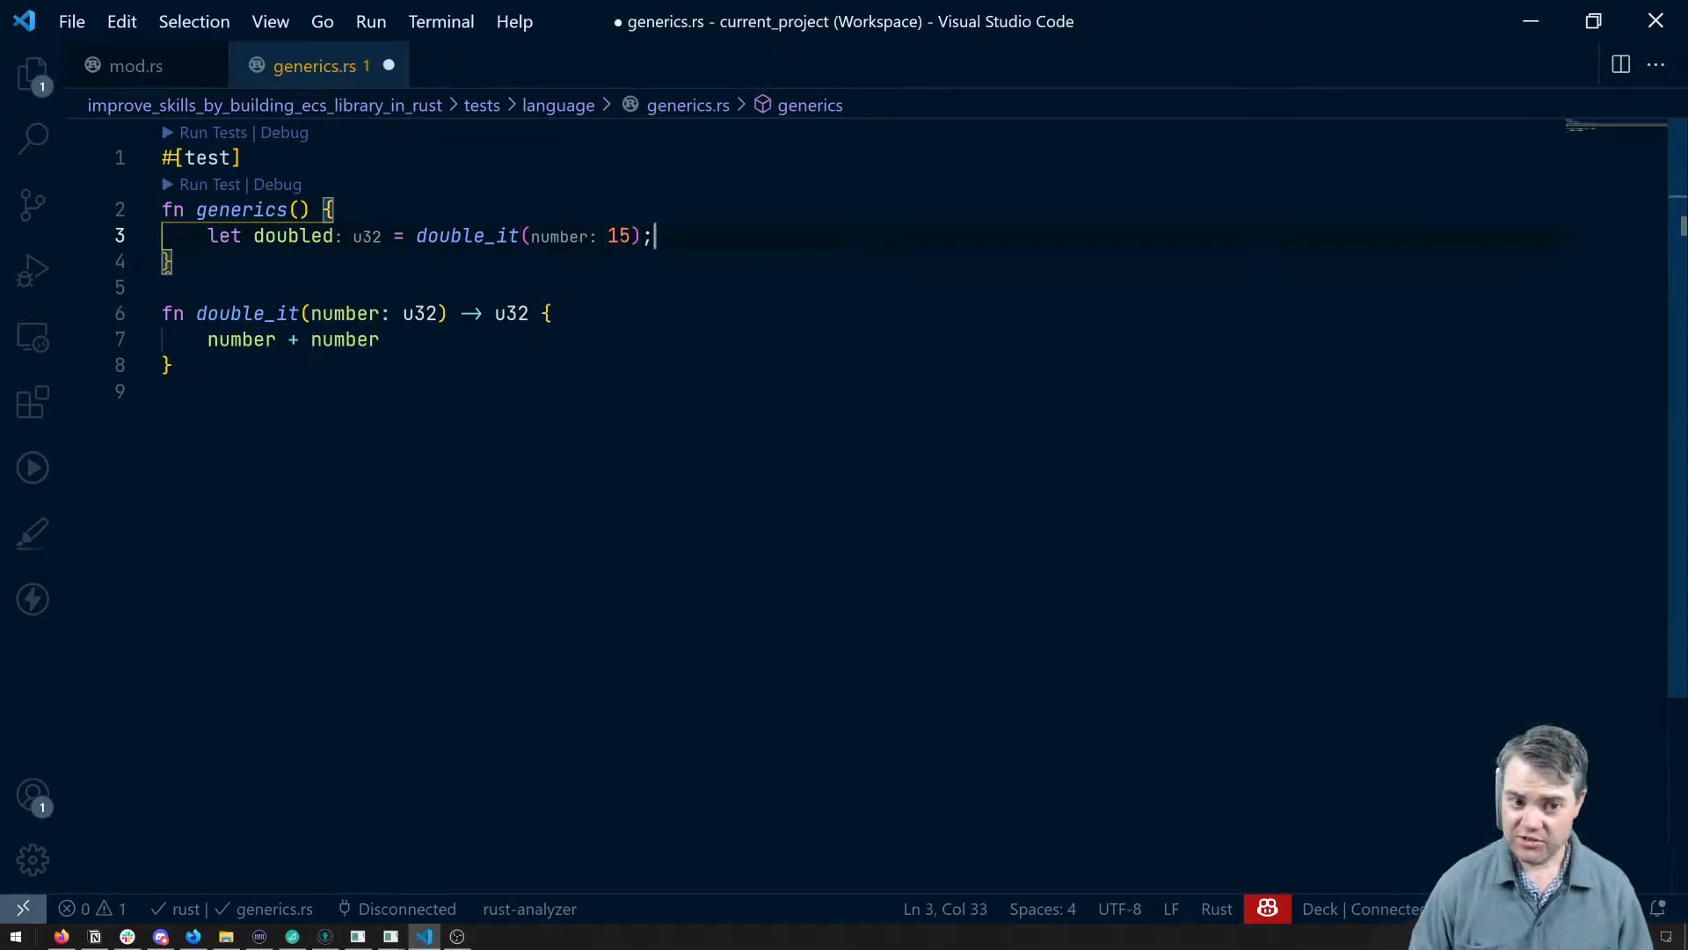
text(dbg!(doubled);)
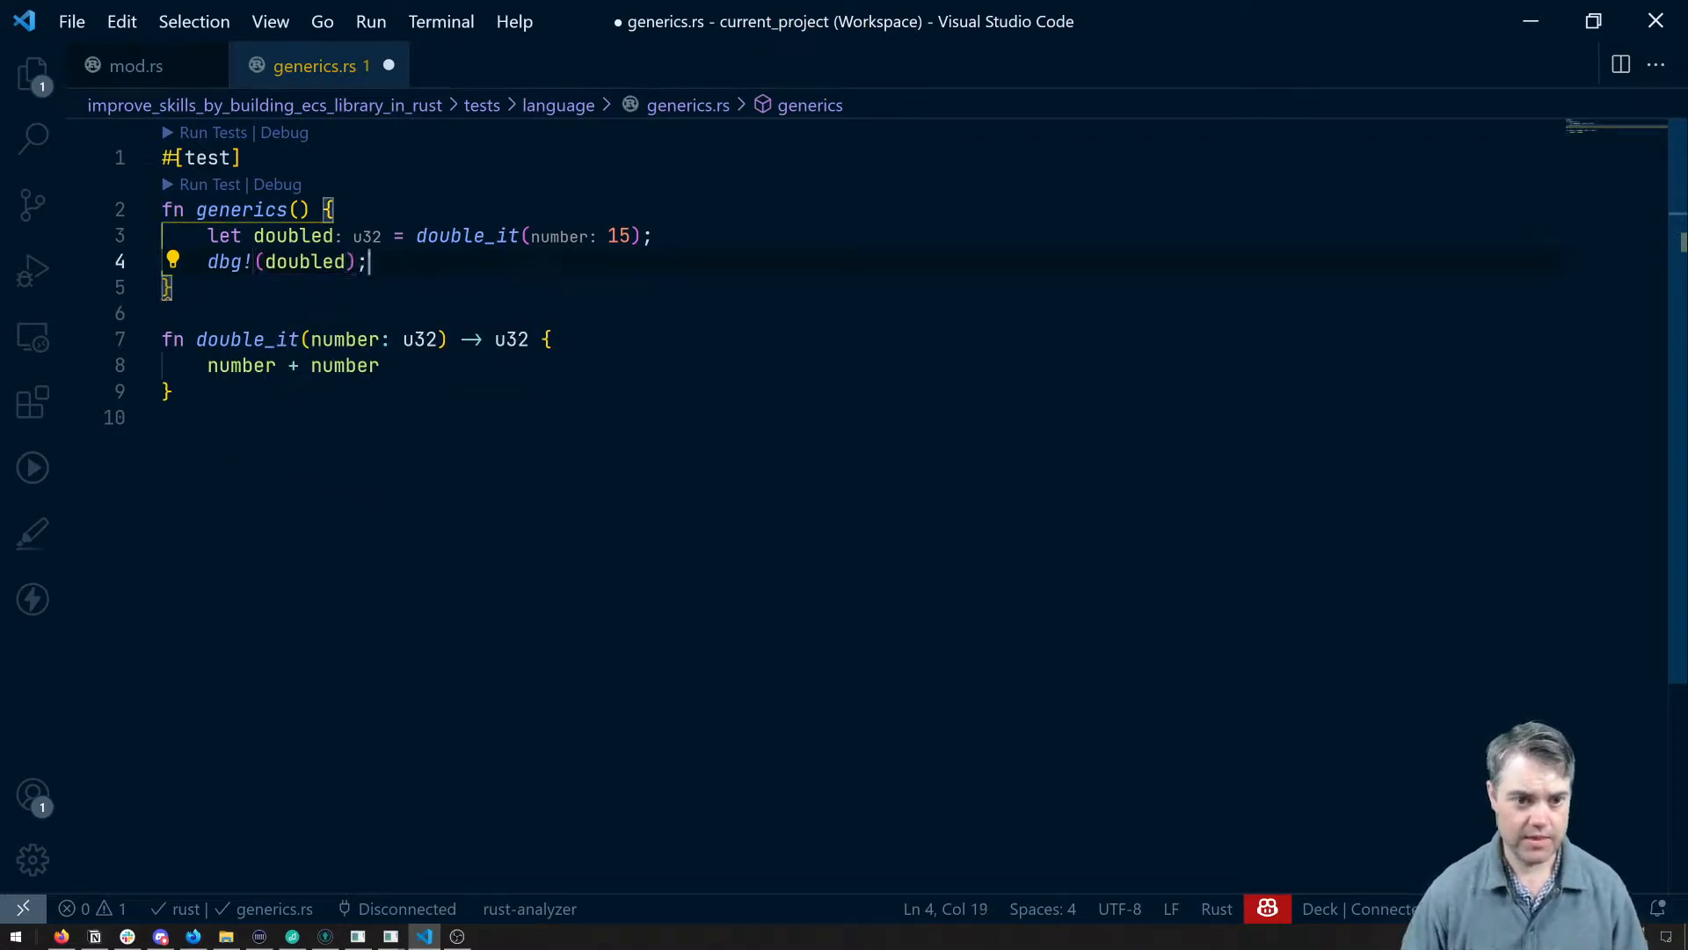
key(ctrl+s)
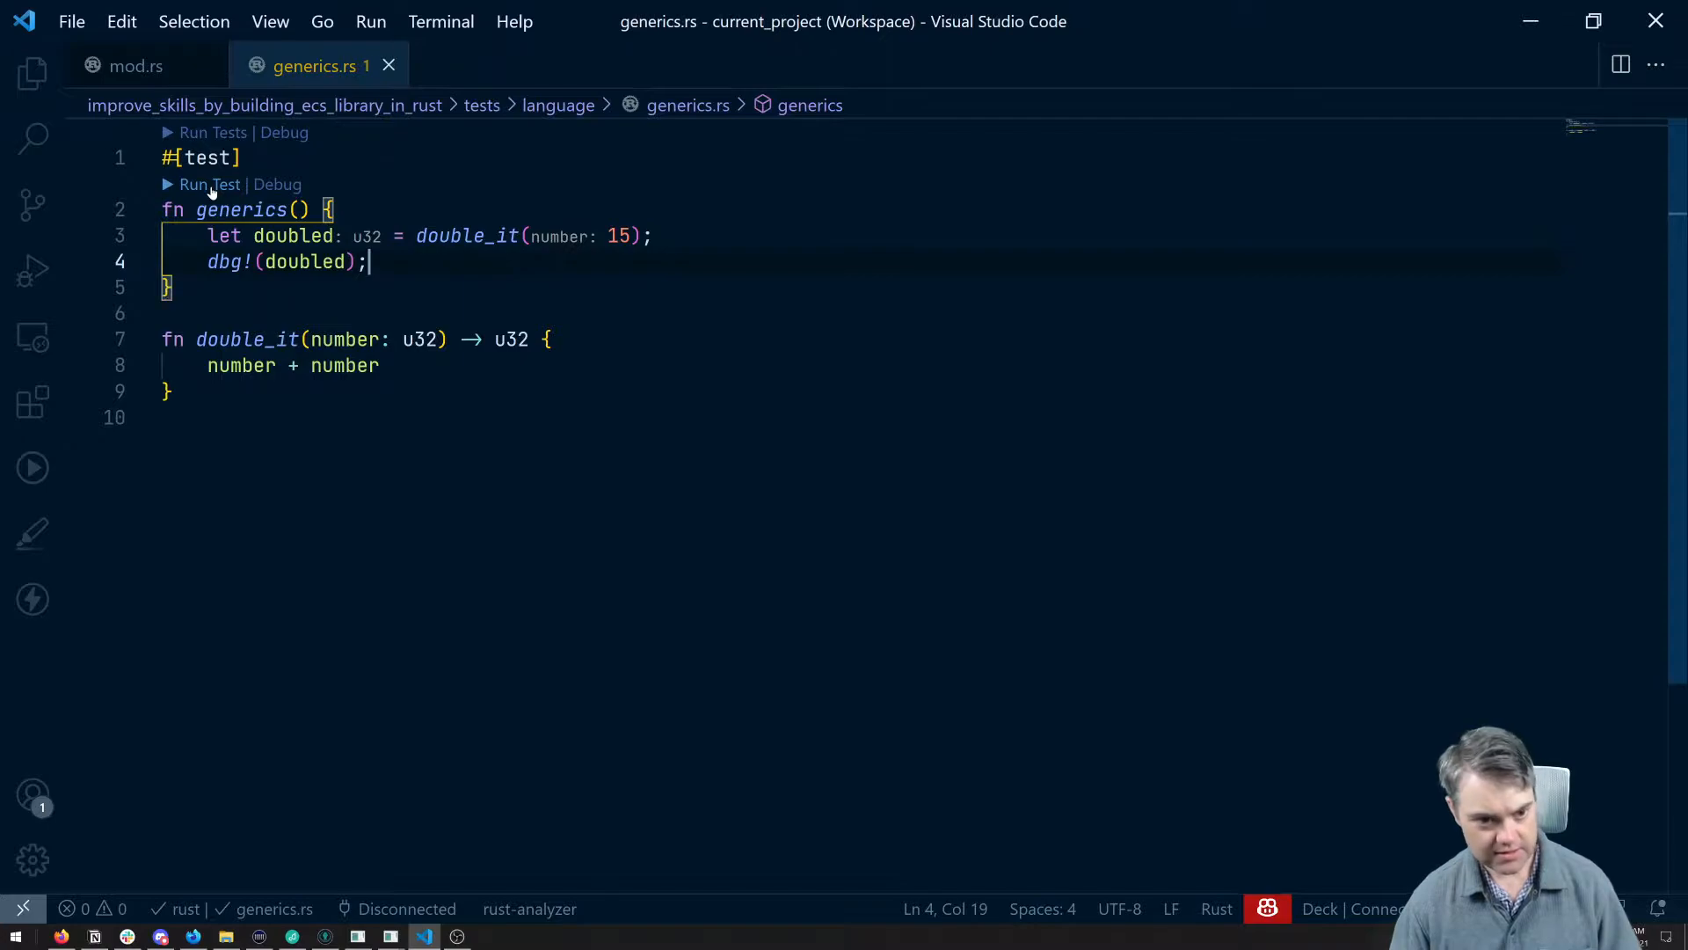
click(210, 184)
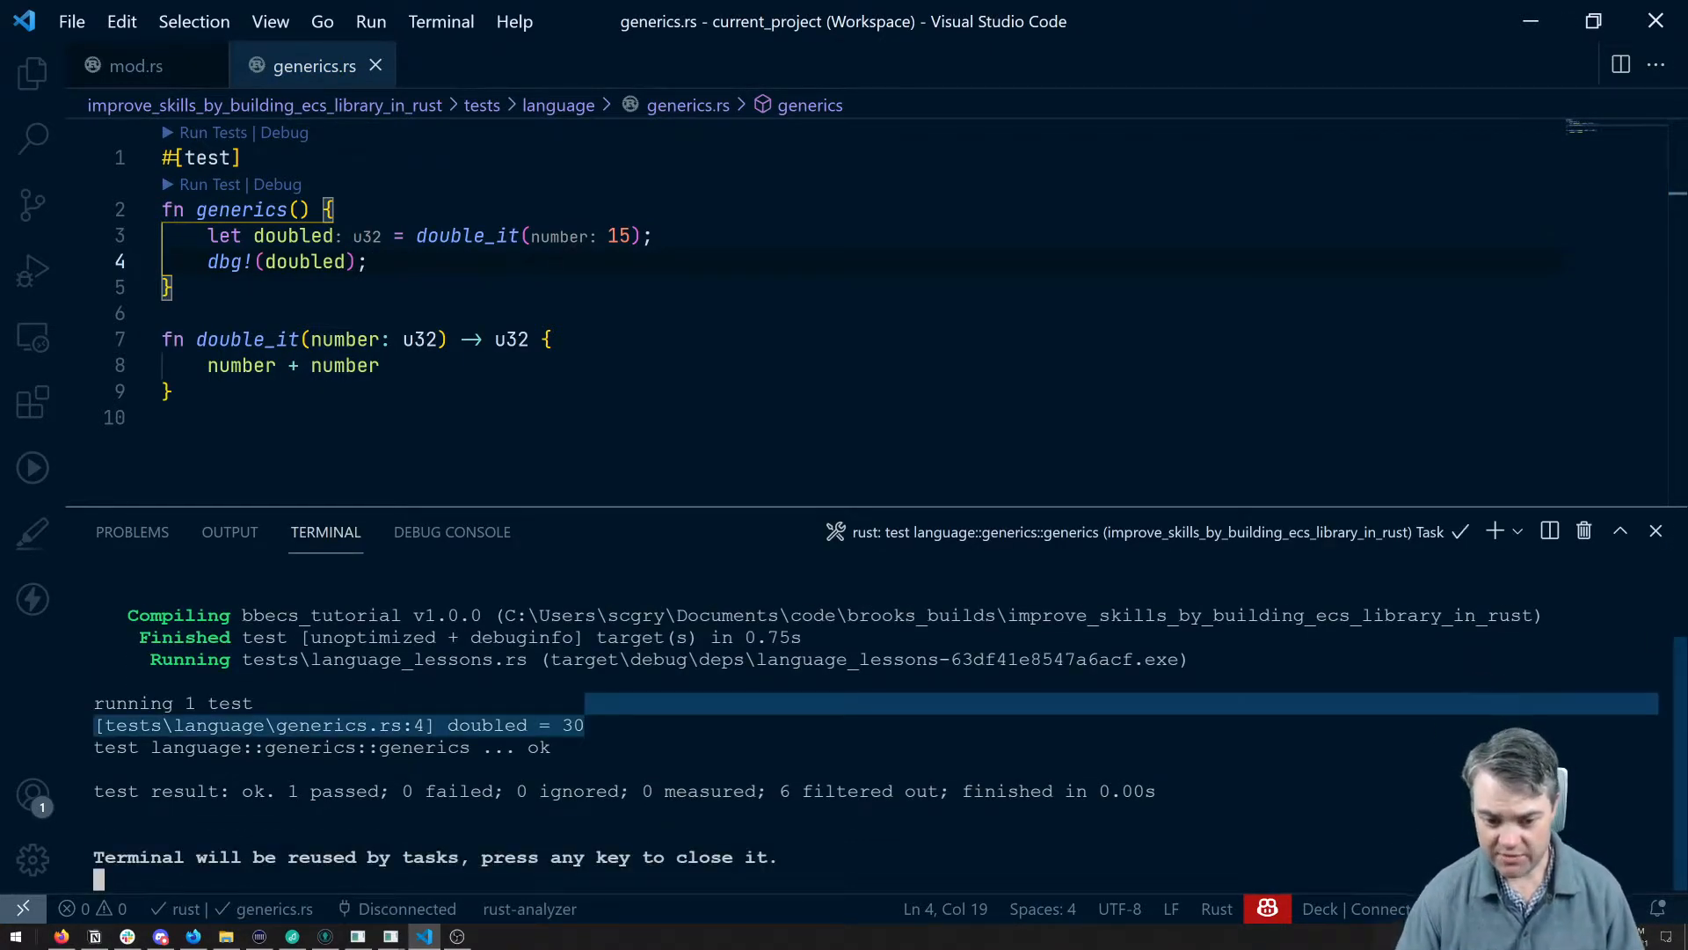
click(1656, 531)
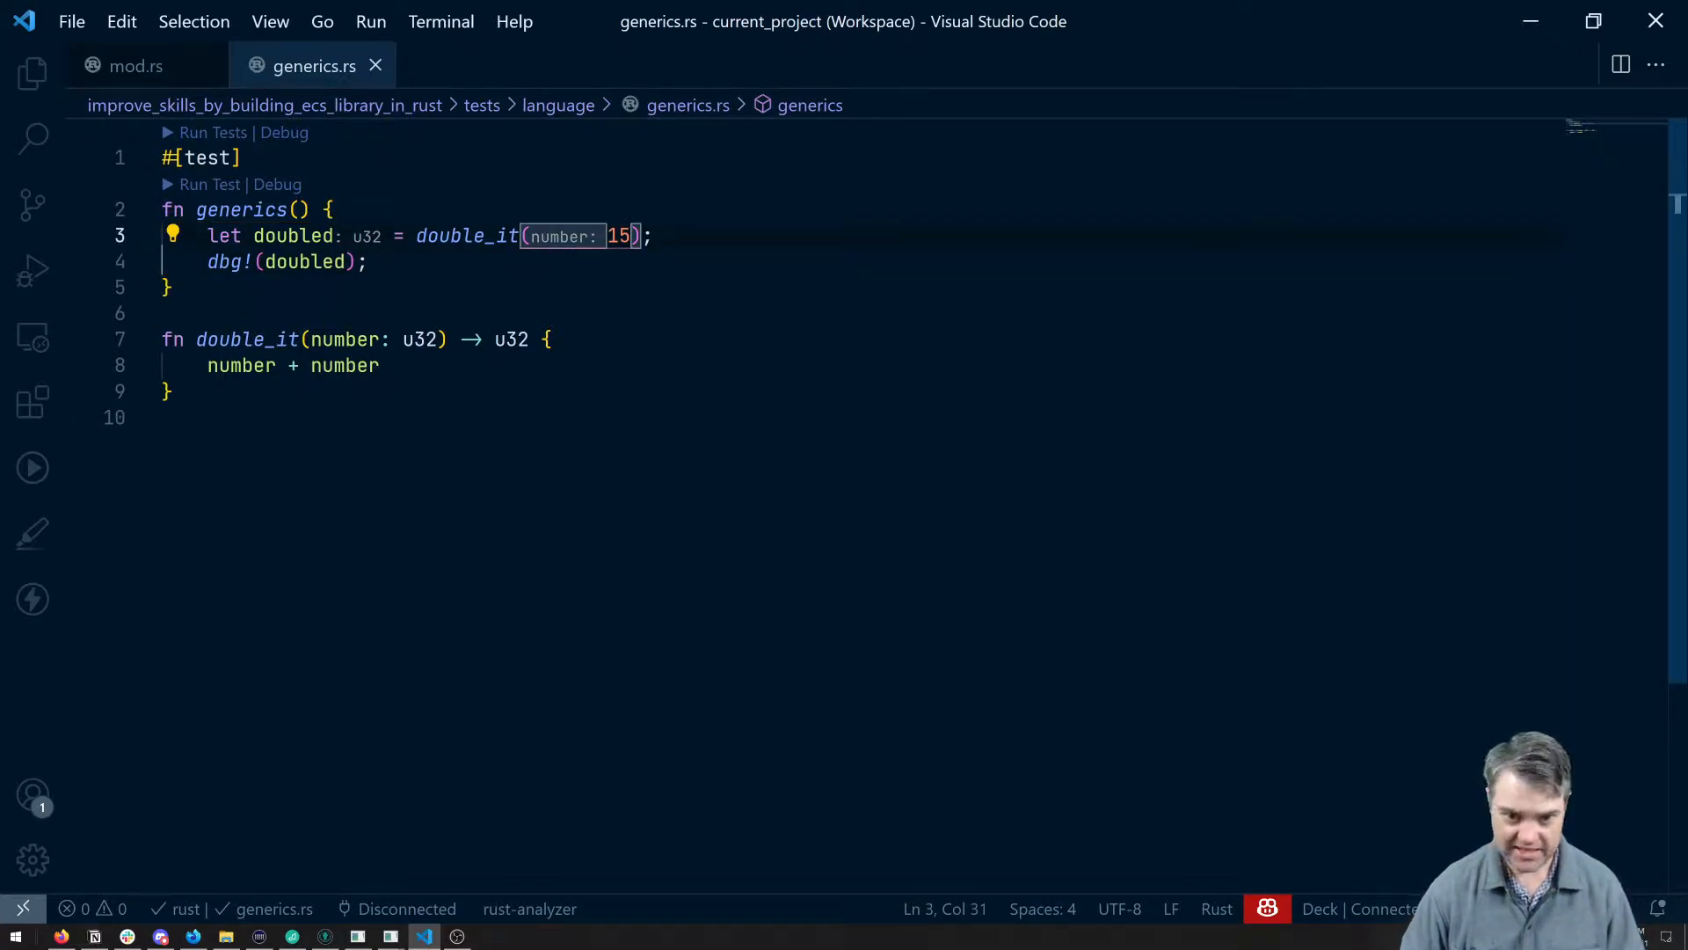
- Change double_it's argument to 15.0_f32 and save, exposing the u32 mismatch
text(.)
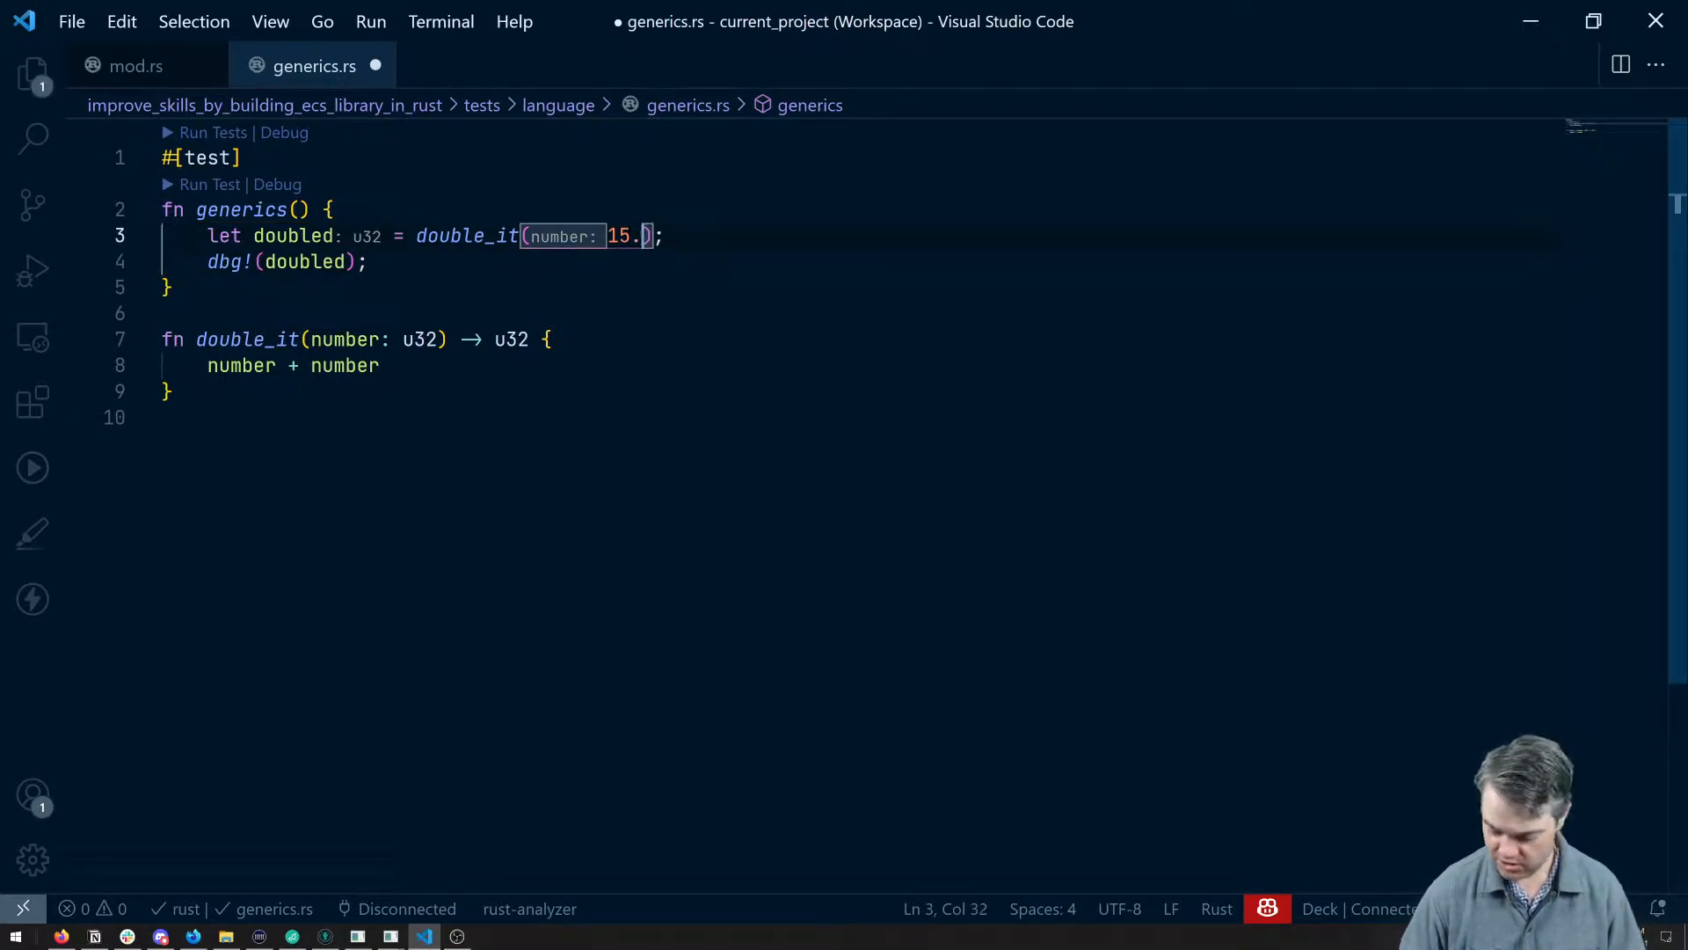
text(0_f32)
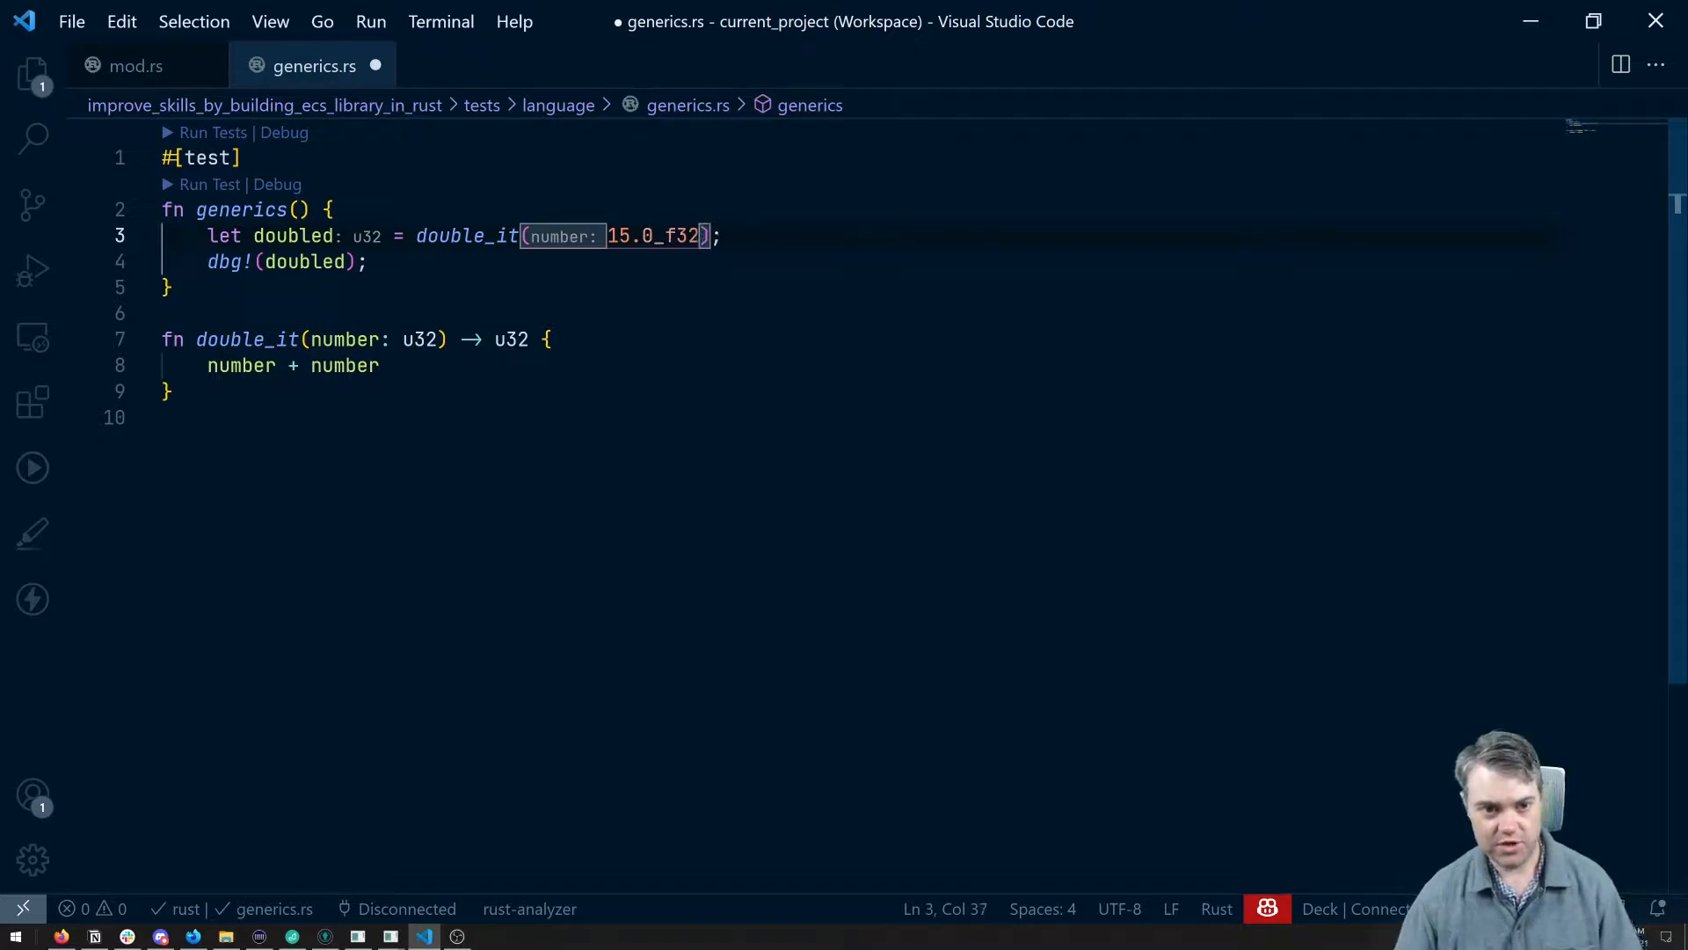
key(ctrl+s)
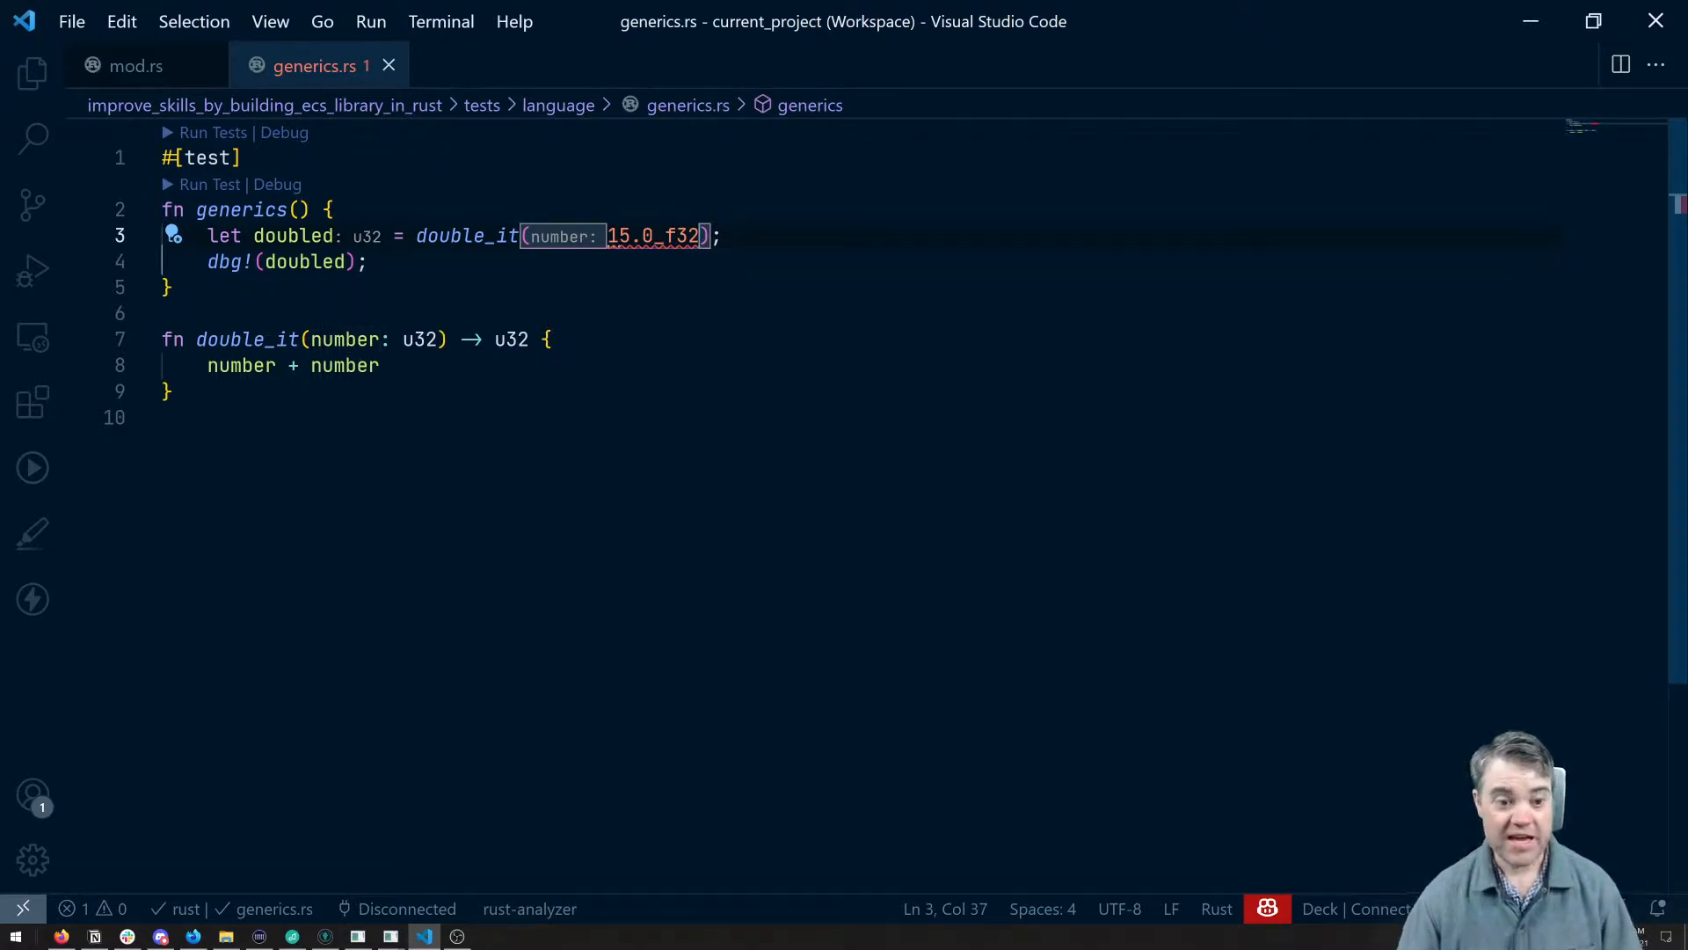
- Add <T> to double_it, use T for parameter and return types, and save
double_click(422, 339)
text(<)
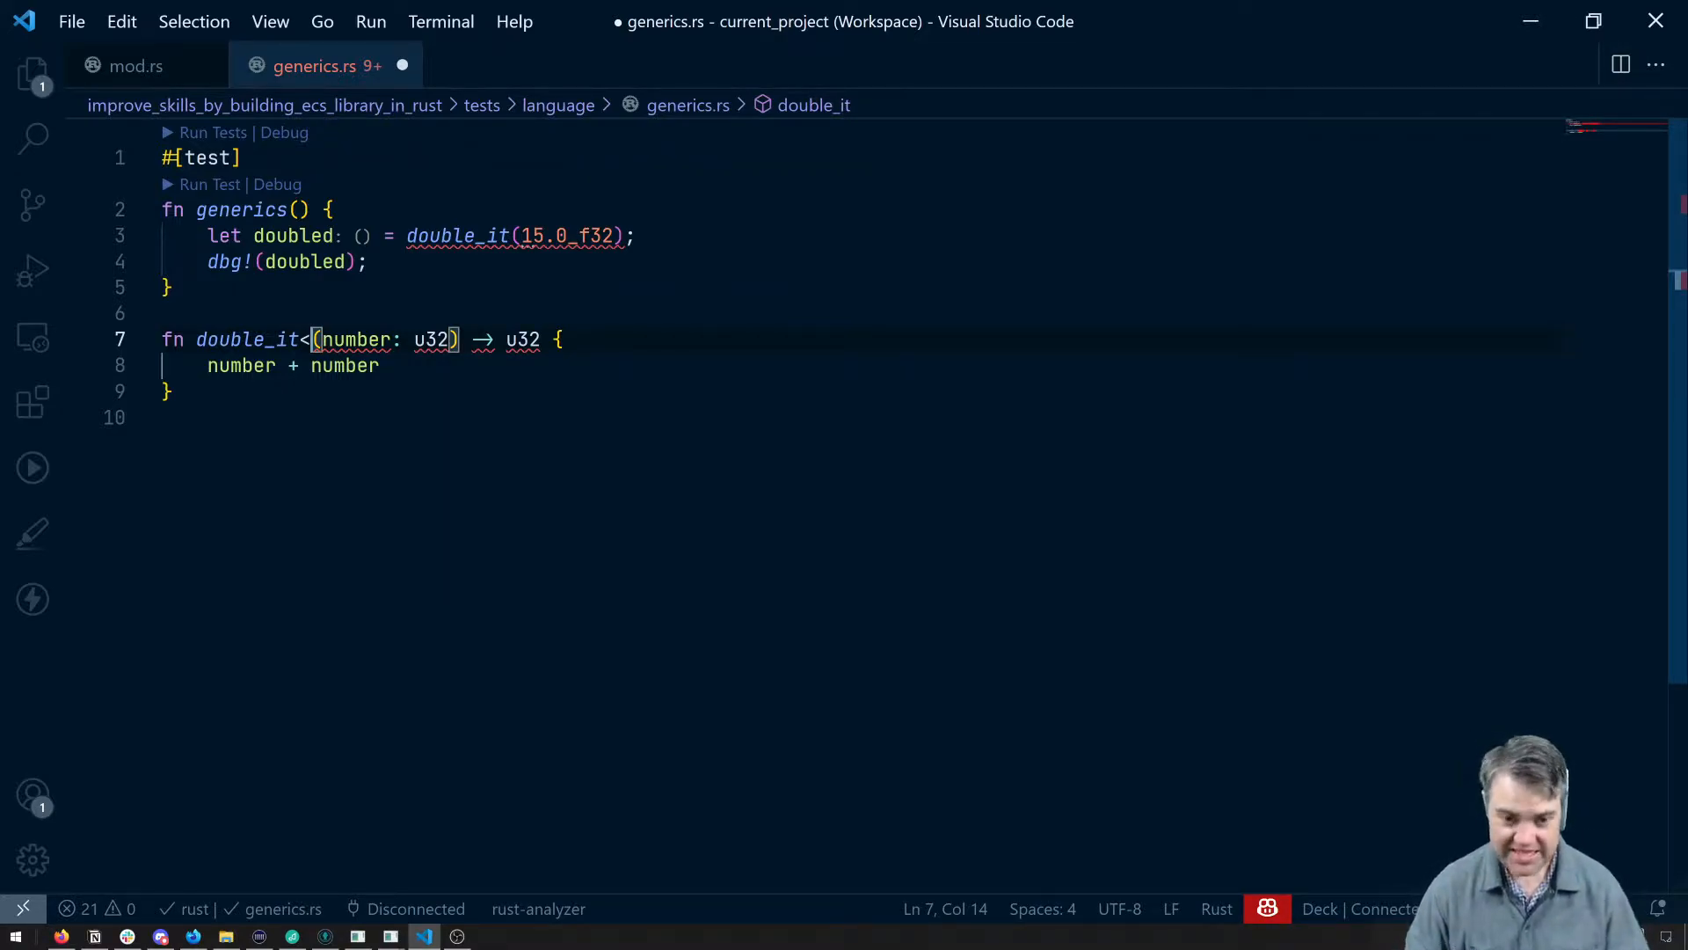
text(T)
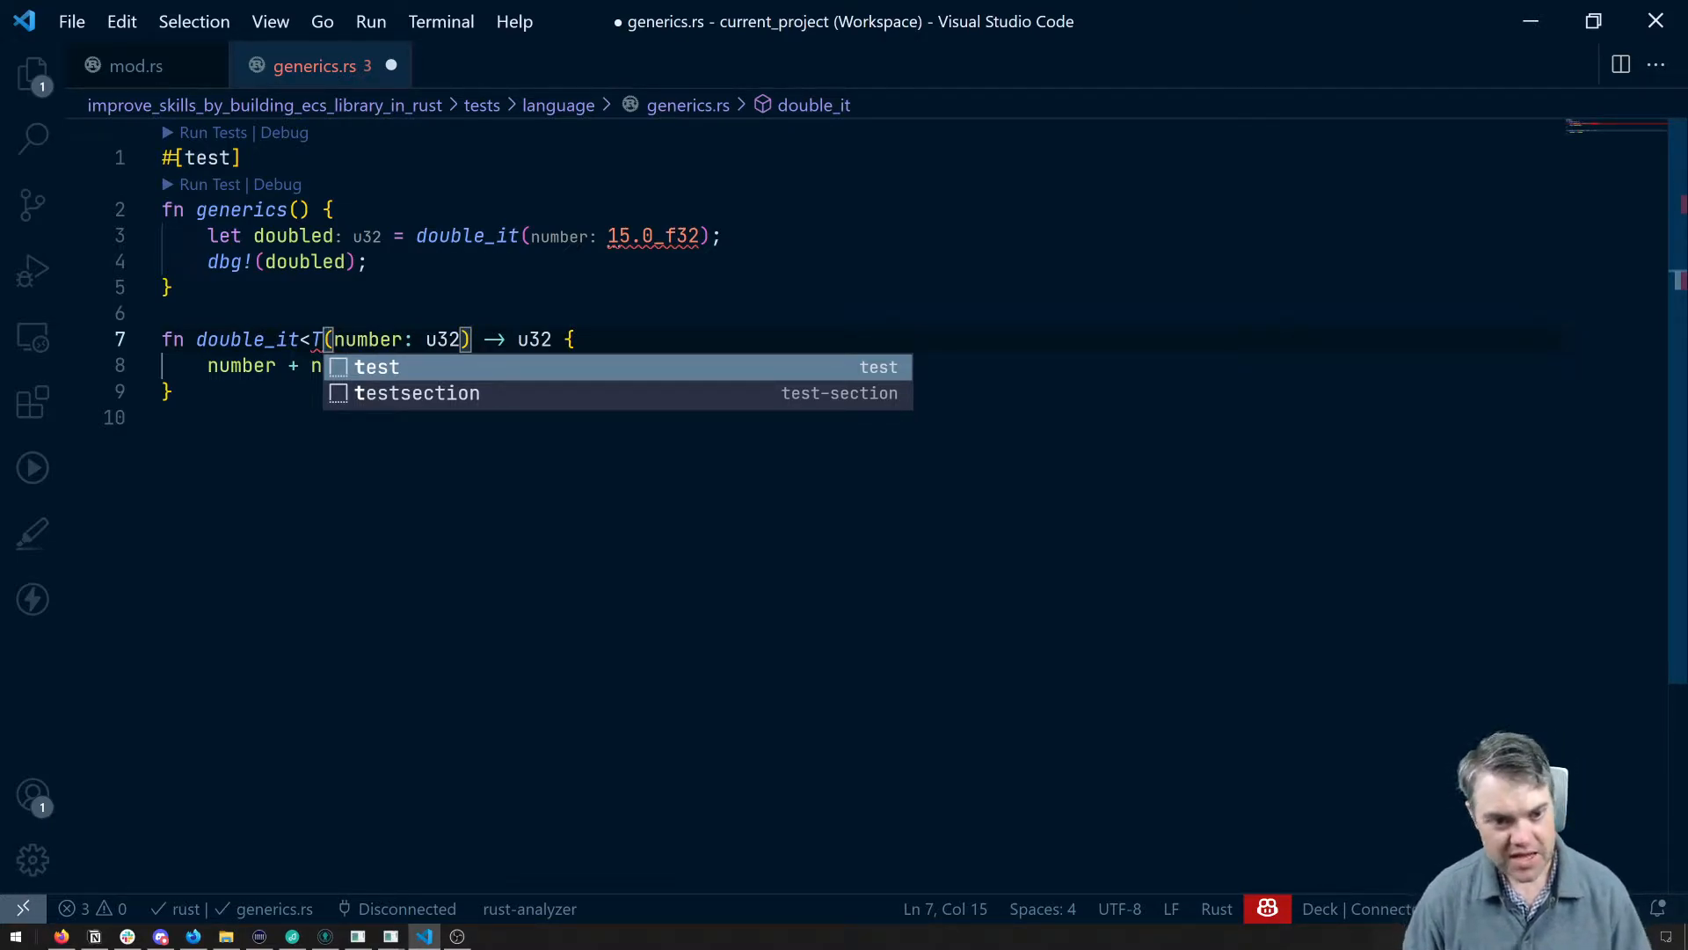
text(>)
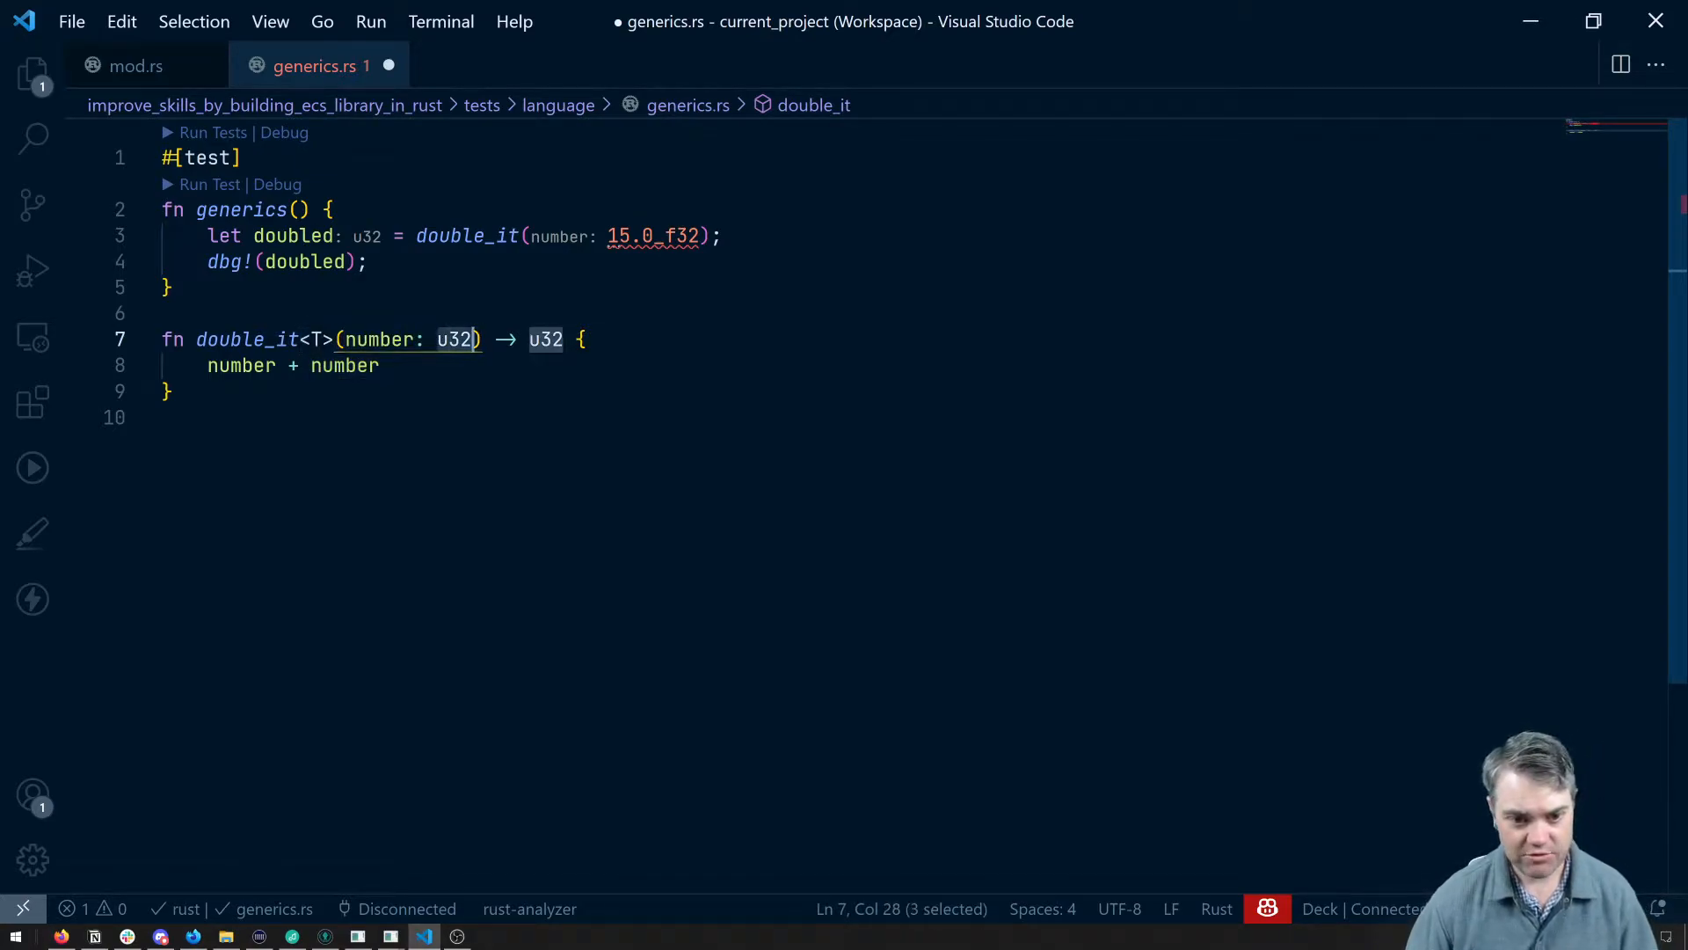
text(T)
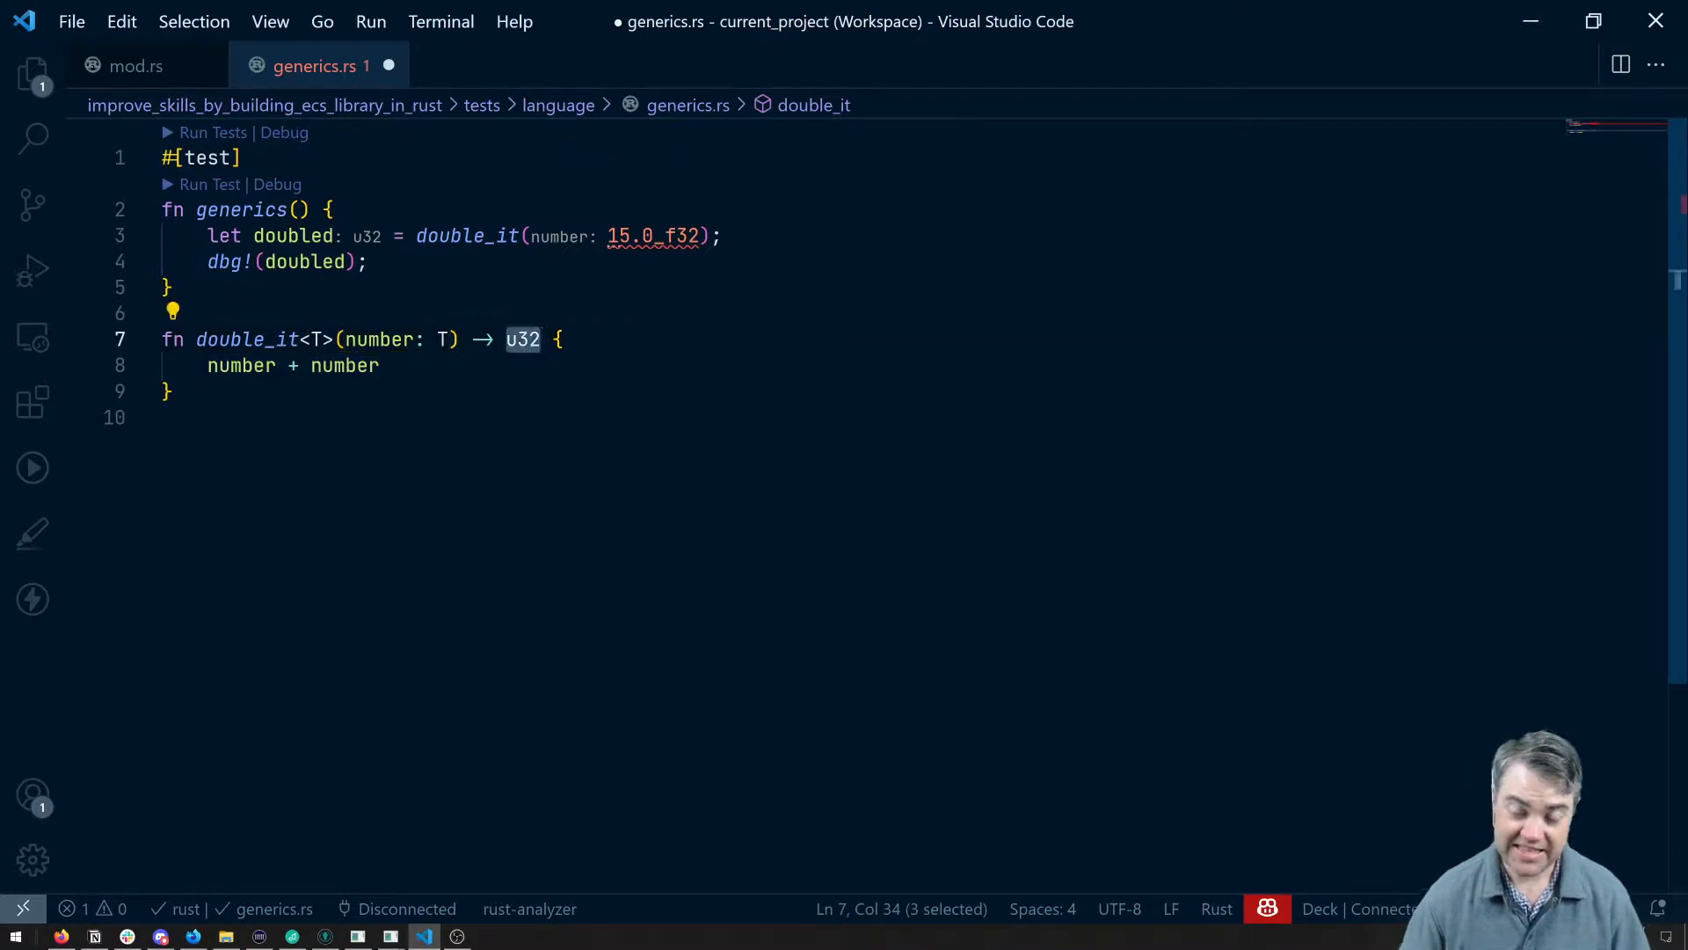
text(T)
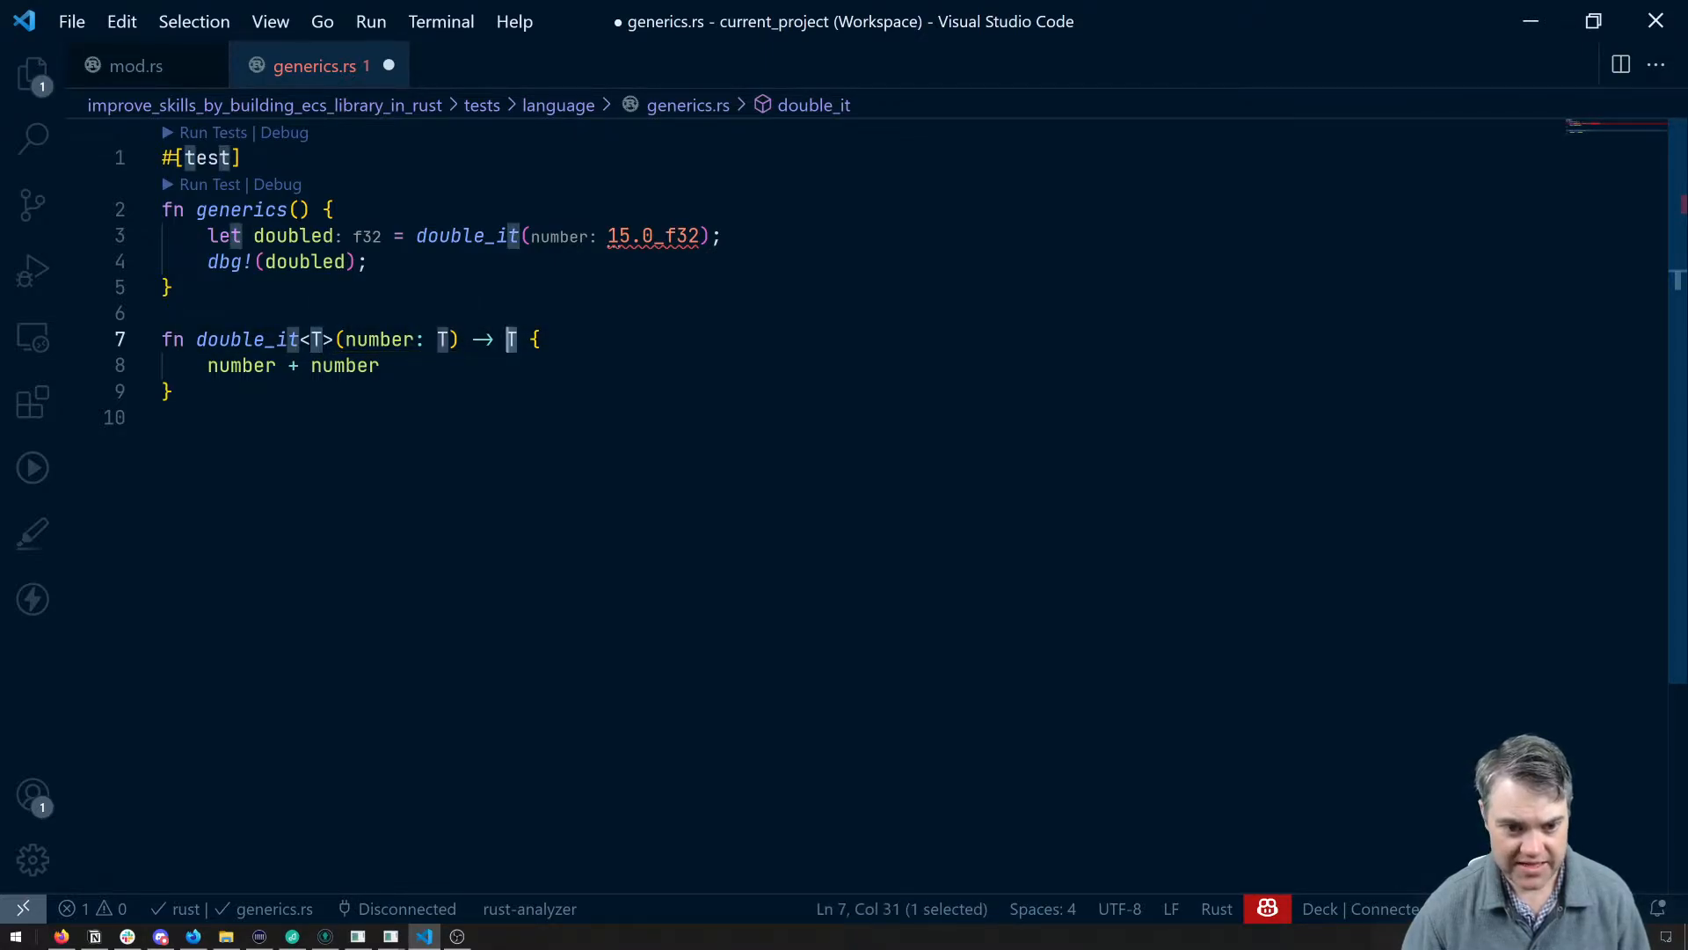
key(ctrl+s)
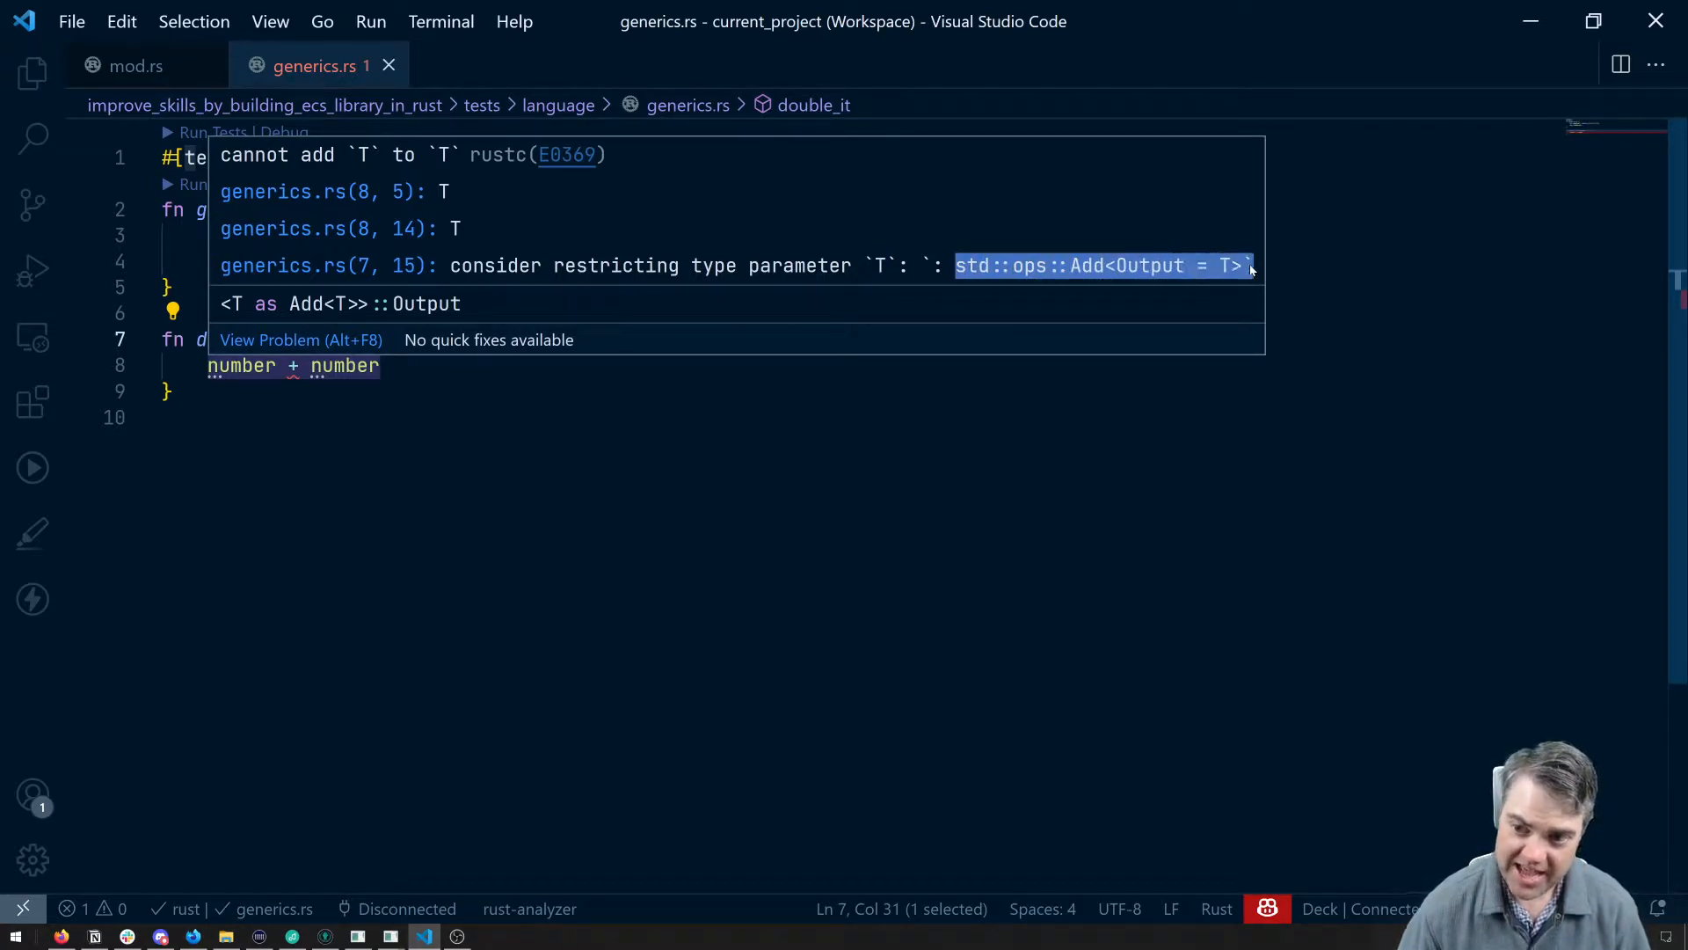
mouse_move(1222, 312)
text(: )
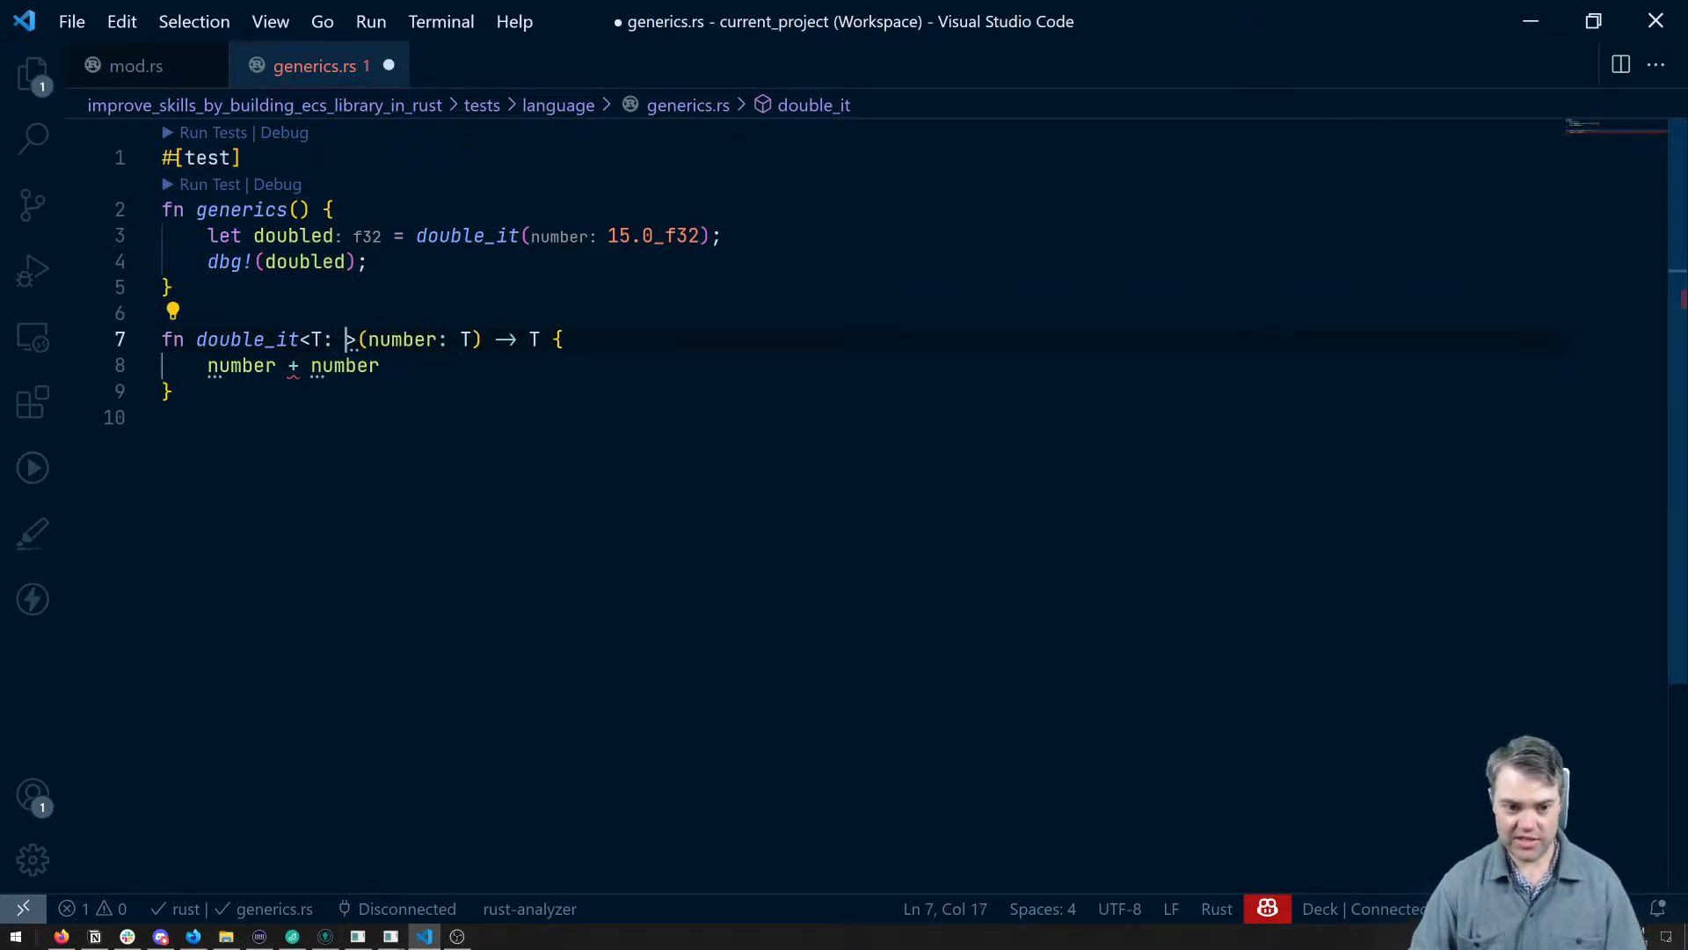
- Insert the std::ops::Add<Output = T> bound, highlighting std, Output and T, then save
text(std::ops::Add<Output = T>)
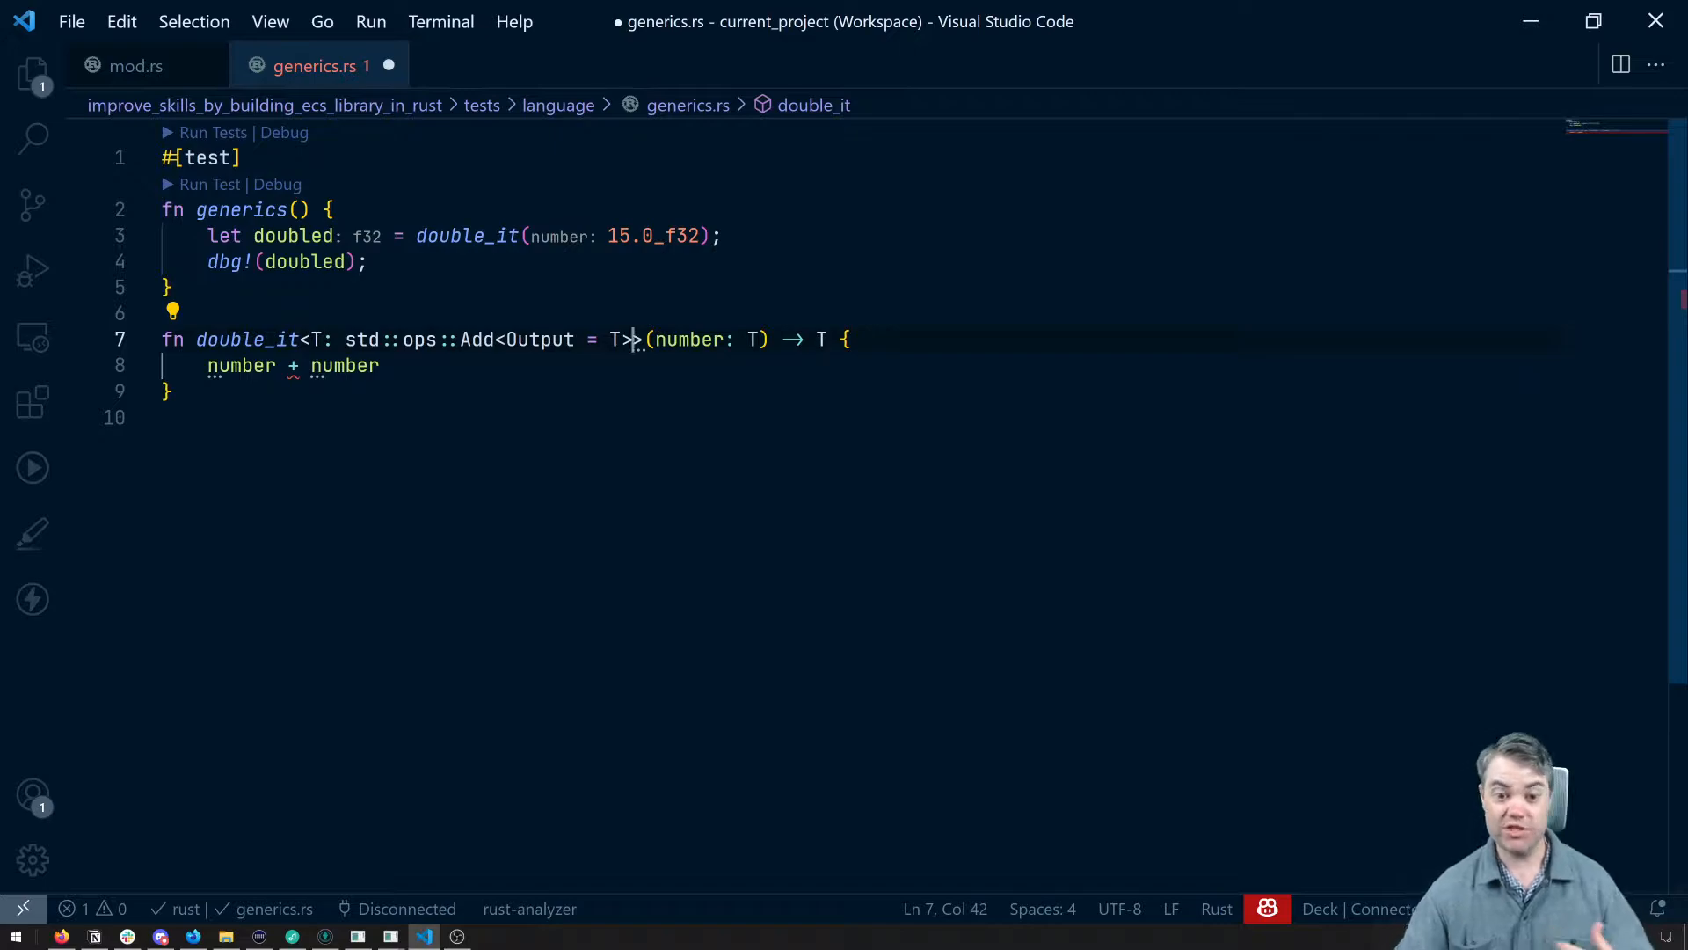
double_click(361, 340)
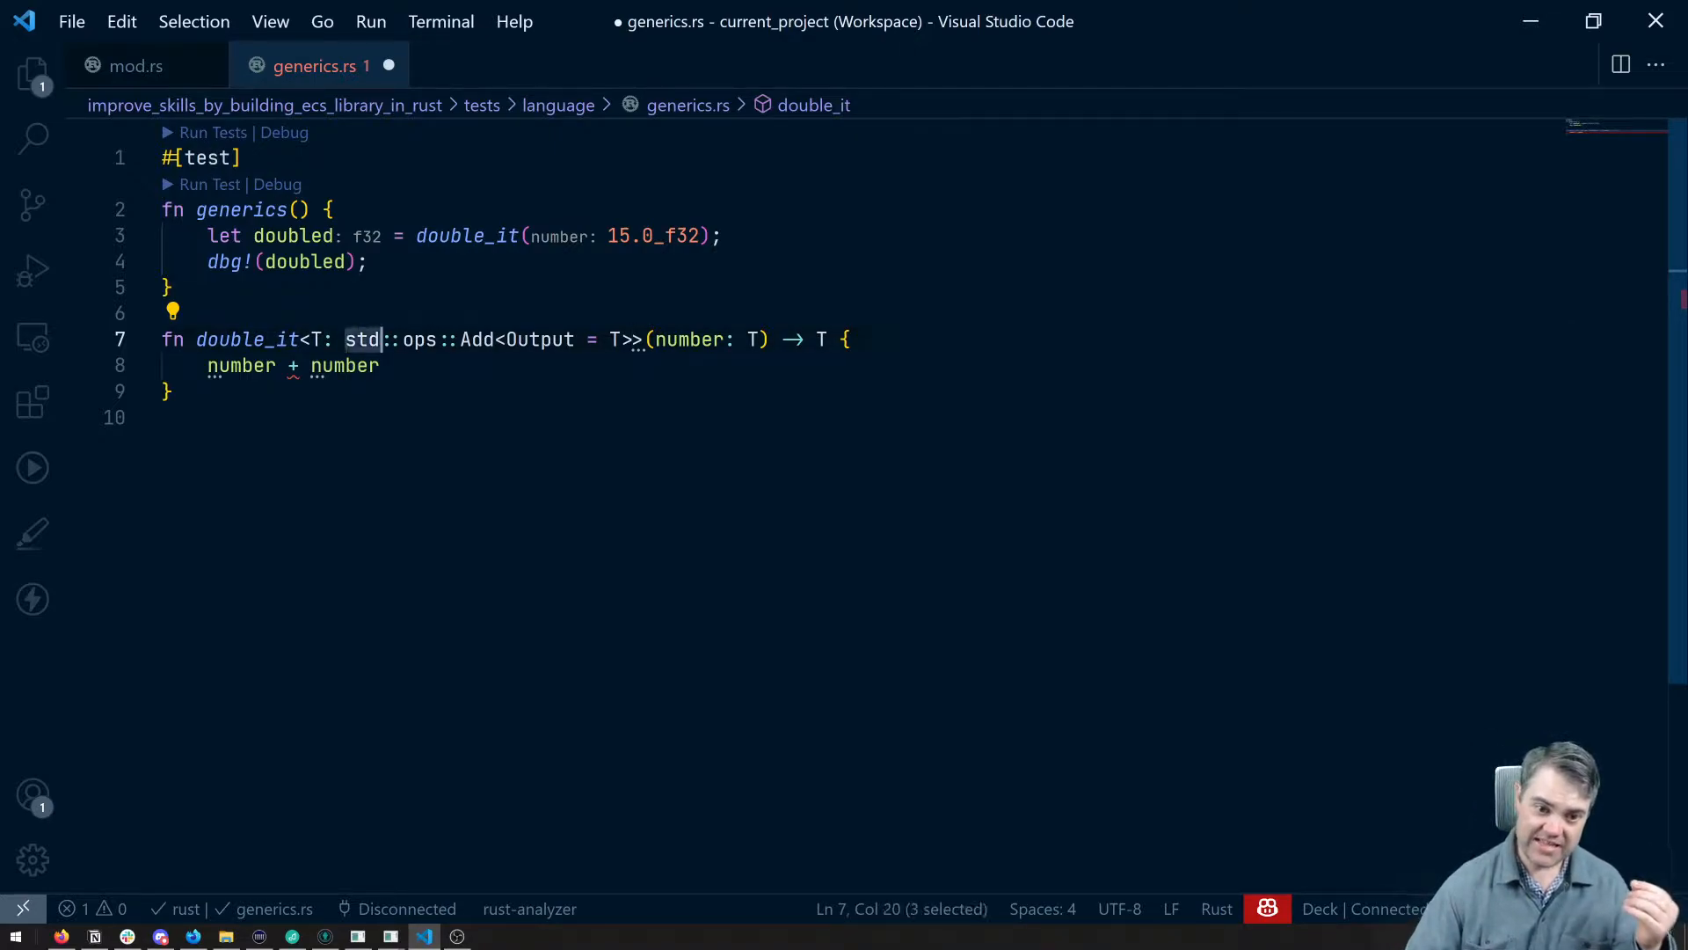
click(327, 340)
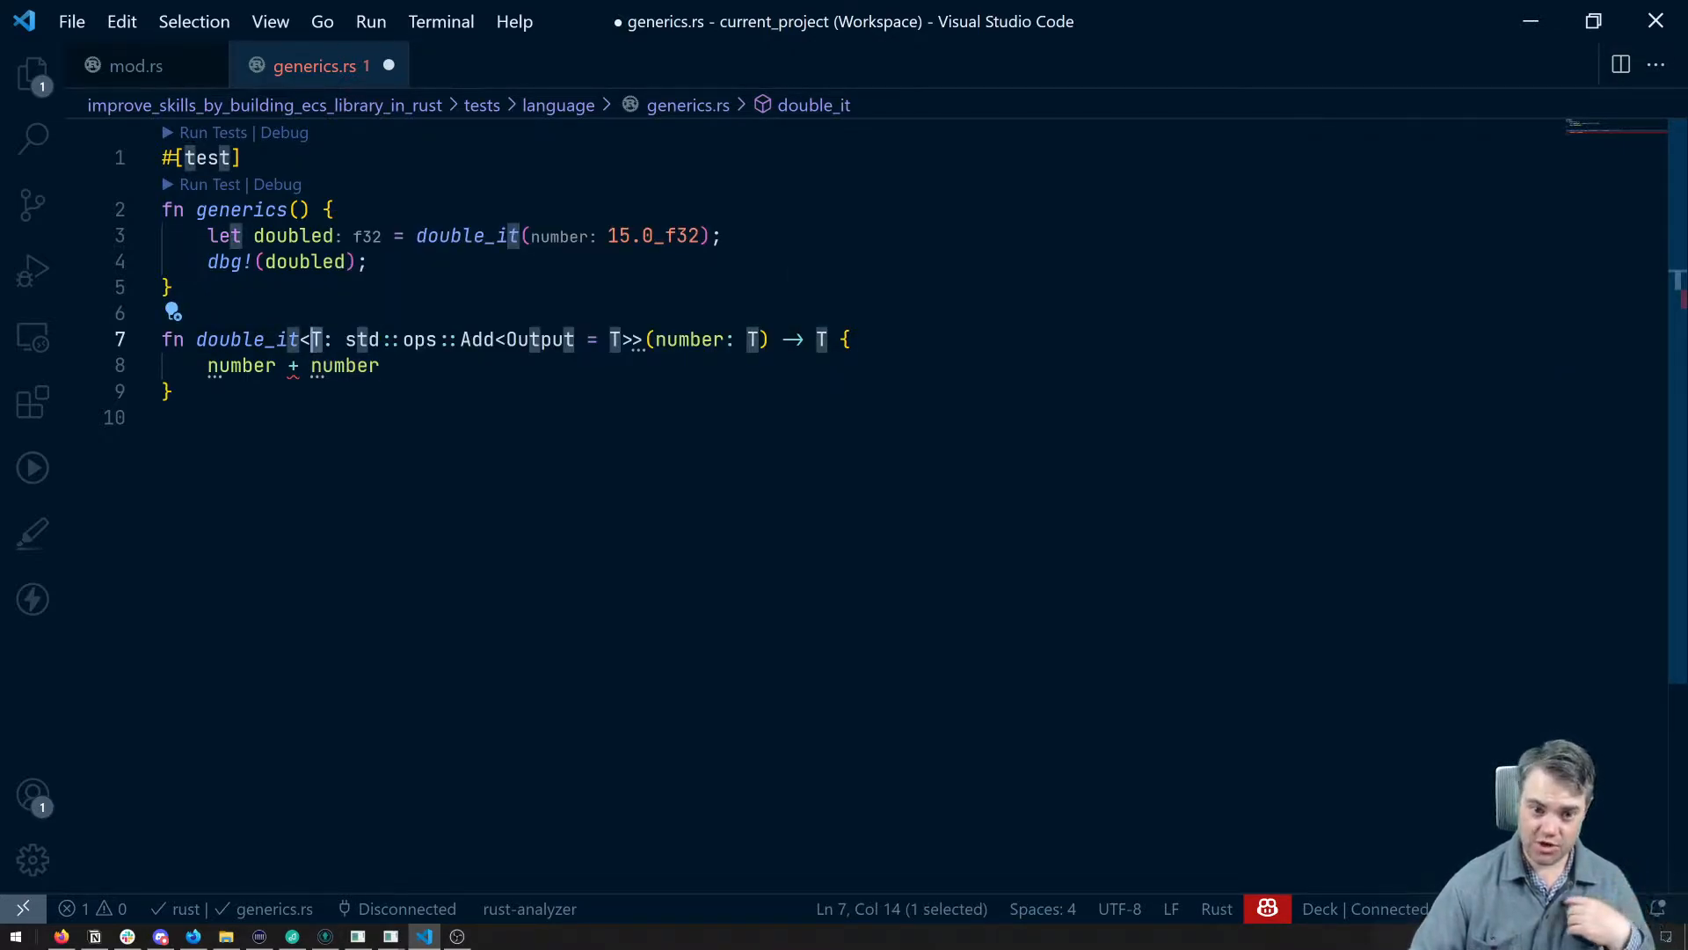
double_click(477, 340)
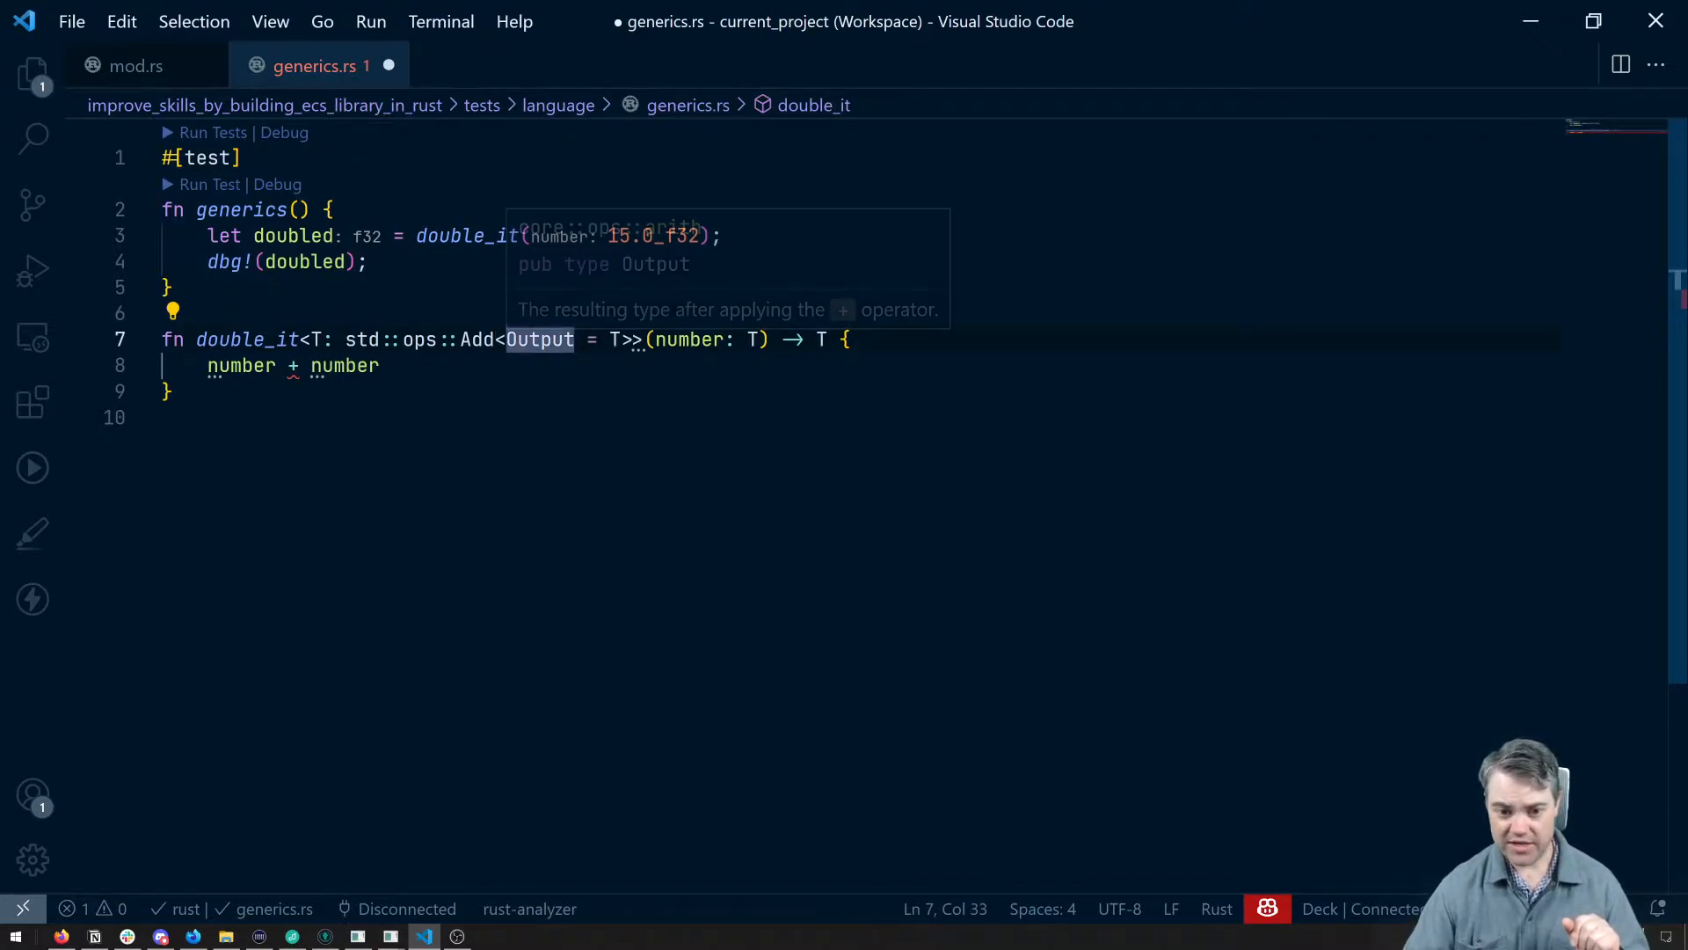
double_click(539, 339)
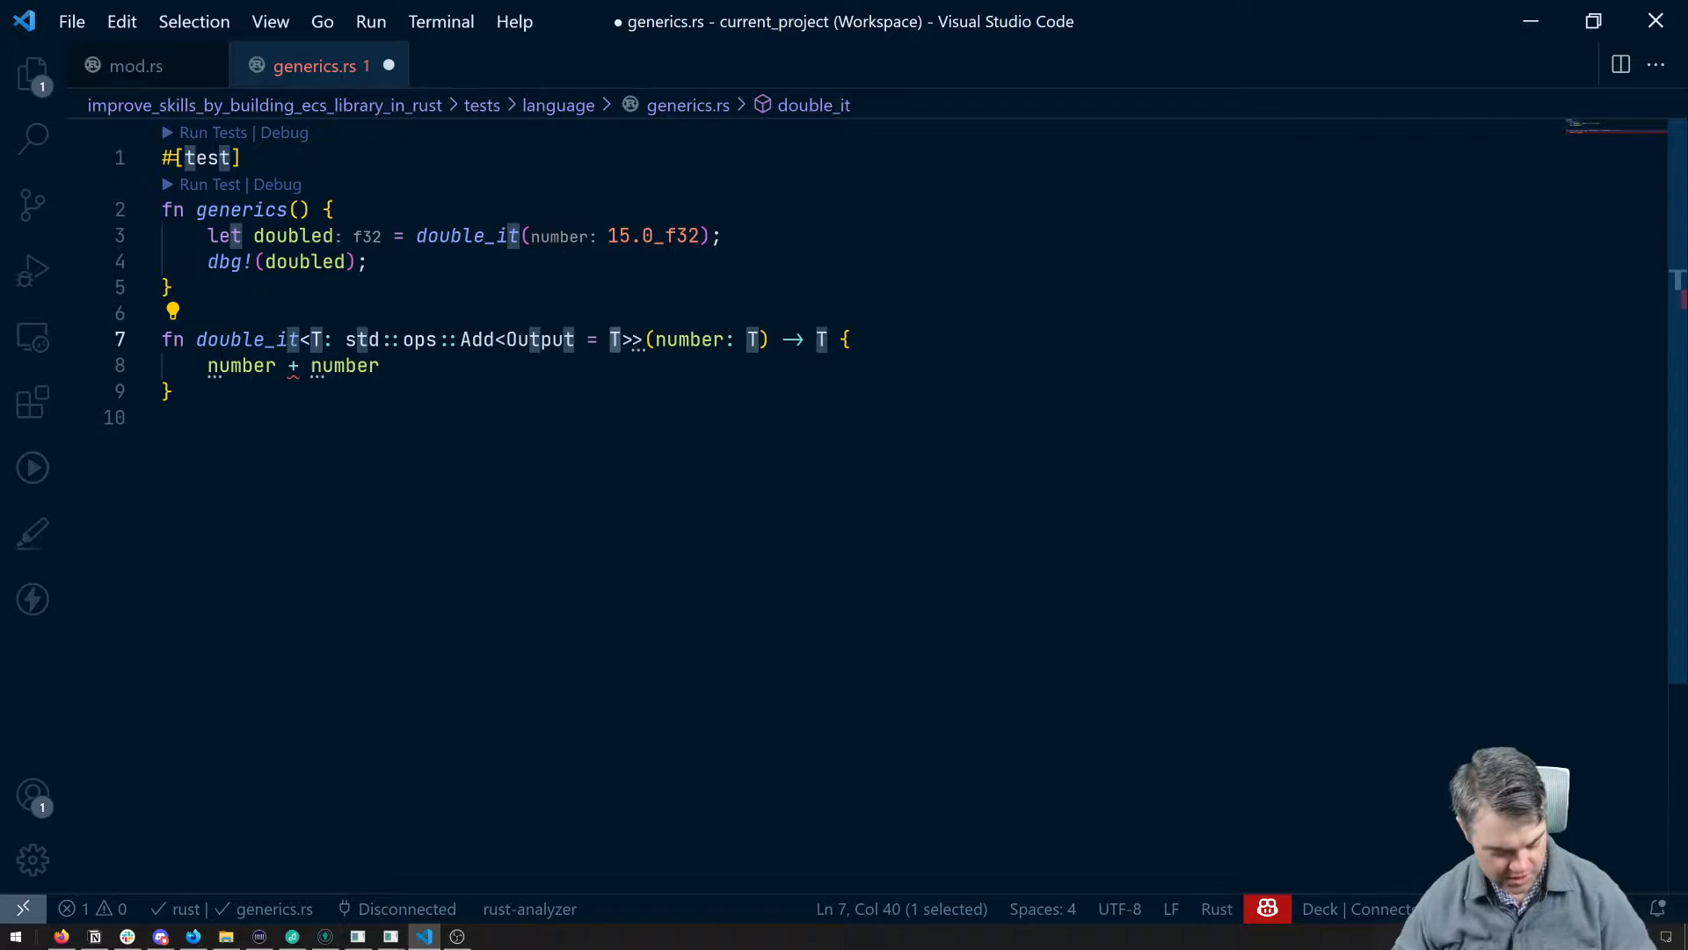
key(ctrl+s)
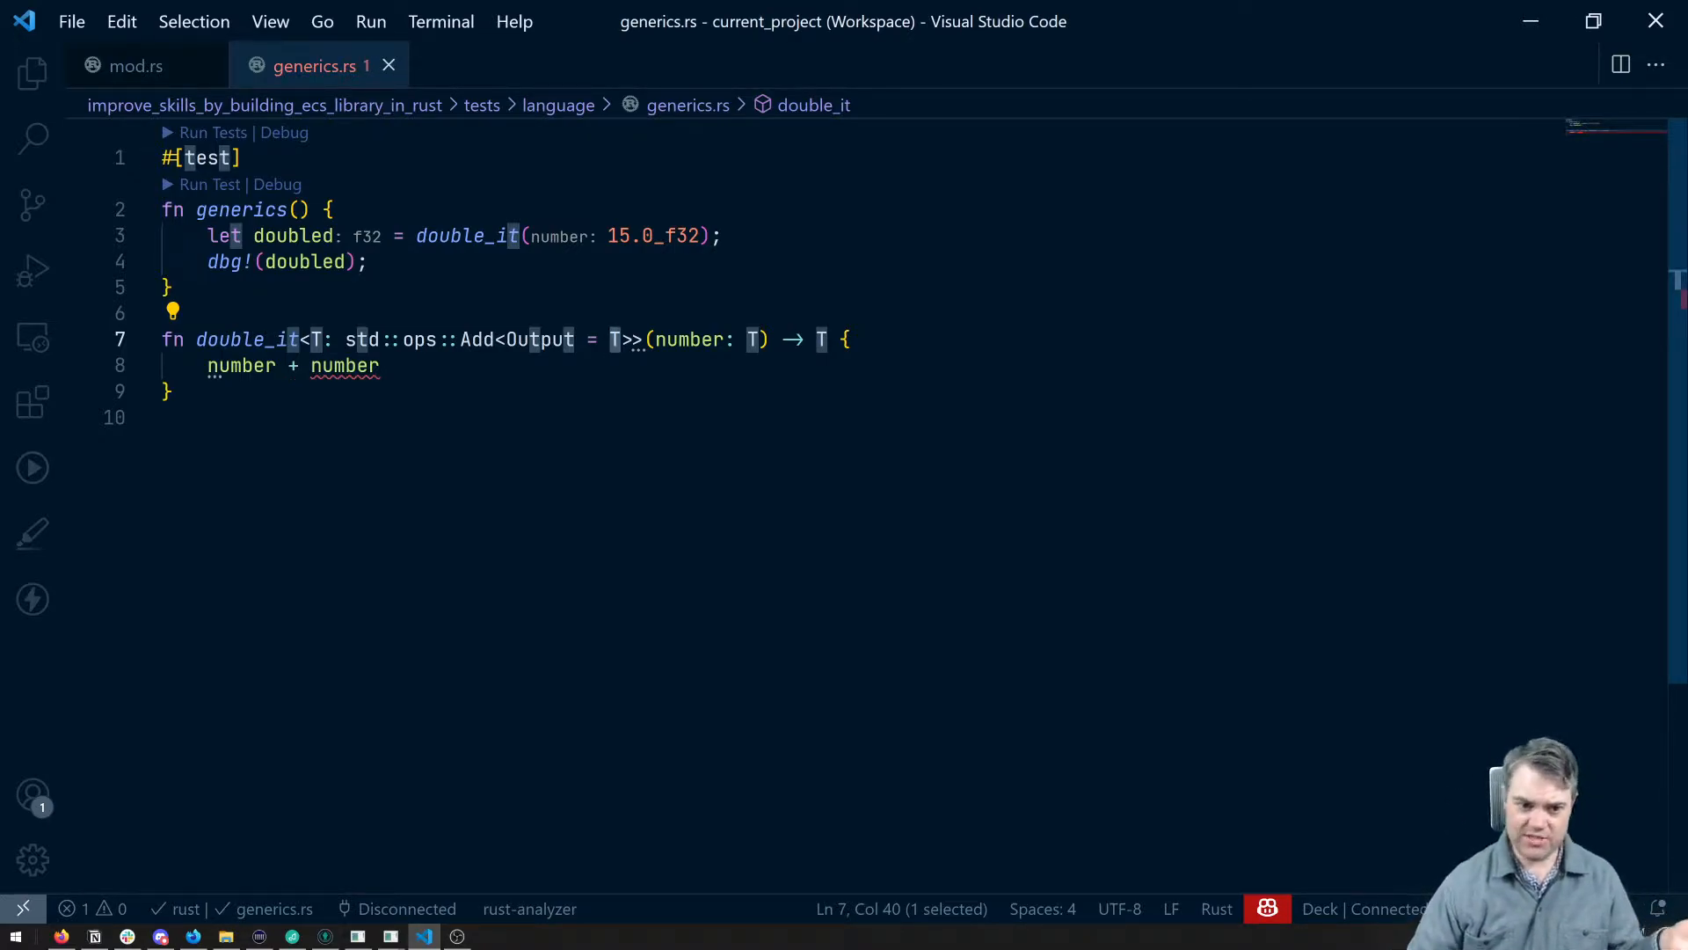
mouse_move(345, 365)
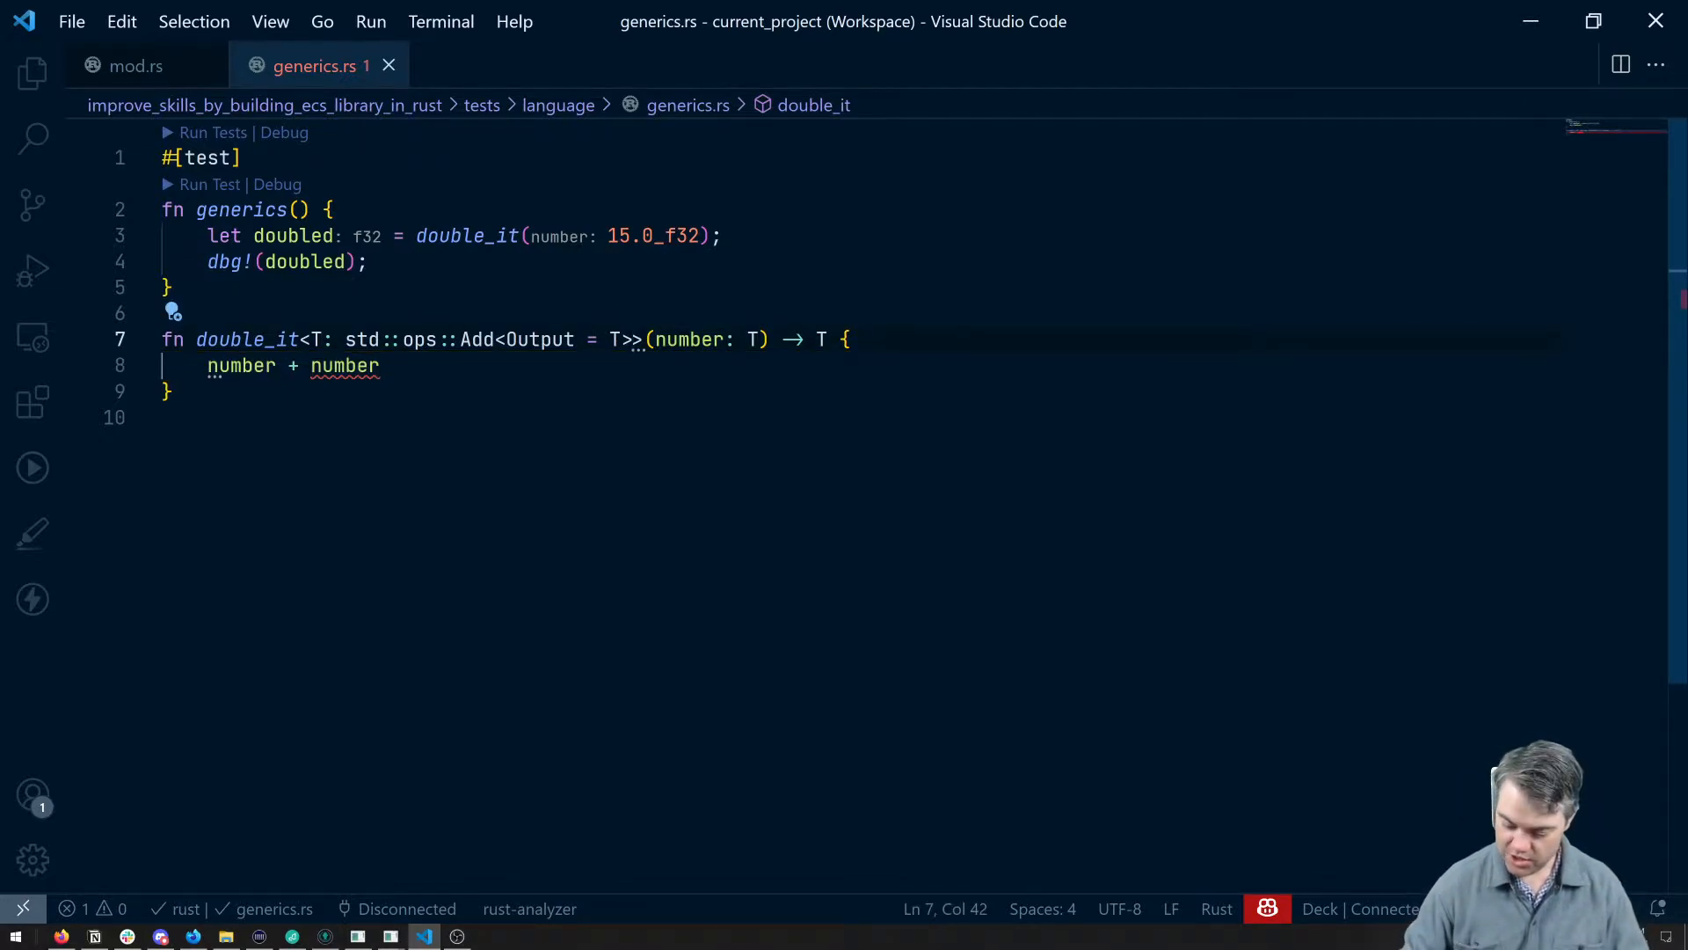
- Append + Copy, Clone to double_it's bound and save, triggering the Clone error
text(+)
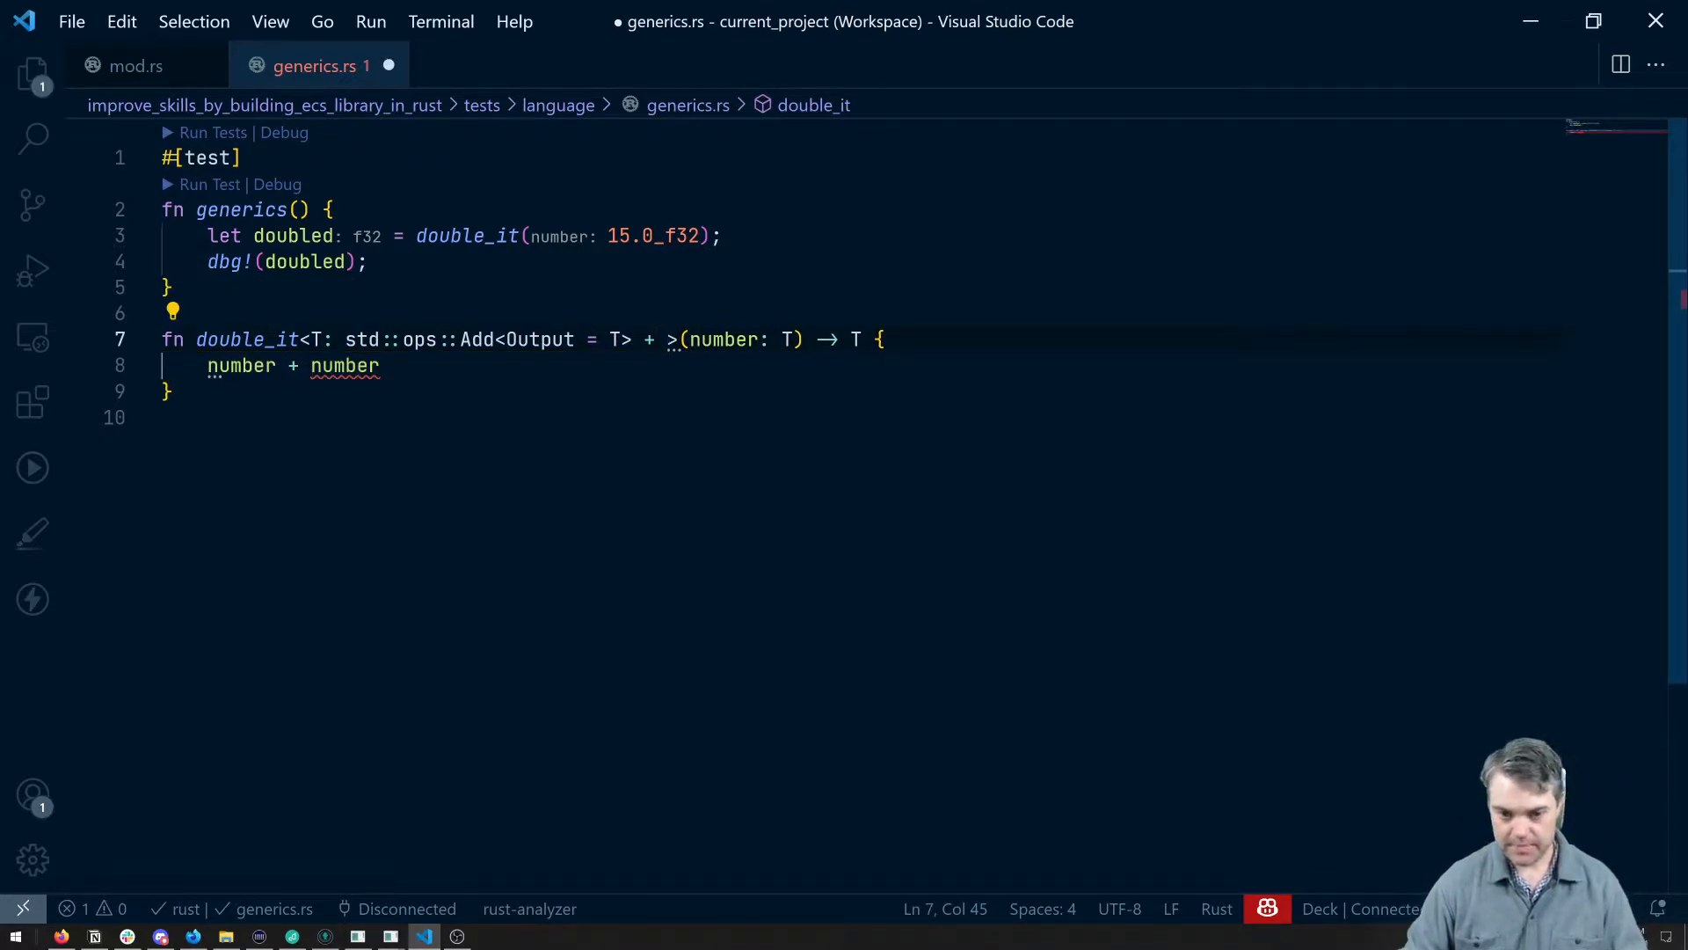
text(Copy, Clone)
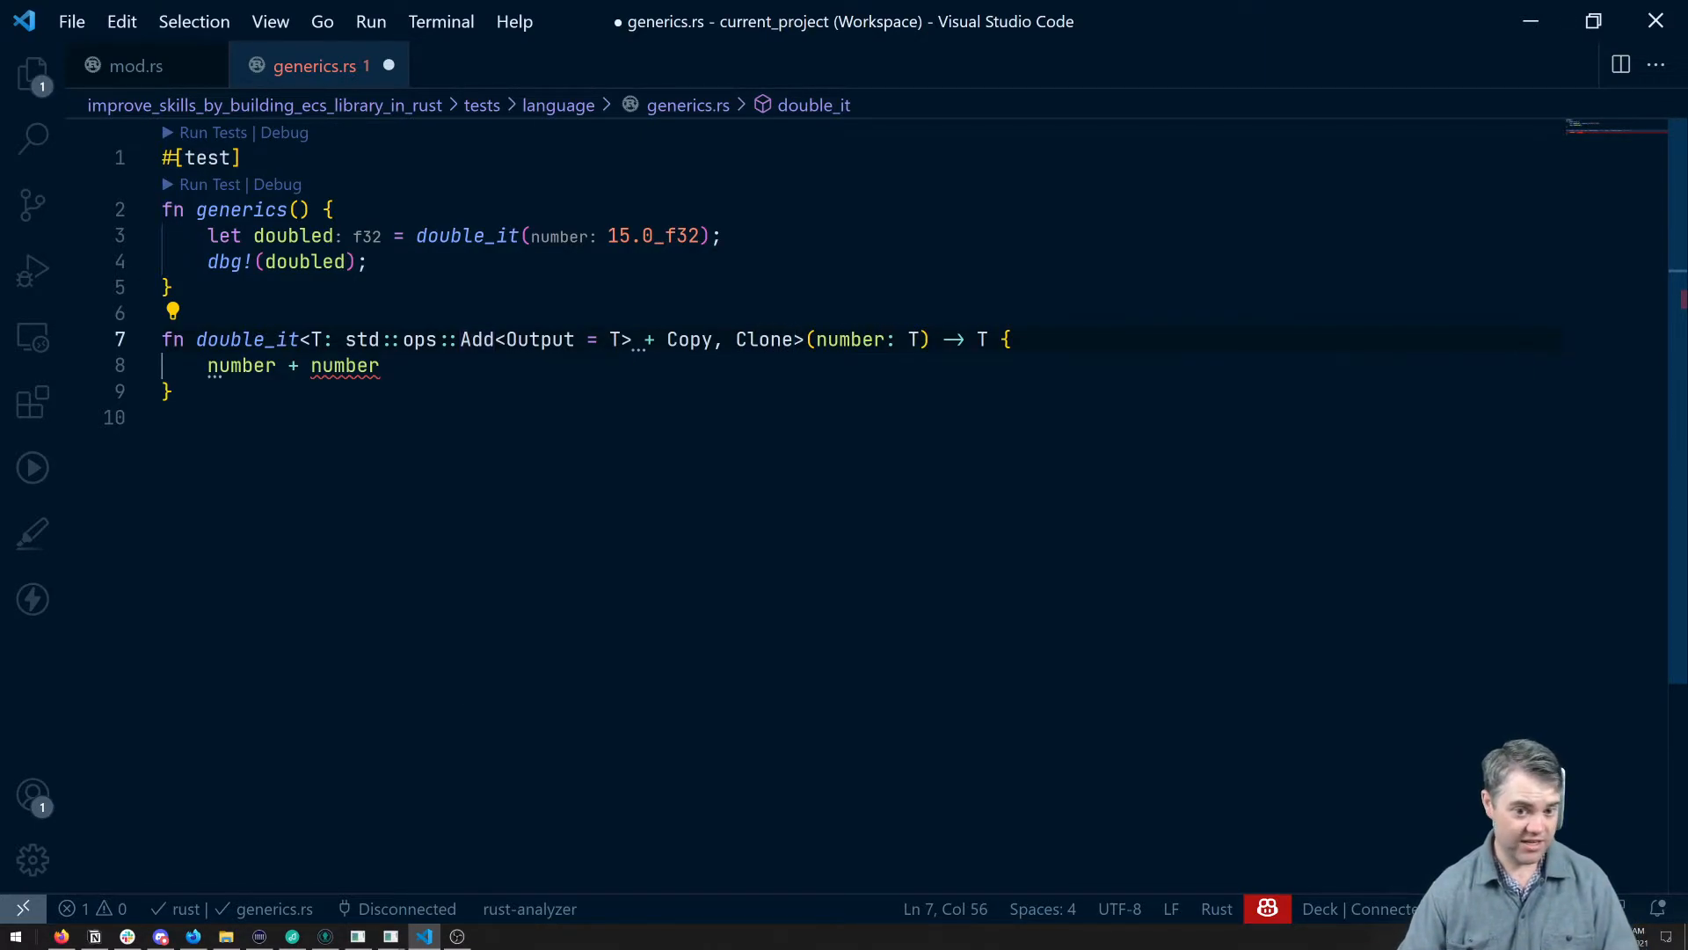
double_click(763, 340)
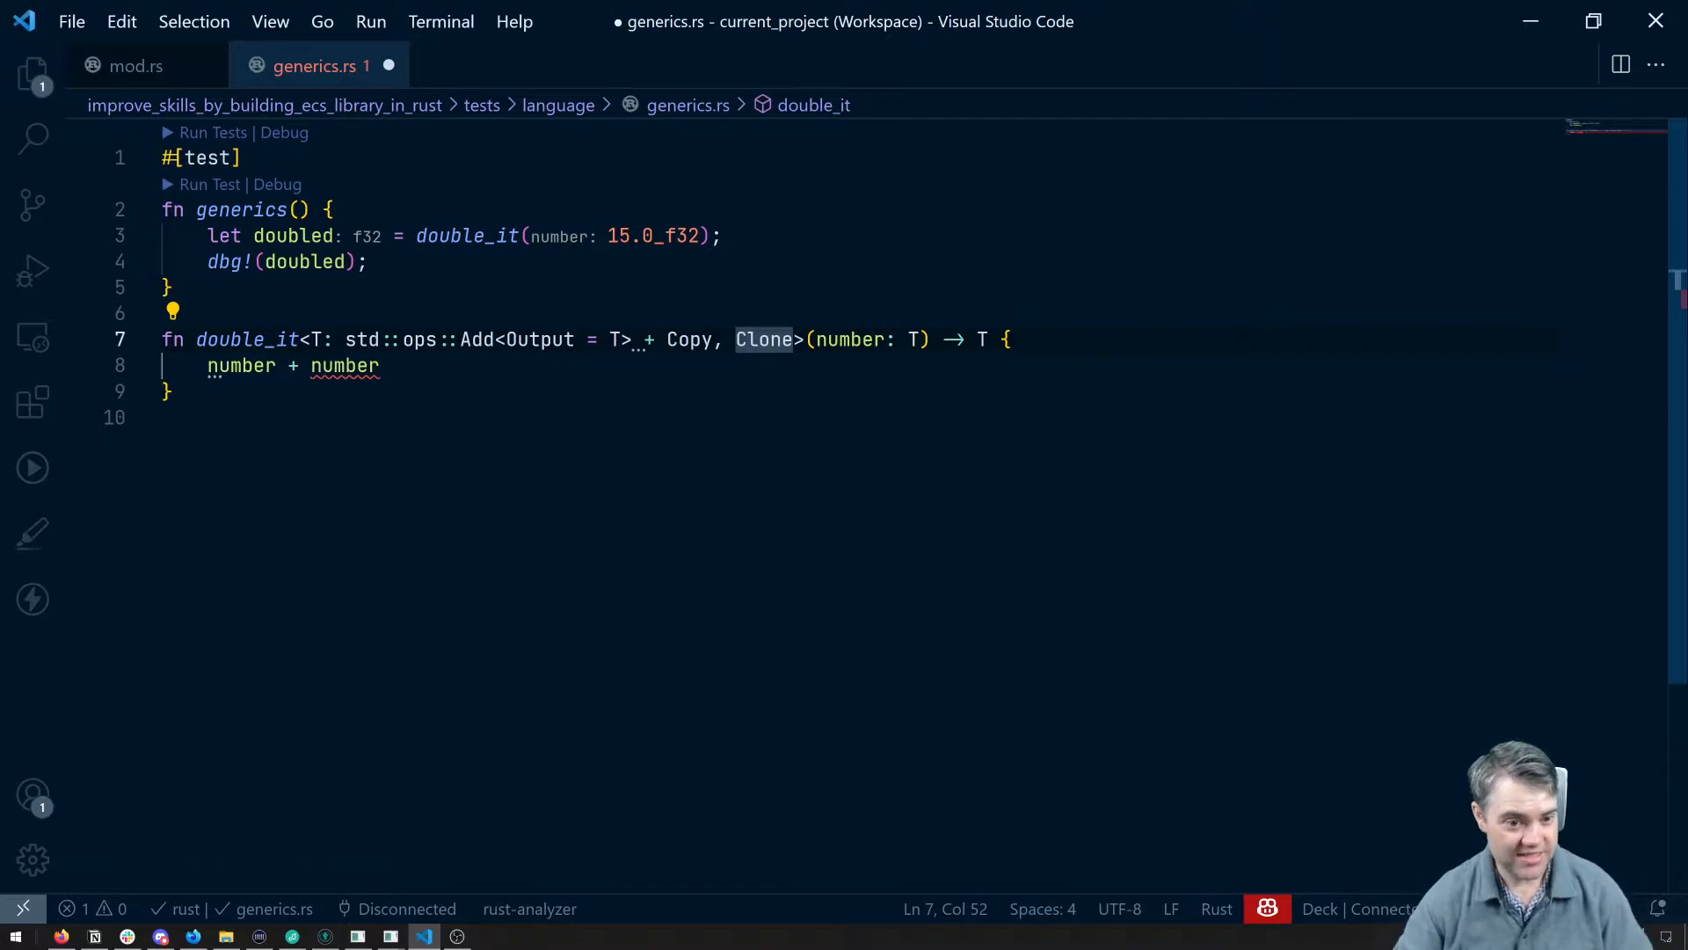
key(ctrl+s)
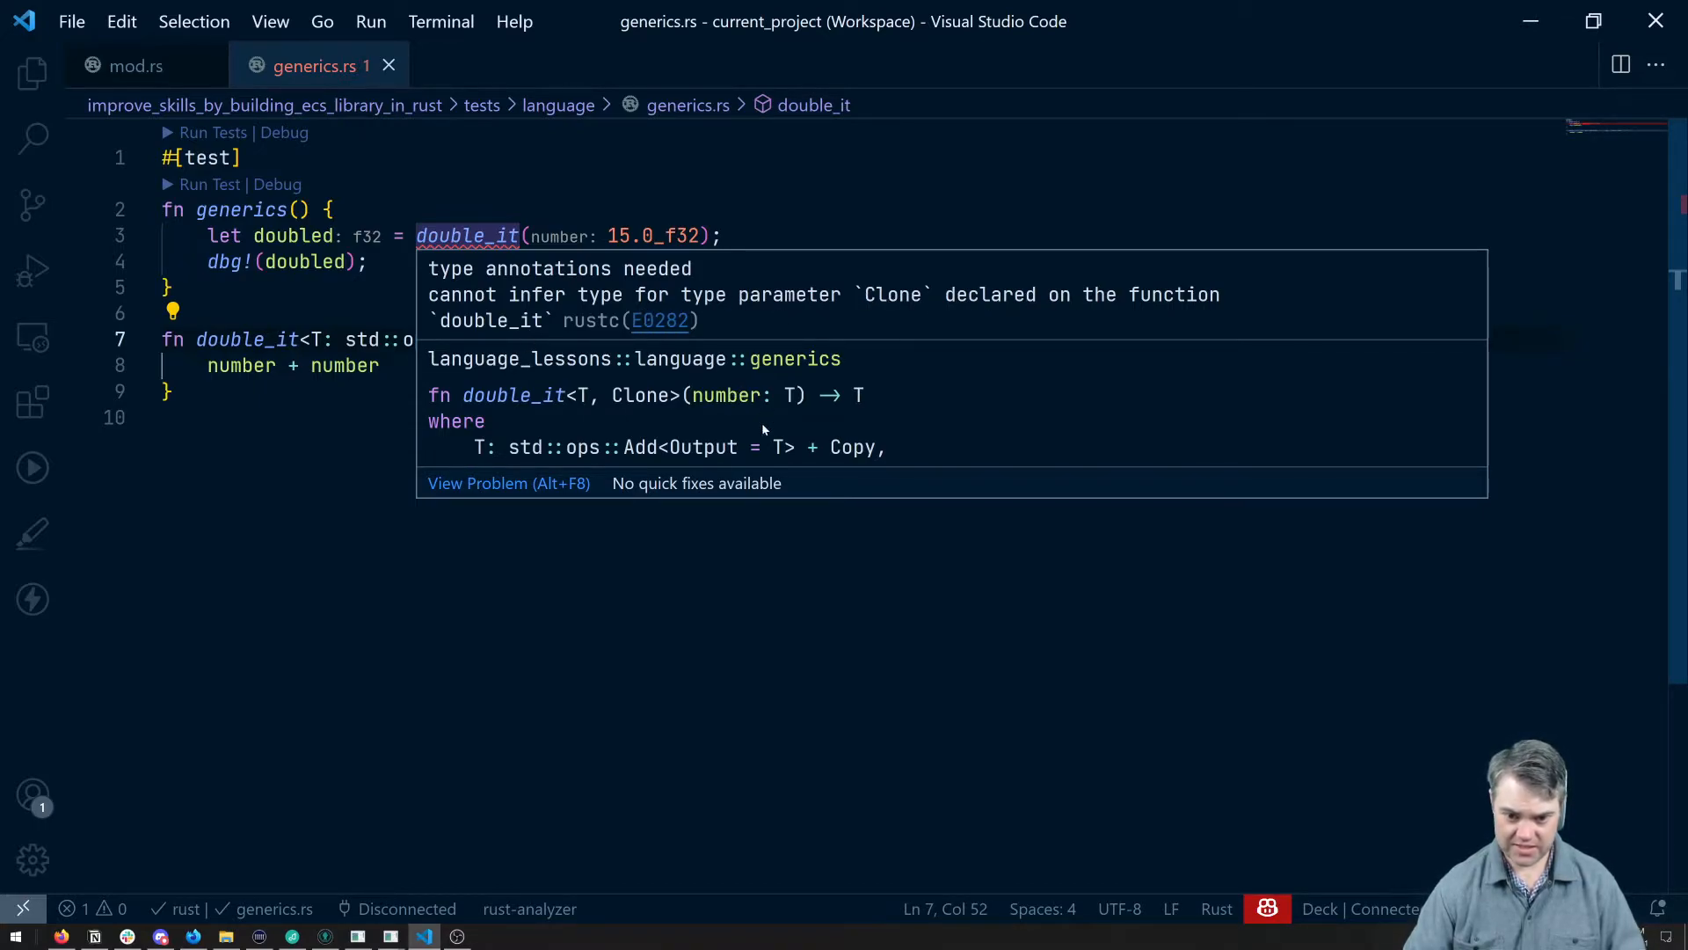
mouse_move(621, 442)
text( +)
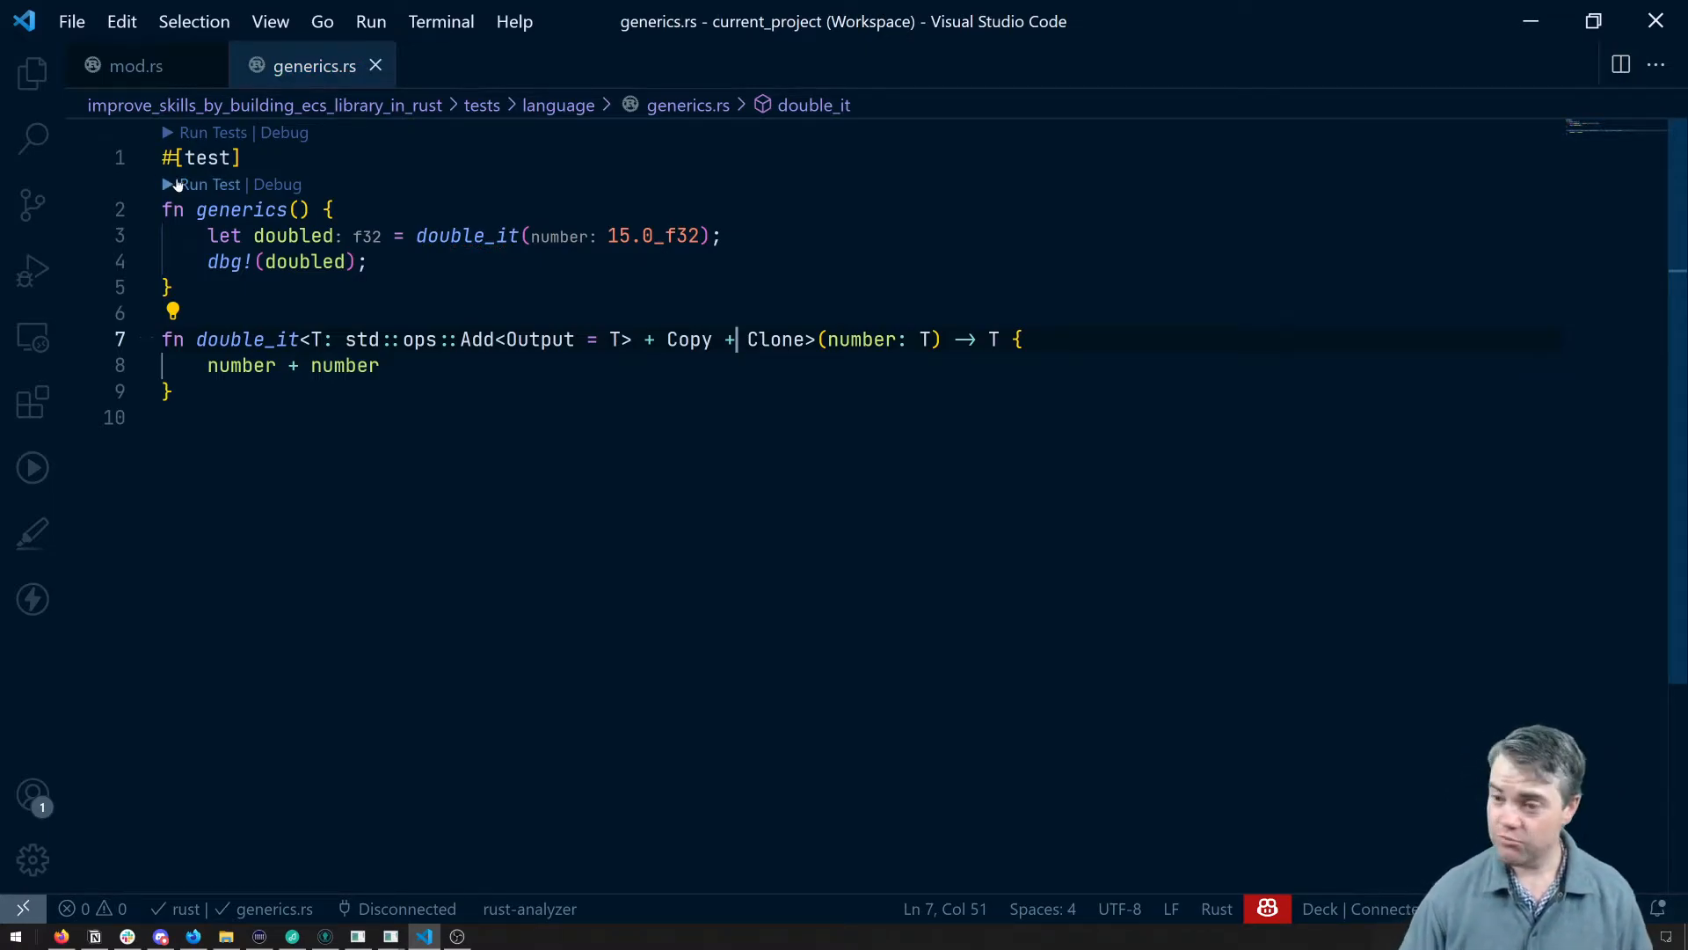
- Run the generics test and highlight the printed doubled value 30.0
click(212, 184)
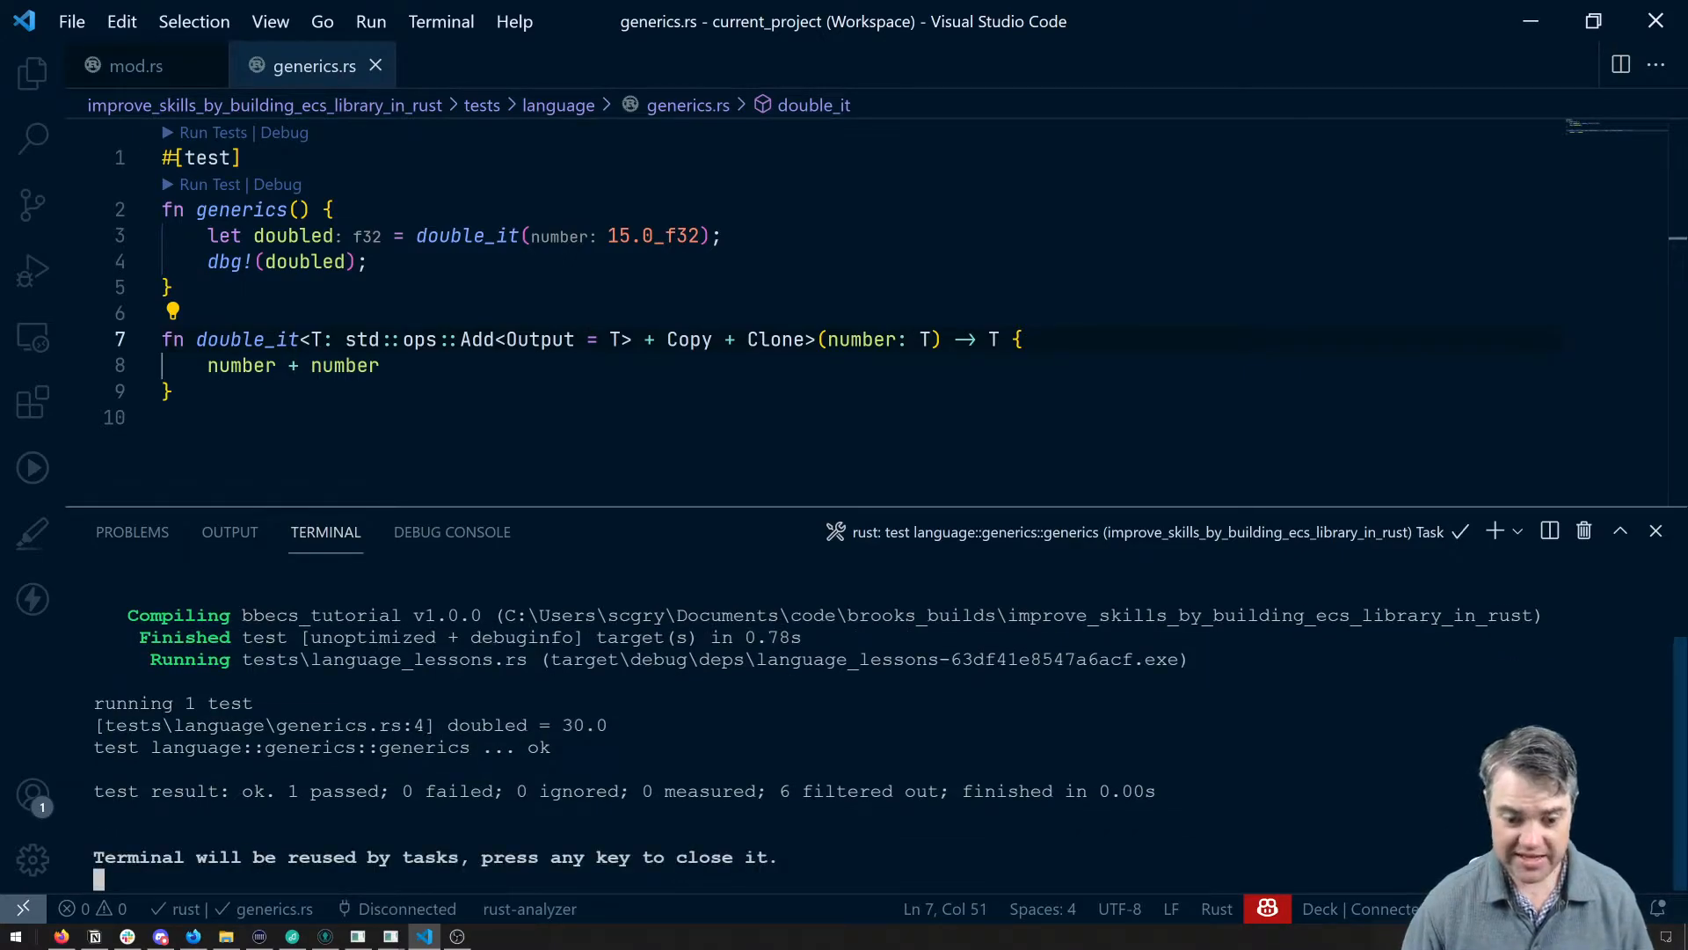
double_click(583, 724)
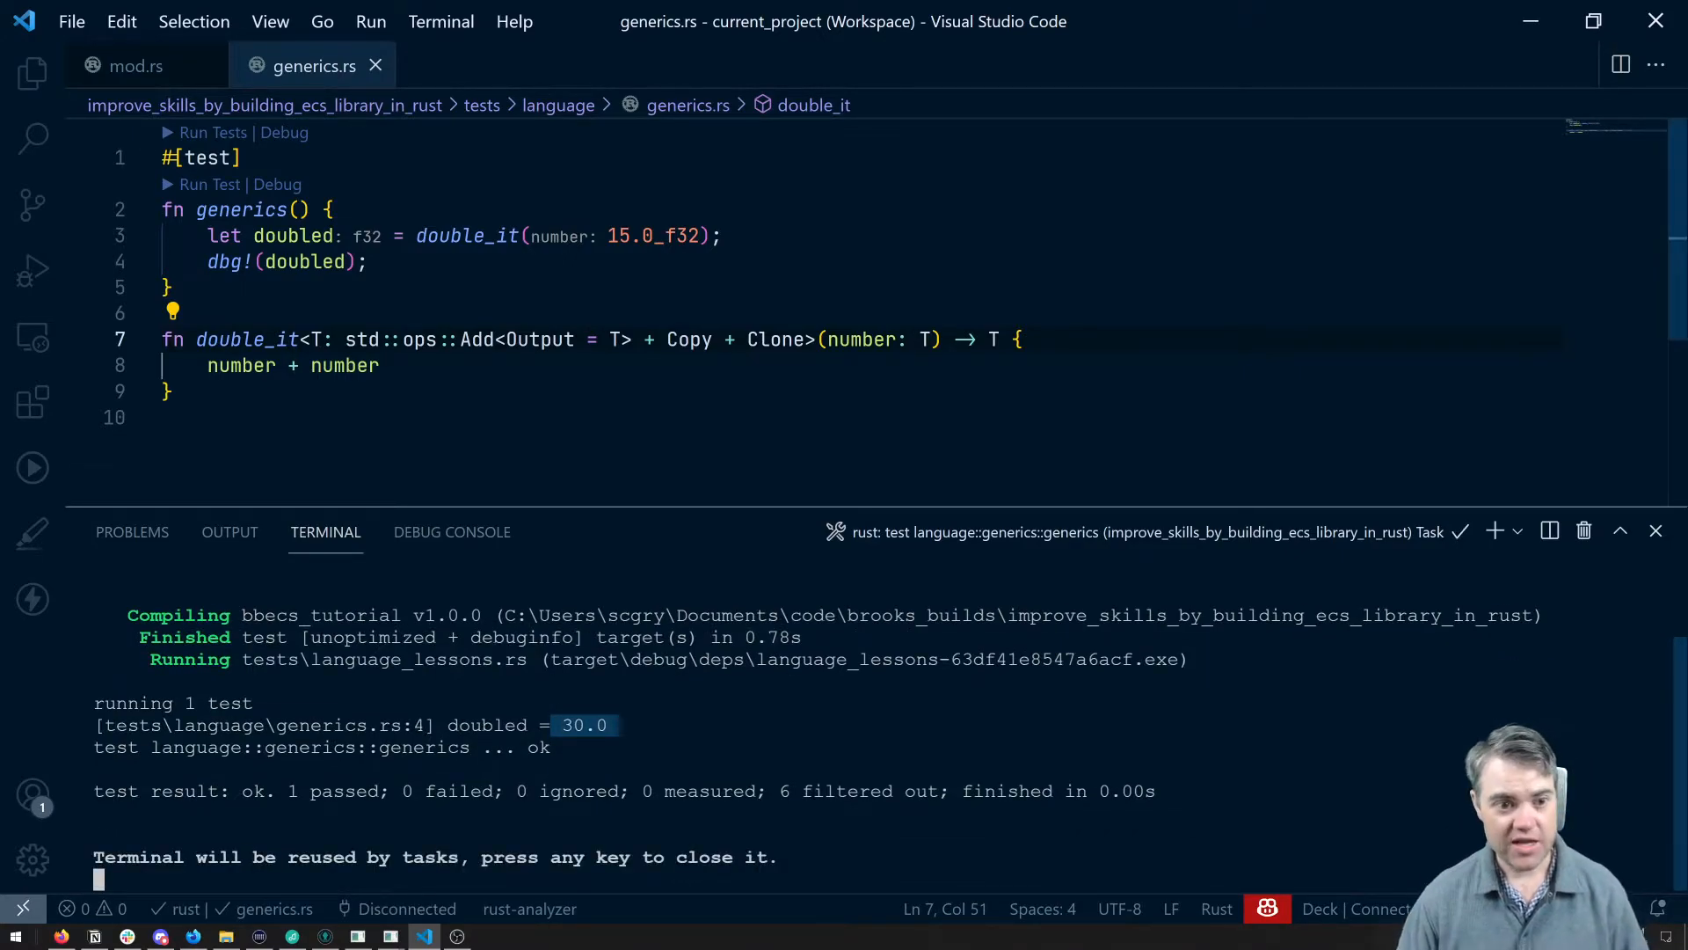
double_click(307, 262)
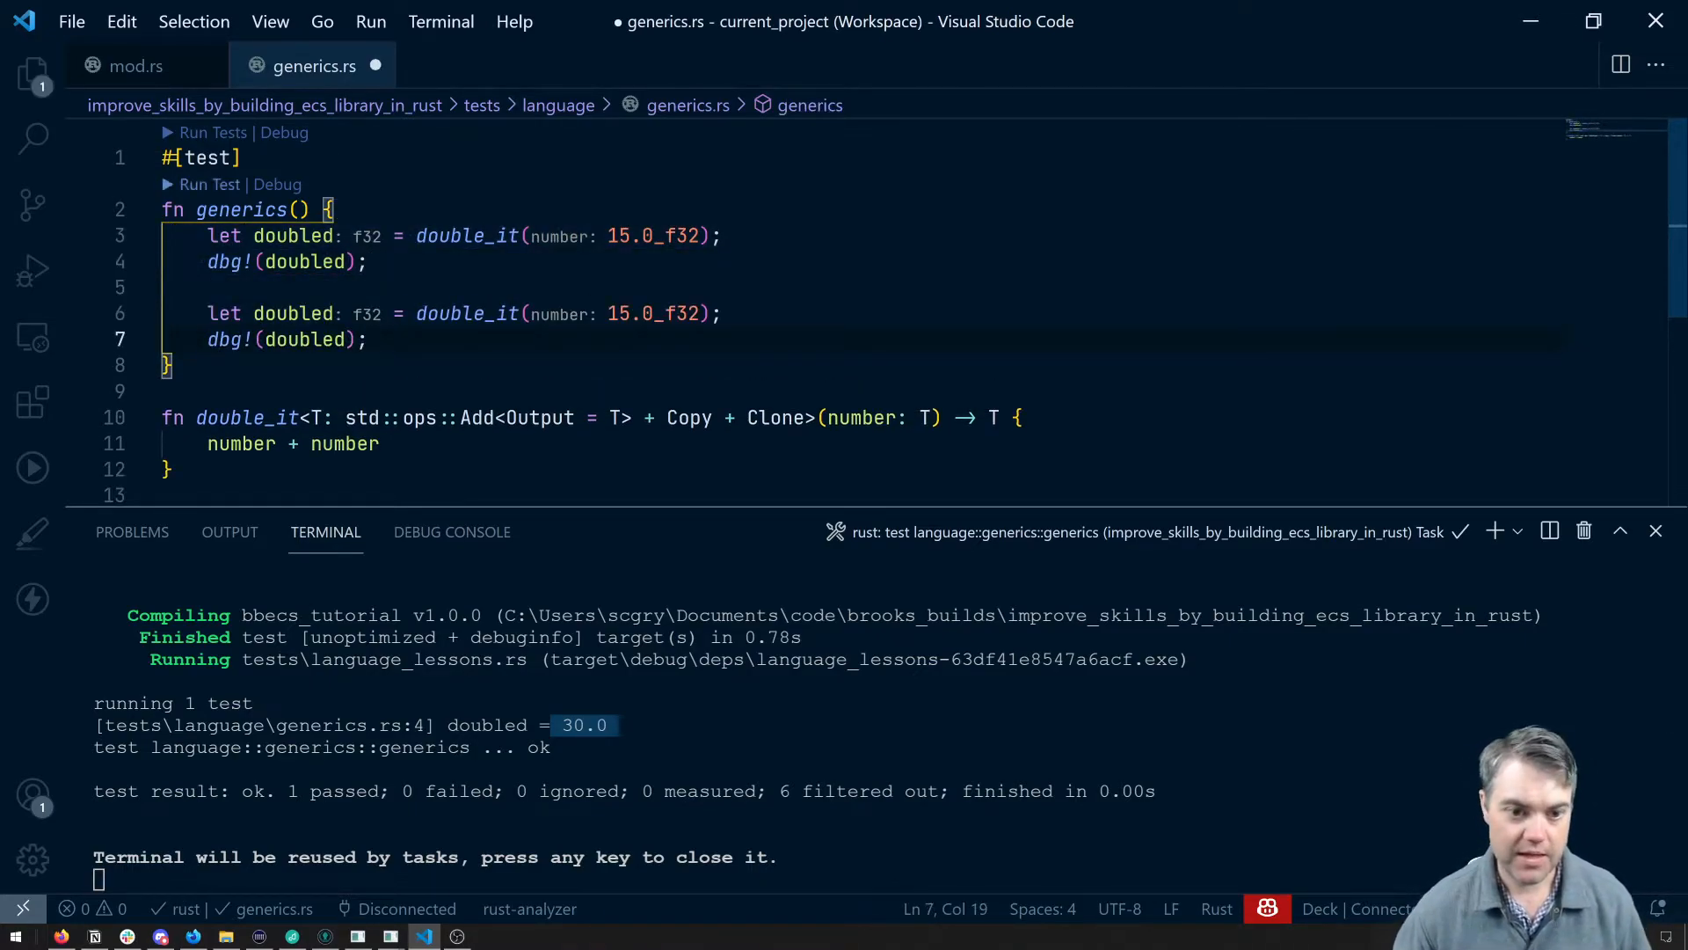
- Change the duplicated call's literal to 15_i32 and rerun the test
double_click(652, 313)
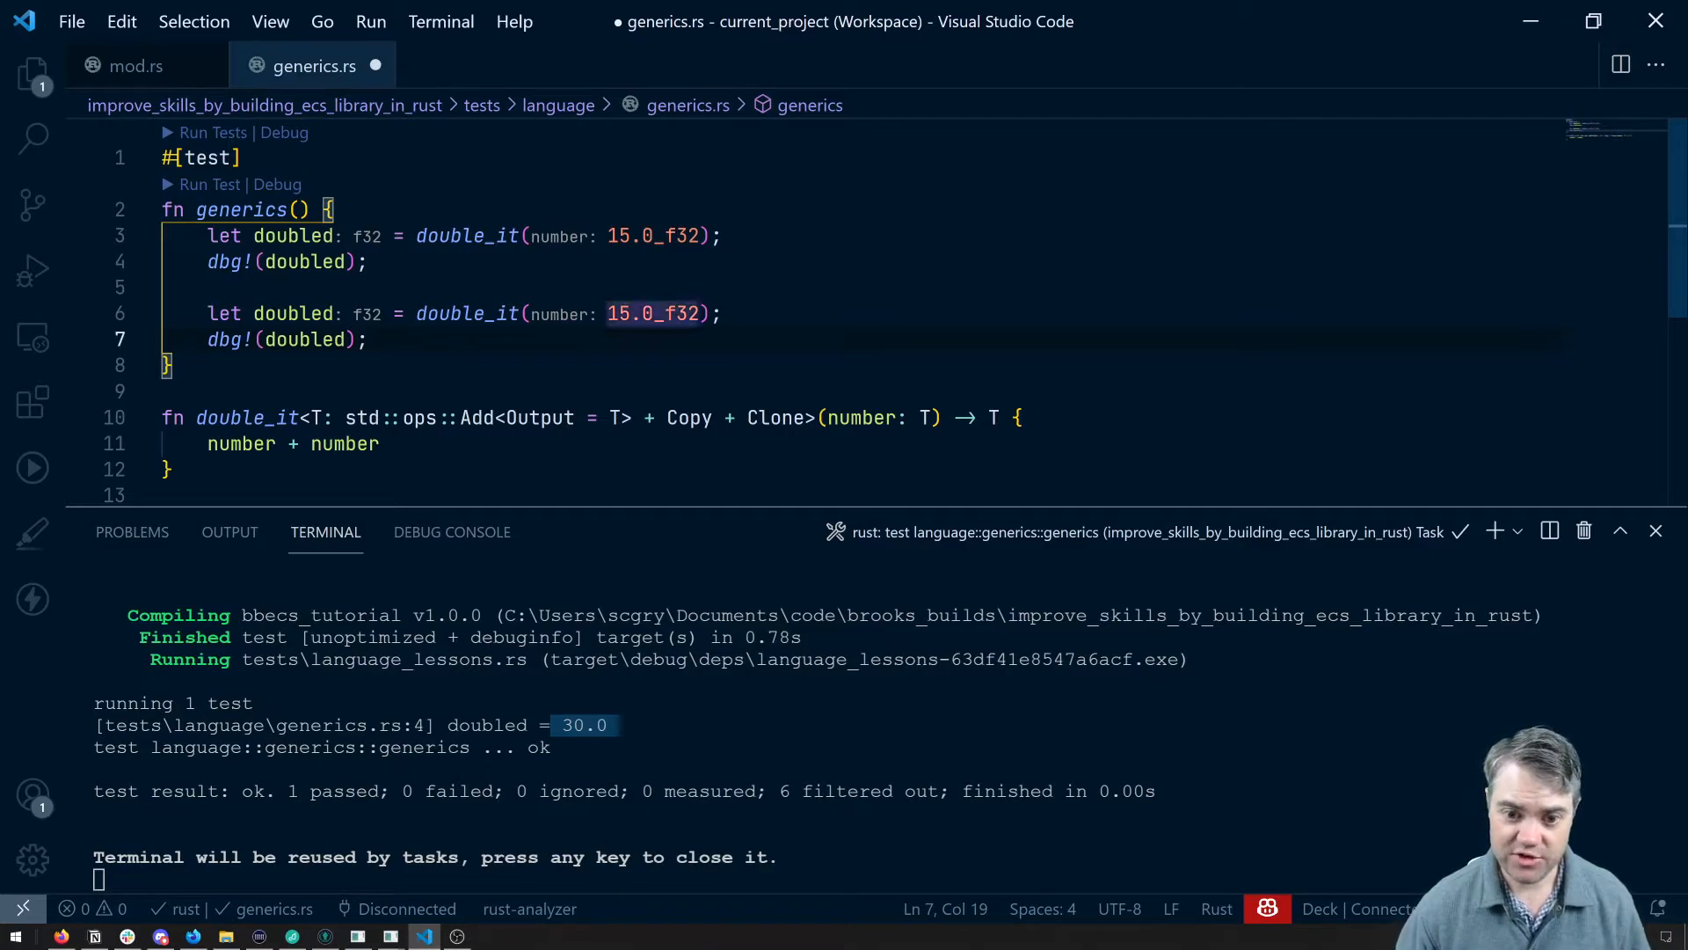
text(i)
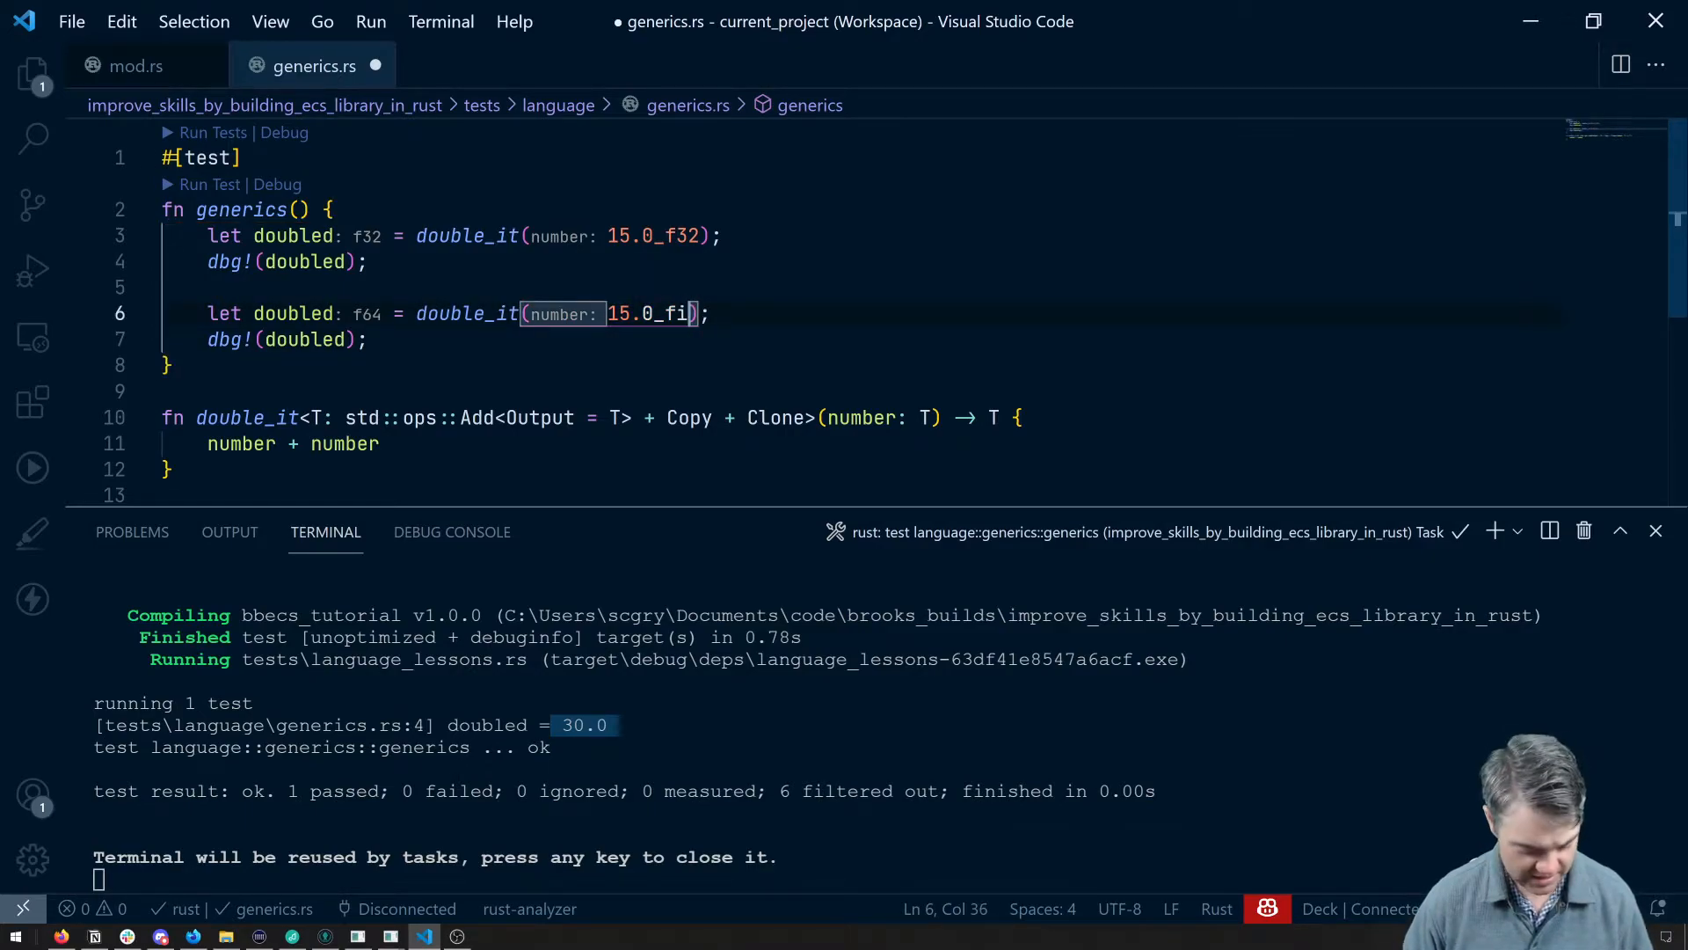
text(32)
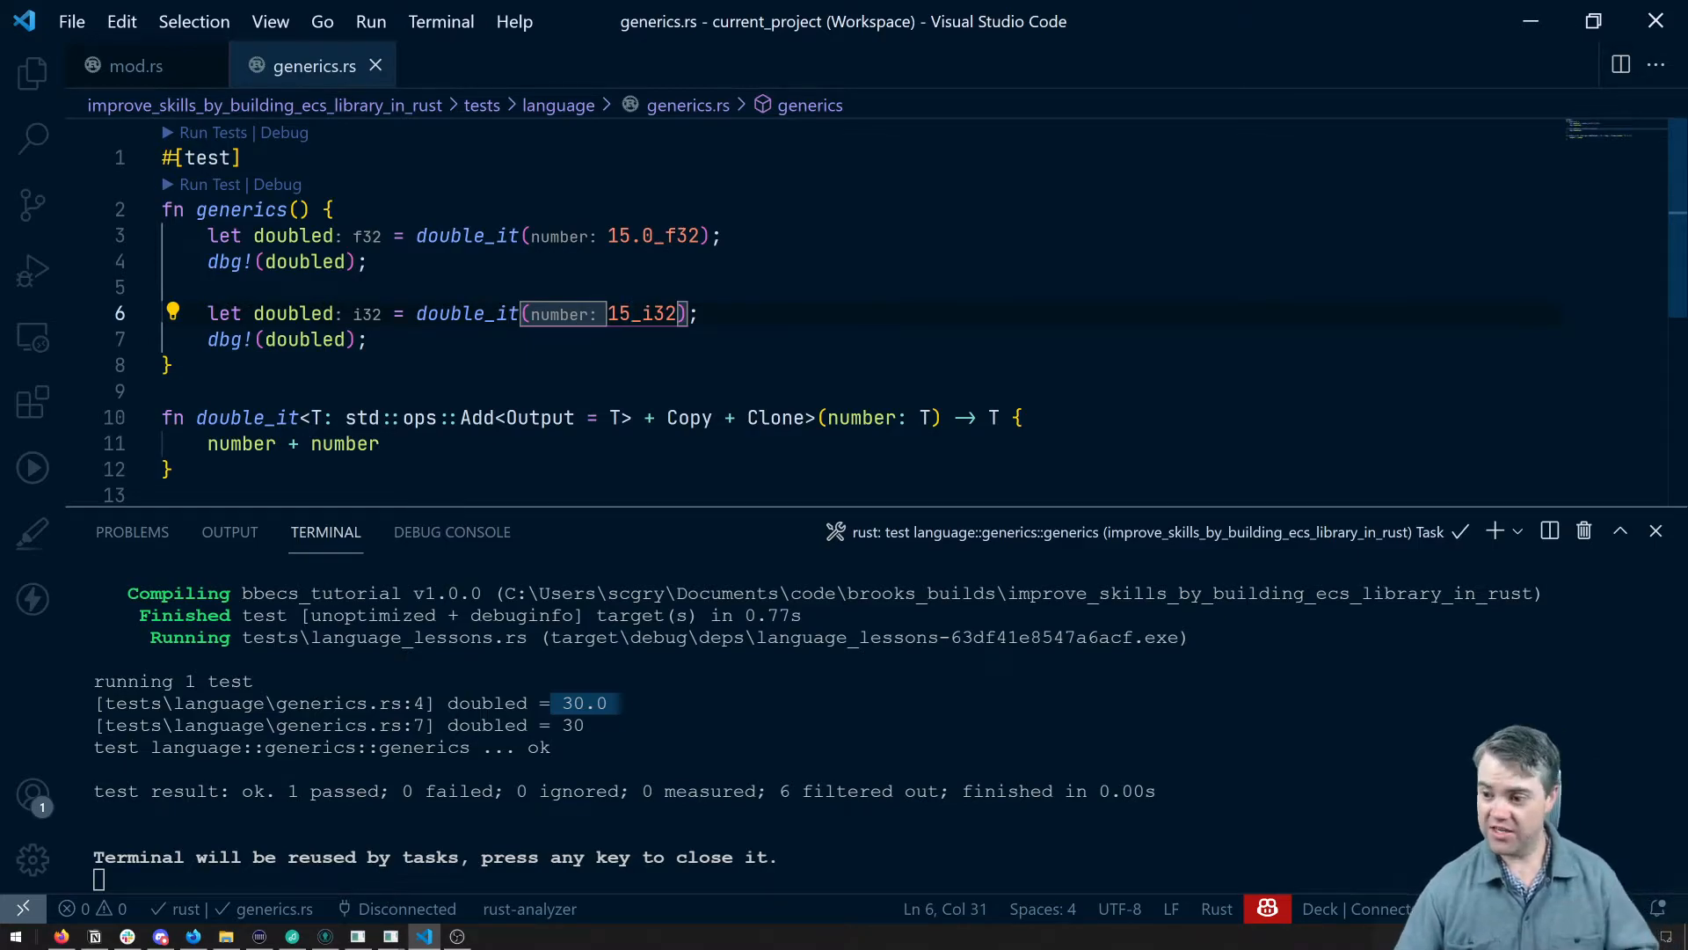
mouse_move(1228, 585)
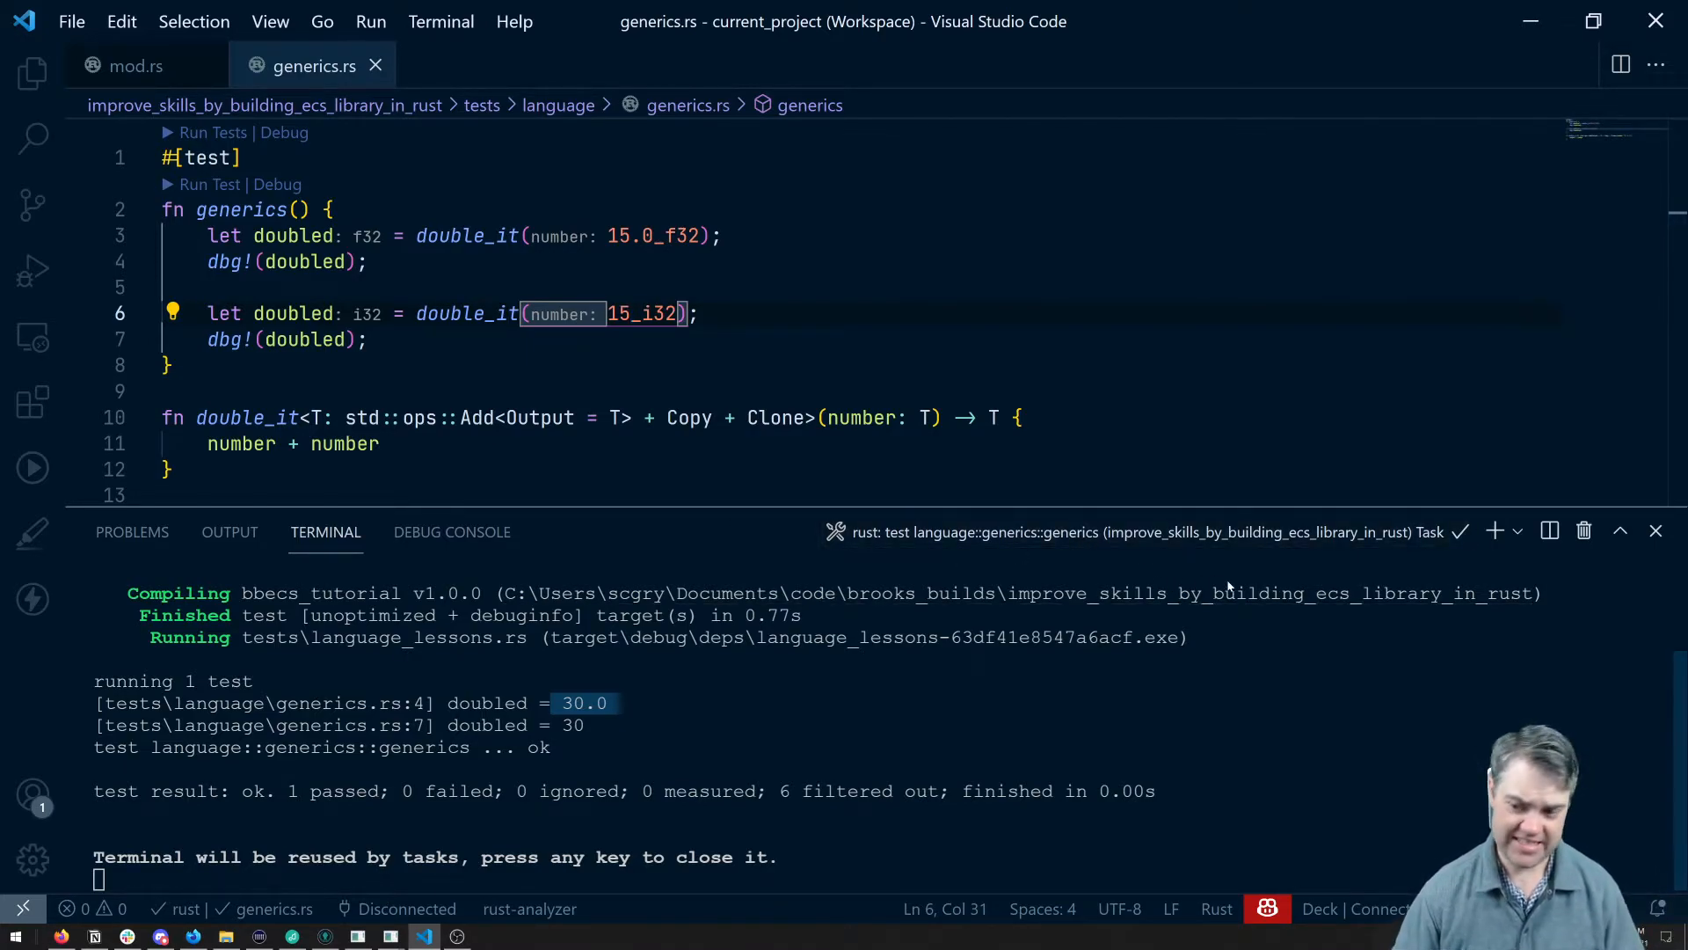
click(1656, 531)
text(struct)
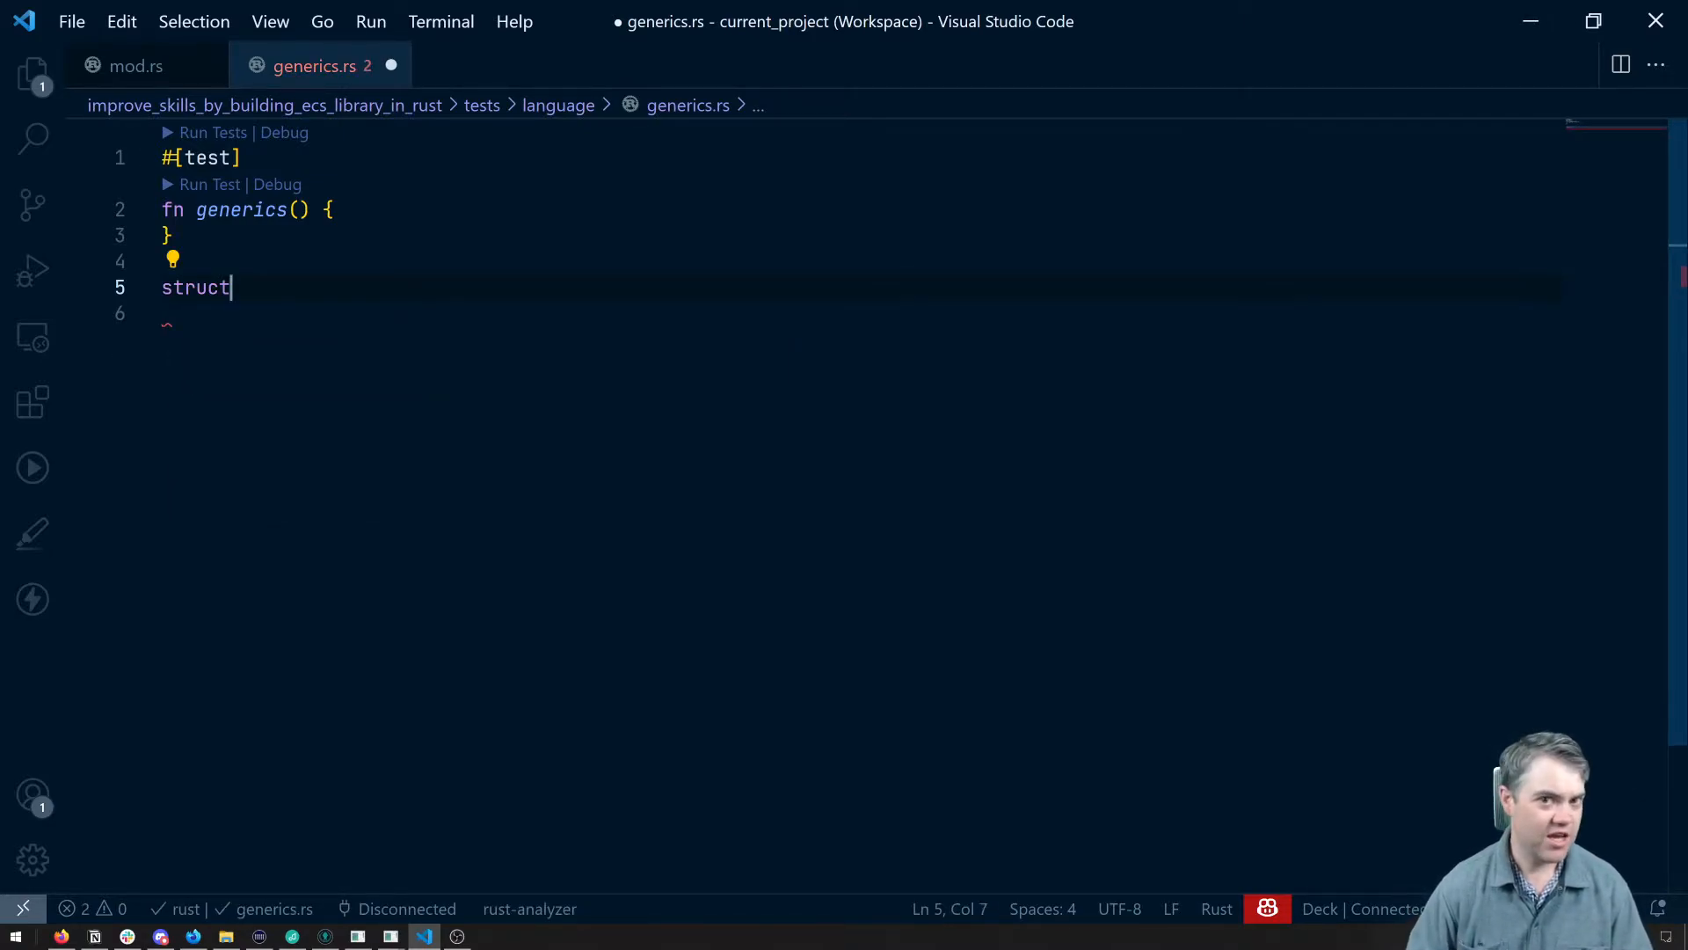
- Declare struct NumberWrapper<T> with a data field of type T
text(NumberW)
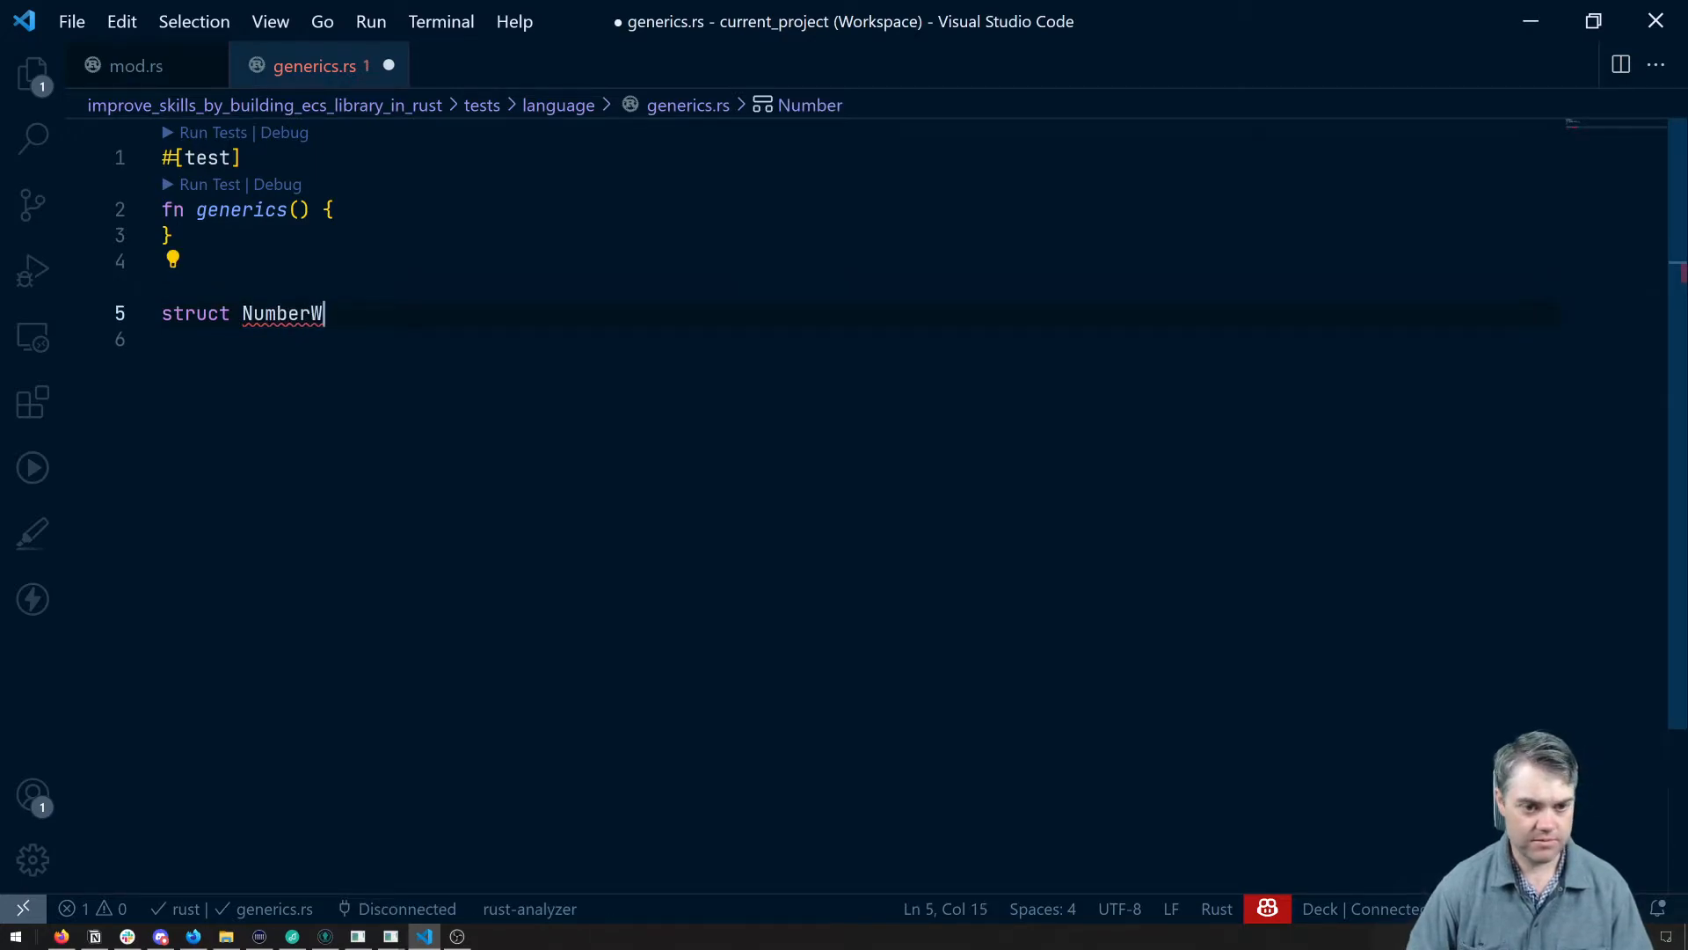
text(rapper {)
click(858, 339)
text(data)
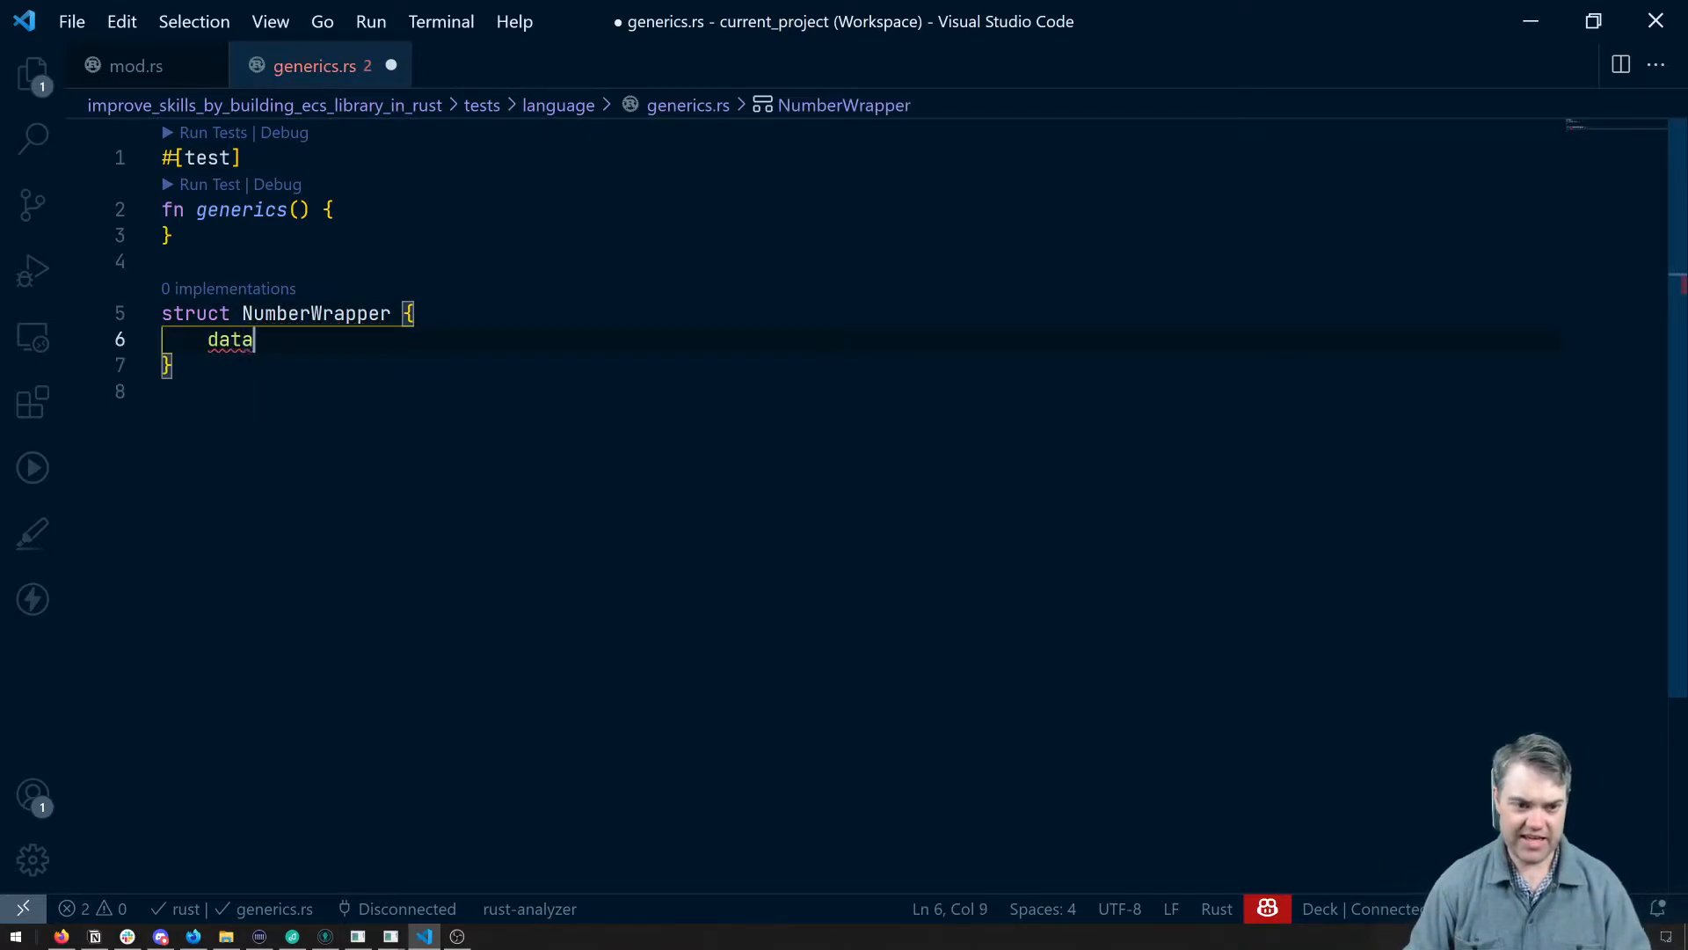
text(: T)
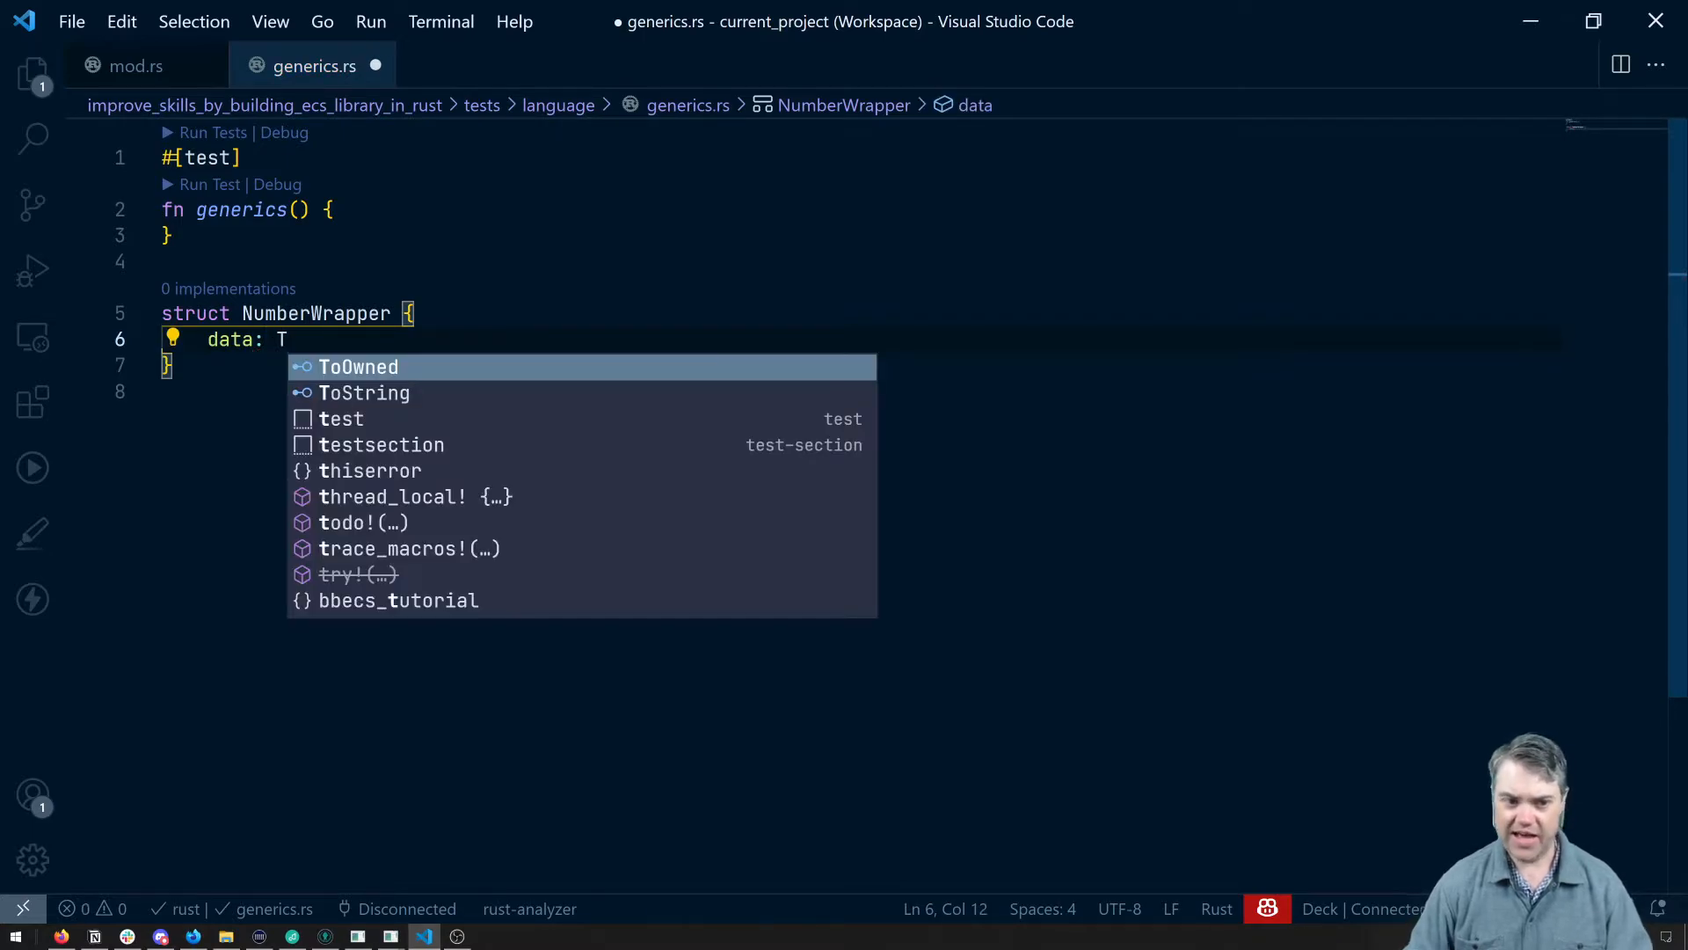
key(Escape)
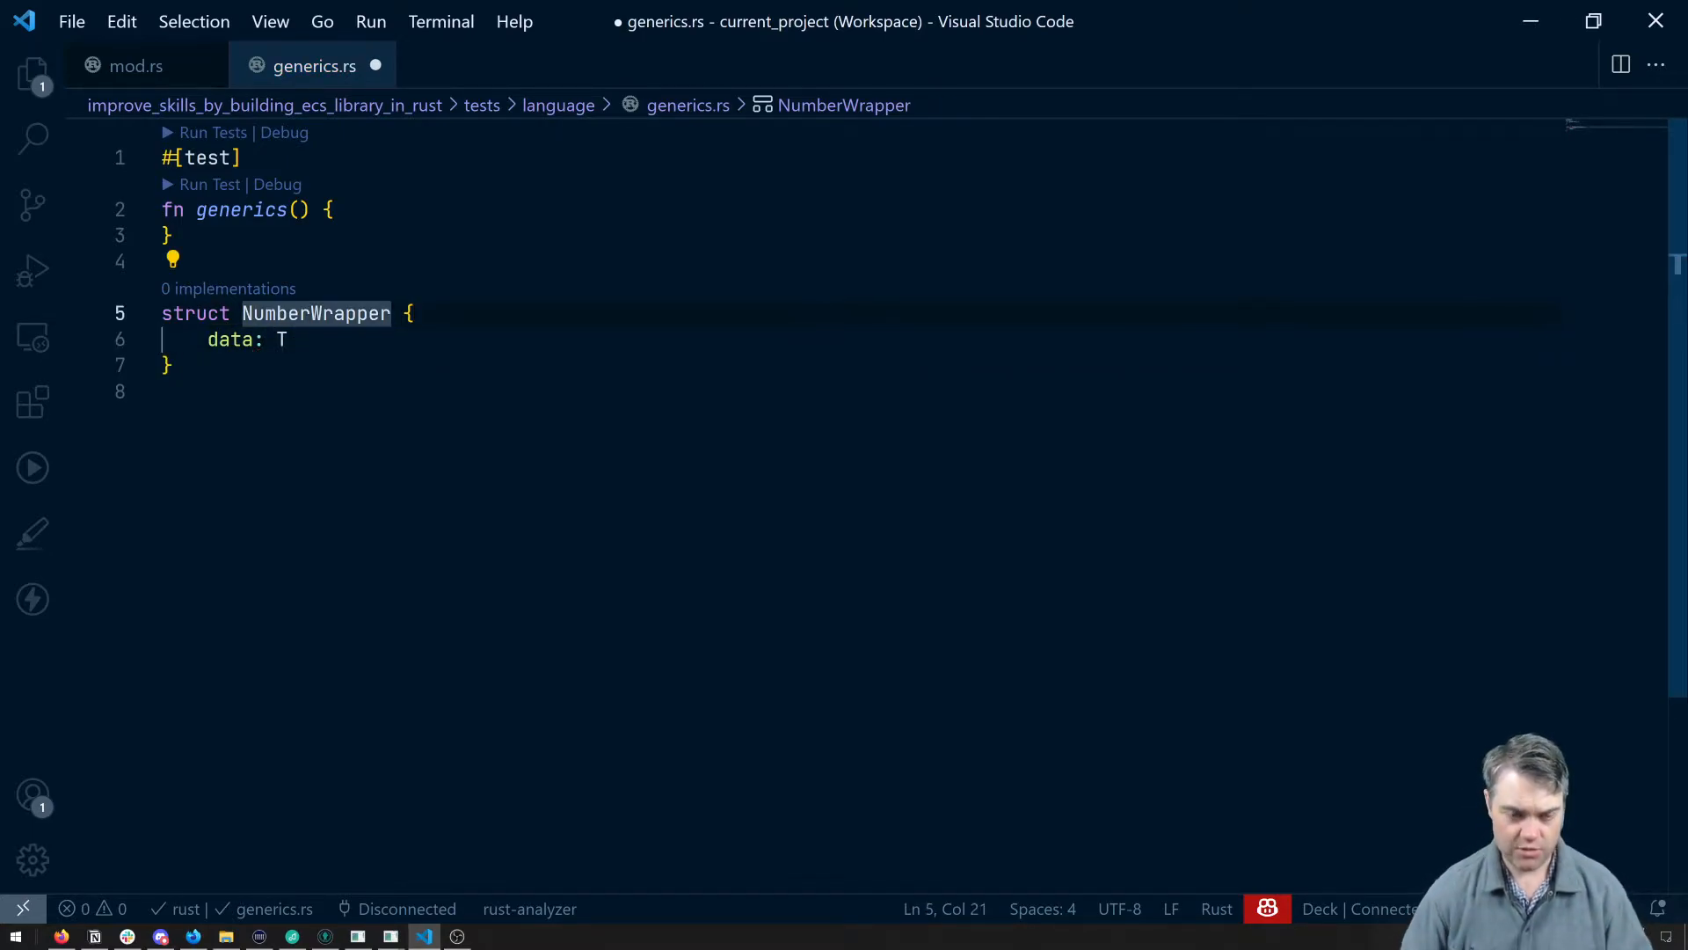
text(<>)
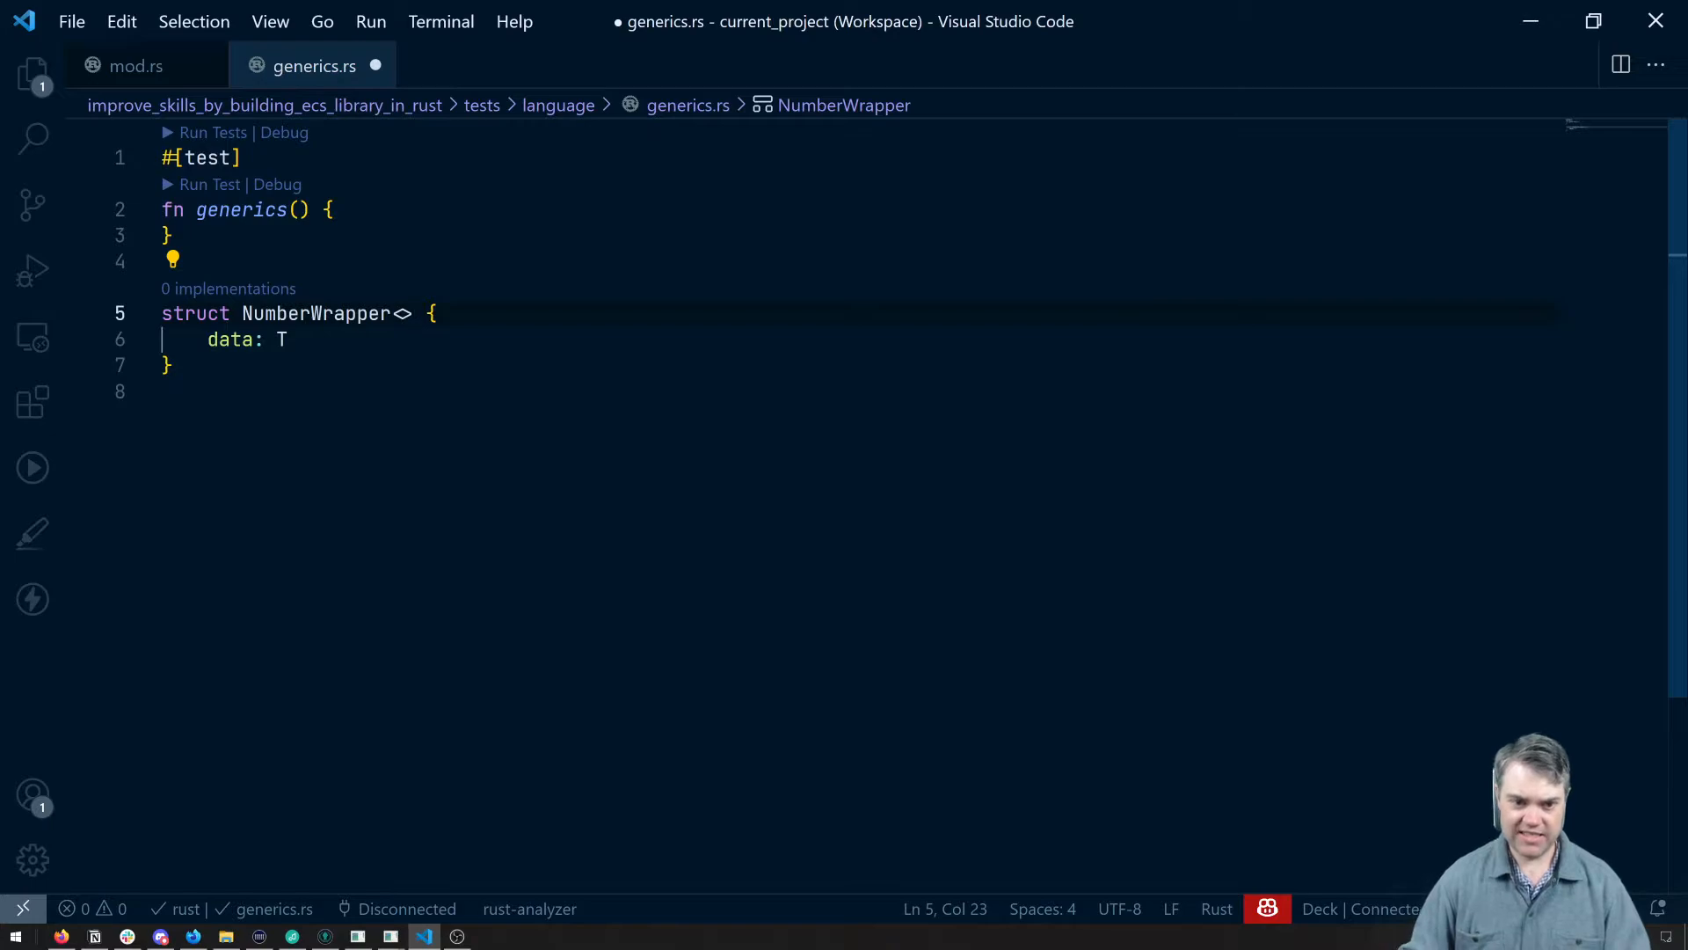
text(T)
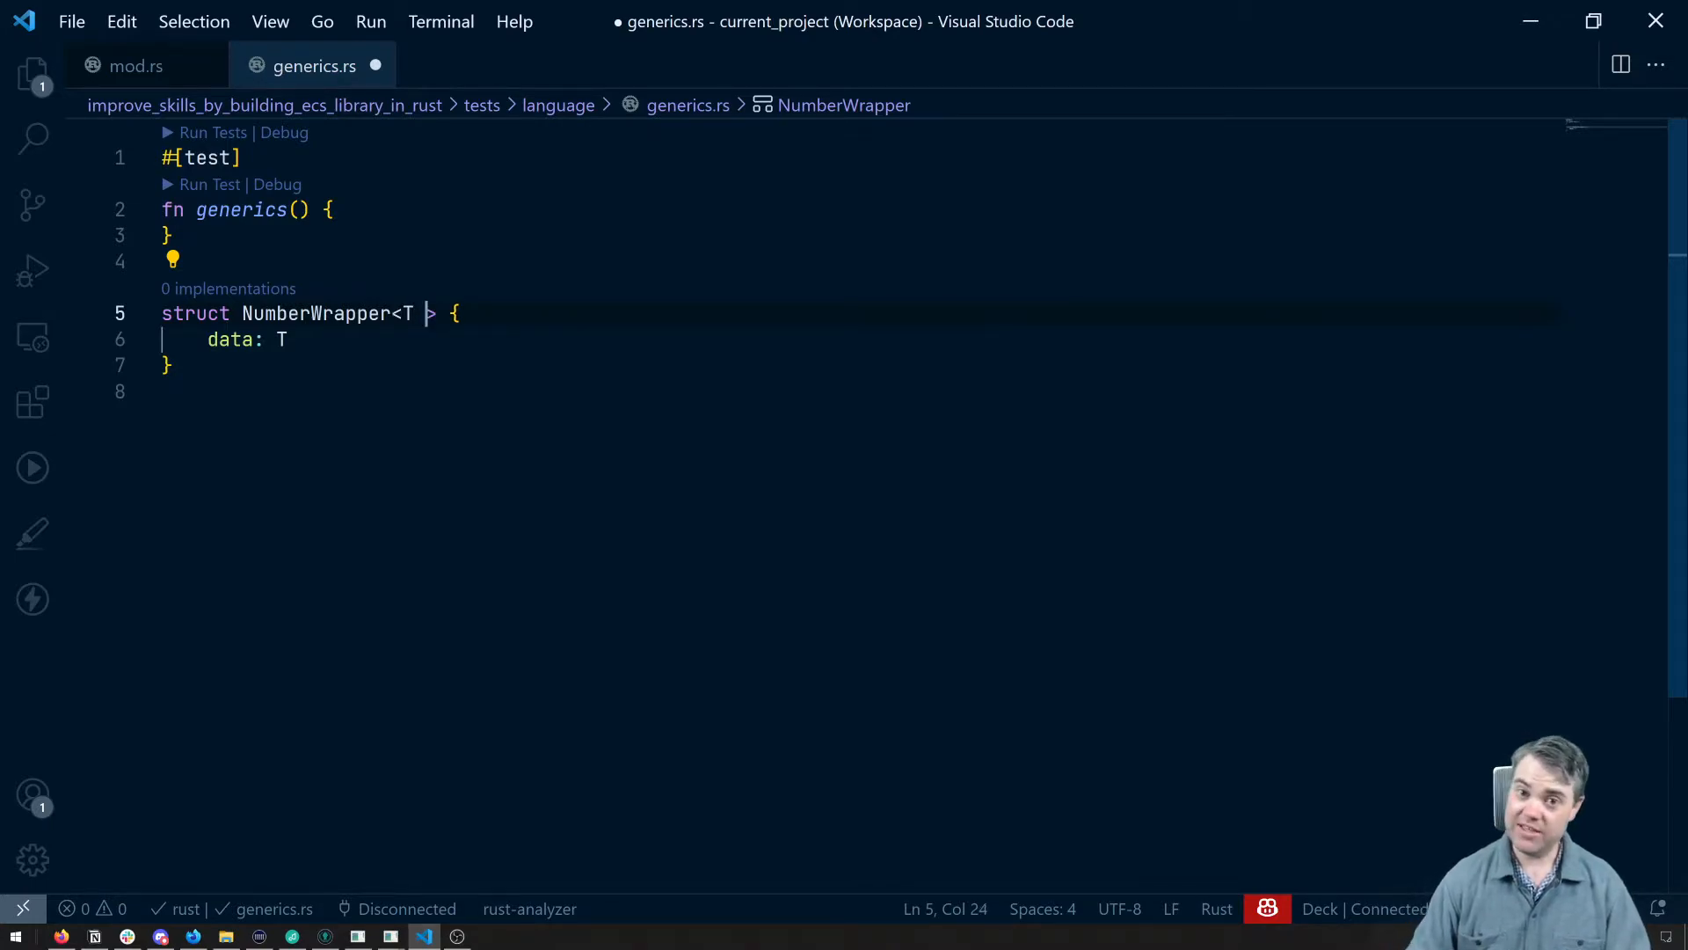
- Bound T with std::ops::Add<Output = T> + Clone + Copy
text(:)
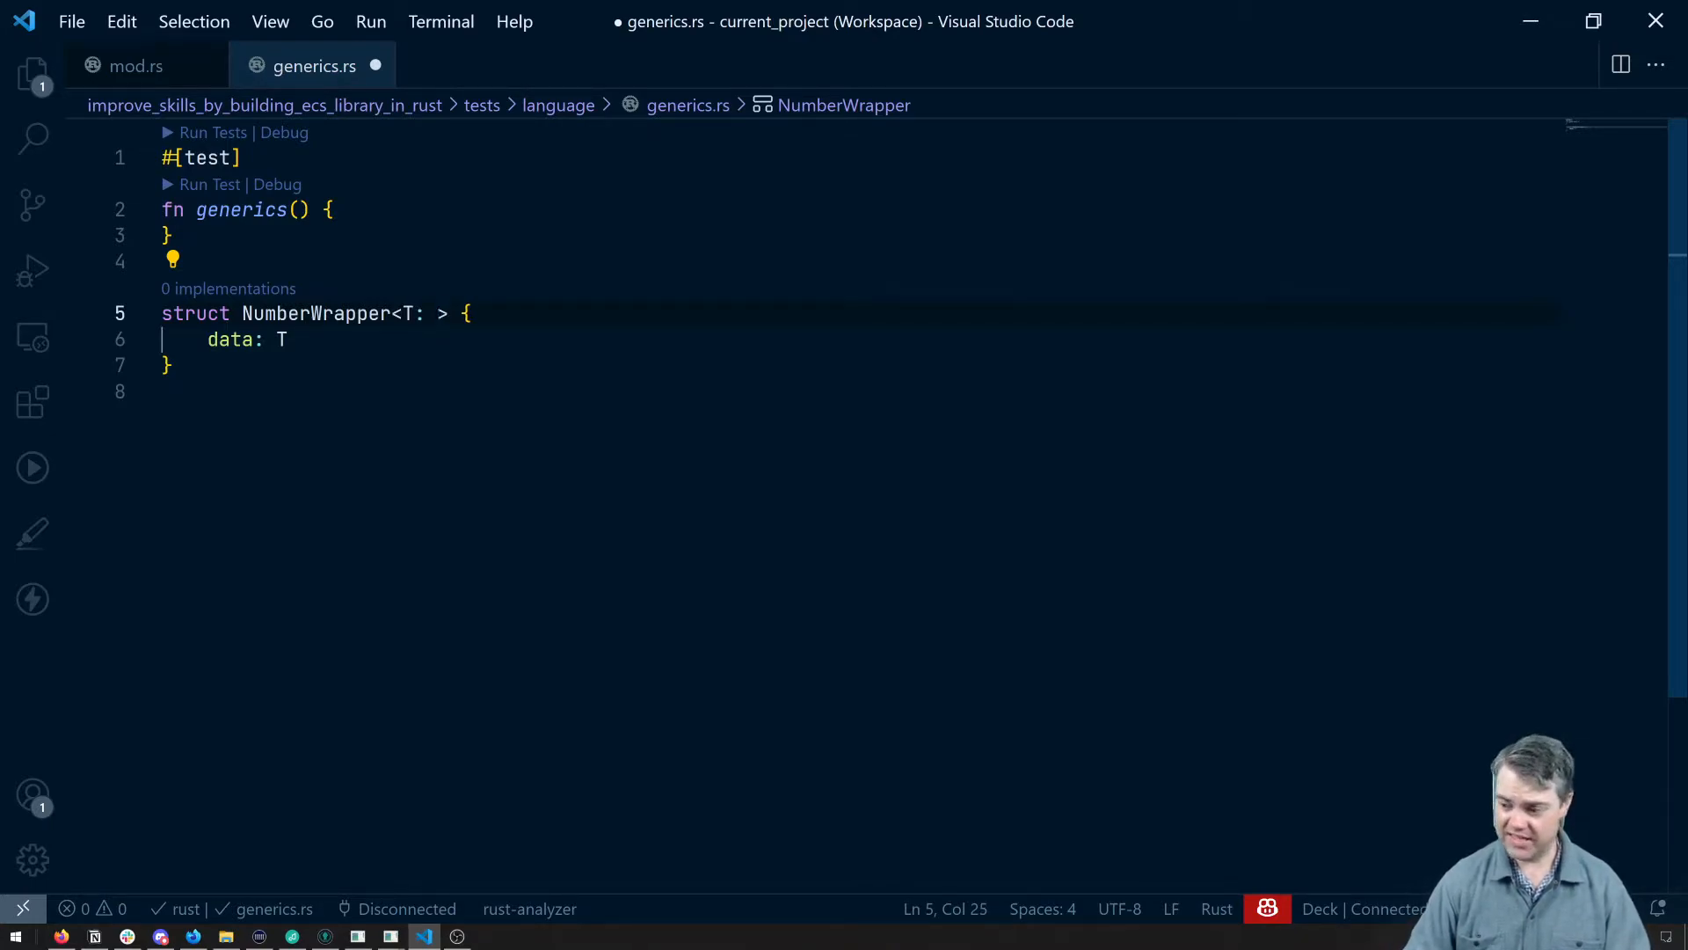
text(std::)
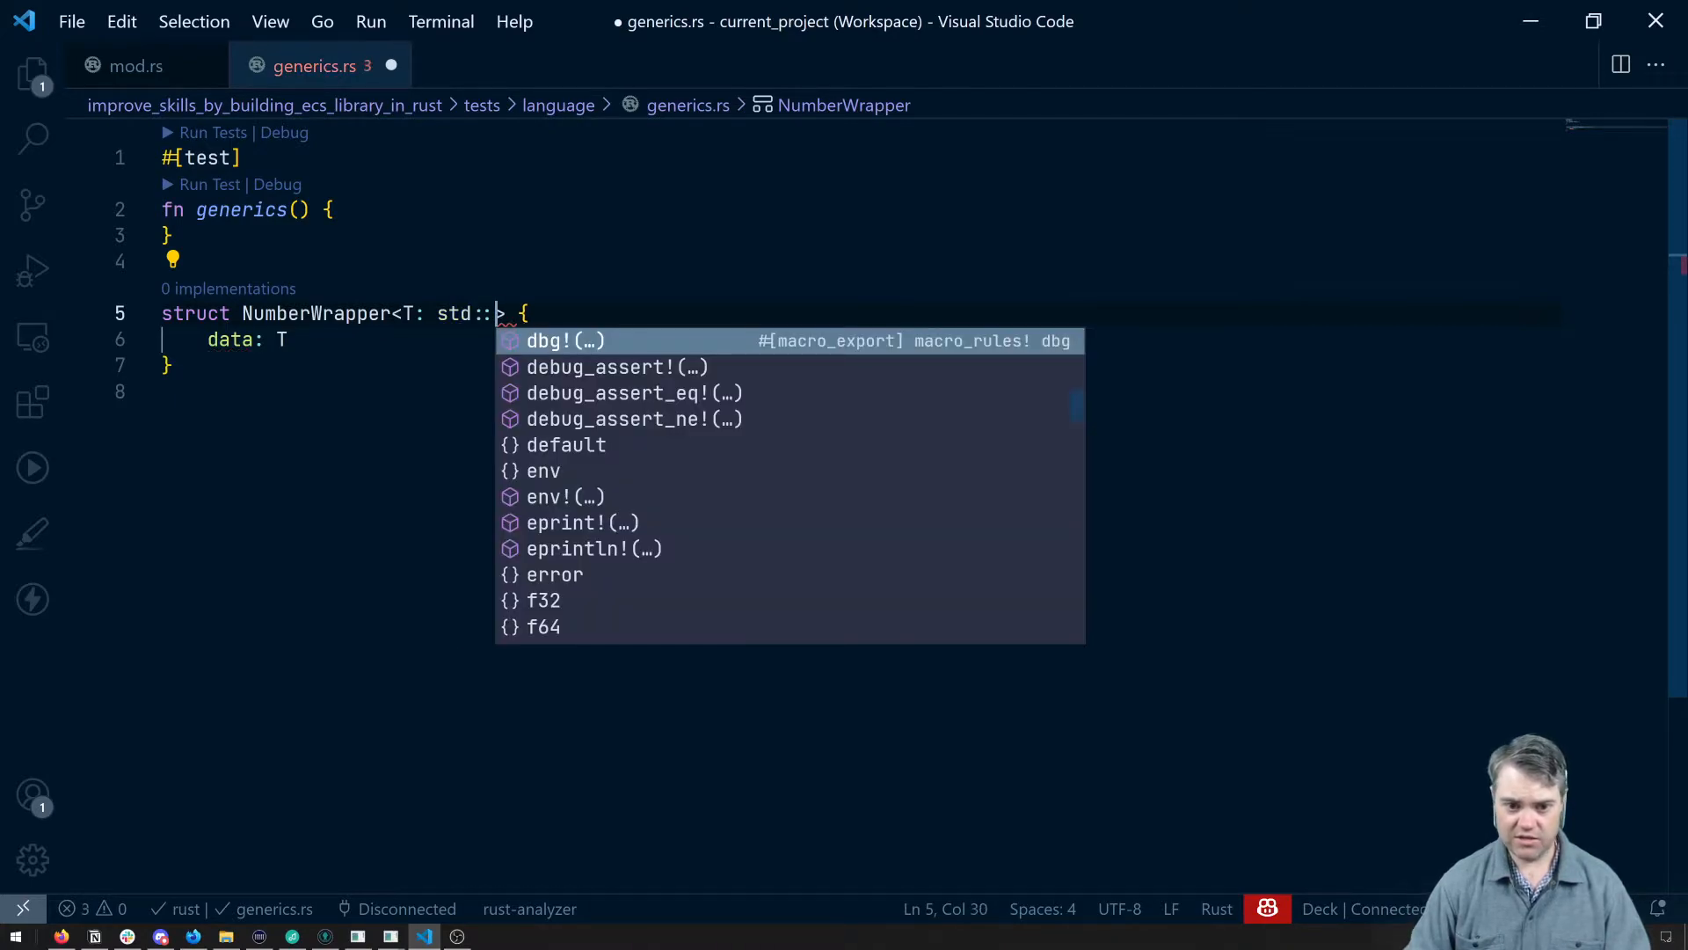
text(ops:)
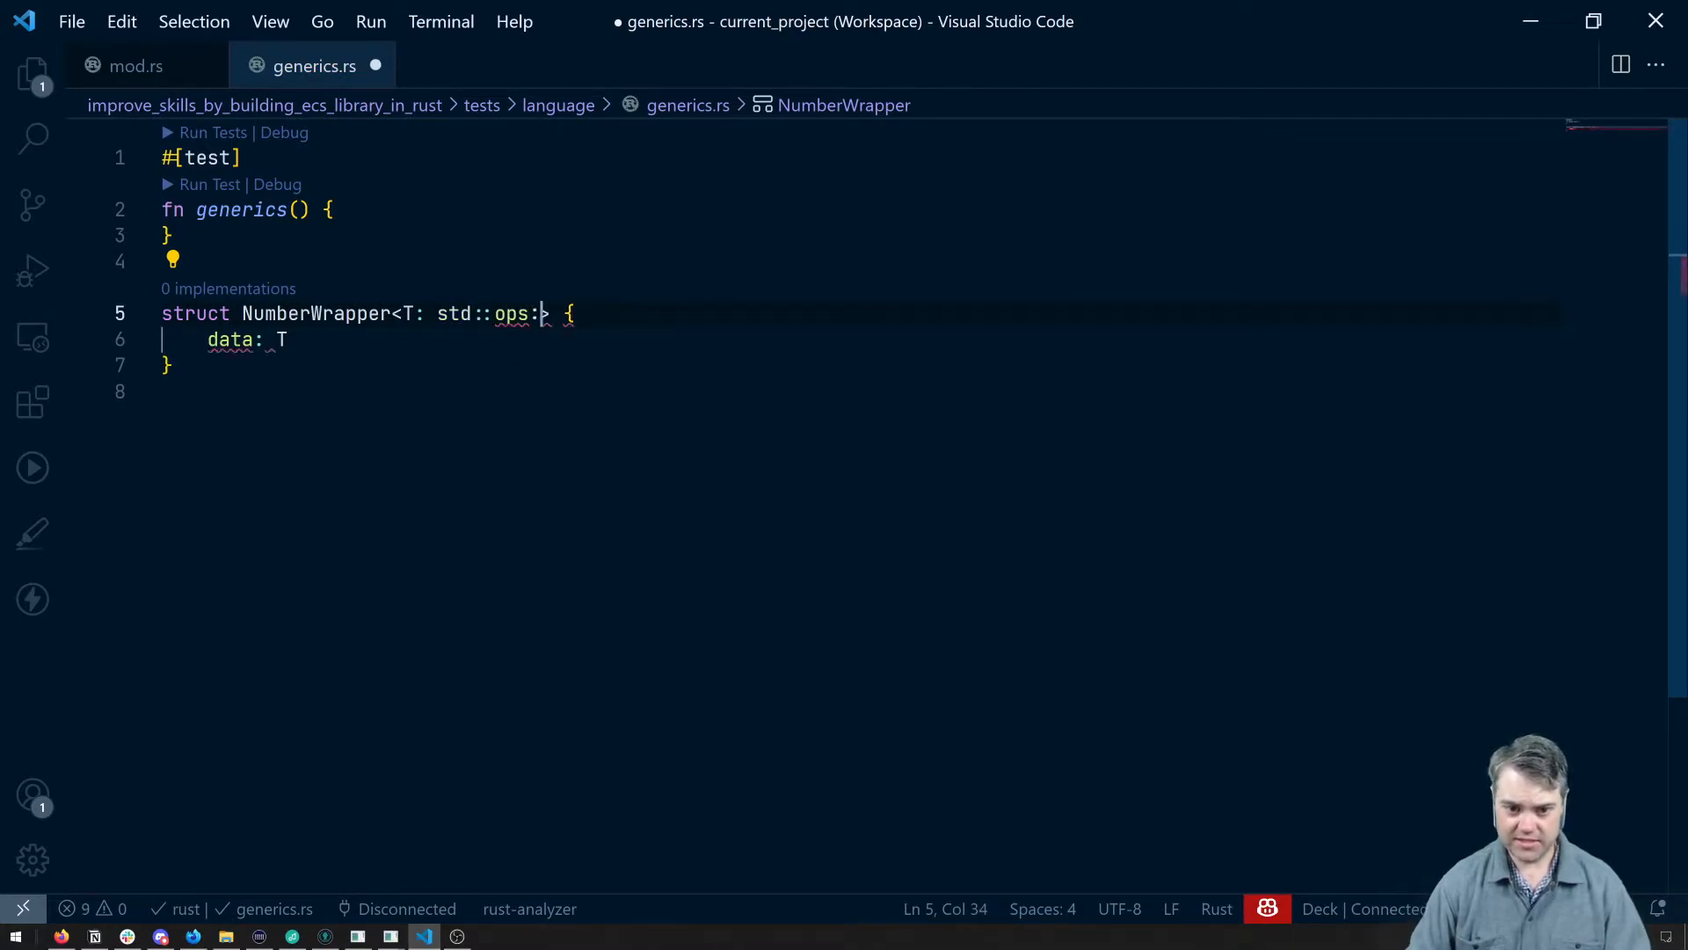
text(Add)
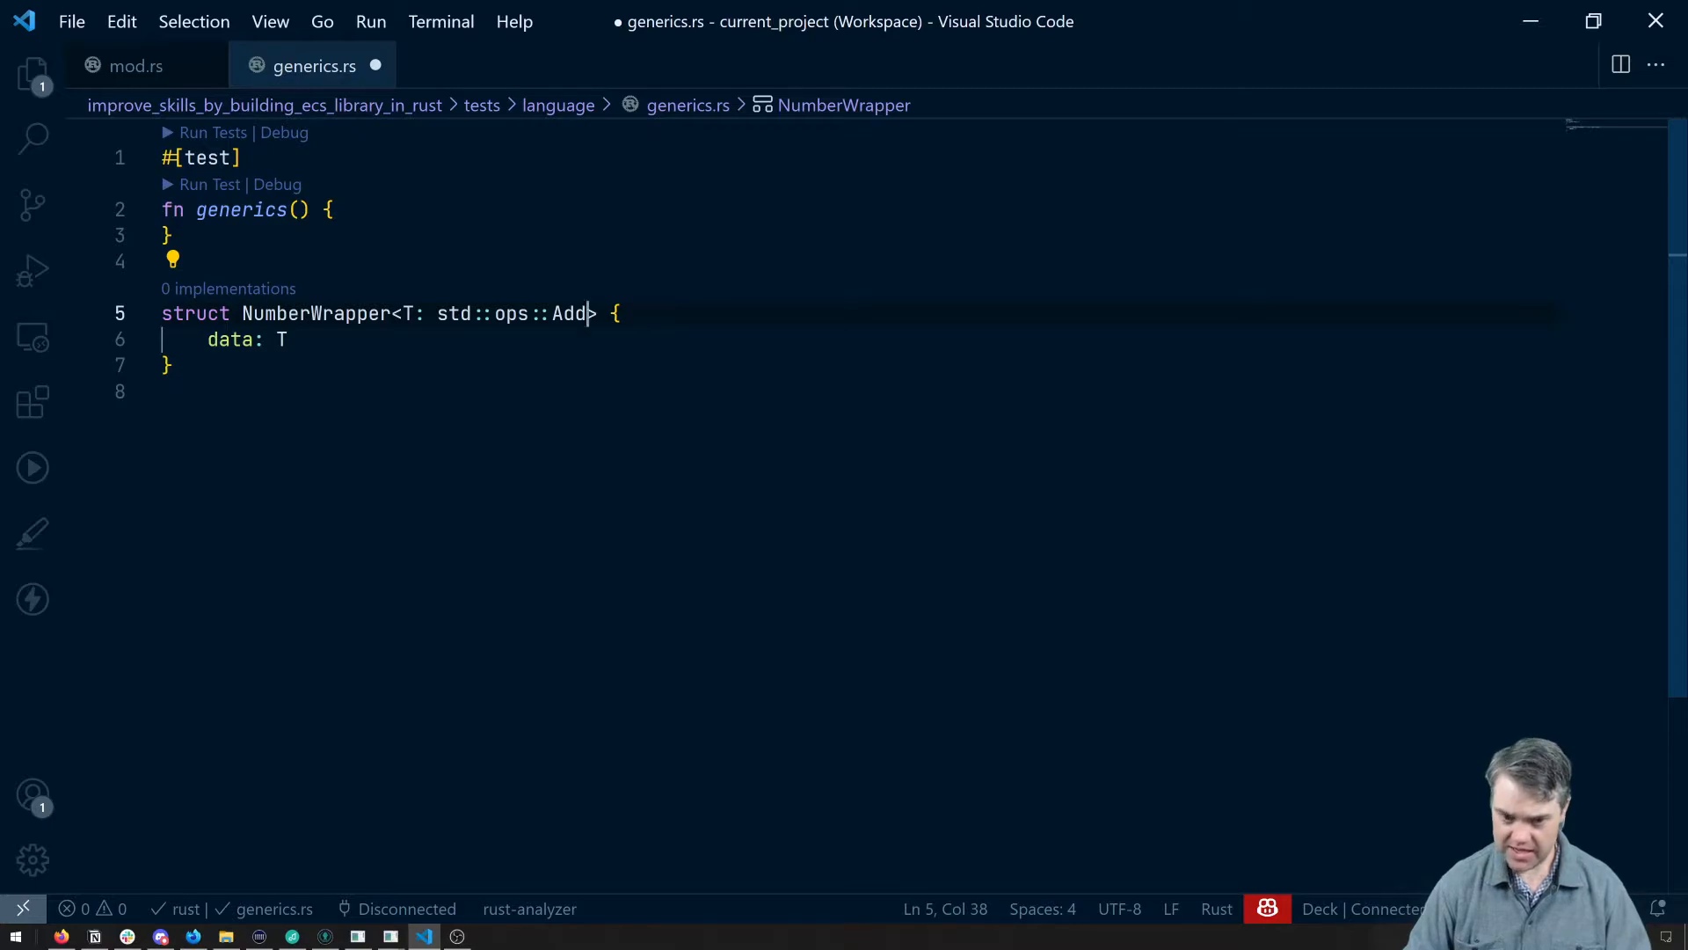
text(<Output = >)
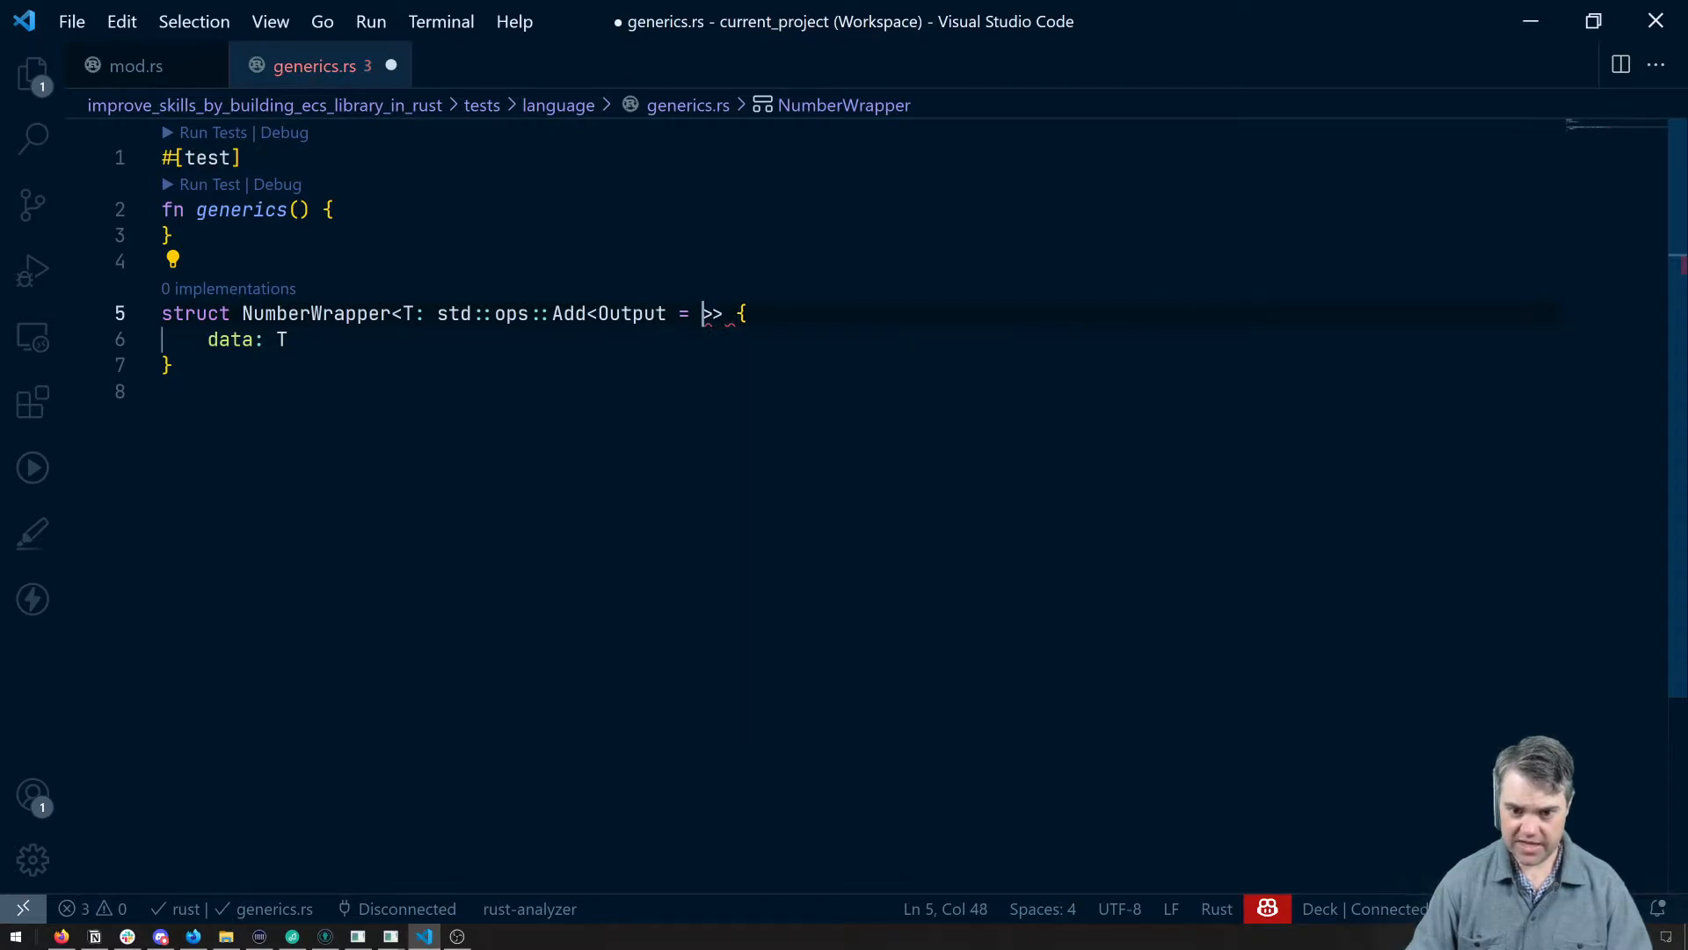
text(T)
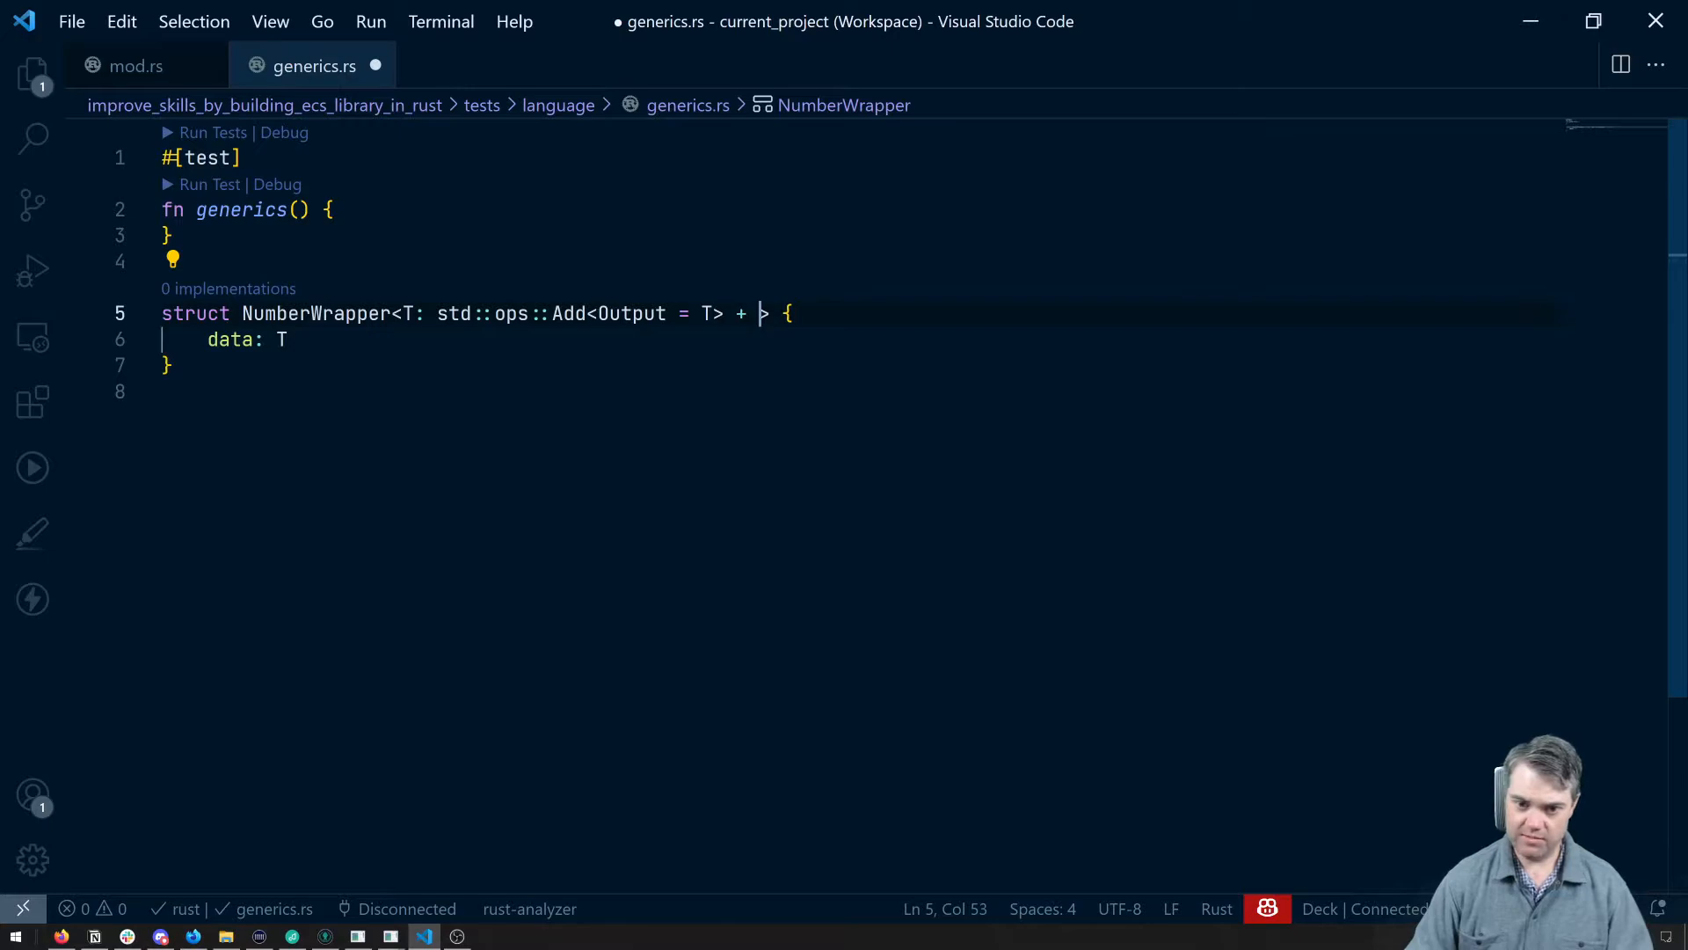
text(Clone, C)
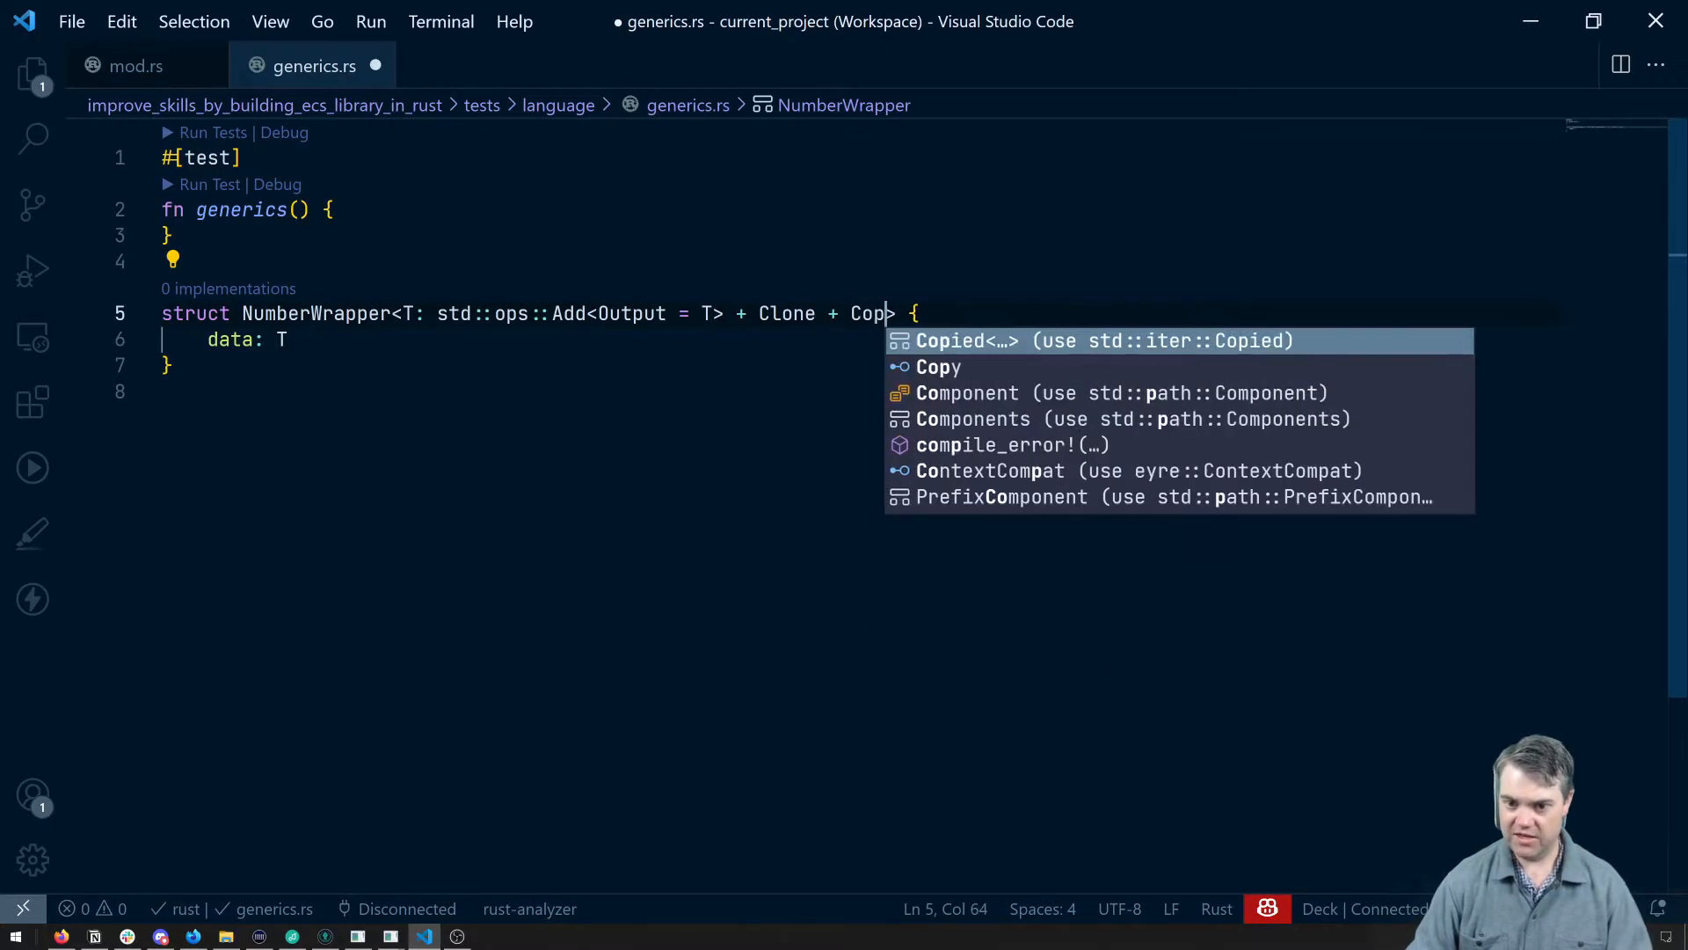
key(Down)
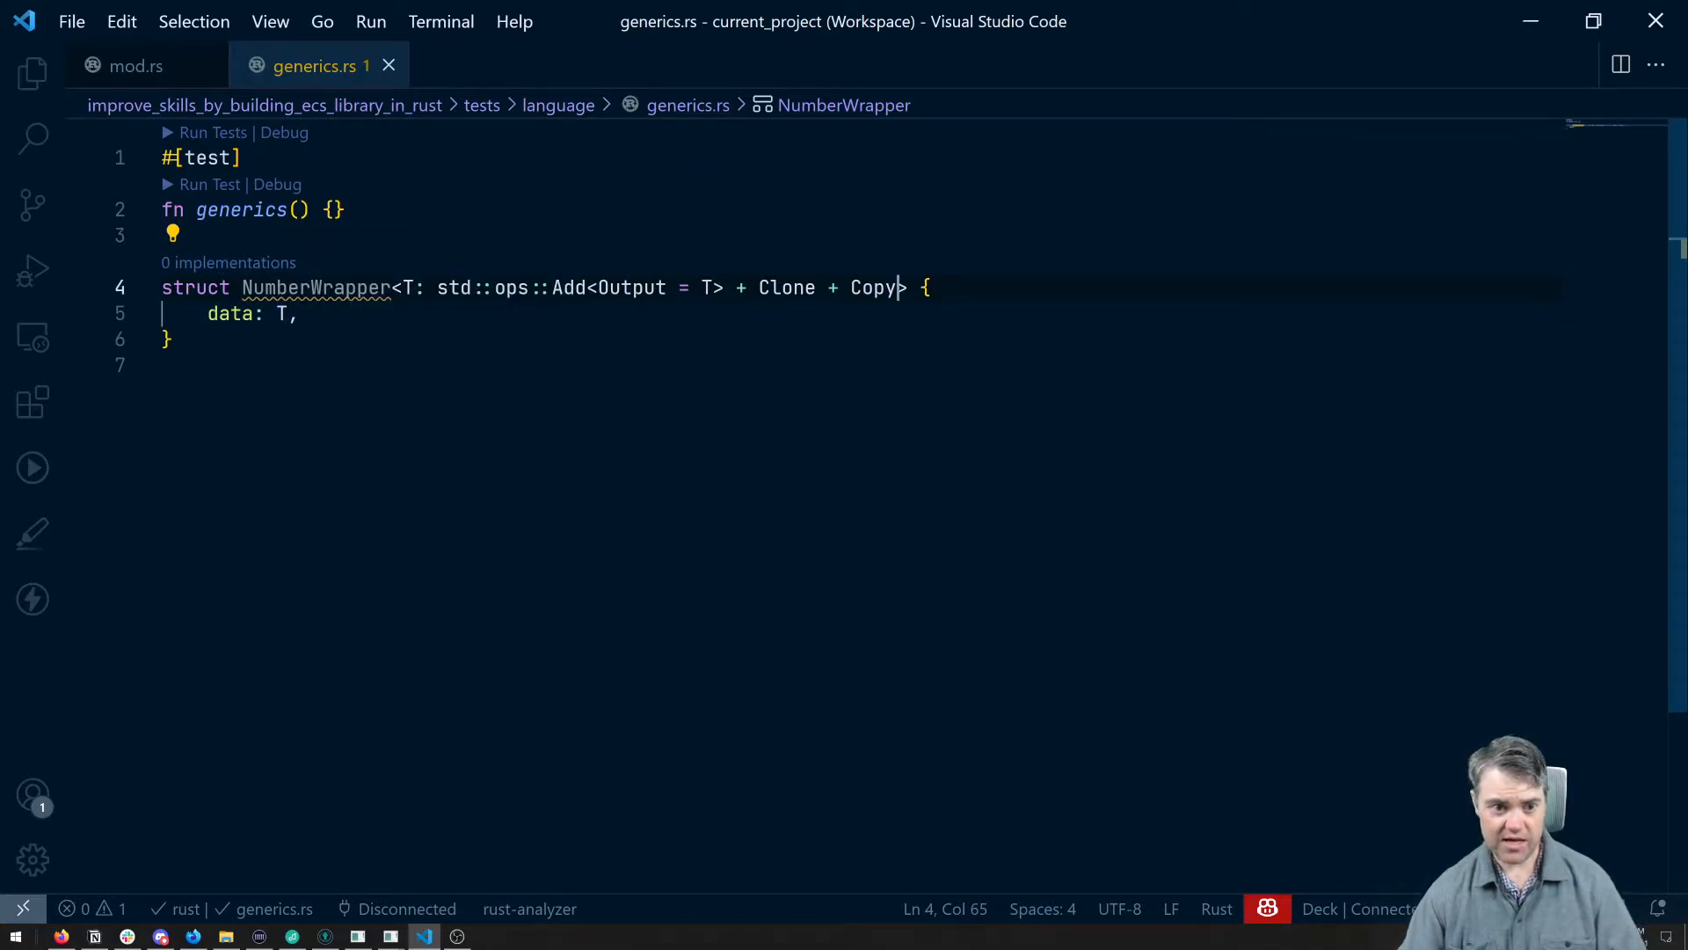
key(Enter)
text(let)
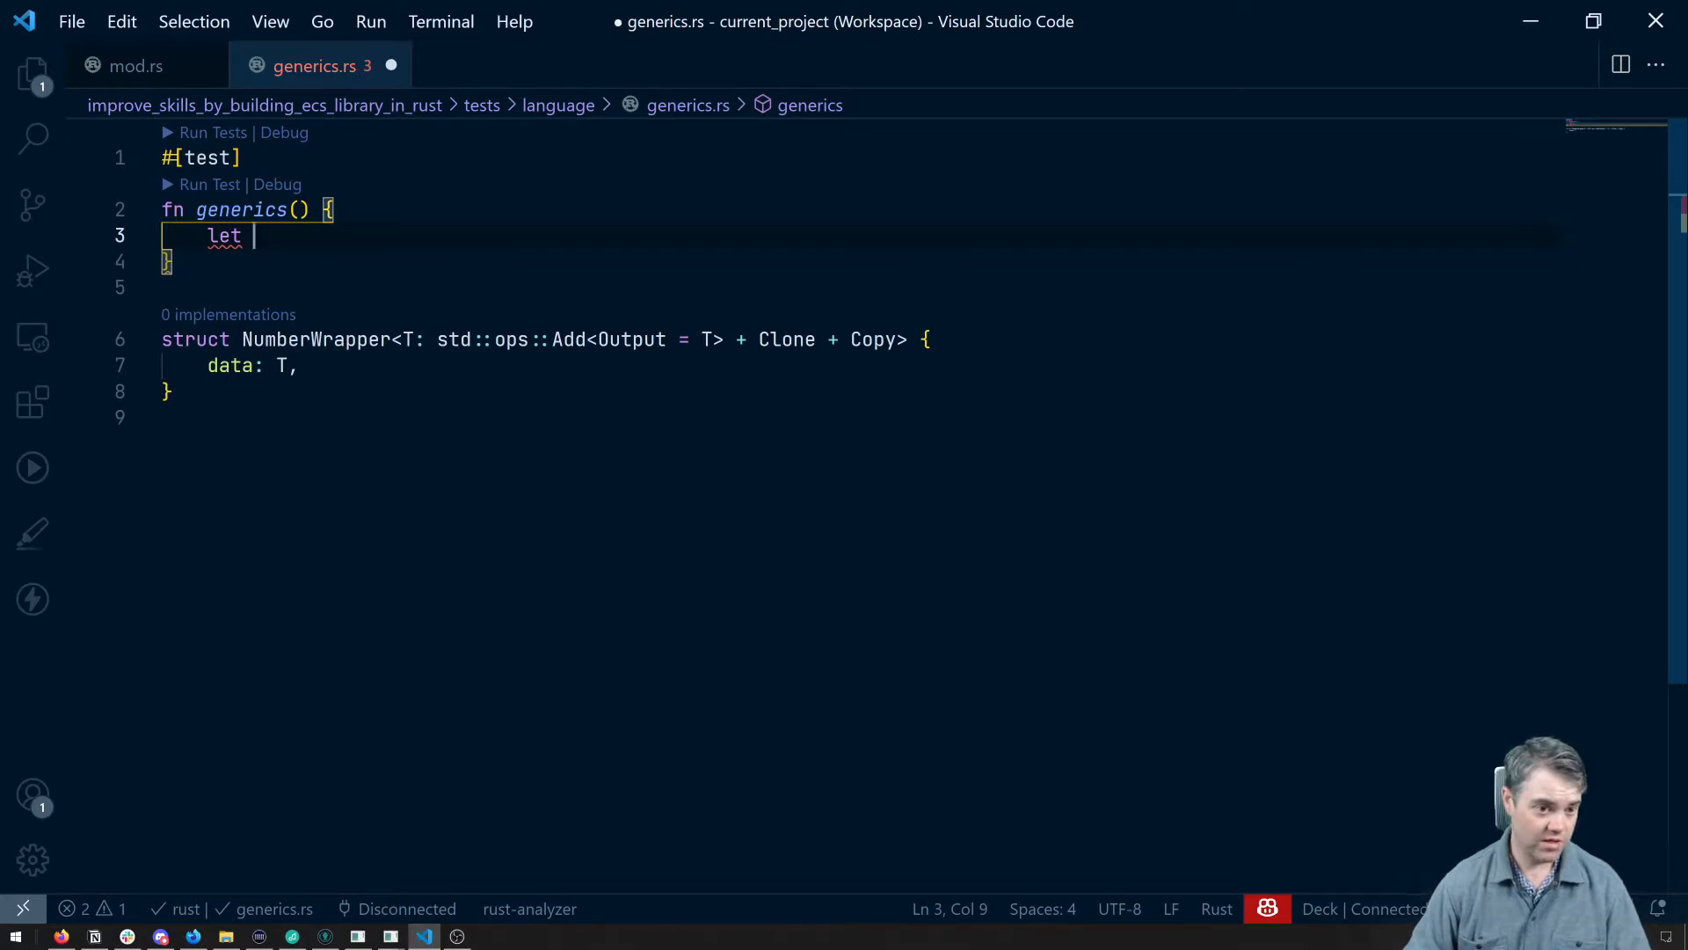
- Create number1 as NumberWrapper { data: 1_u32 } and save
text(number1)
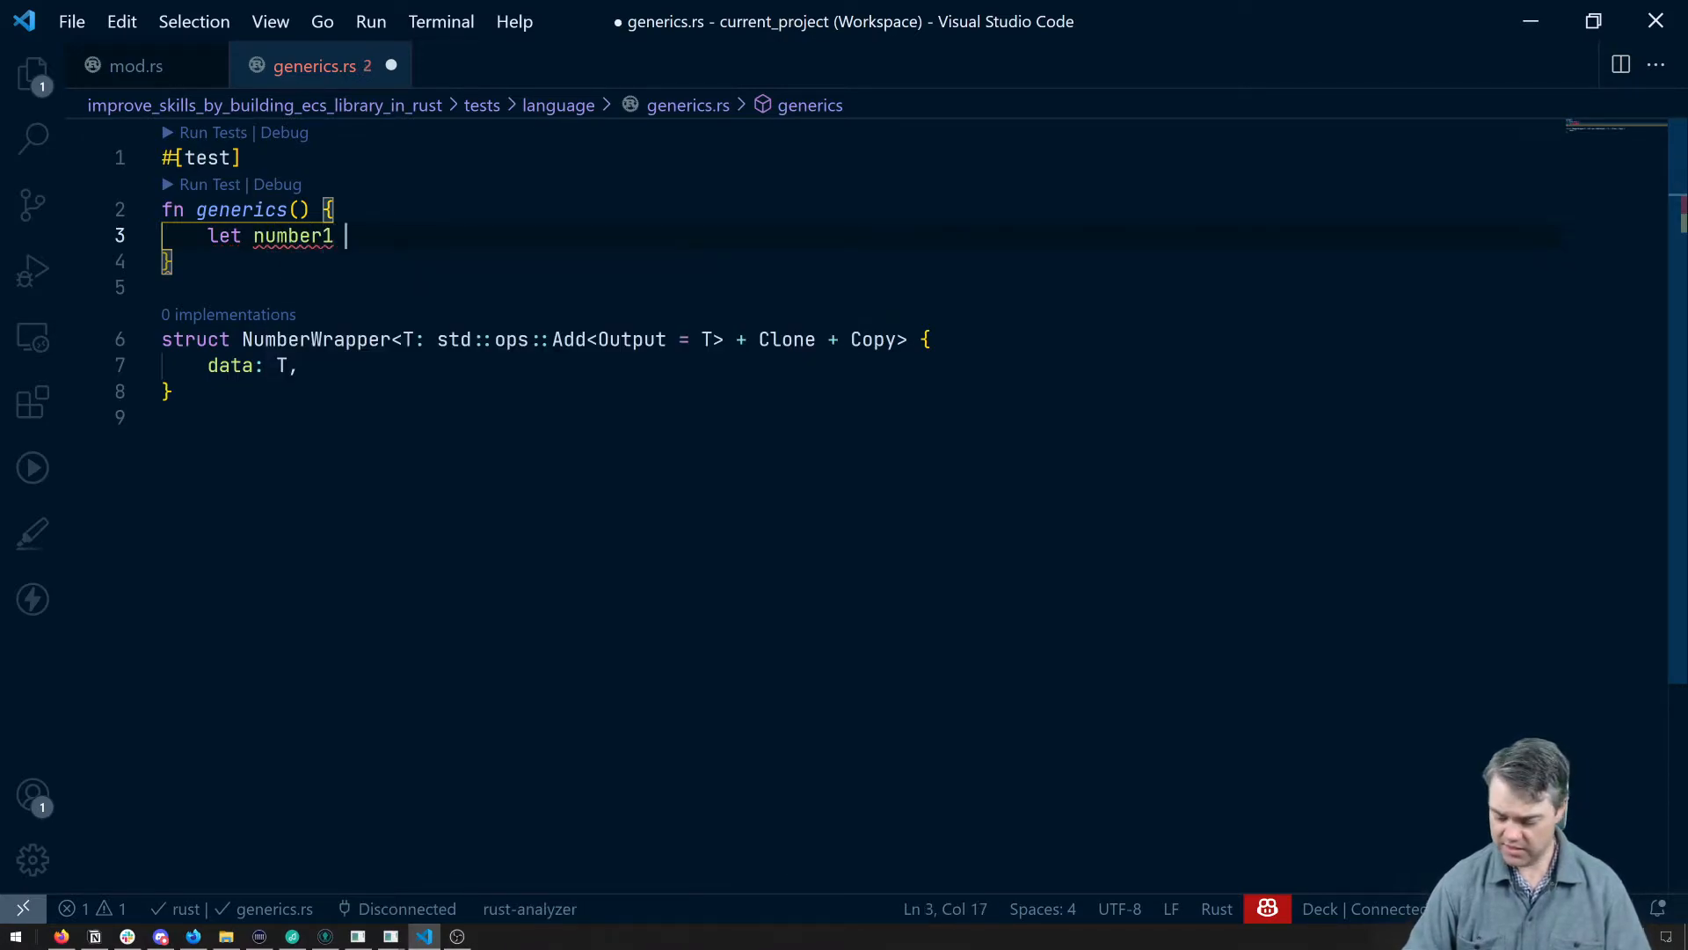
text(=)
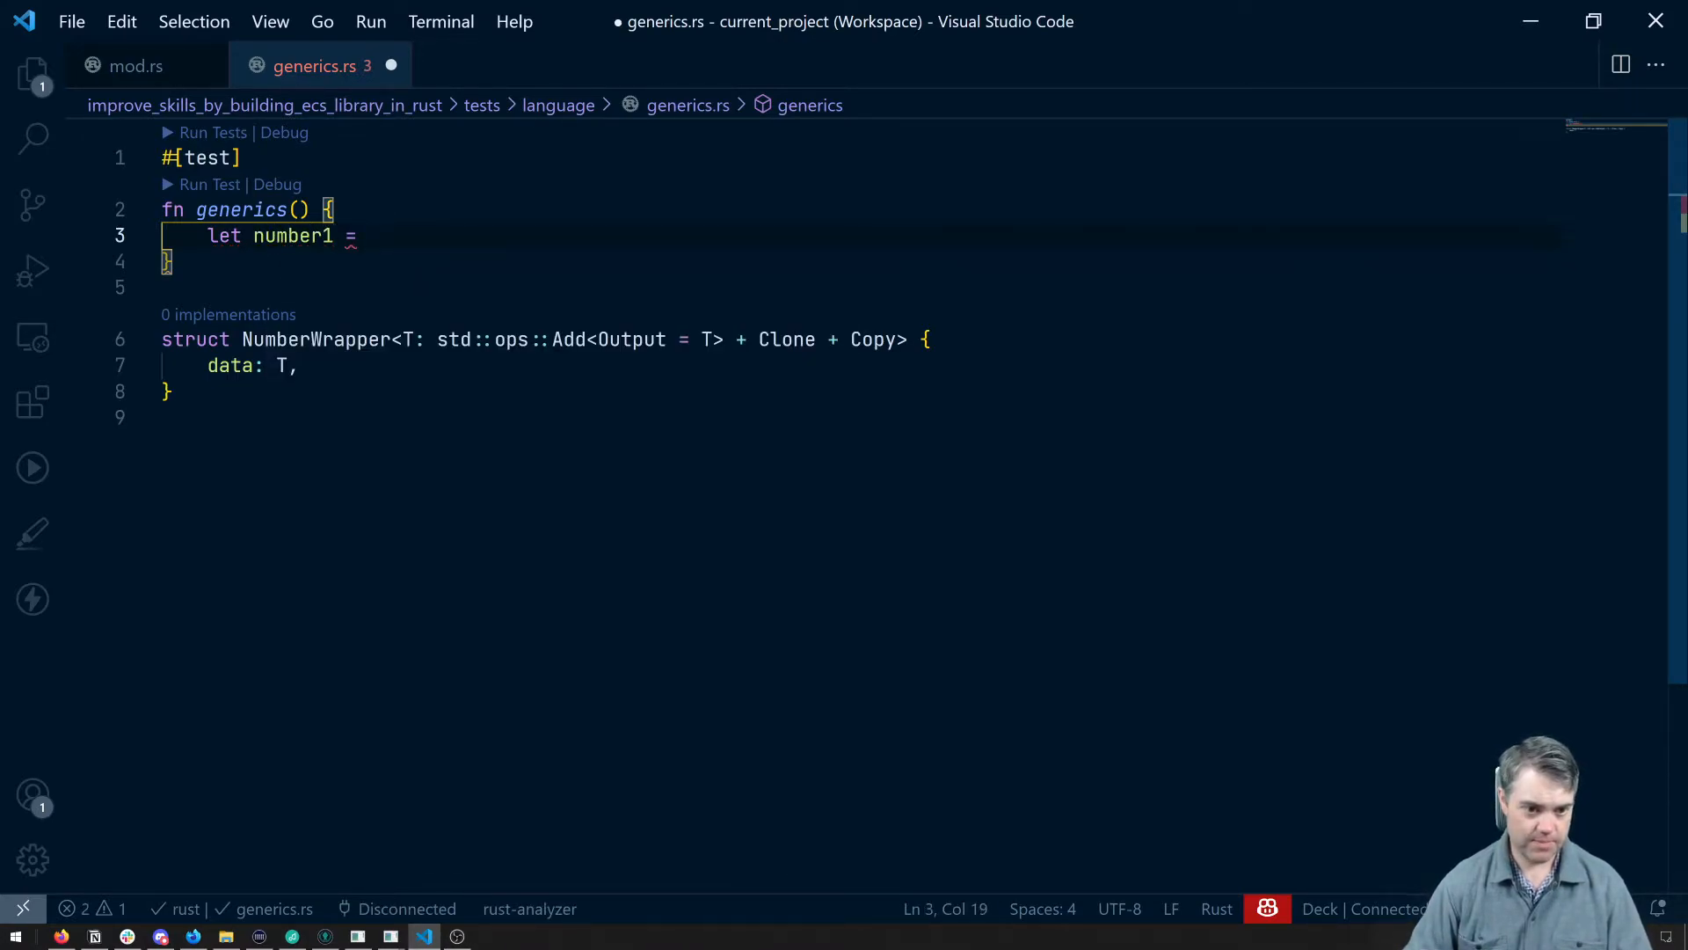
text(NumberWrapper {})
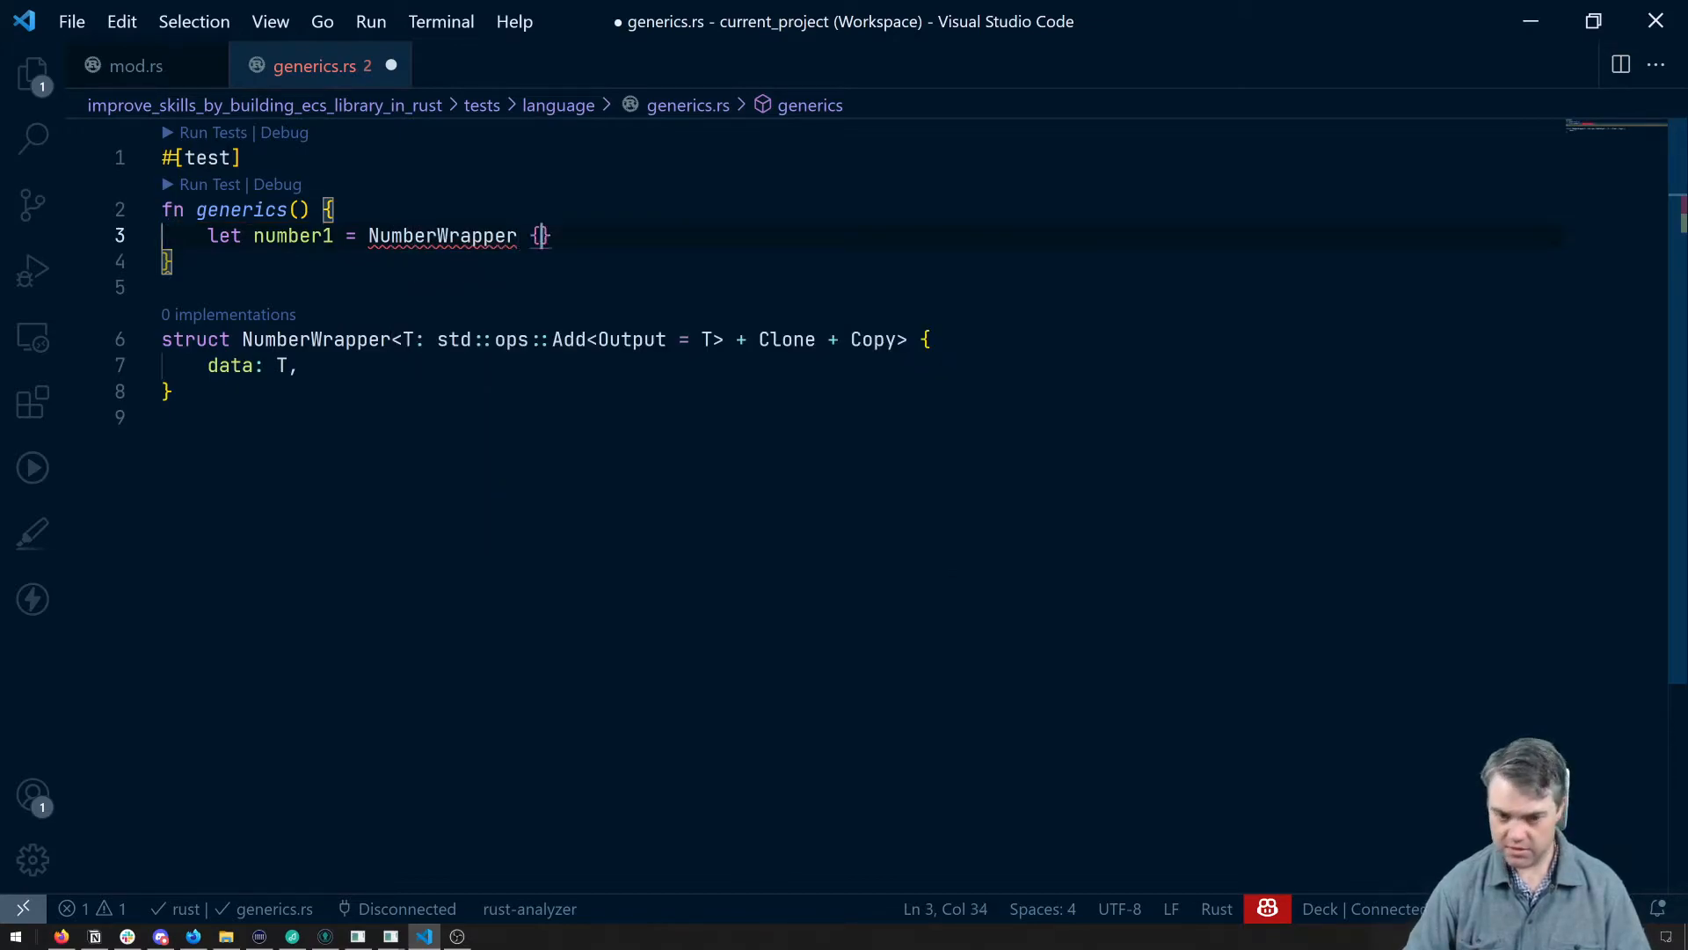
text(data:)
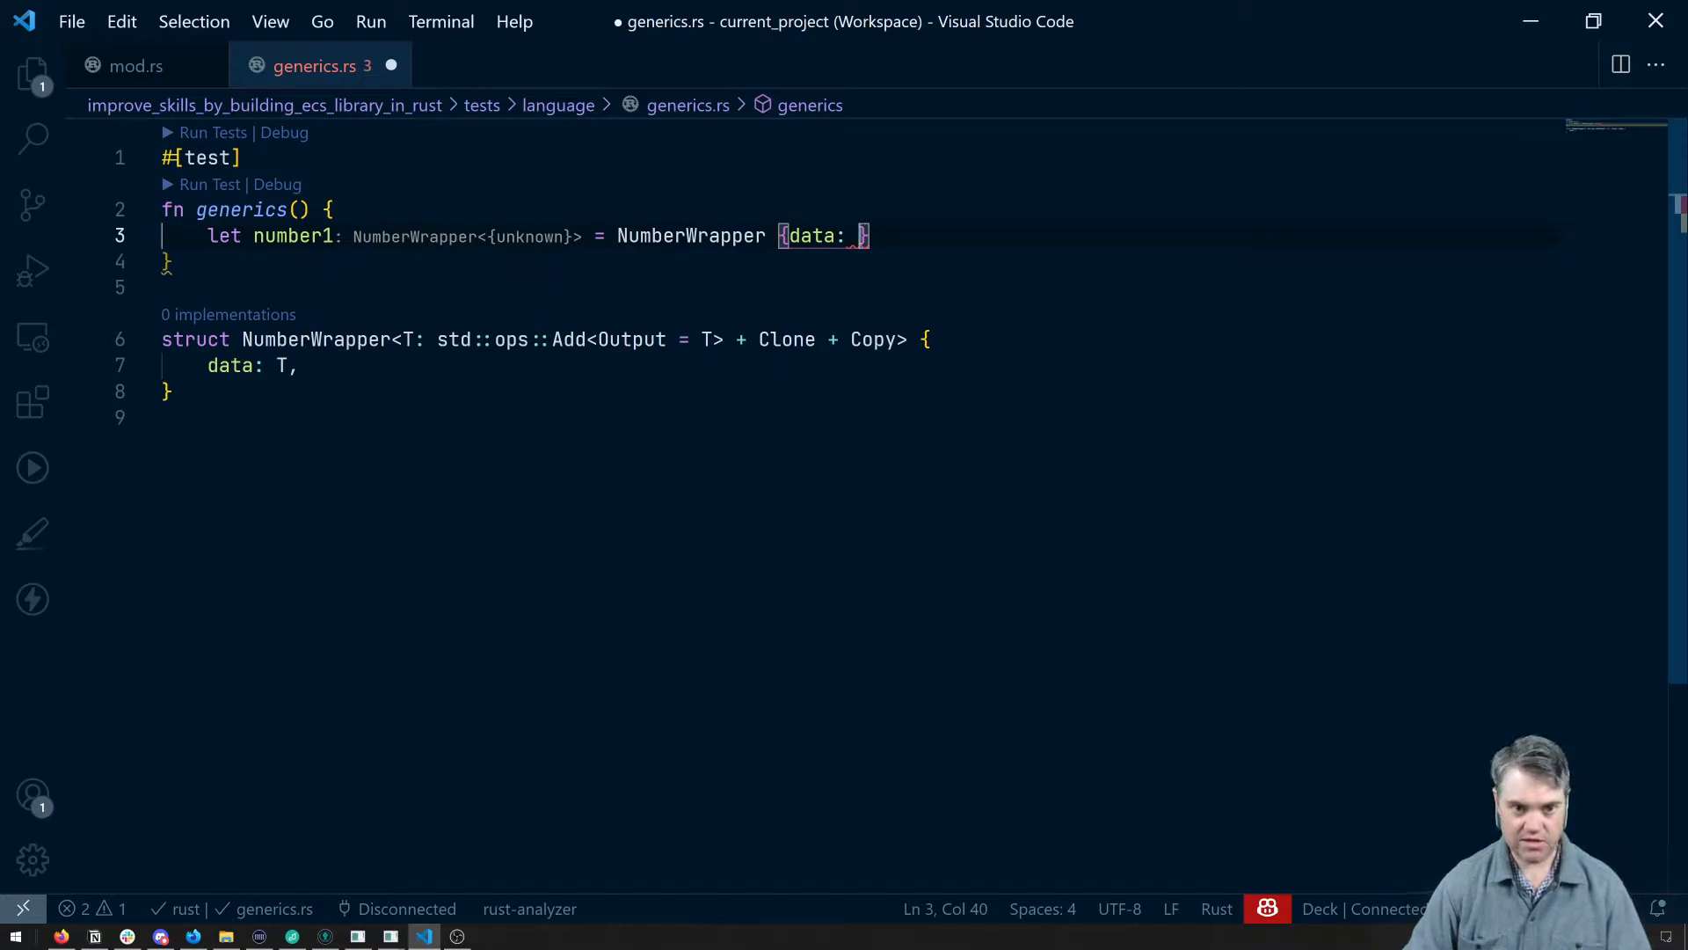
text(1)
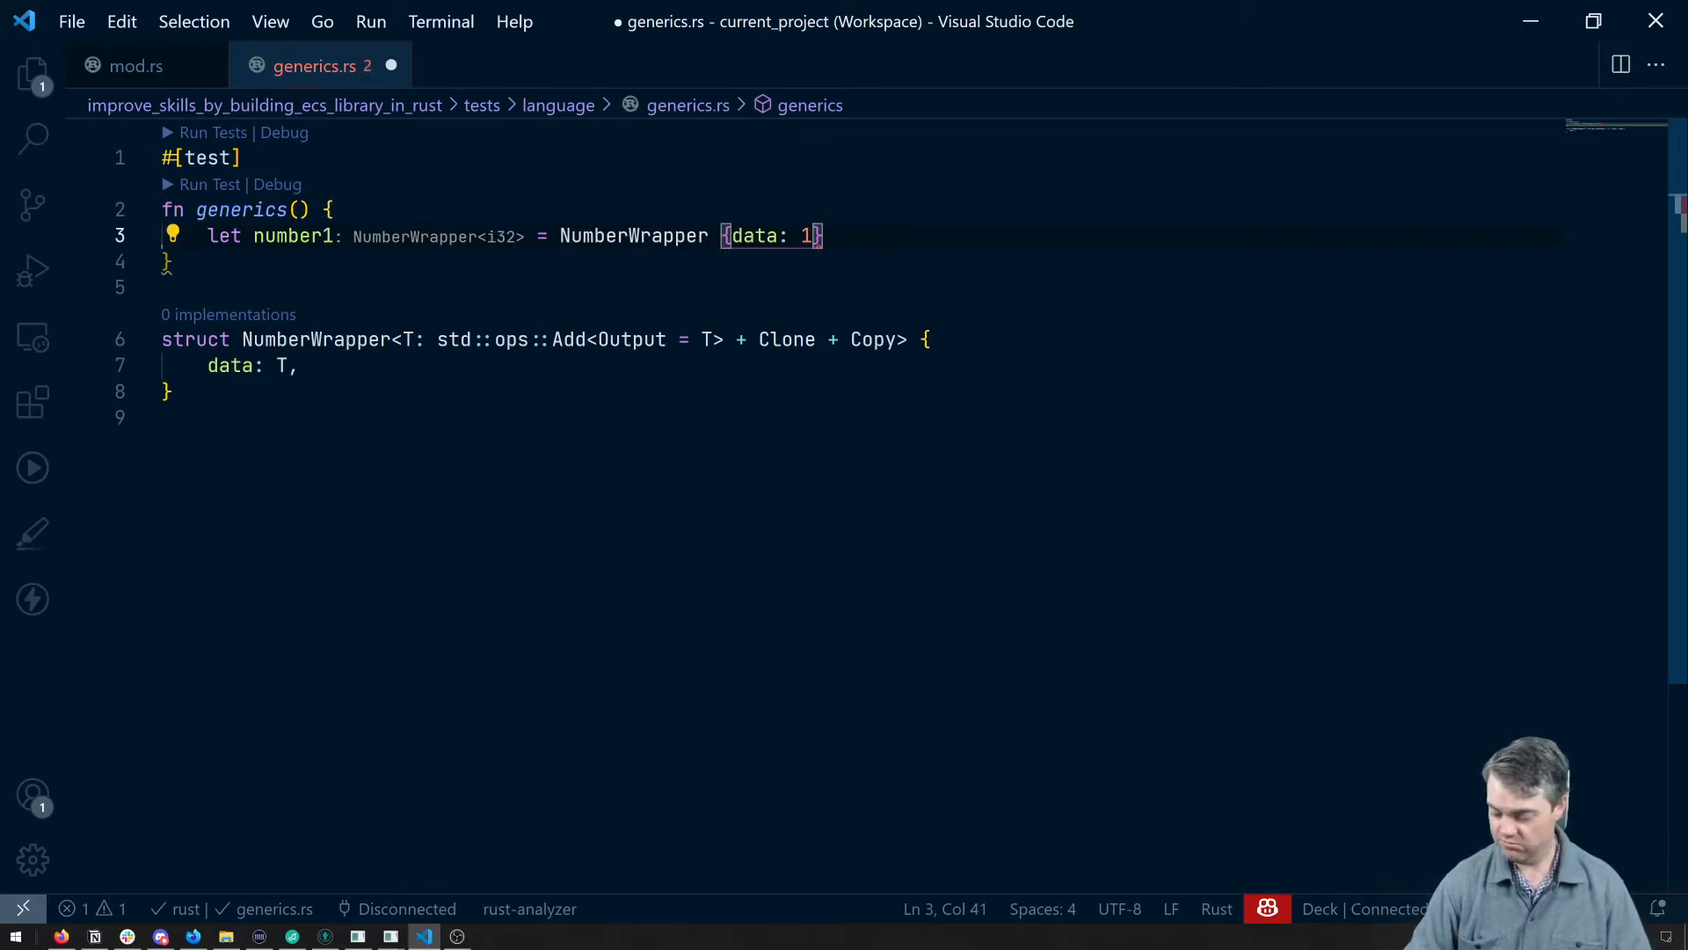
text(_u32)
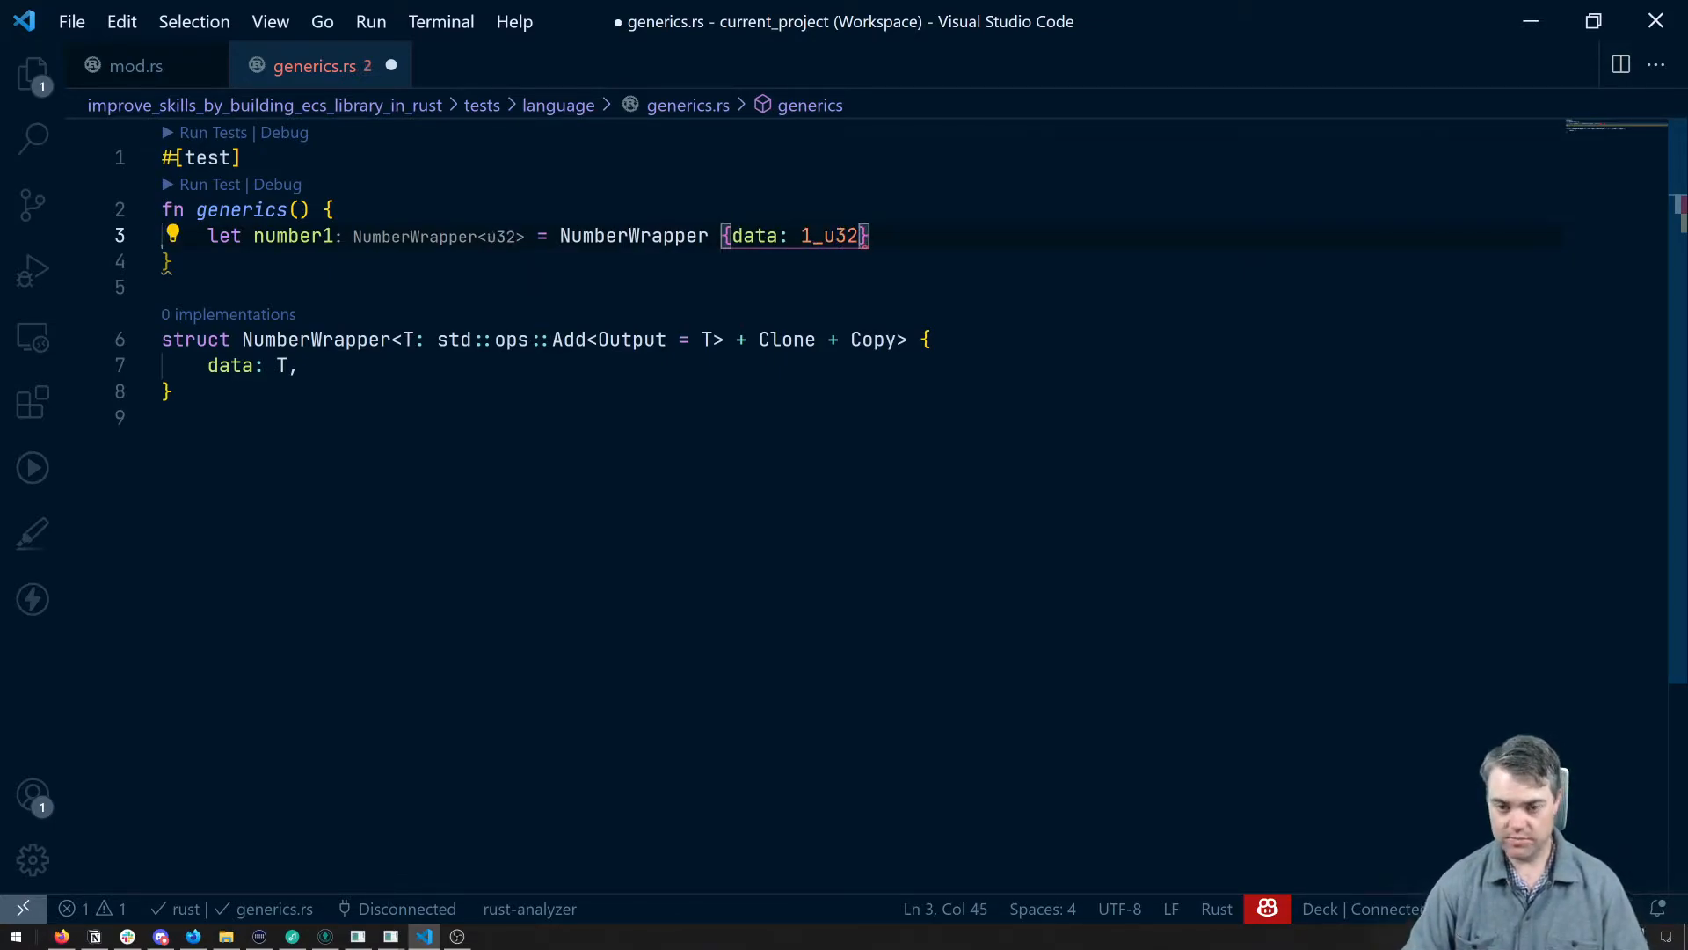
key(ctrl+s)
text(let nu)
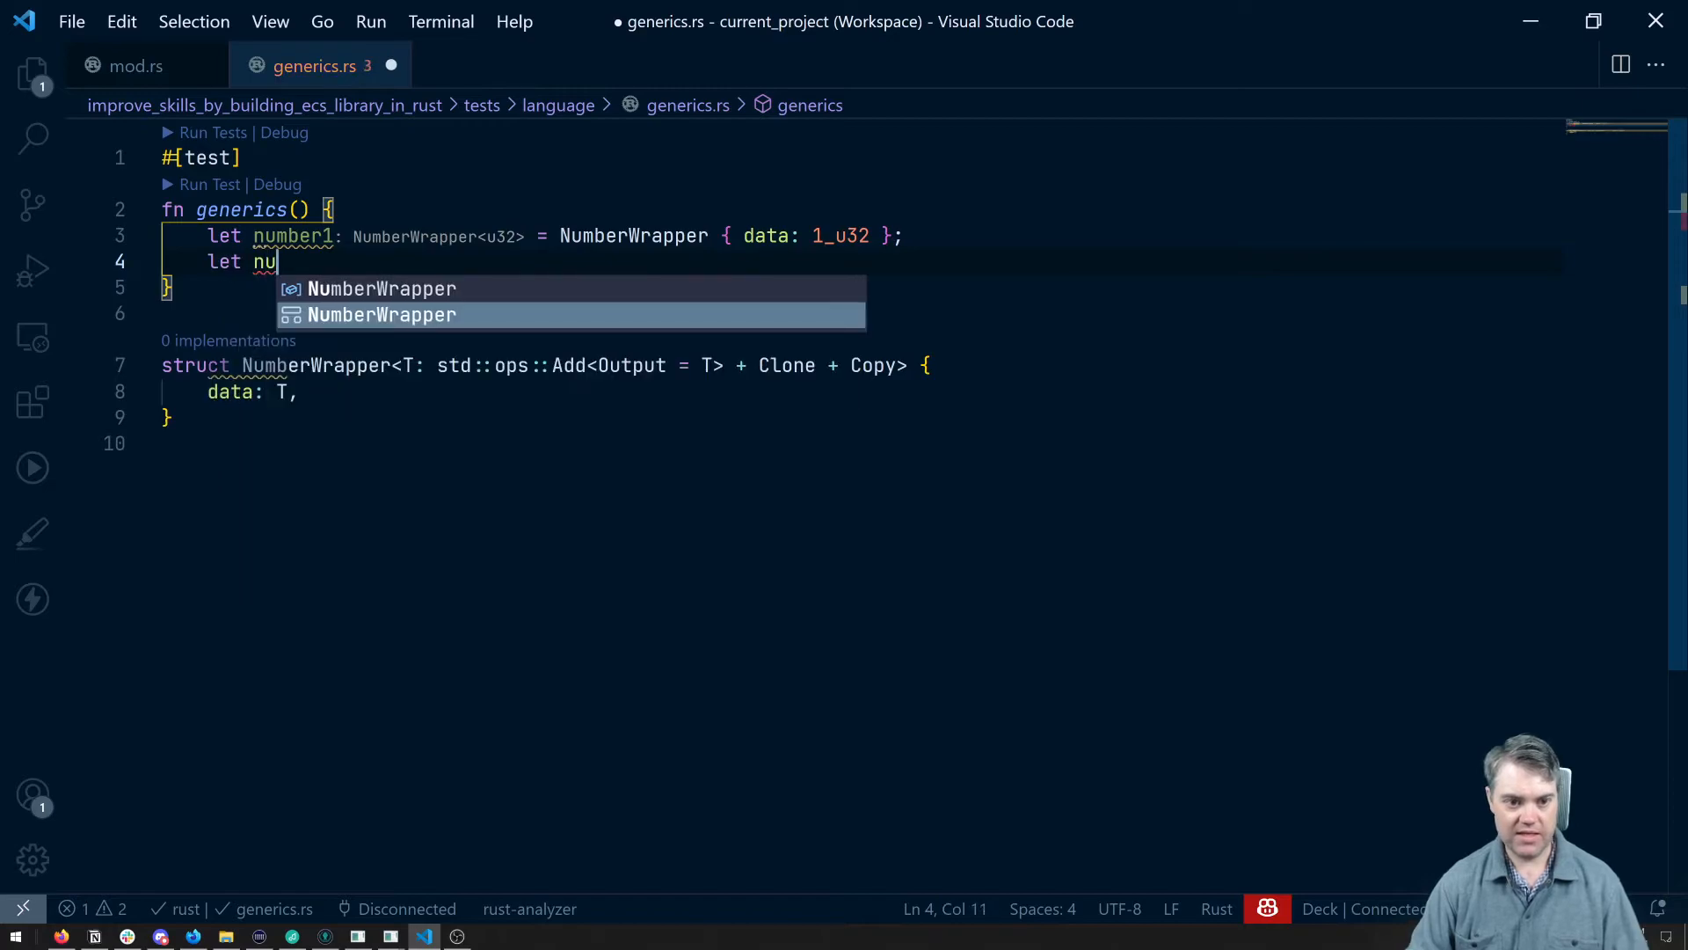
- Add number2 as a wrapper holding 2.0_f32
text(mber2)
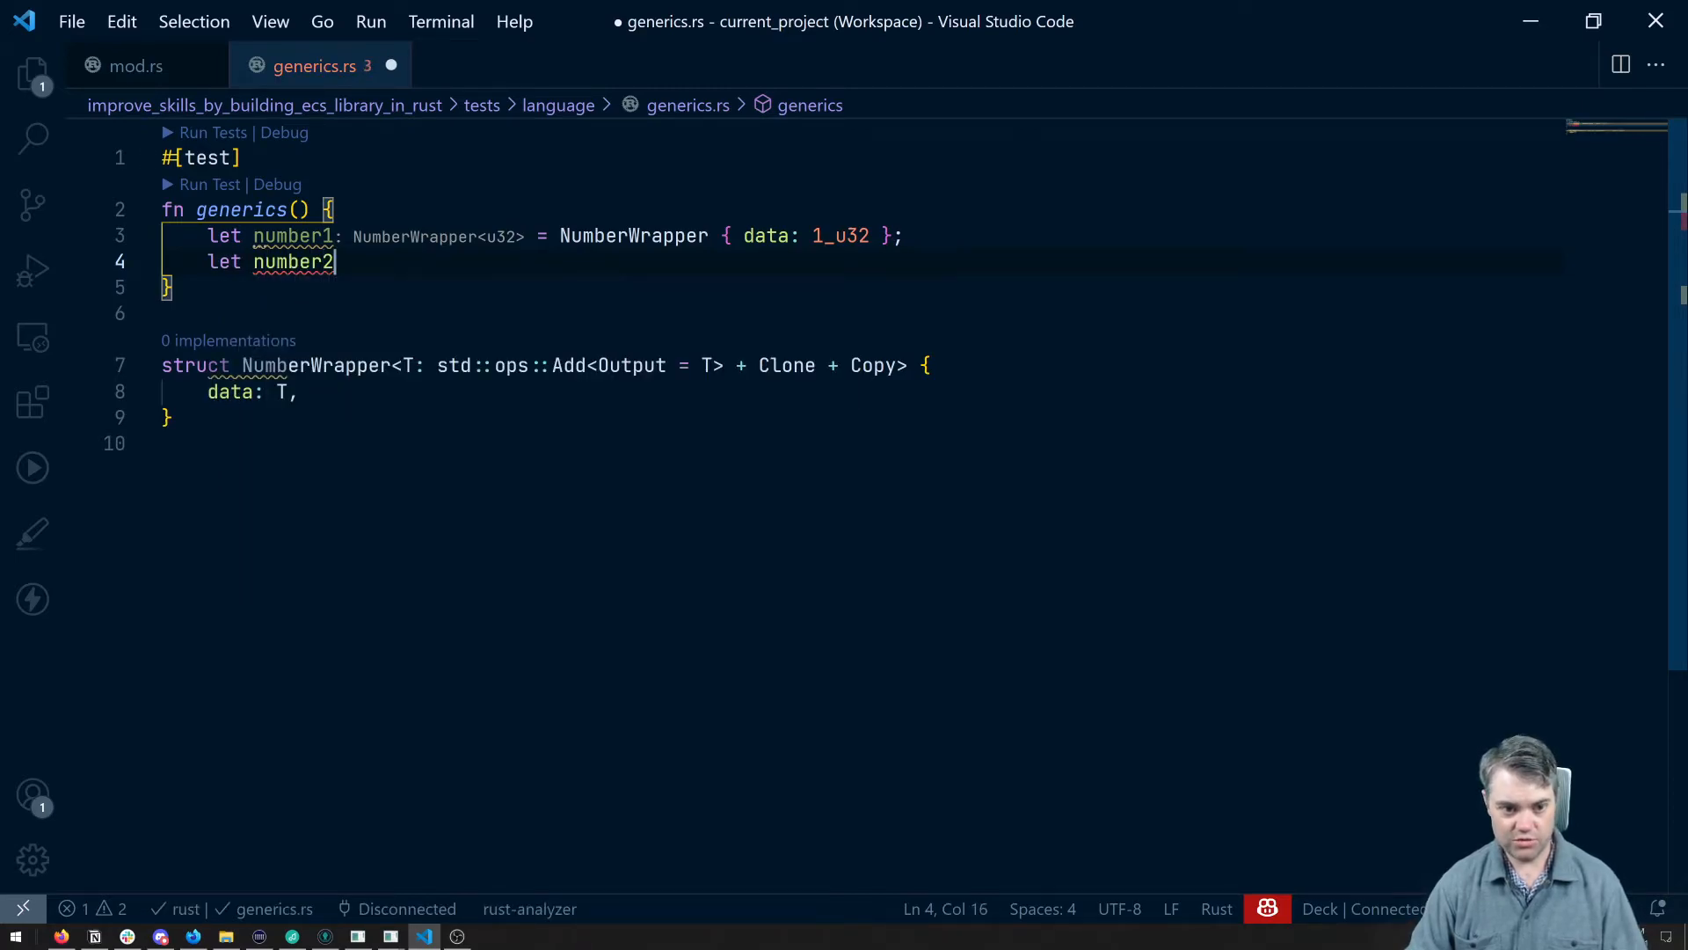
text(= NumberWrapper {data: 2.0)
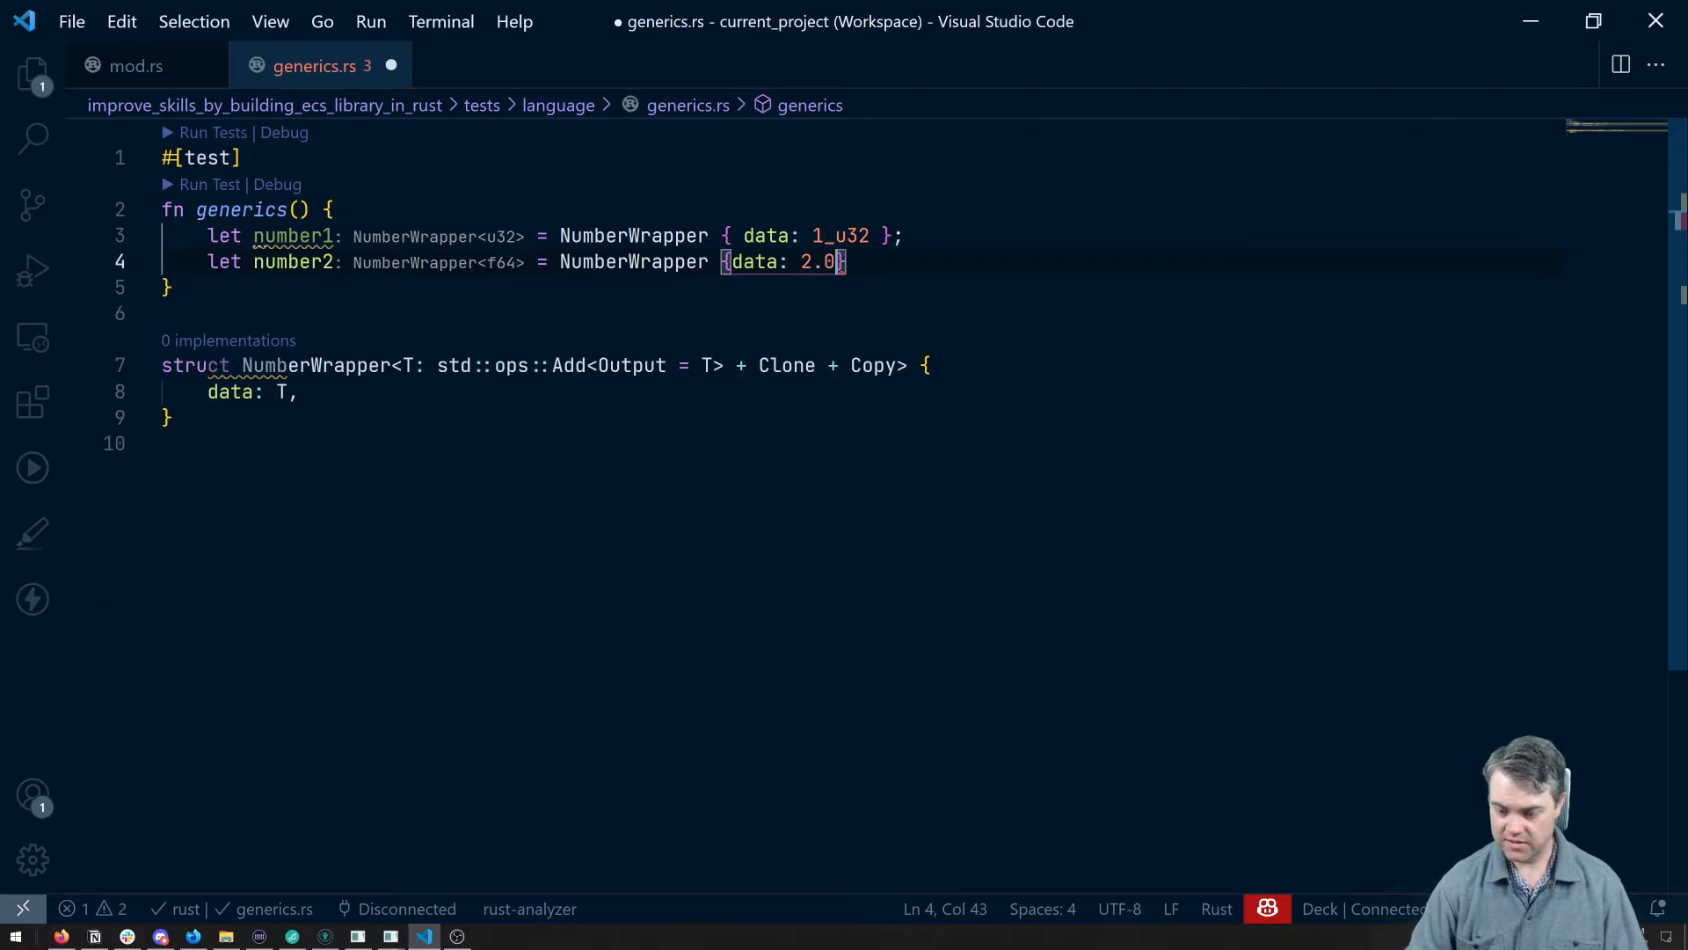
text(_f32)
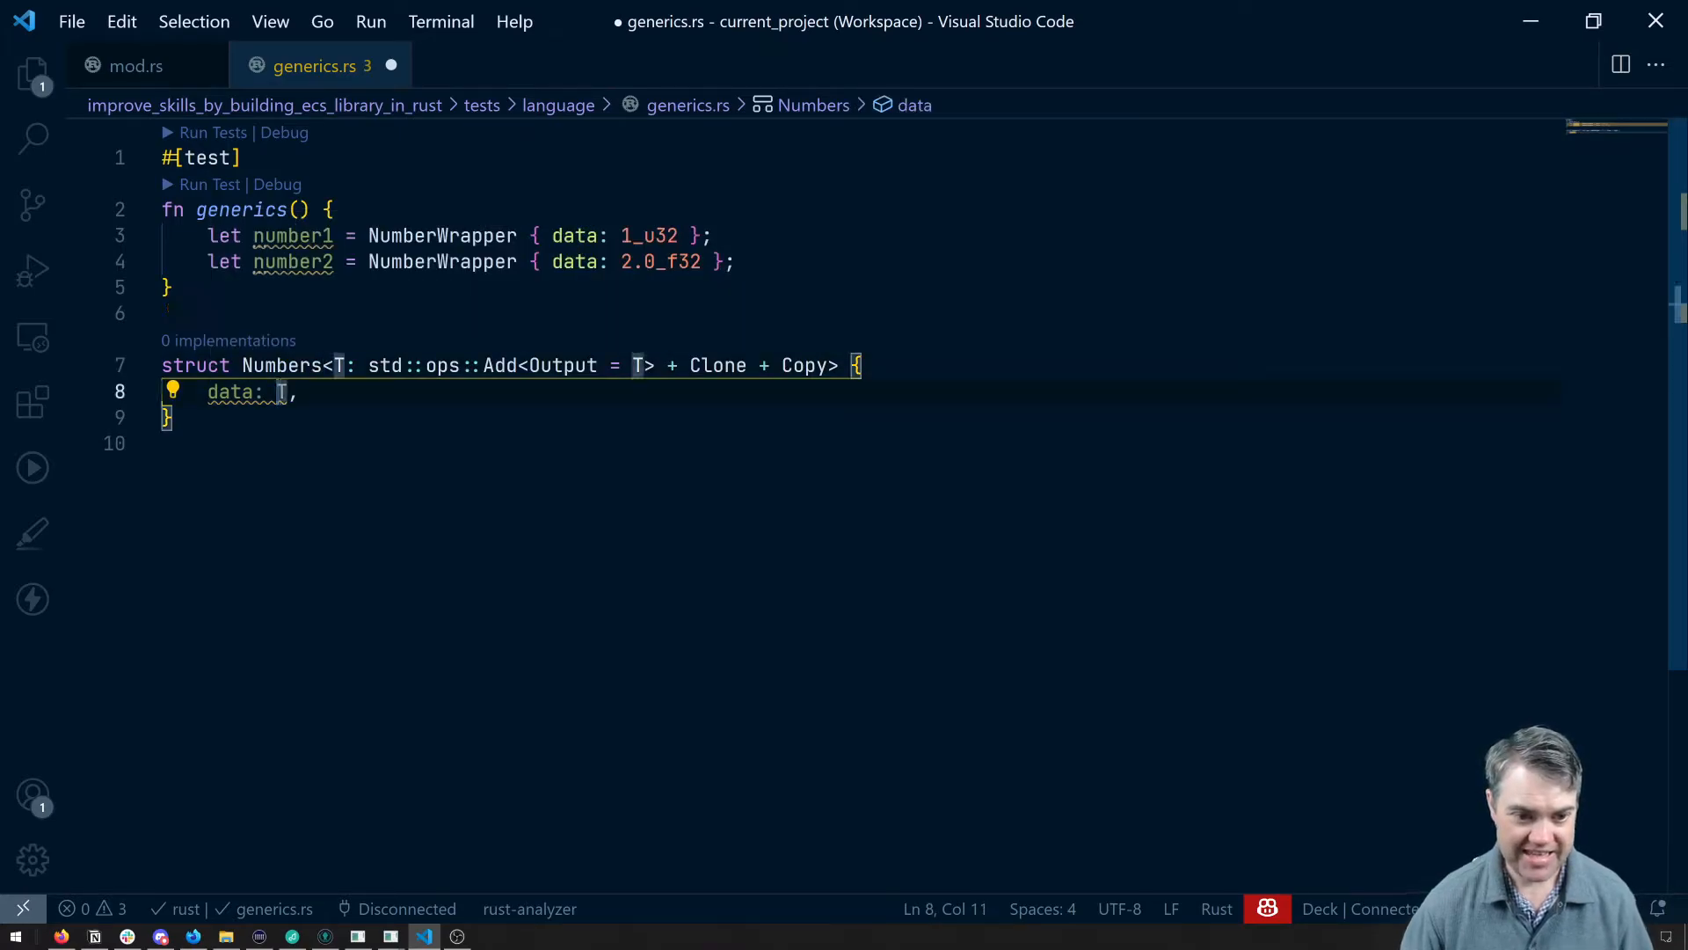
- Change the Numbers struct's data field type to Vec<T> and save generics.rs
text(Vec)
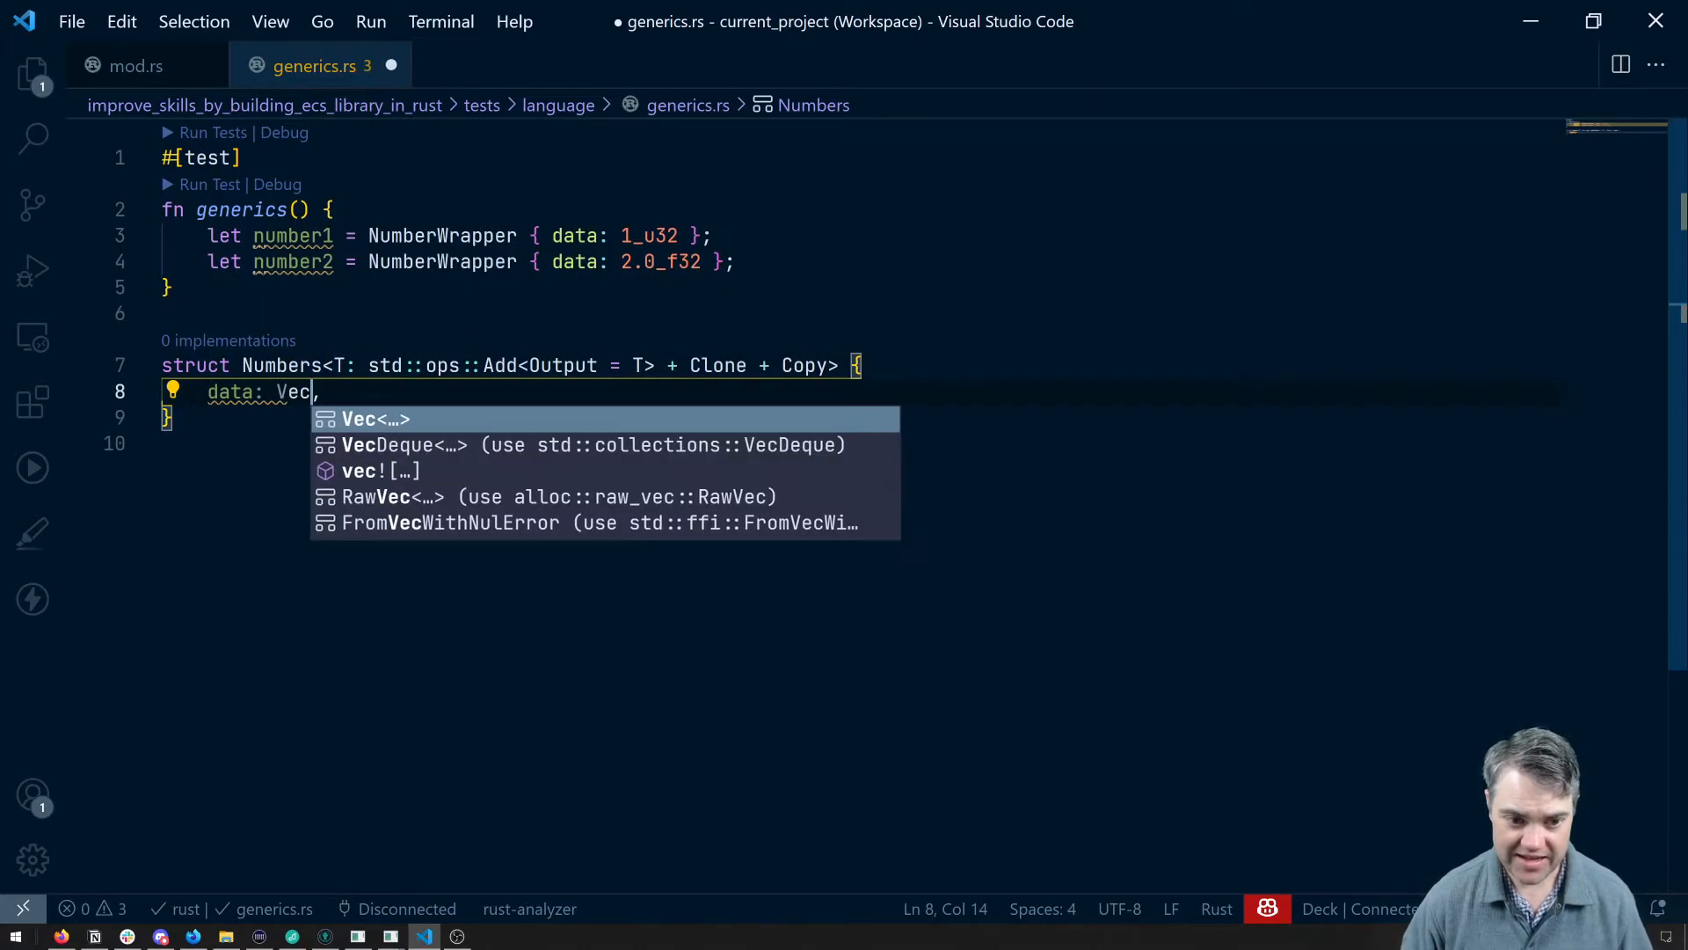
text(<T>,)
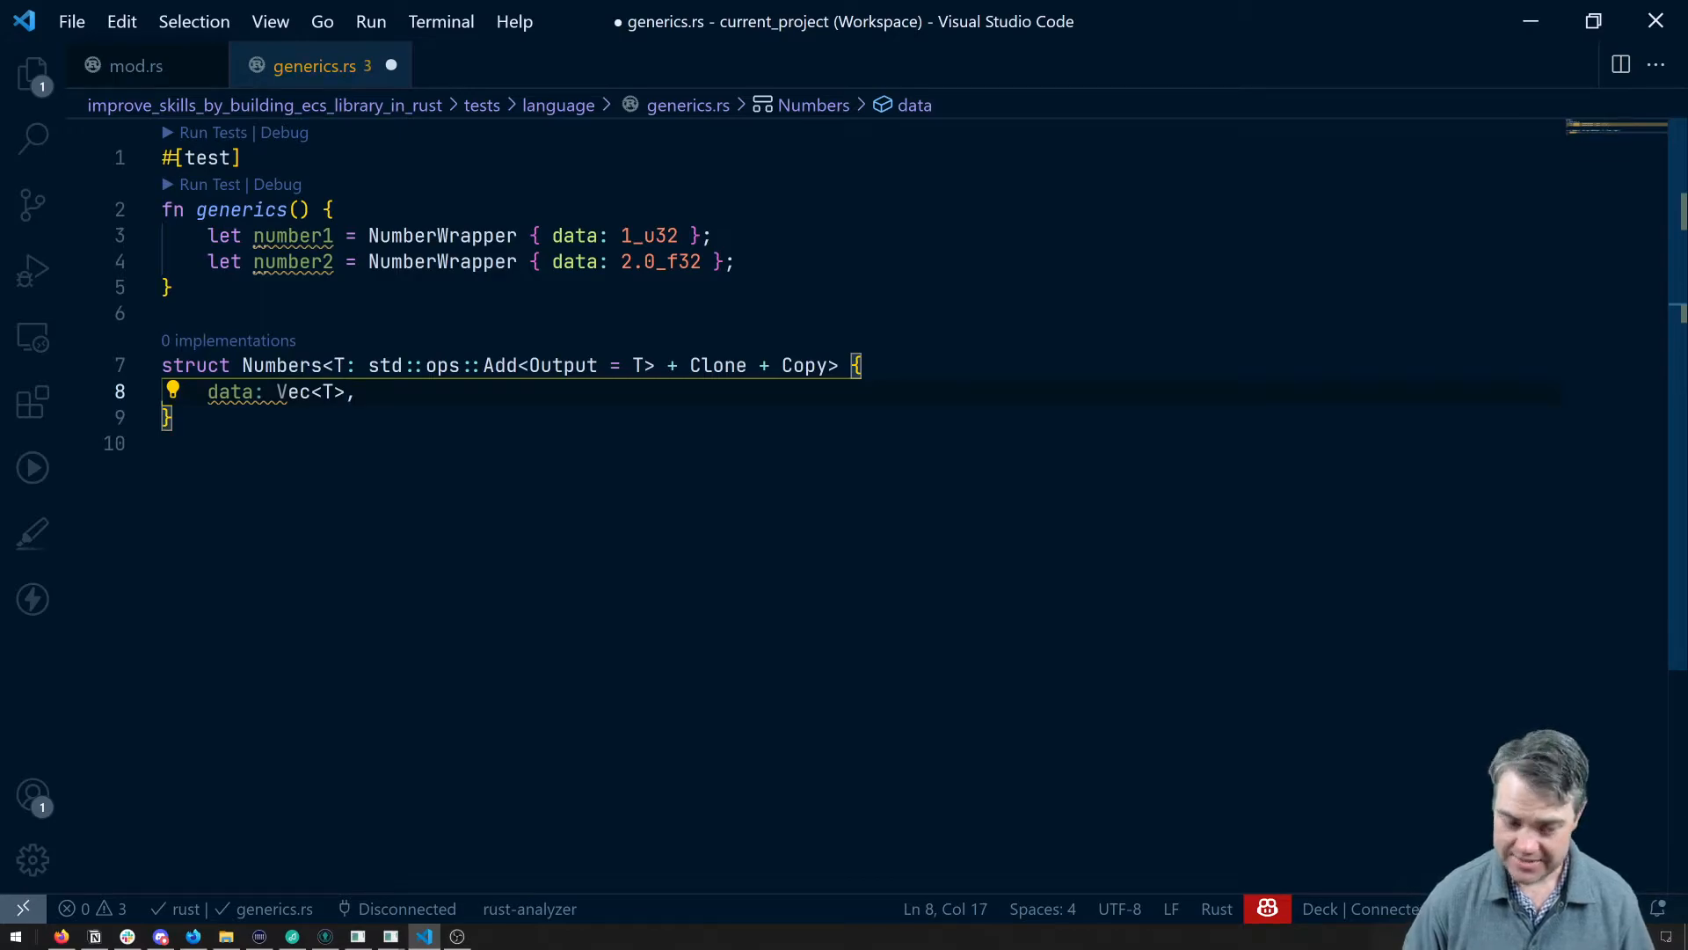
key(ctrl+s)
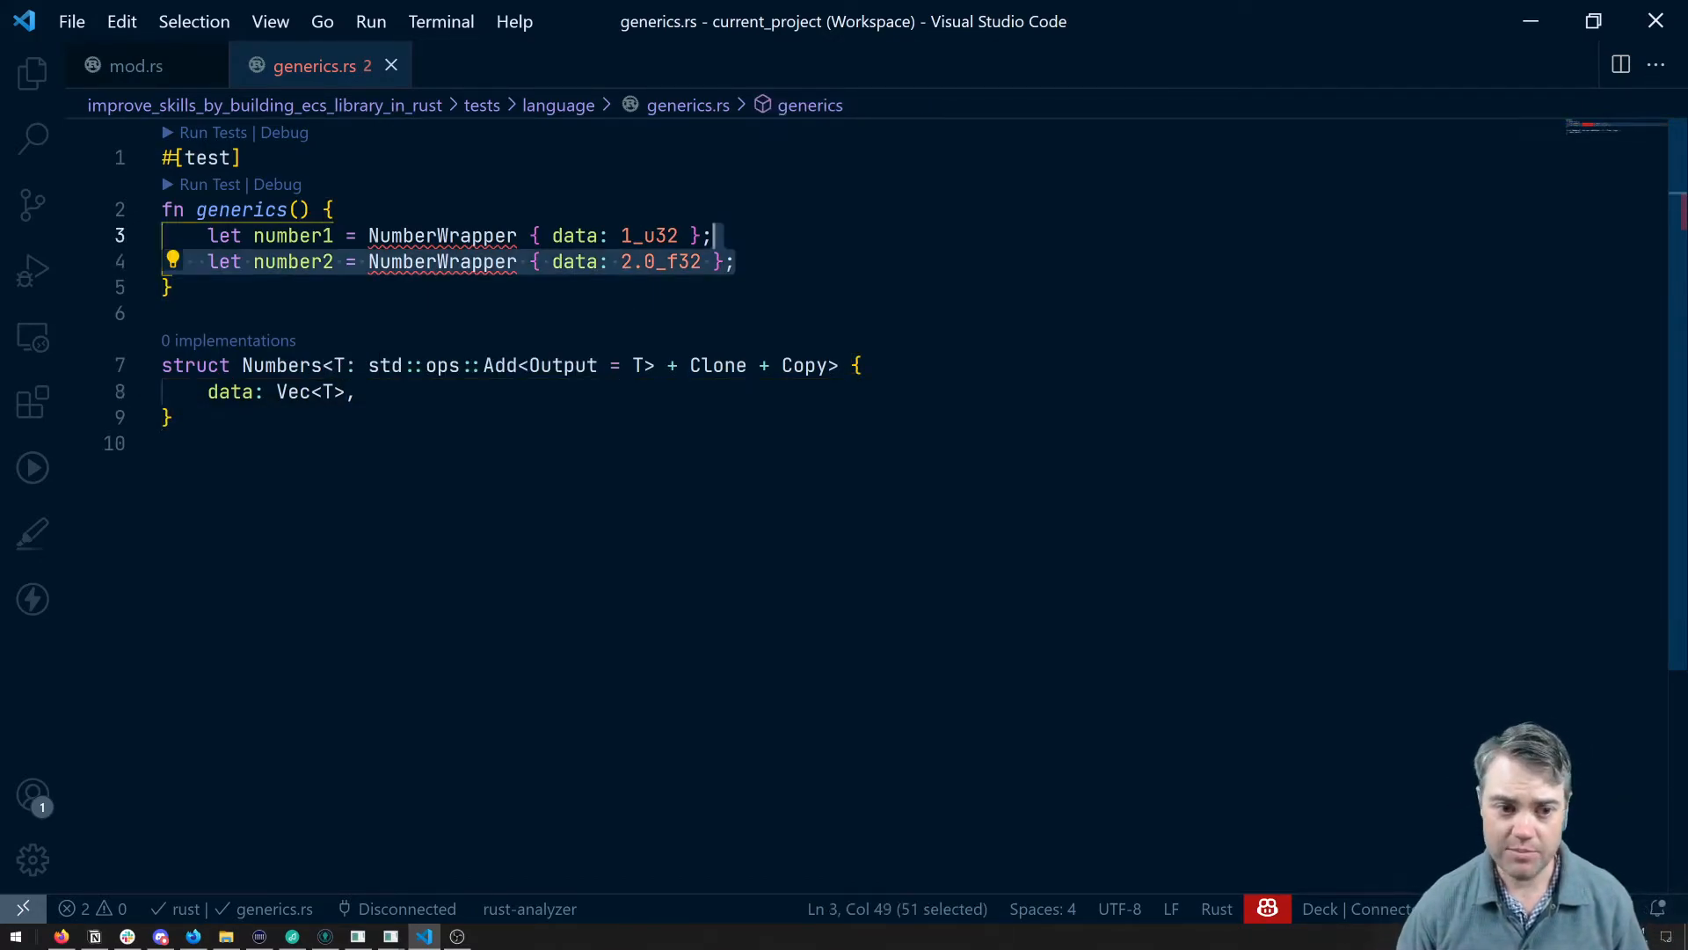
- Replace the old variable lines with a let numbers = Numbers { data: vec![] } literal
key(Delete)
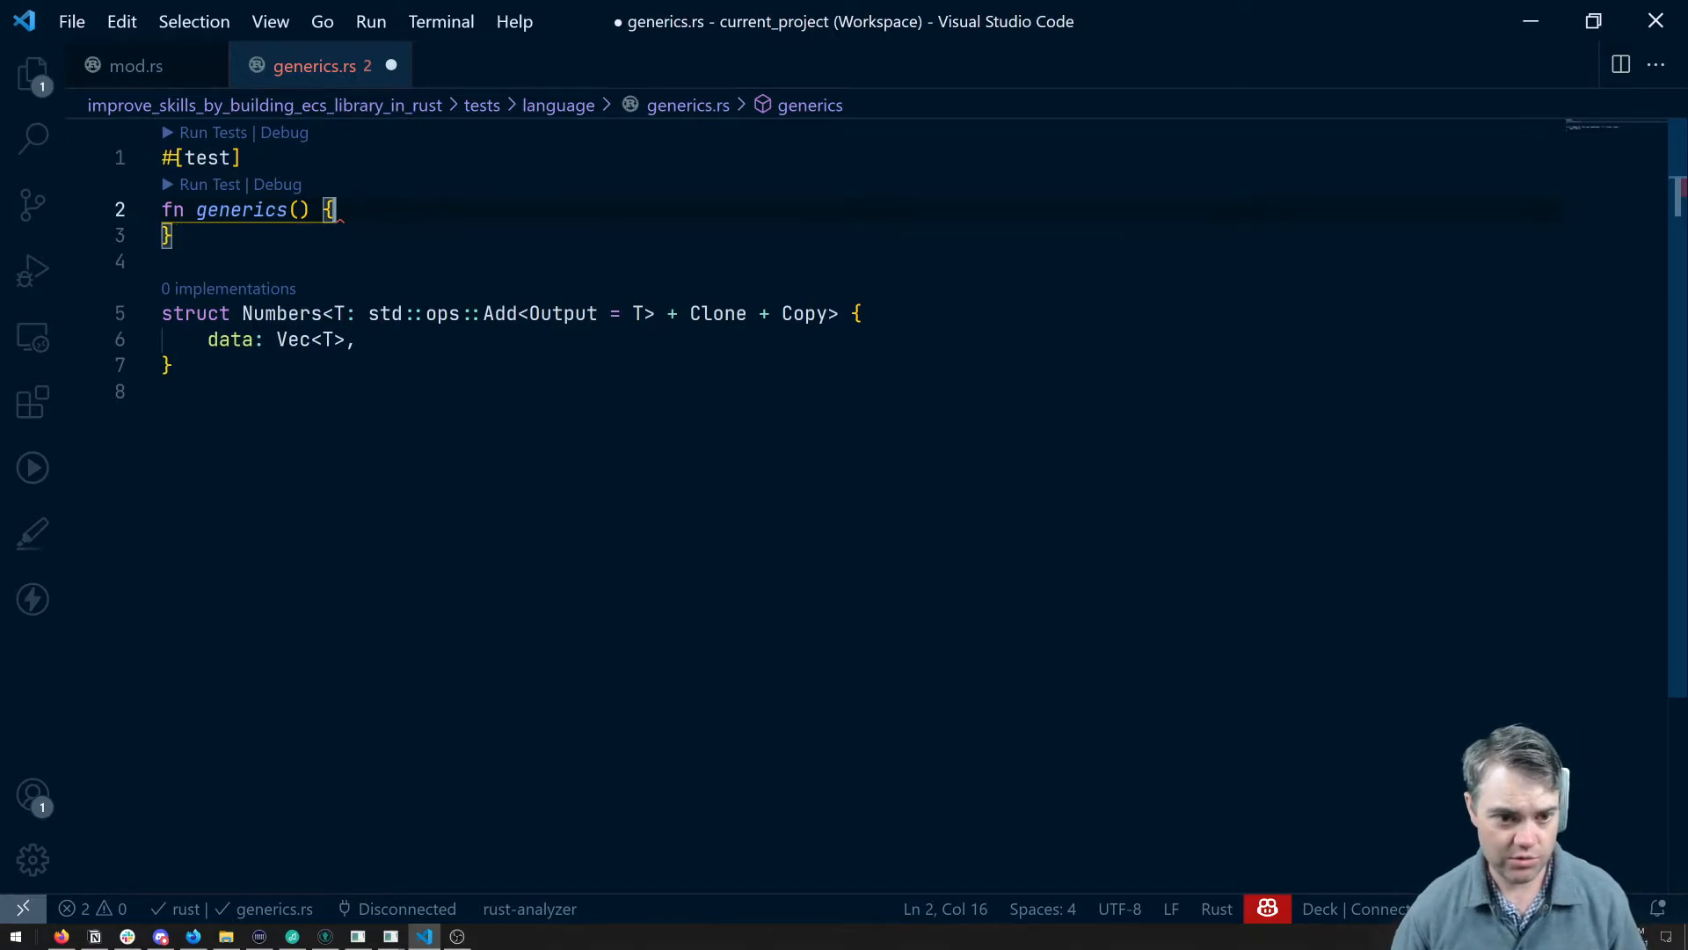
key(enter)
text(let numbe)
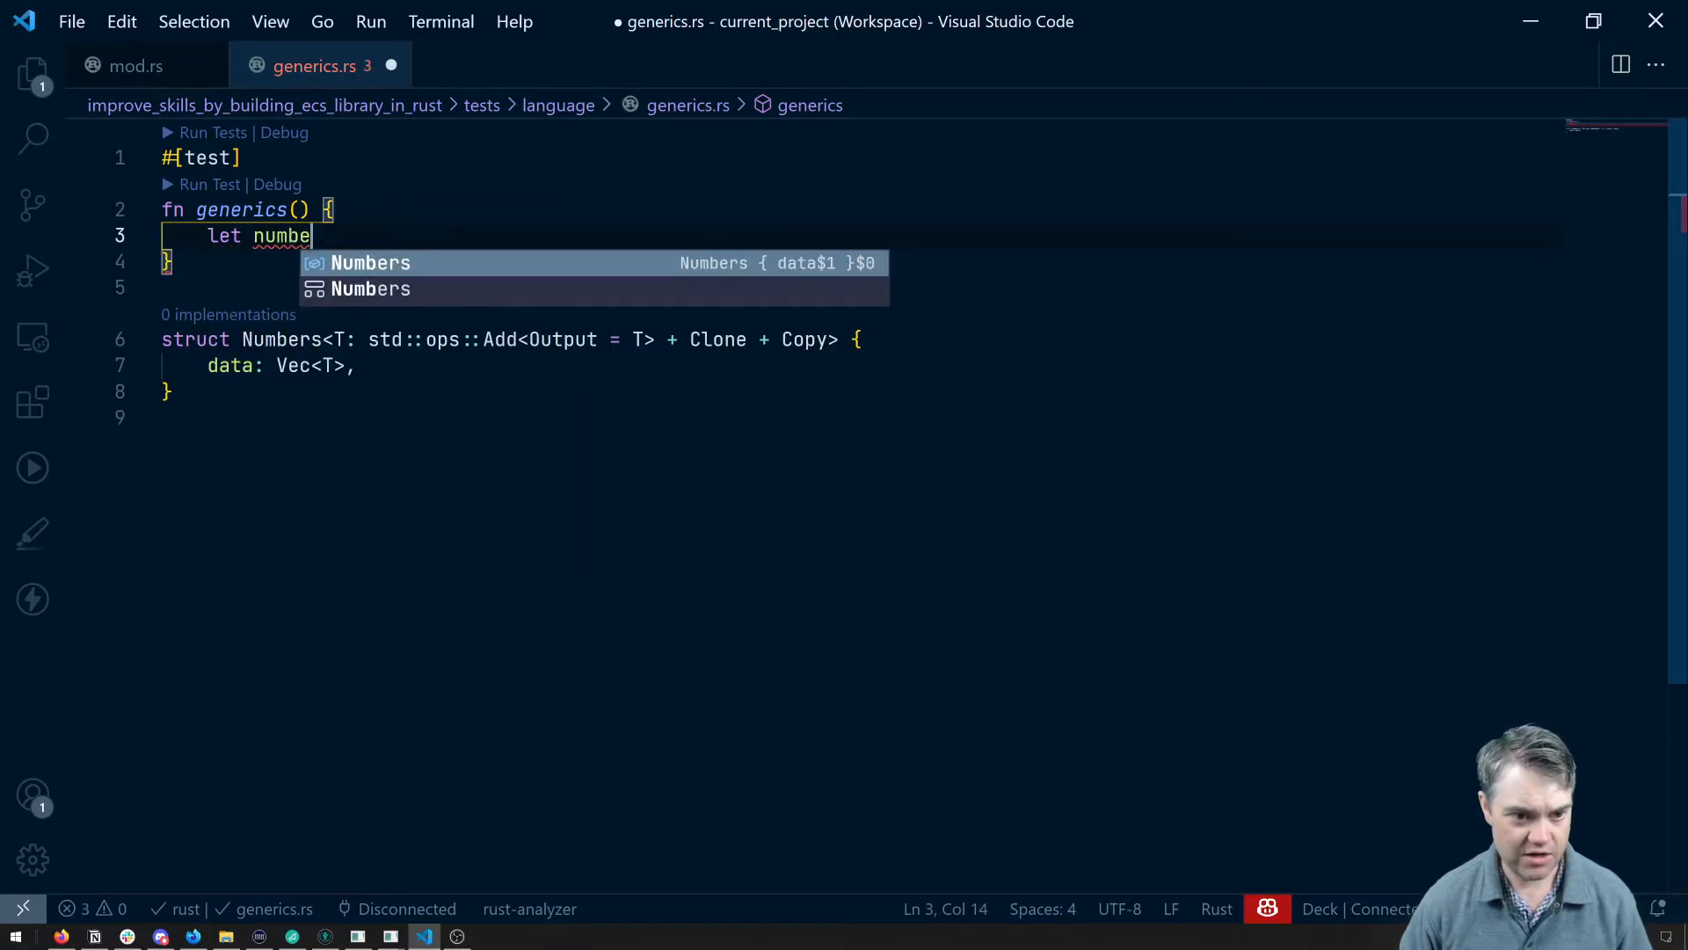
text(rs =)
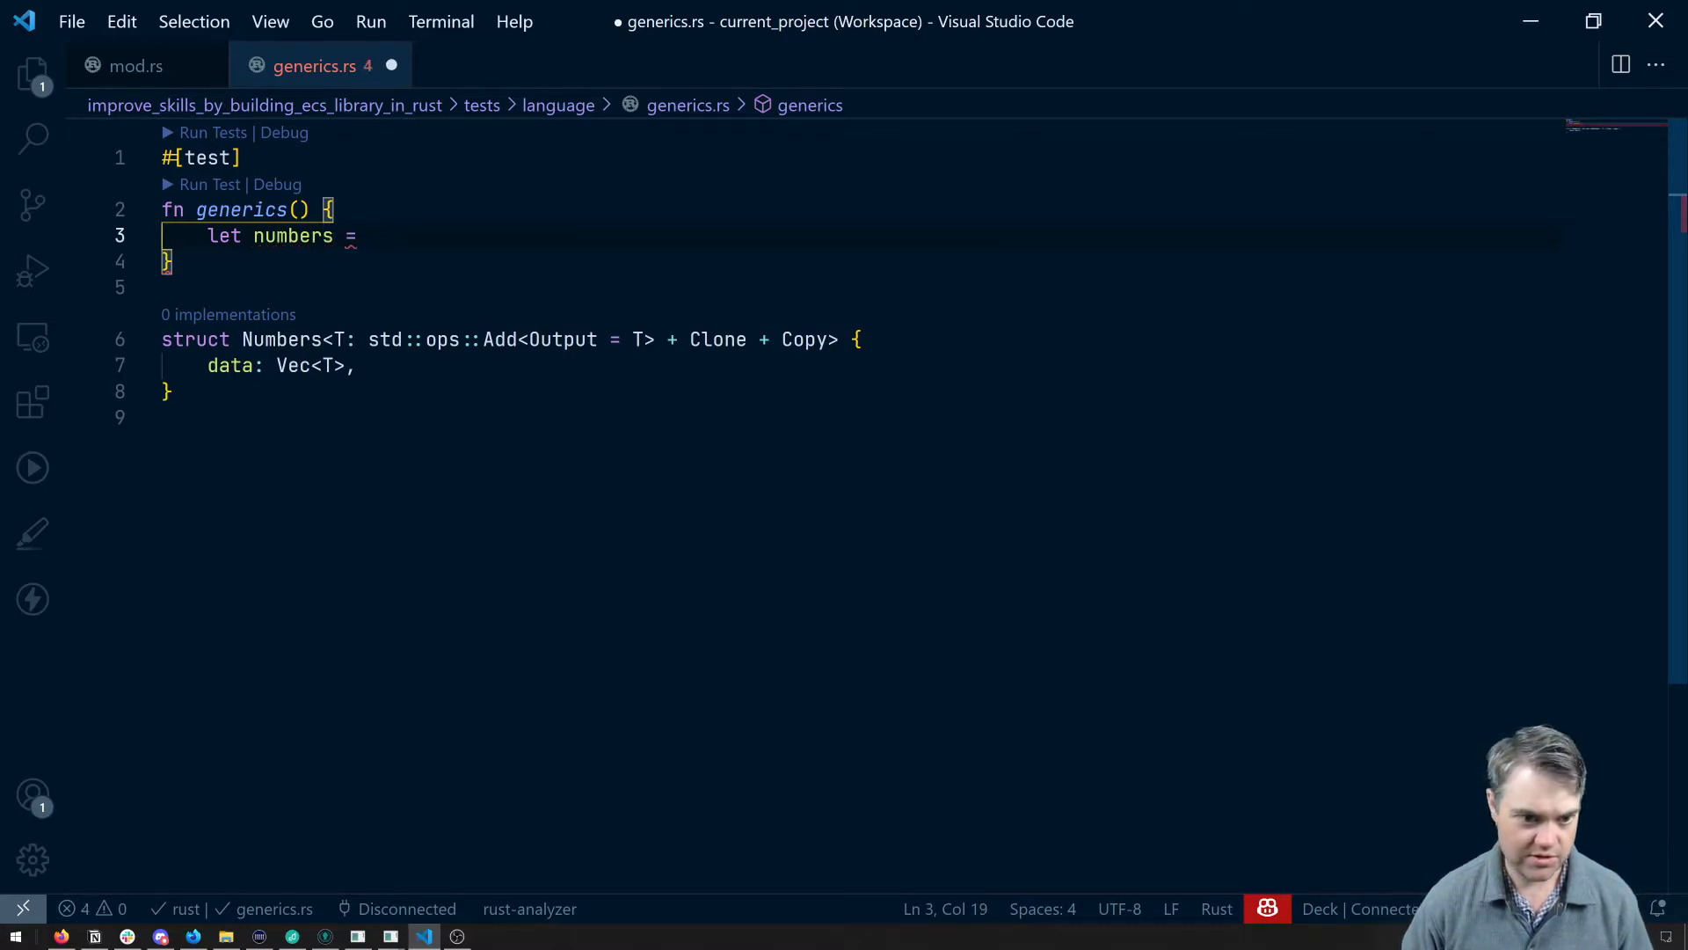
text(Numbers)
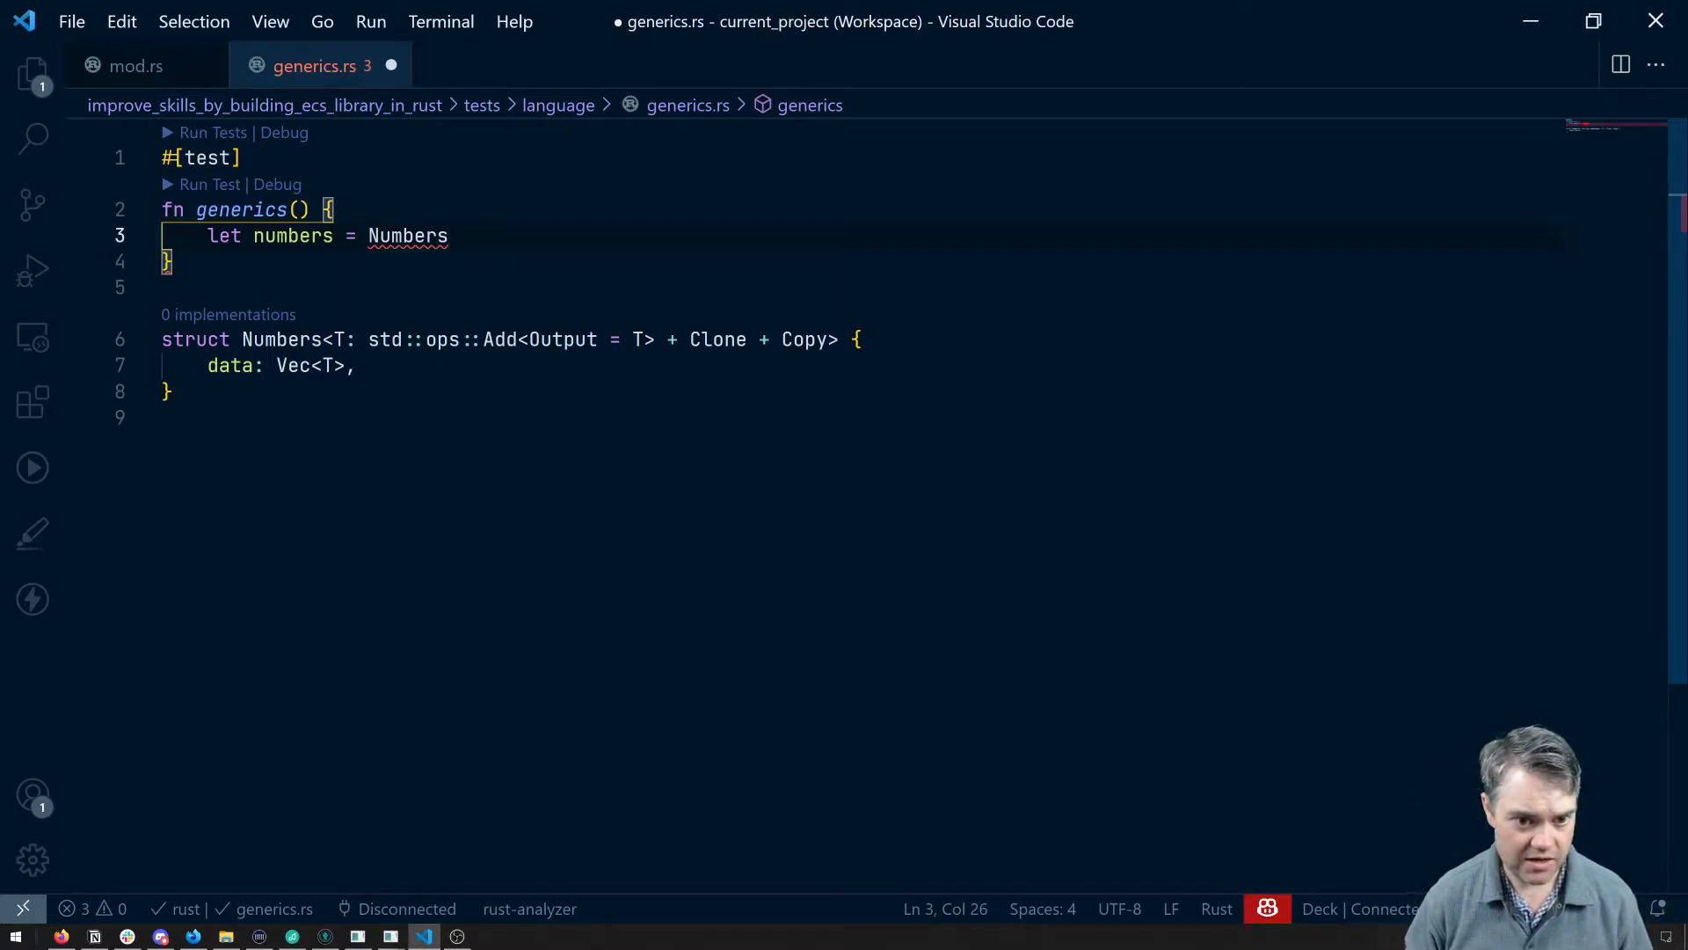
text({})
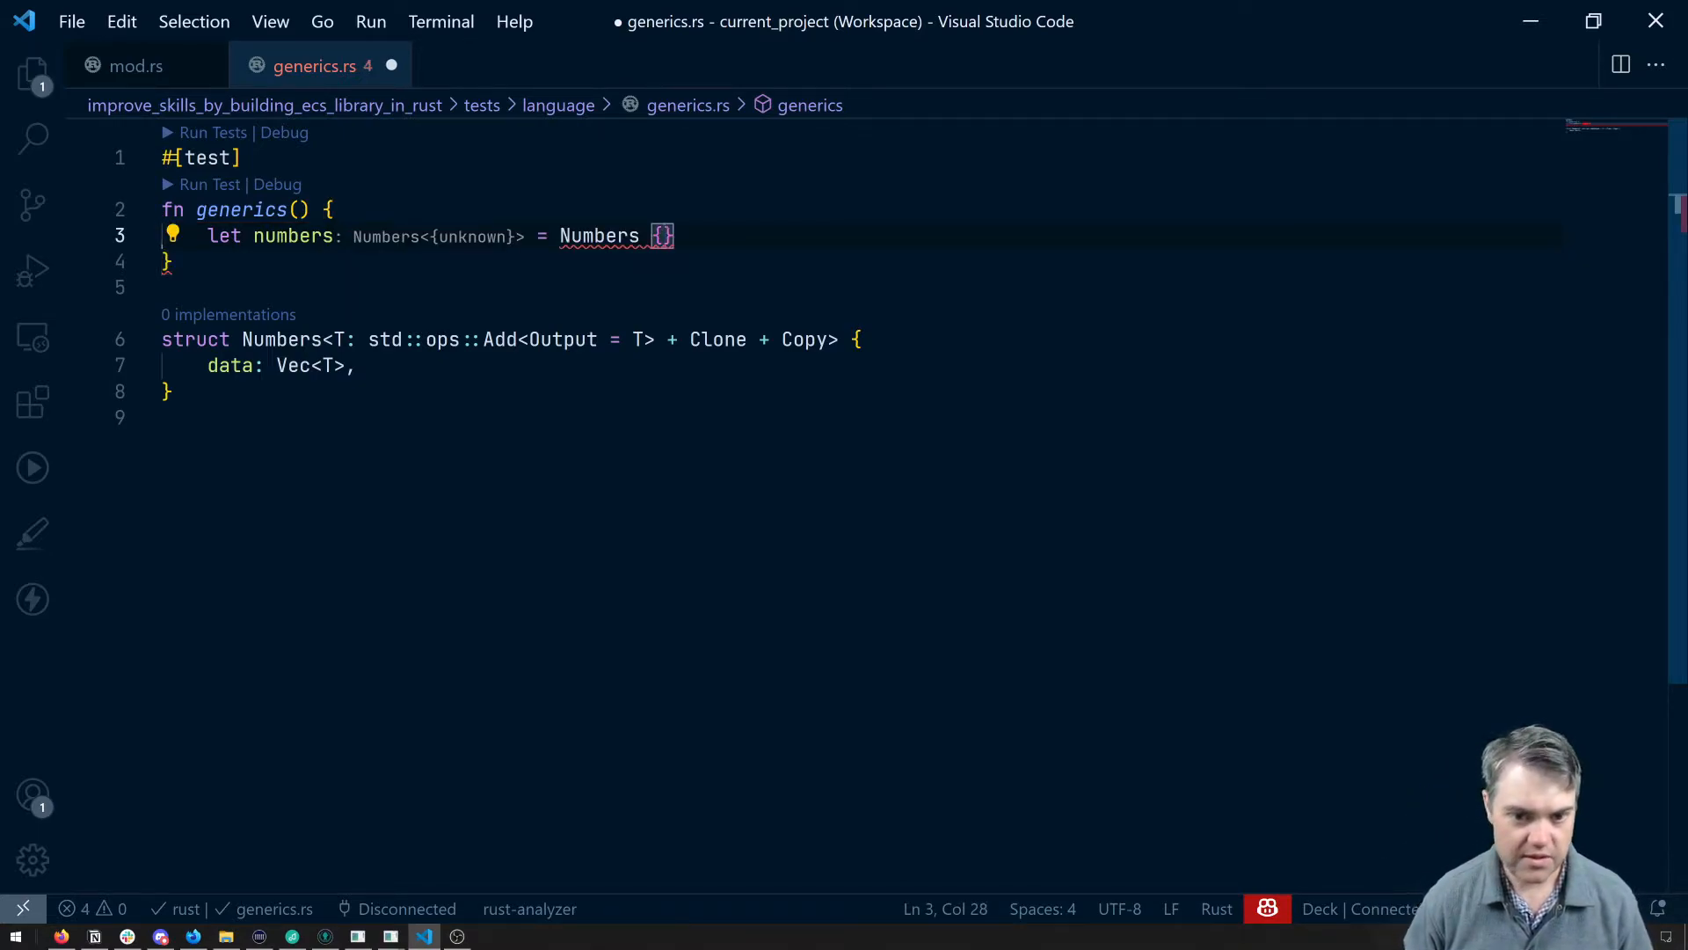
text(data)
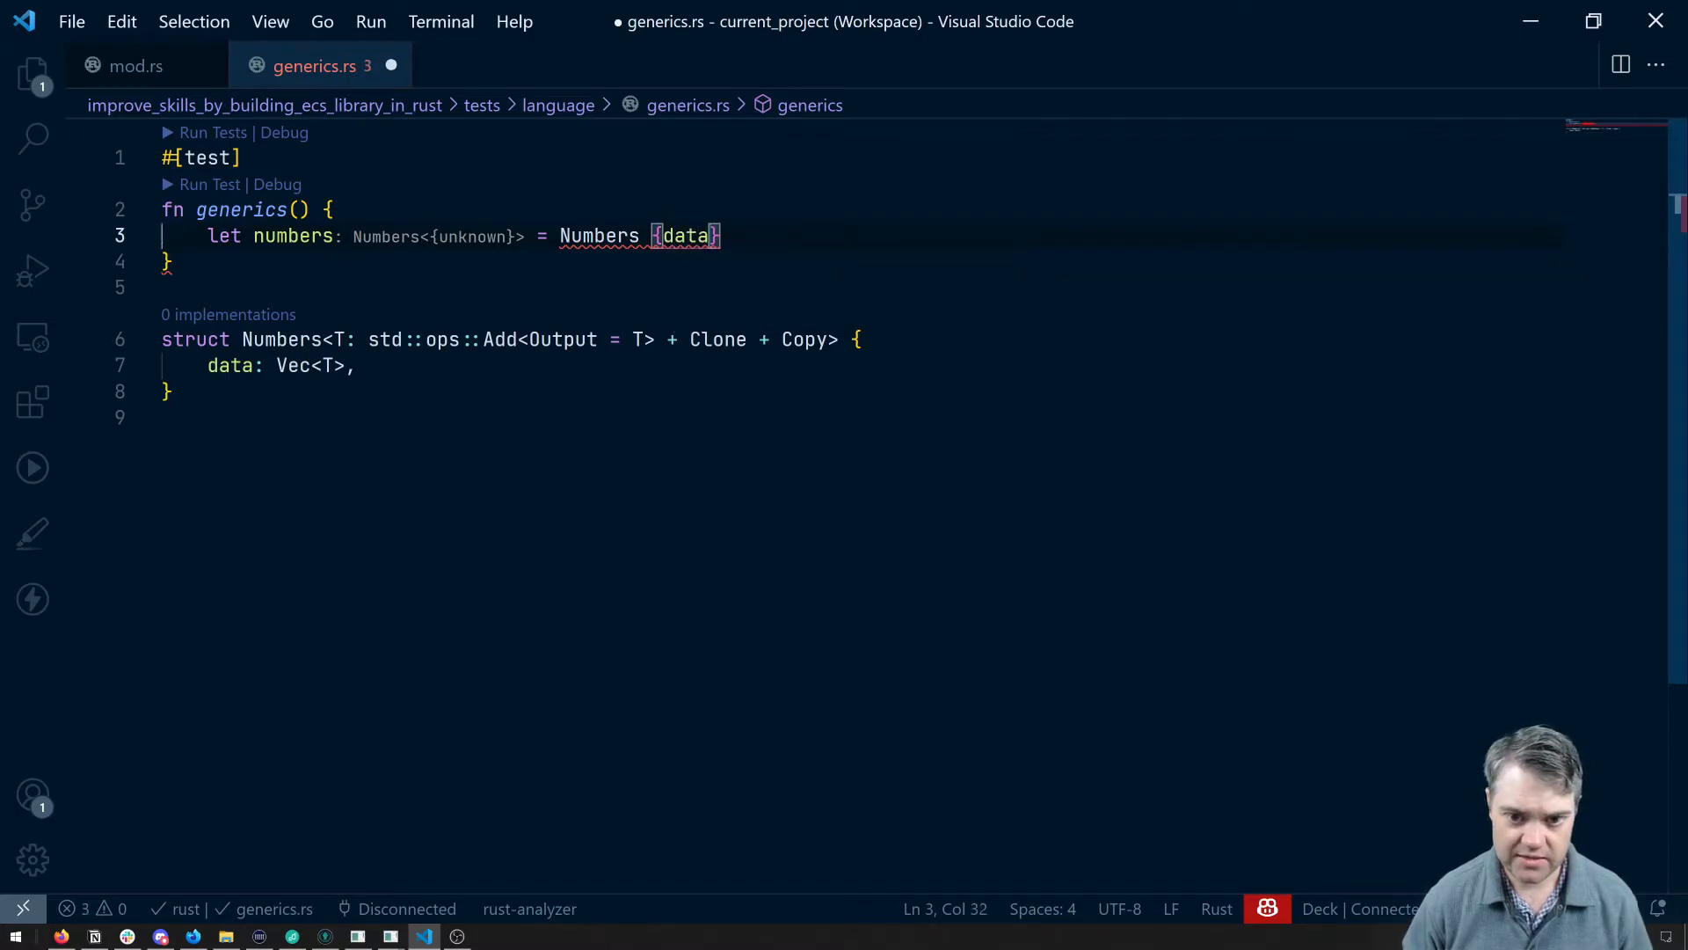
text(: vec![])
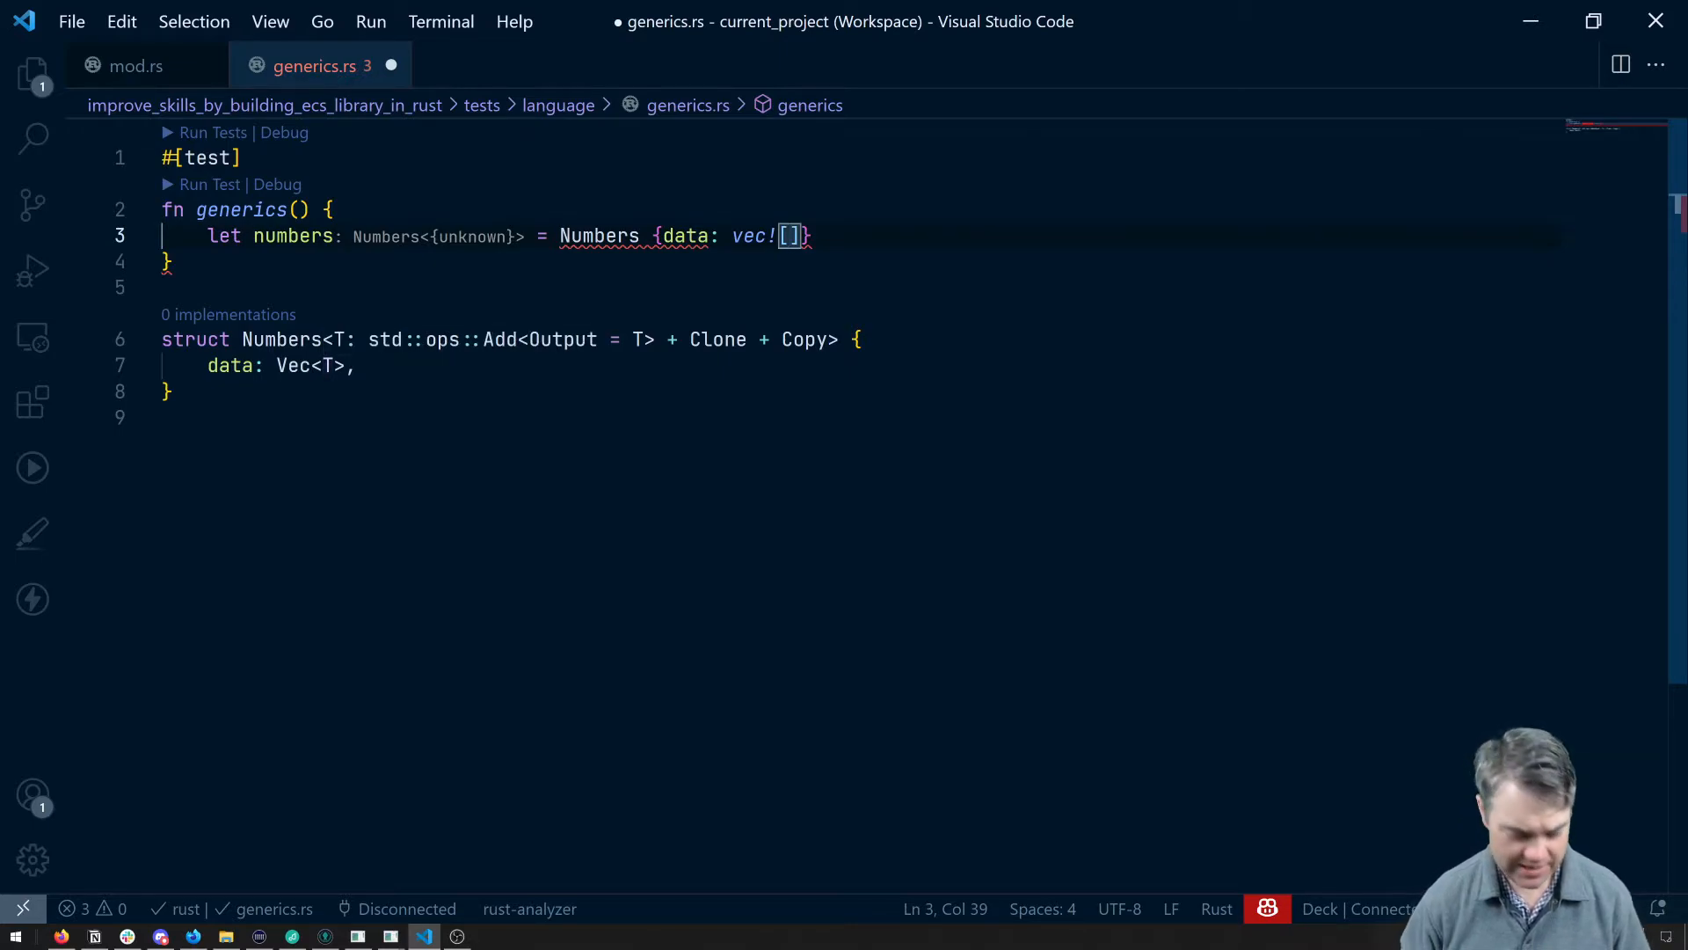
- Fill data with 10_u32 and 15.0_f32, then save to reformat the literal
text(10_)
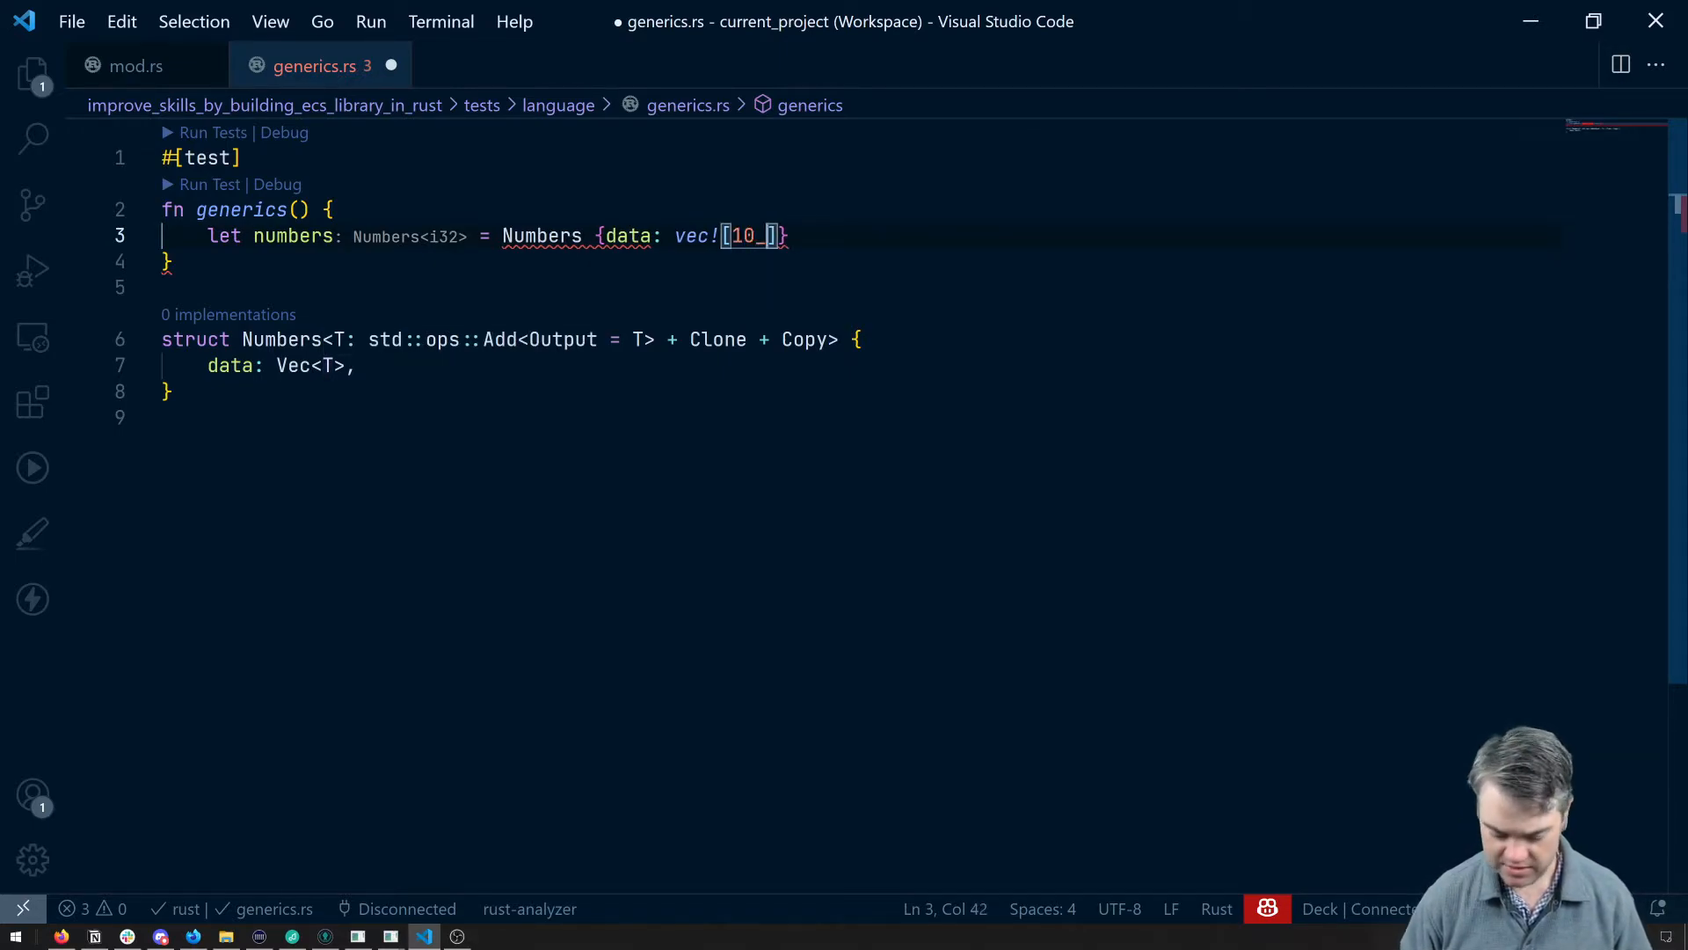
text(u32,)
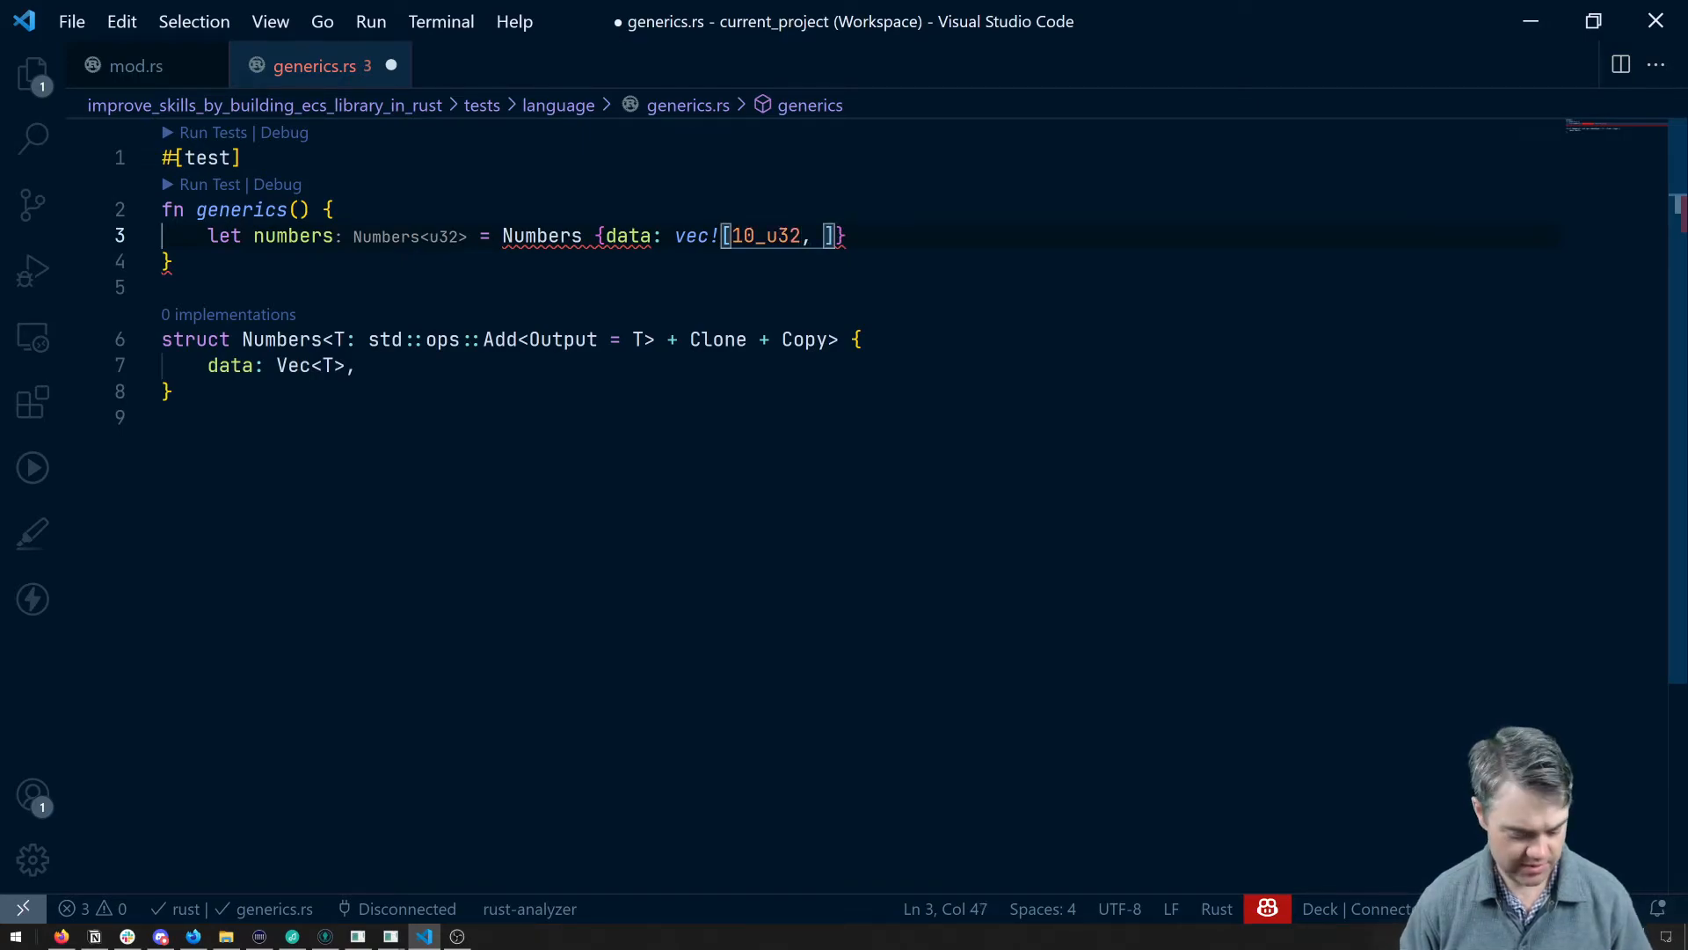
text(15.0)
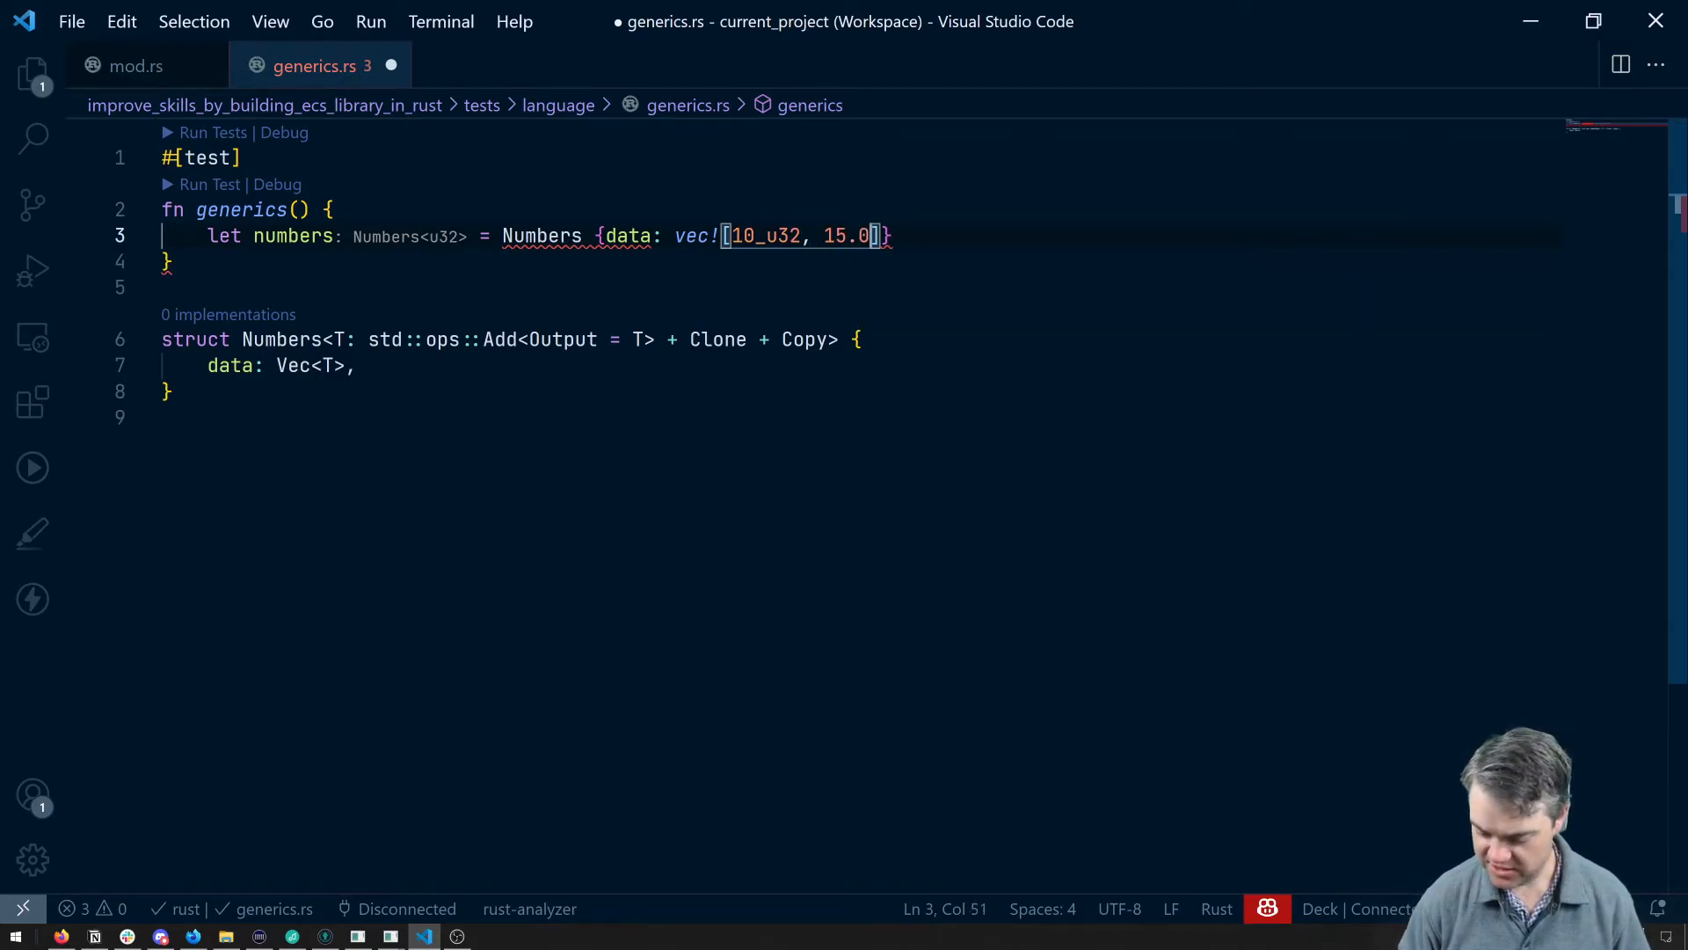
text(_f32)
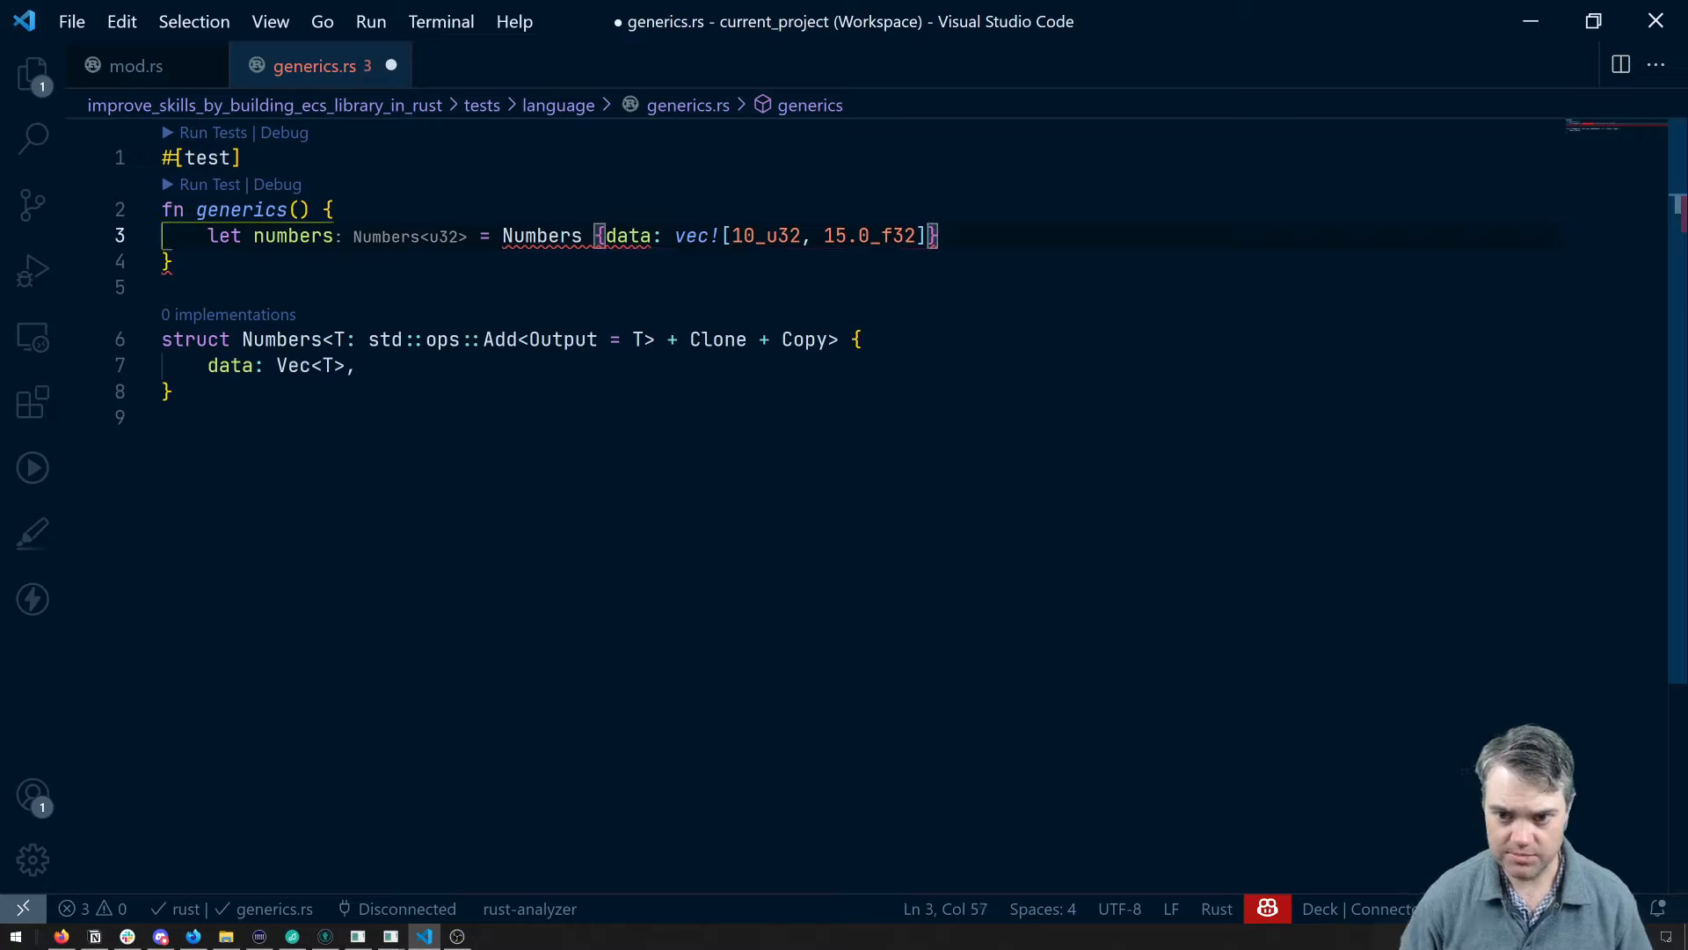
key(ctrl+s)
text(other)
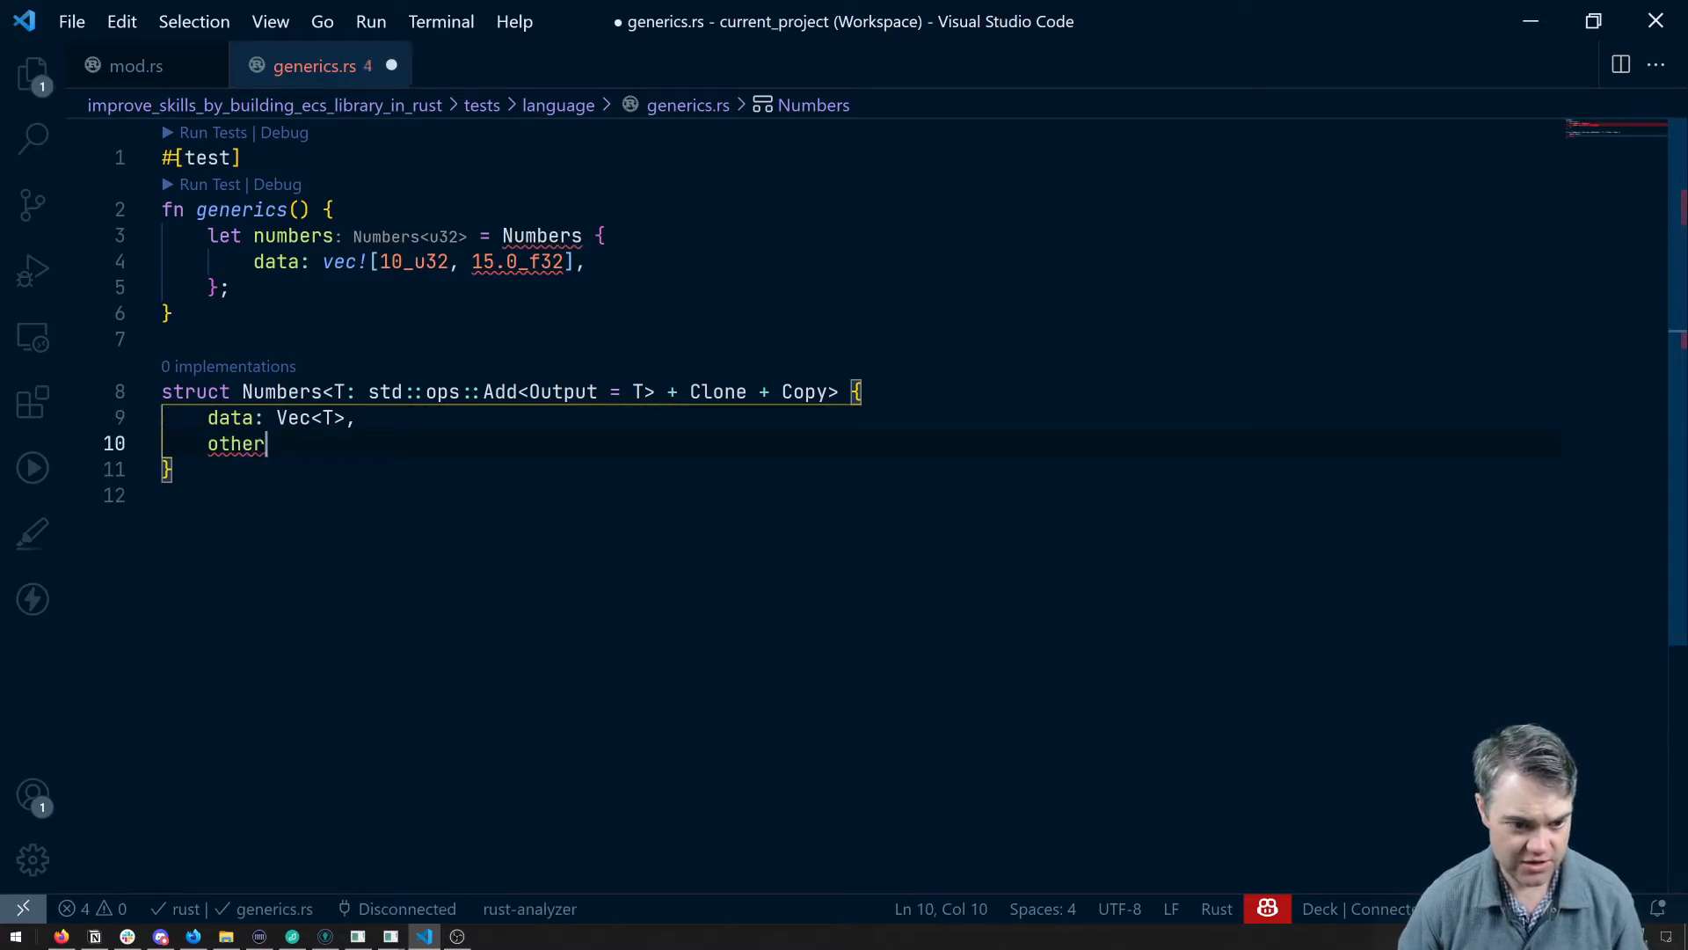
- Add an other_data: Vec<T> field and move 15.0_f32 into other_data: vec![15.0_f32]
text(_data: Vec<T>)
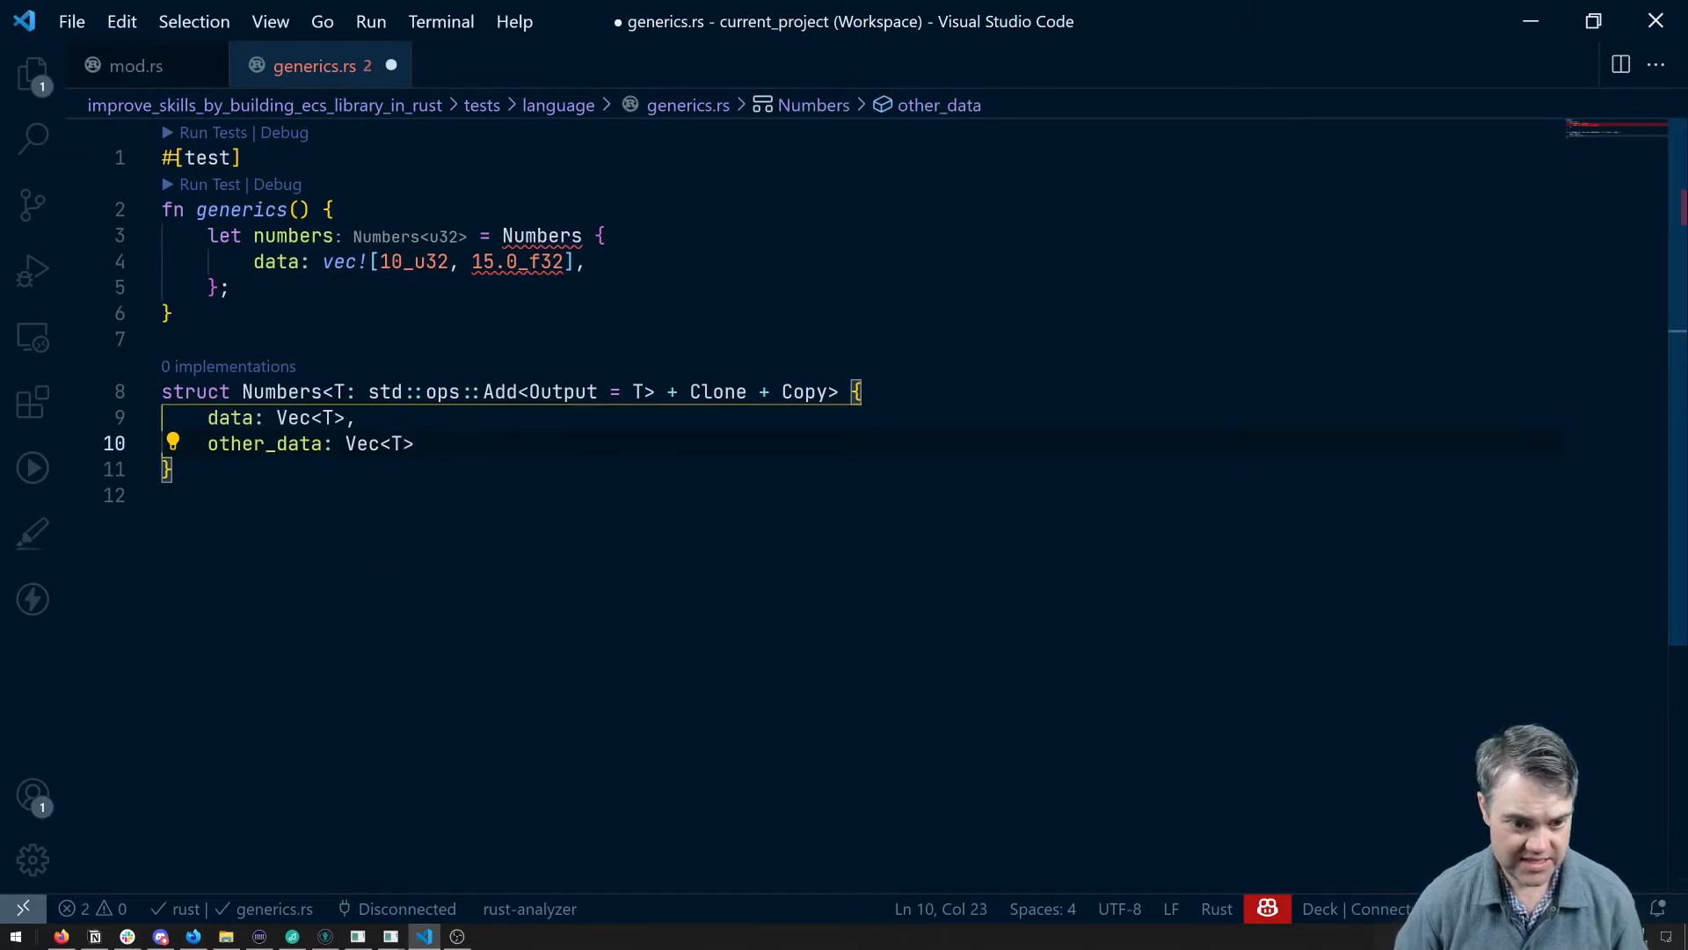
text(,)
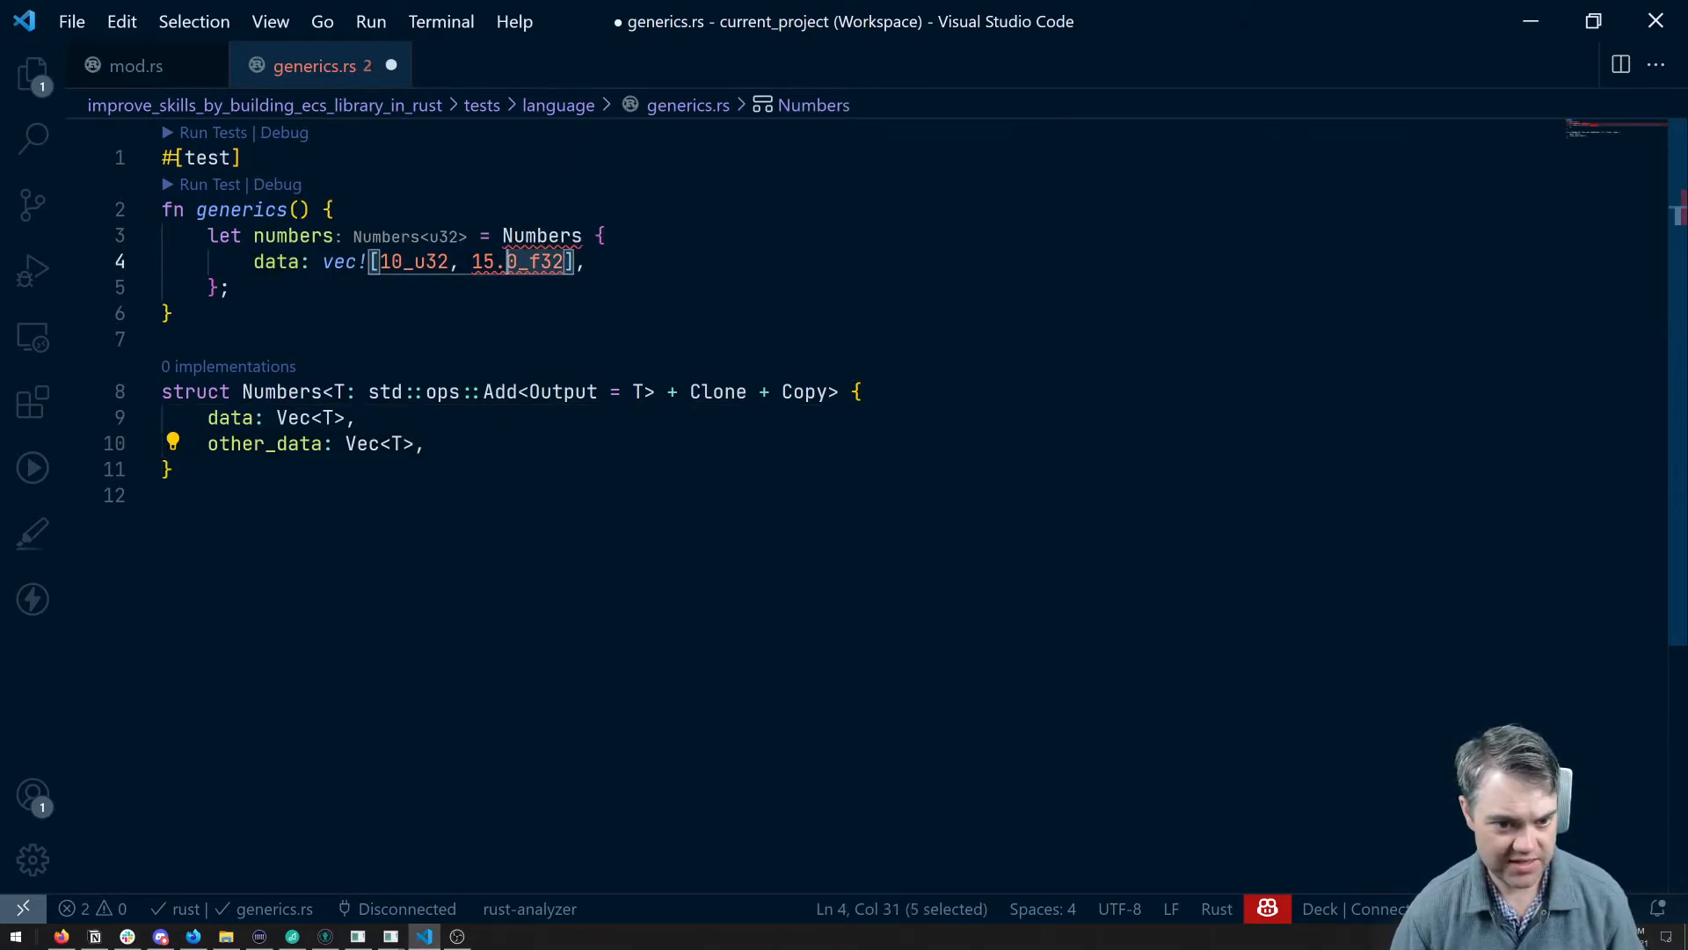
key(Delete)
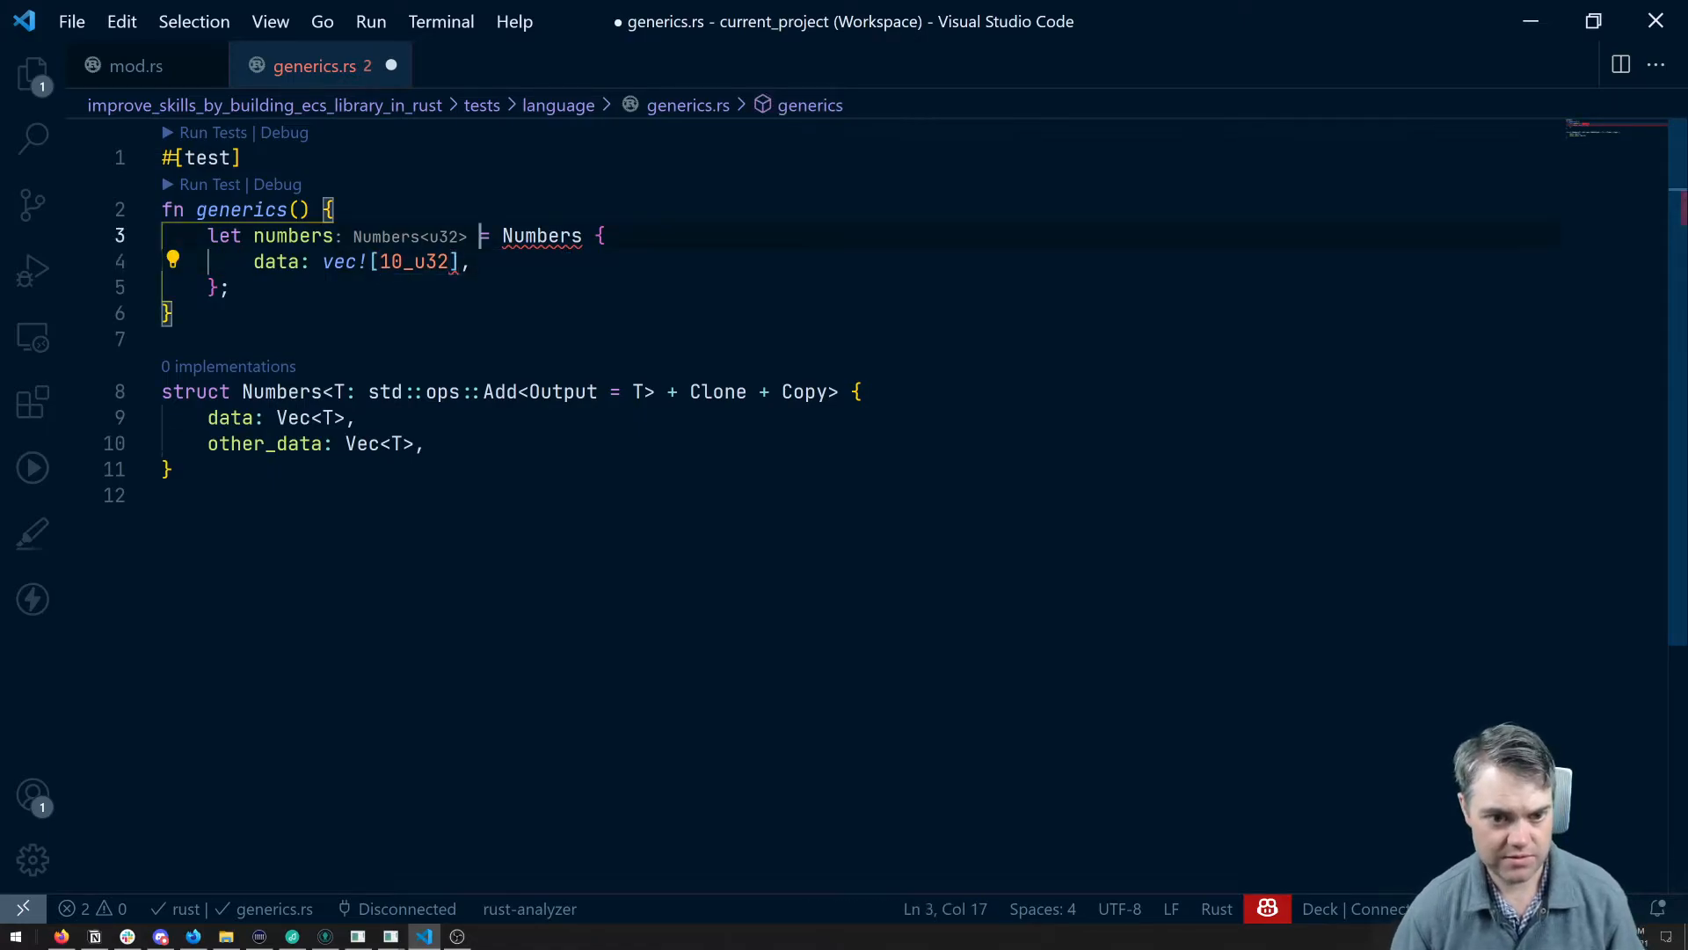
text(other_data: V)
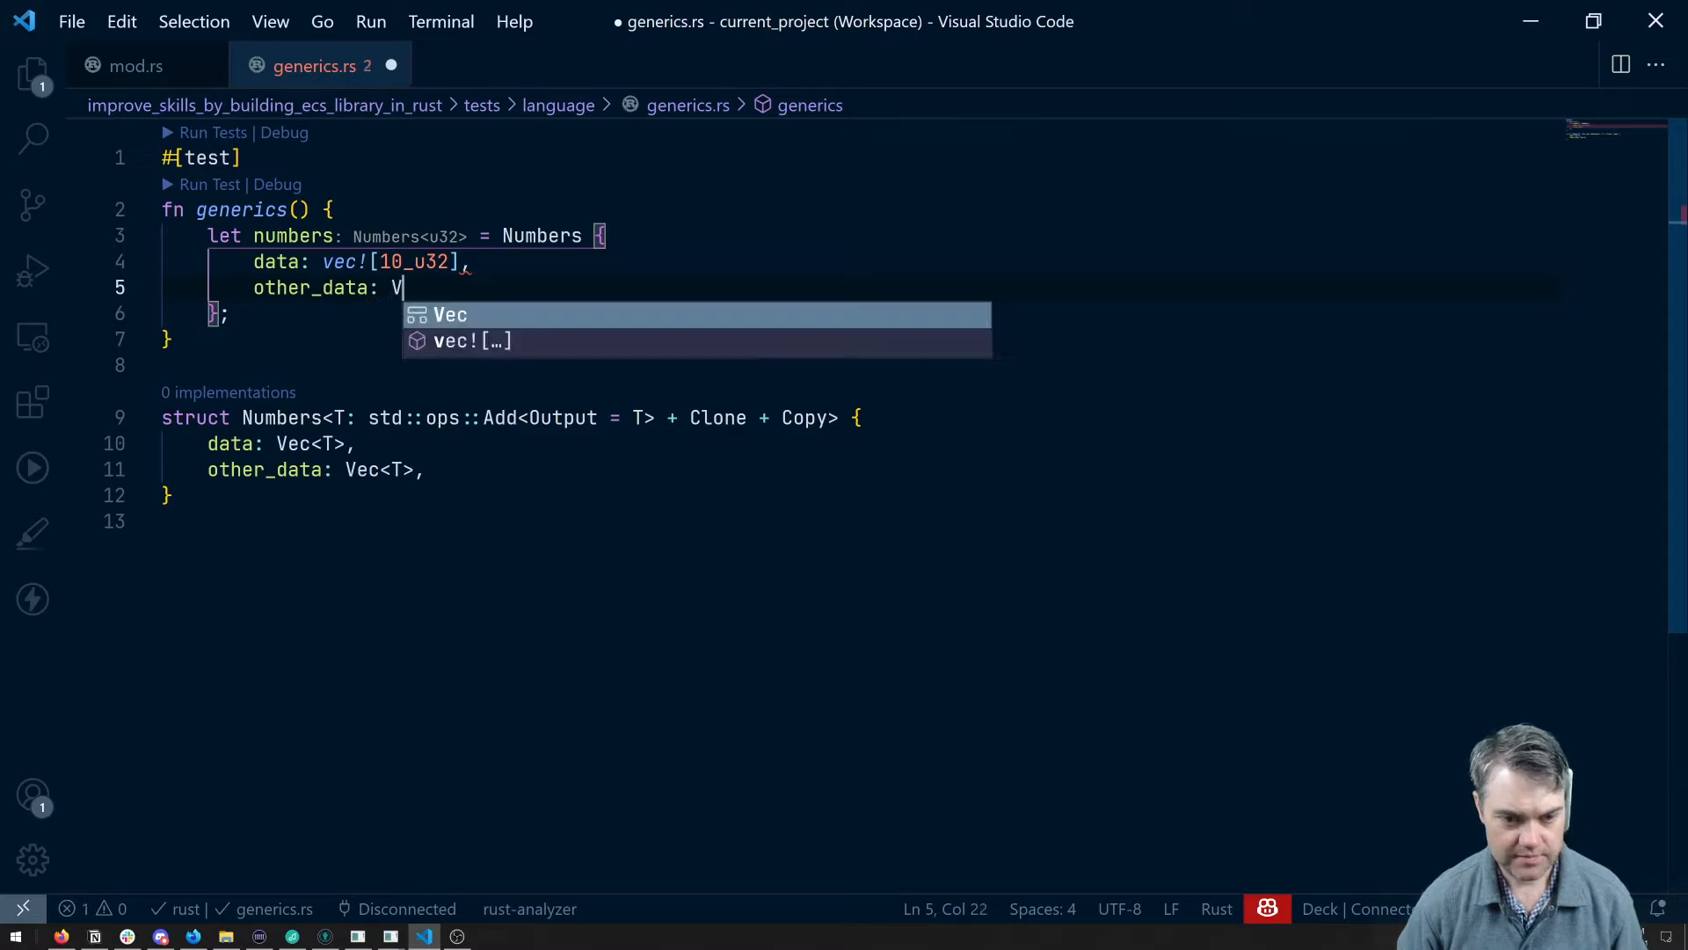
text(ec)
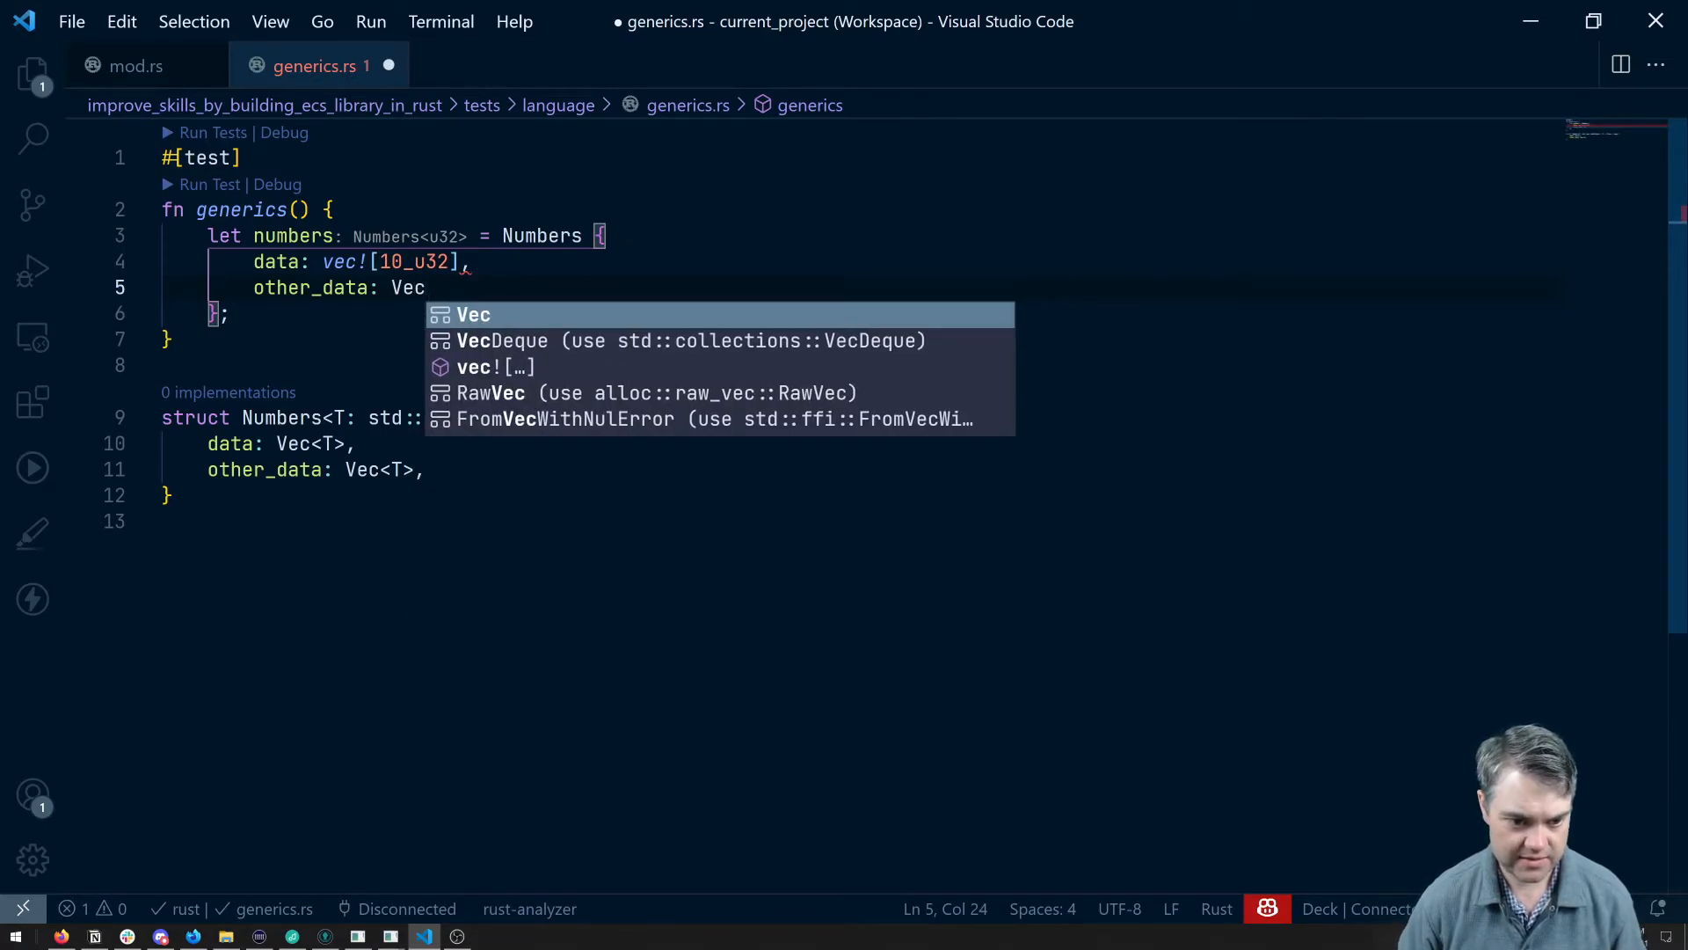
text(<1)
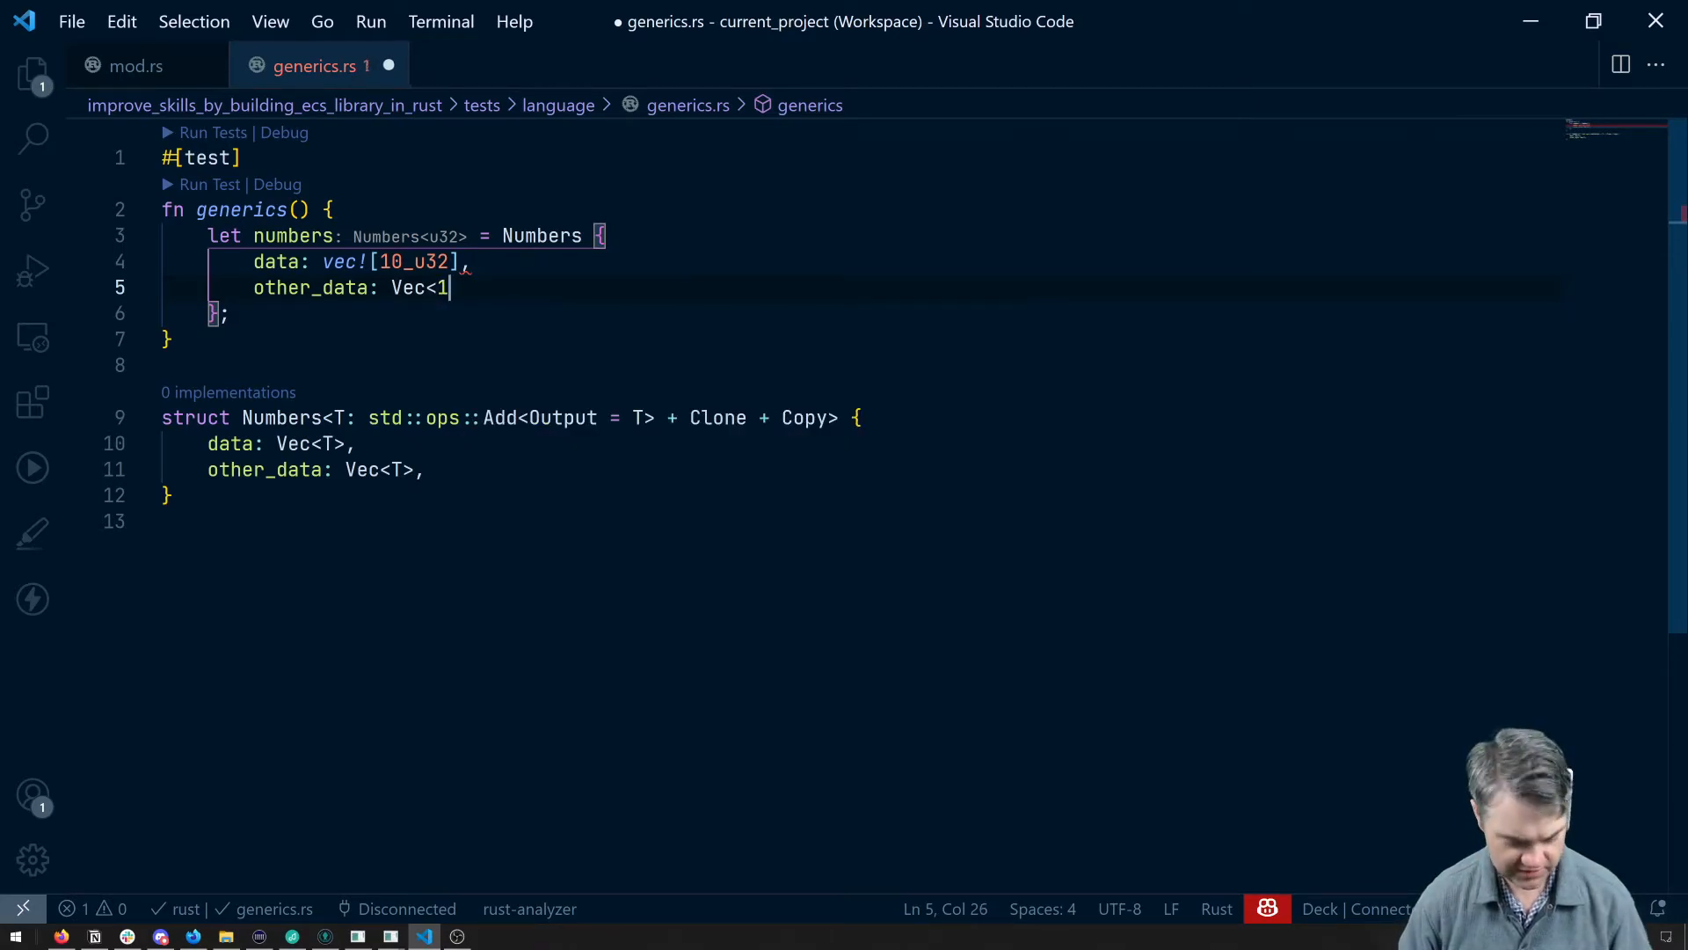
key(Backspace)
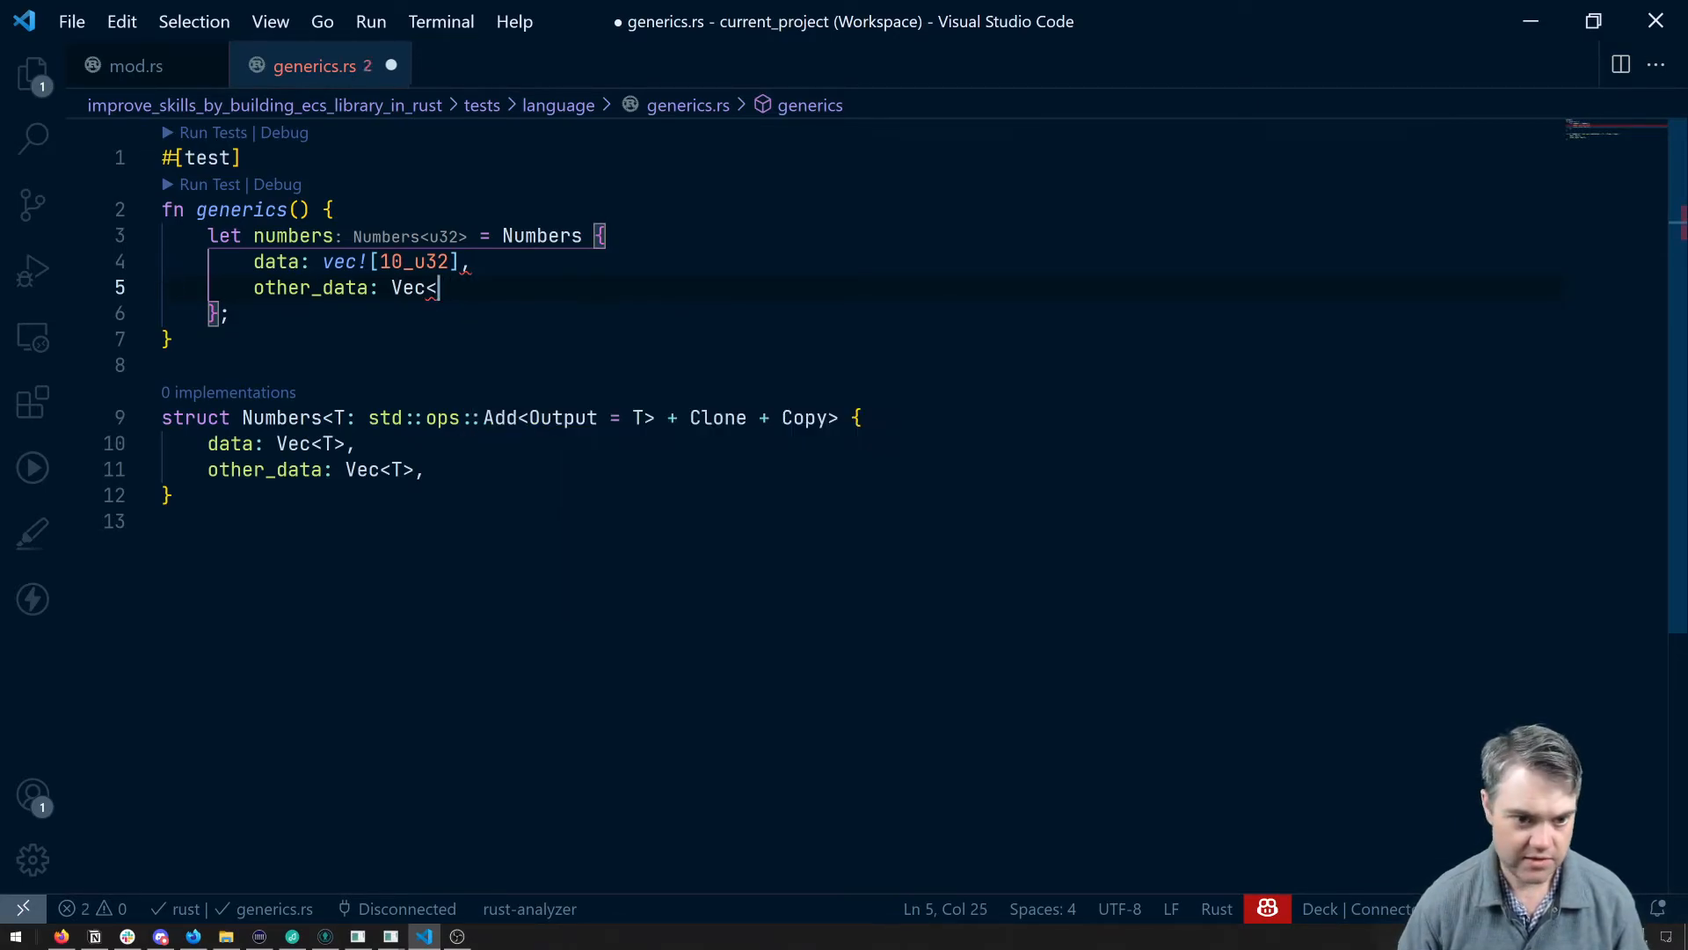
key(Backspace)
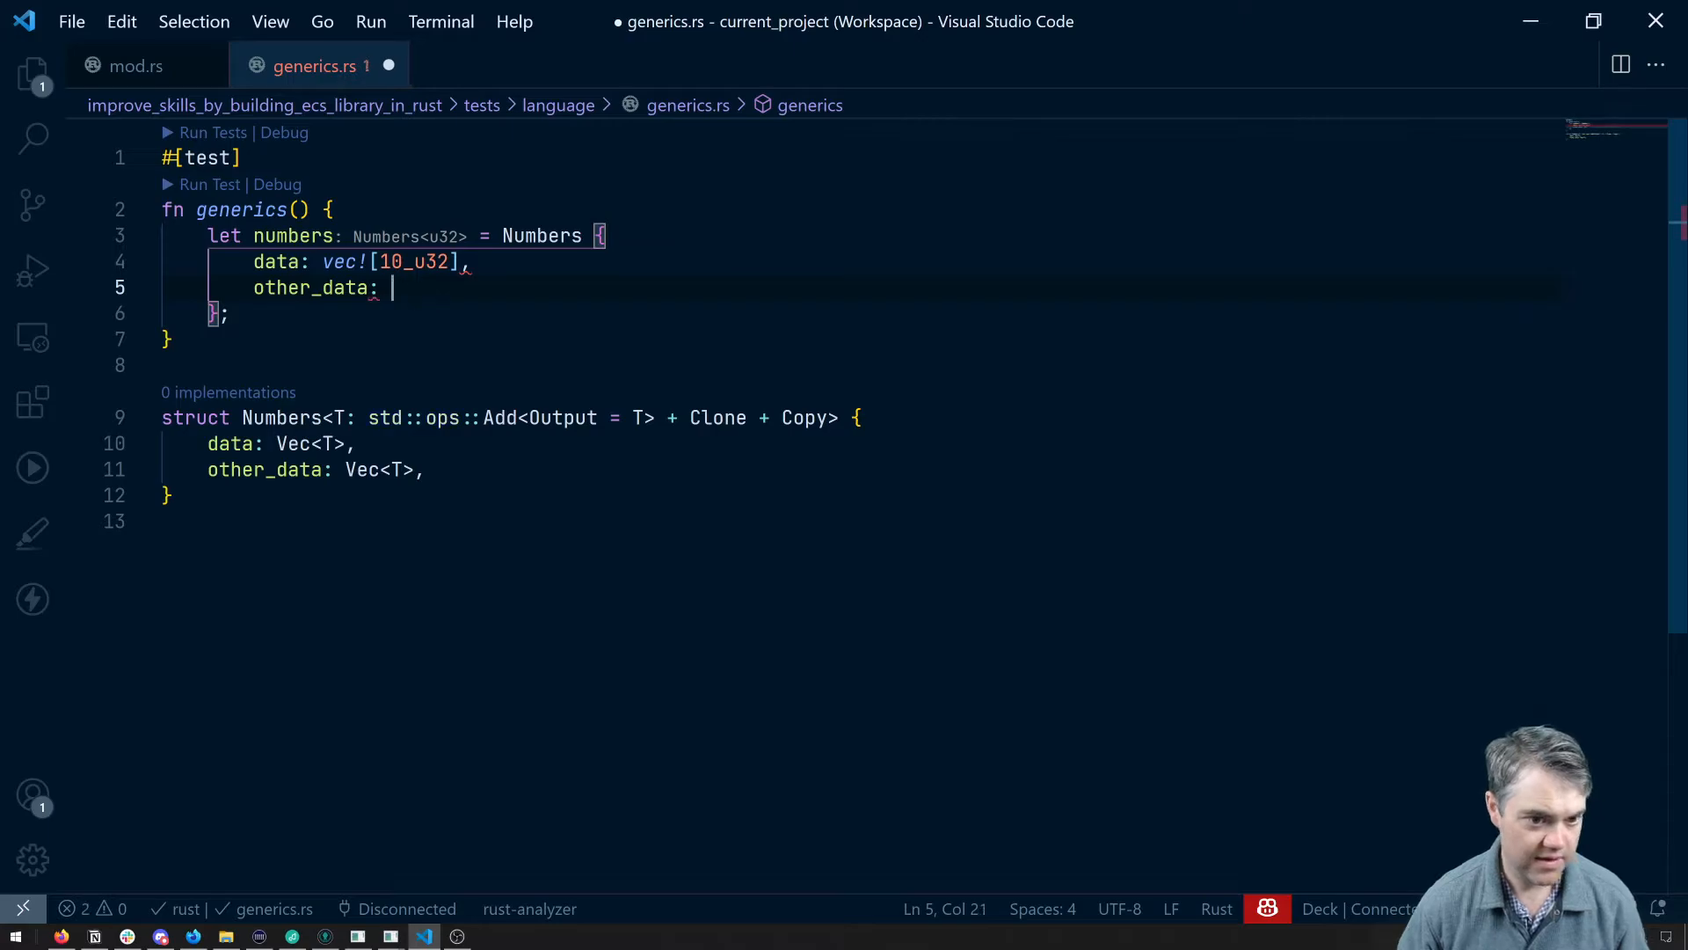
text(vec![15])
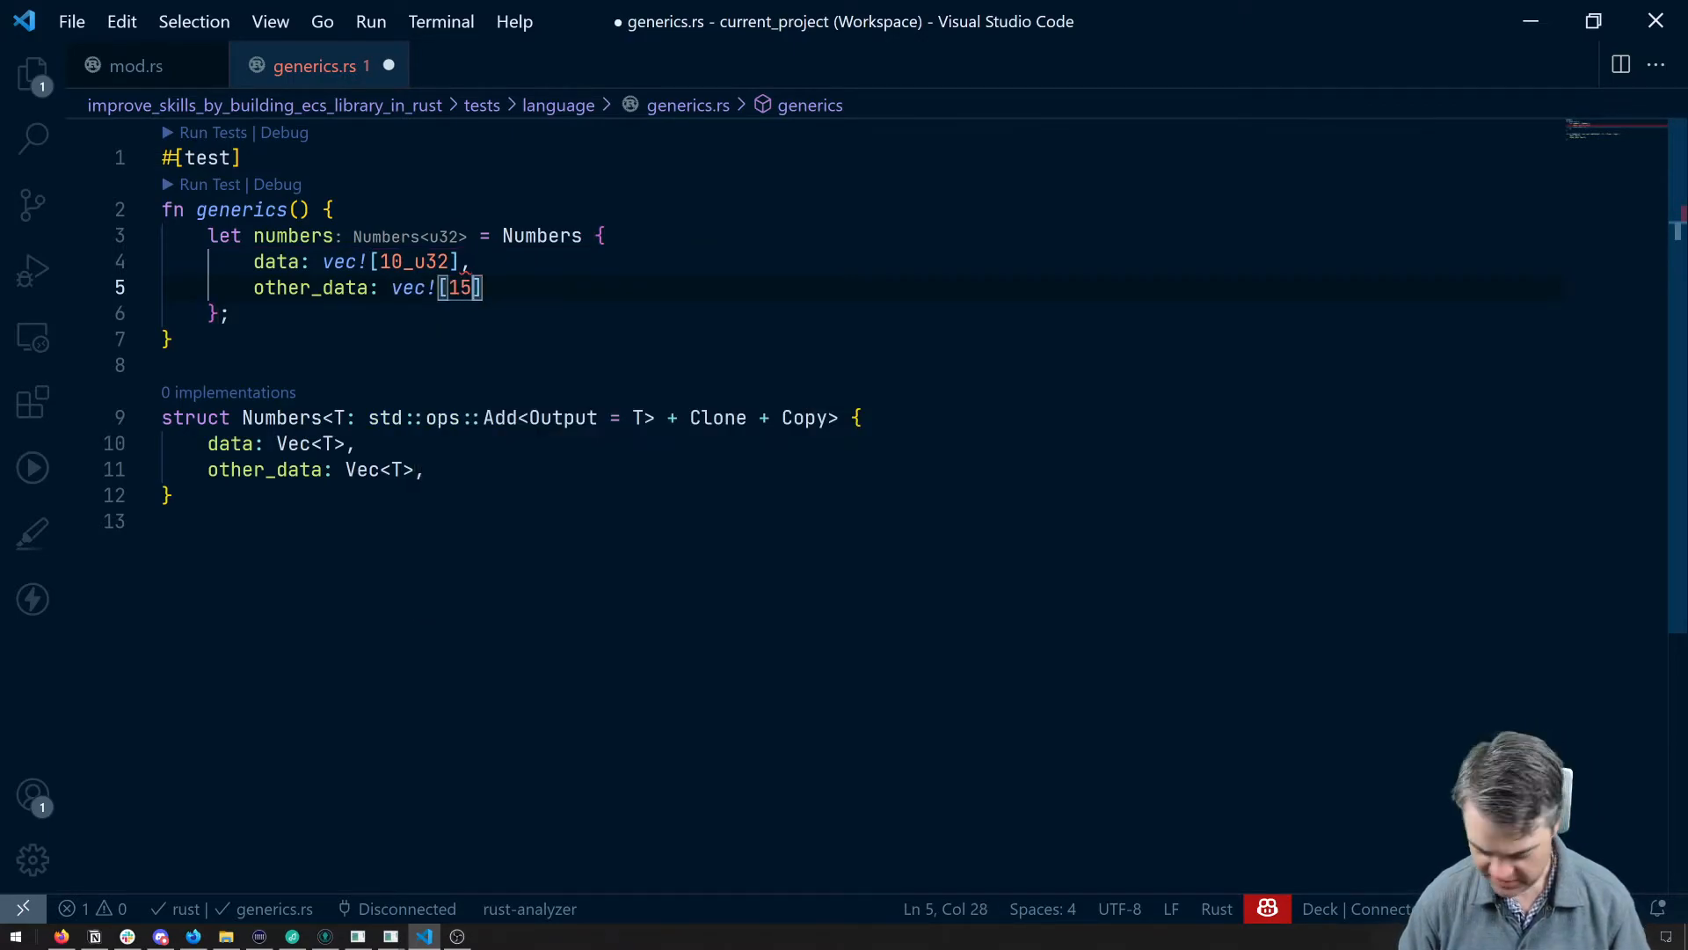
text(.0_f3)
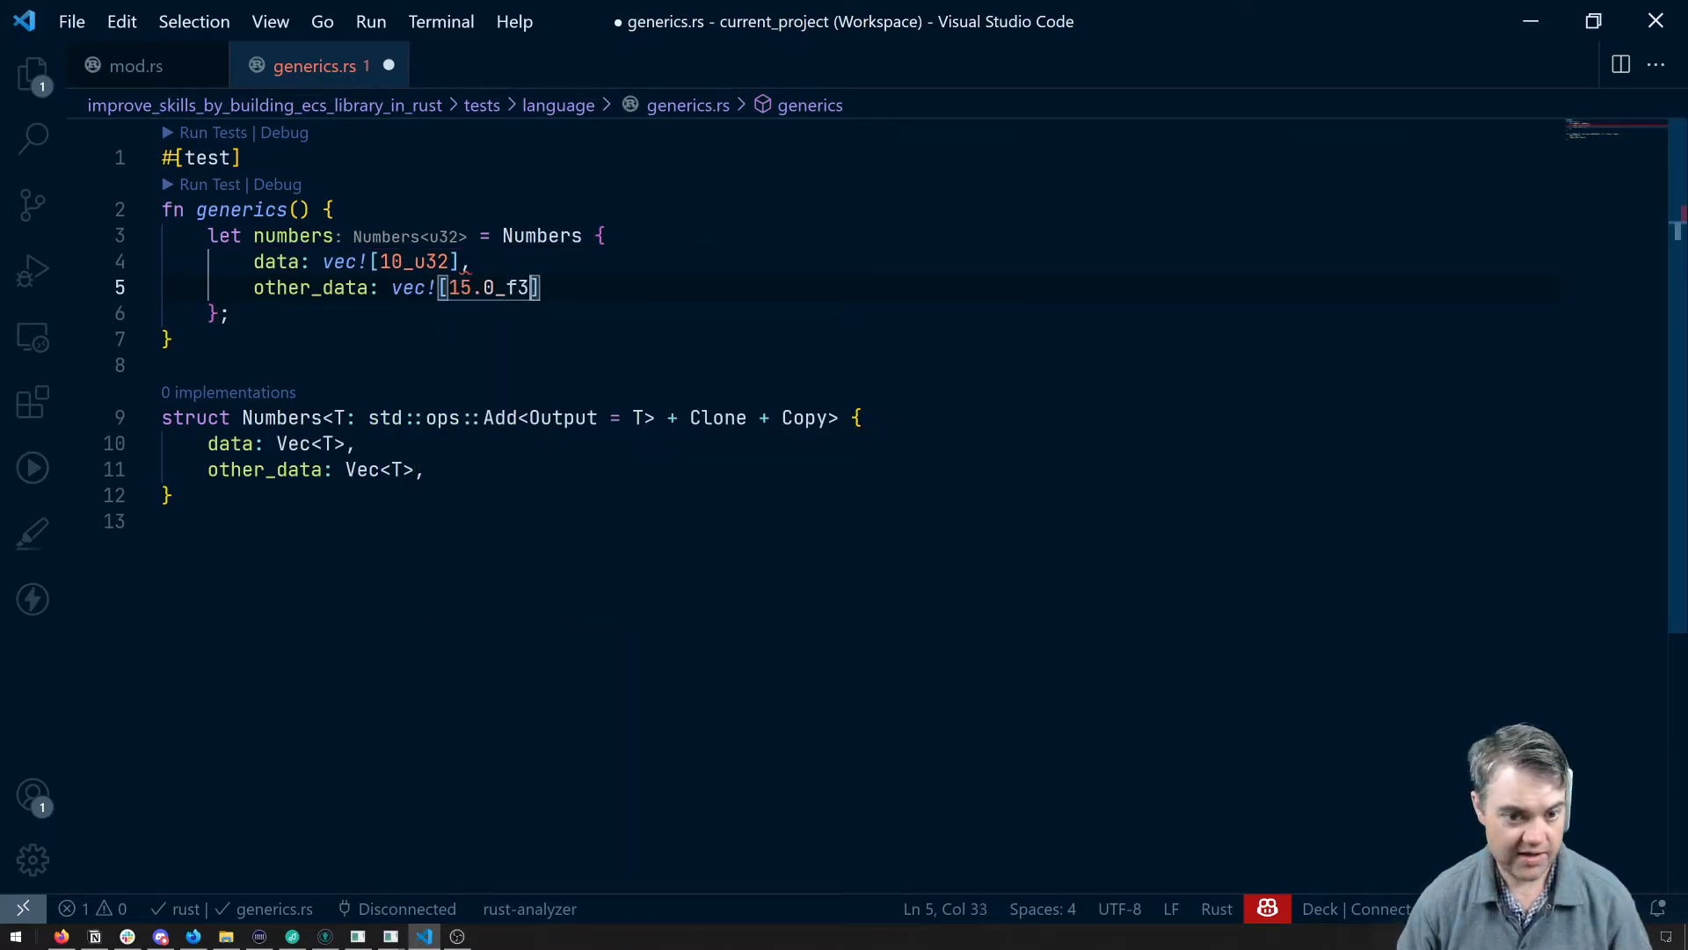
text(2)
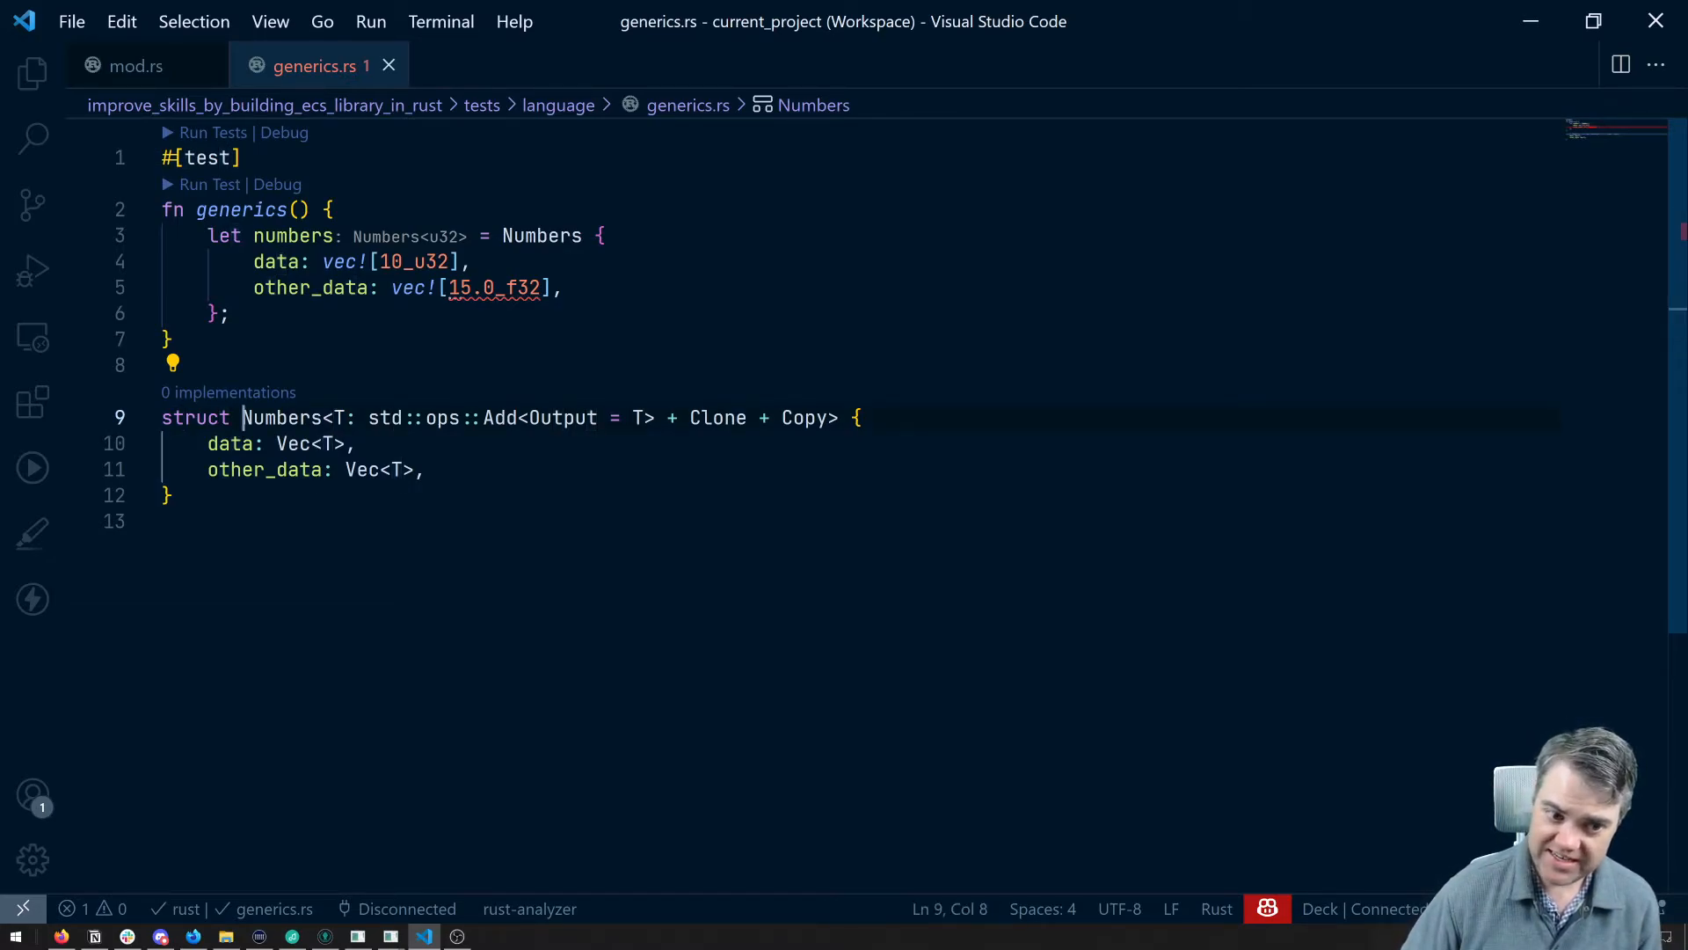
- Give Numbers a second parameter S with std::ops::Add<Output = T> + Clone + Copy bounds, then save
drag(243, 418, 740, 418)
text(, )
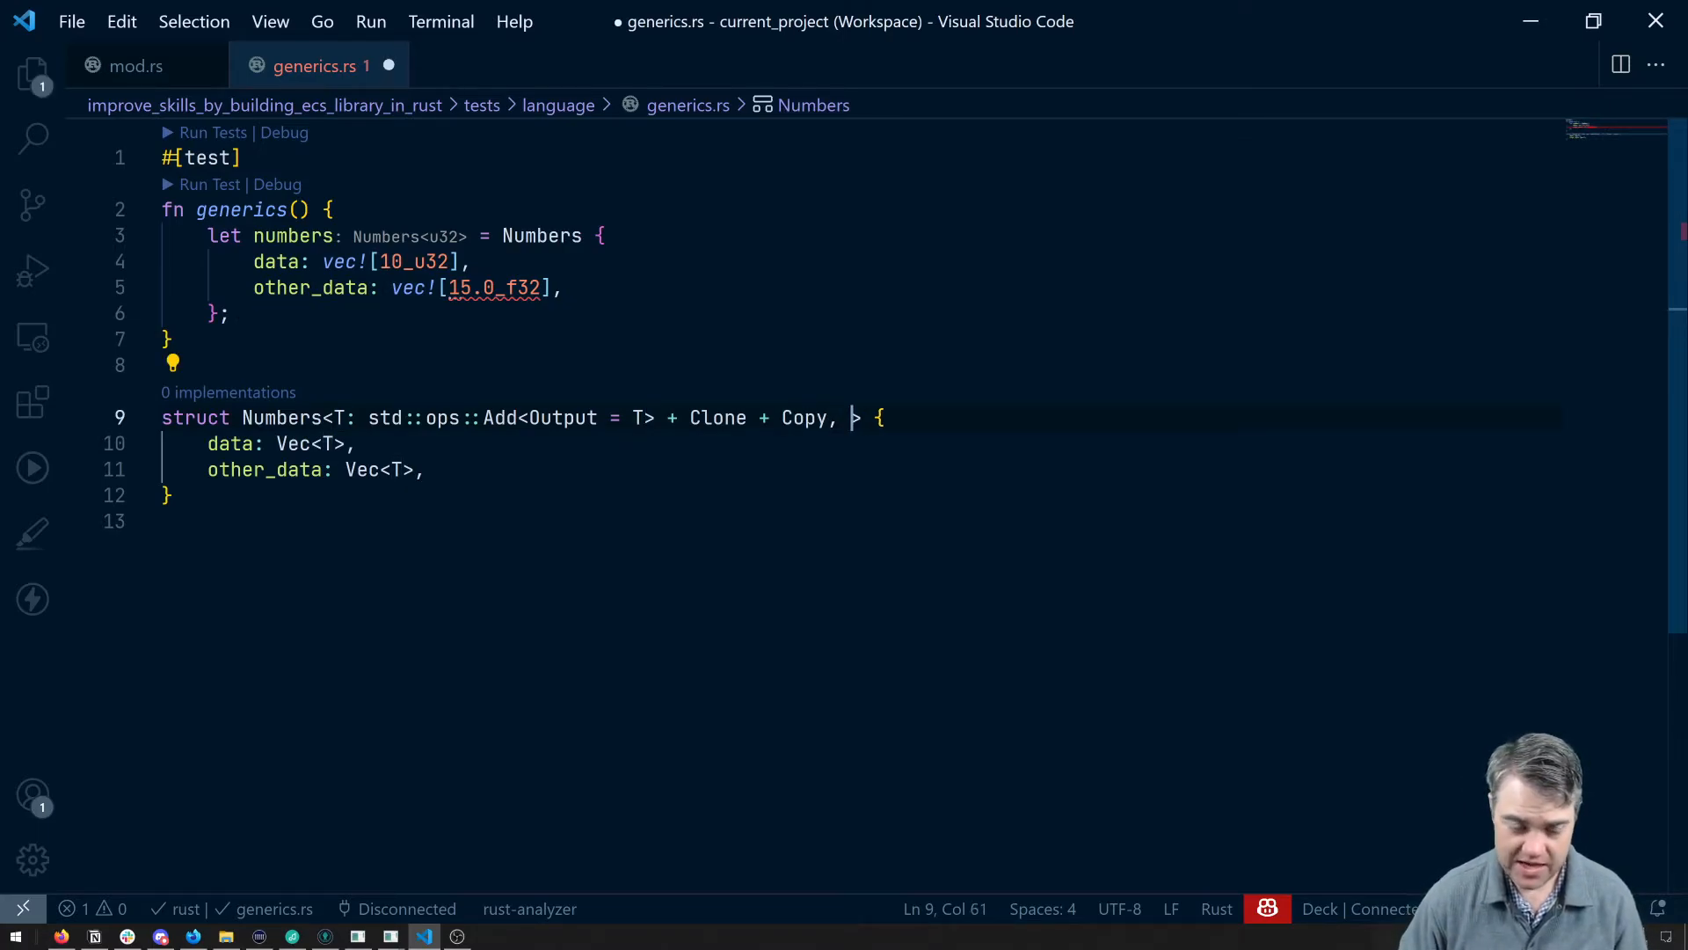
text(S:)
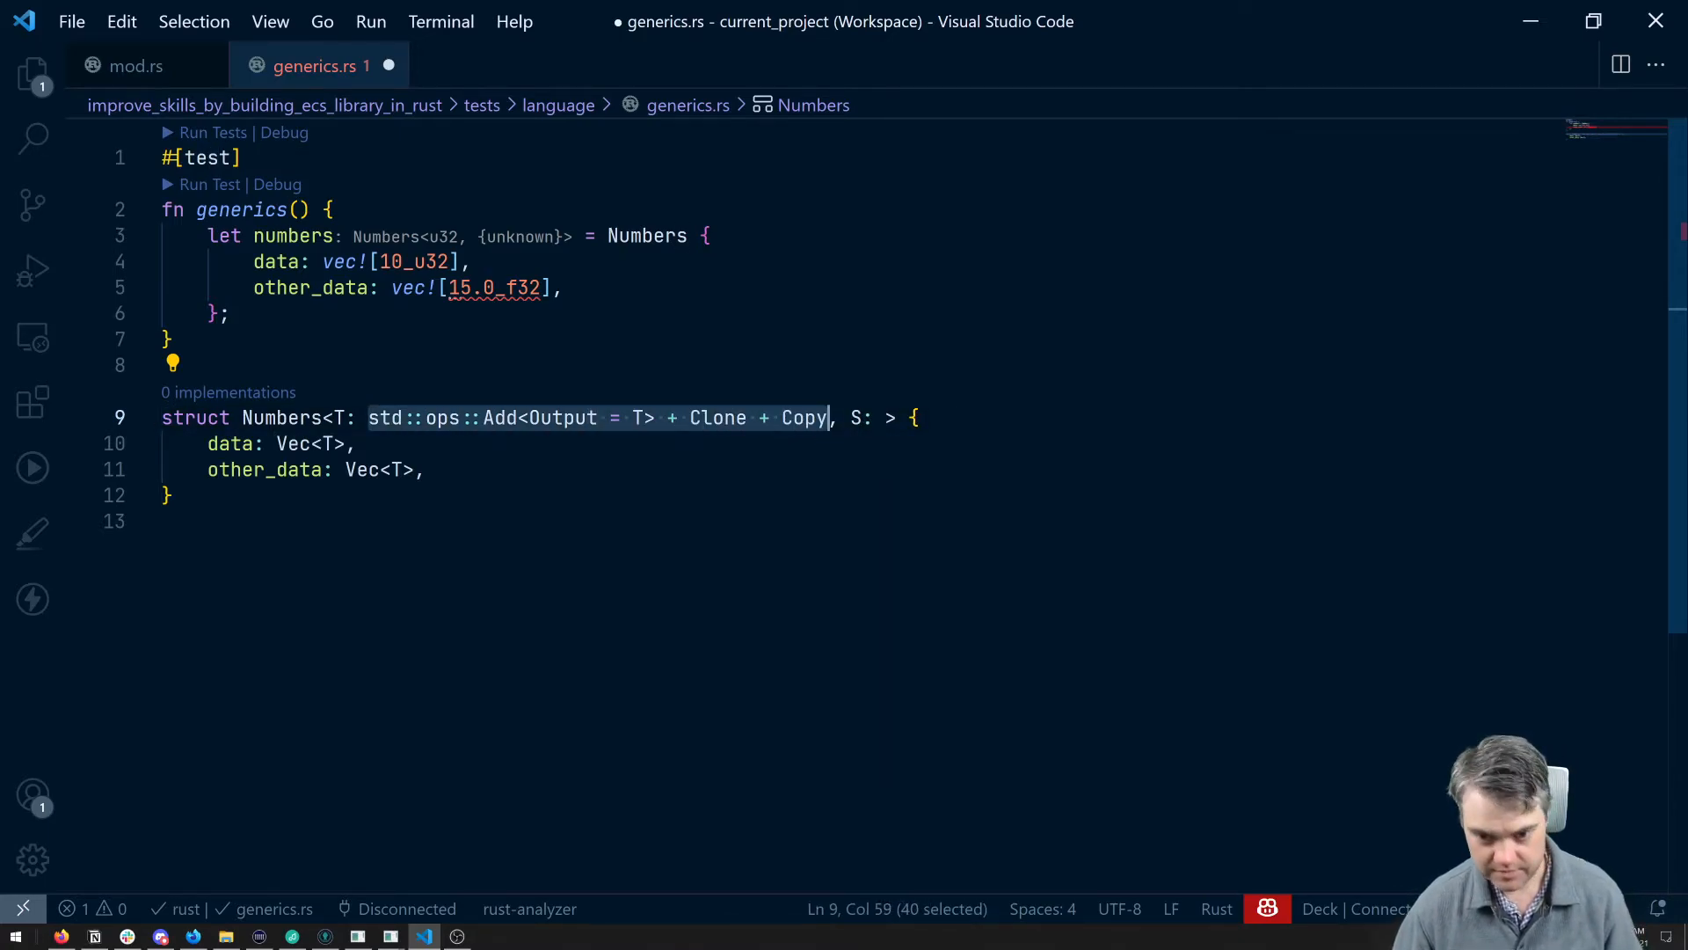
text(std::ops::Add<Output = T> + Clone + Copy)
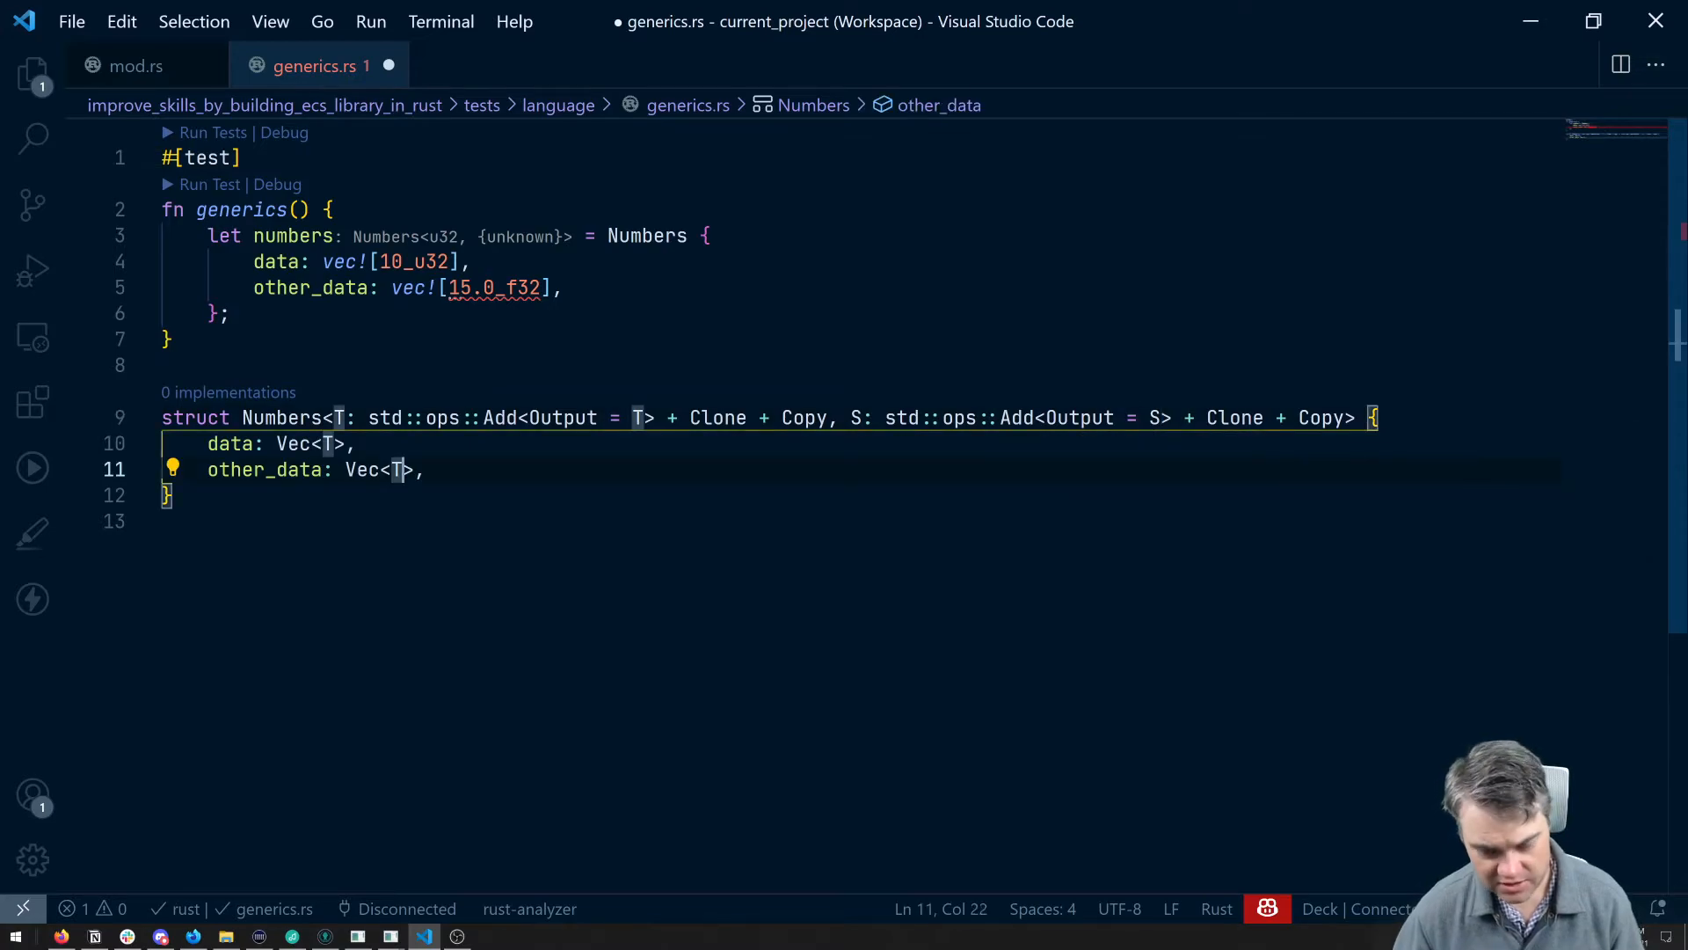
key(ctrl+s)
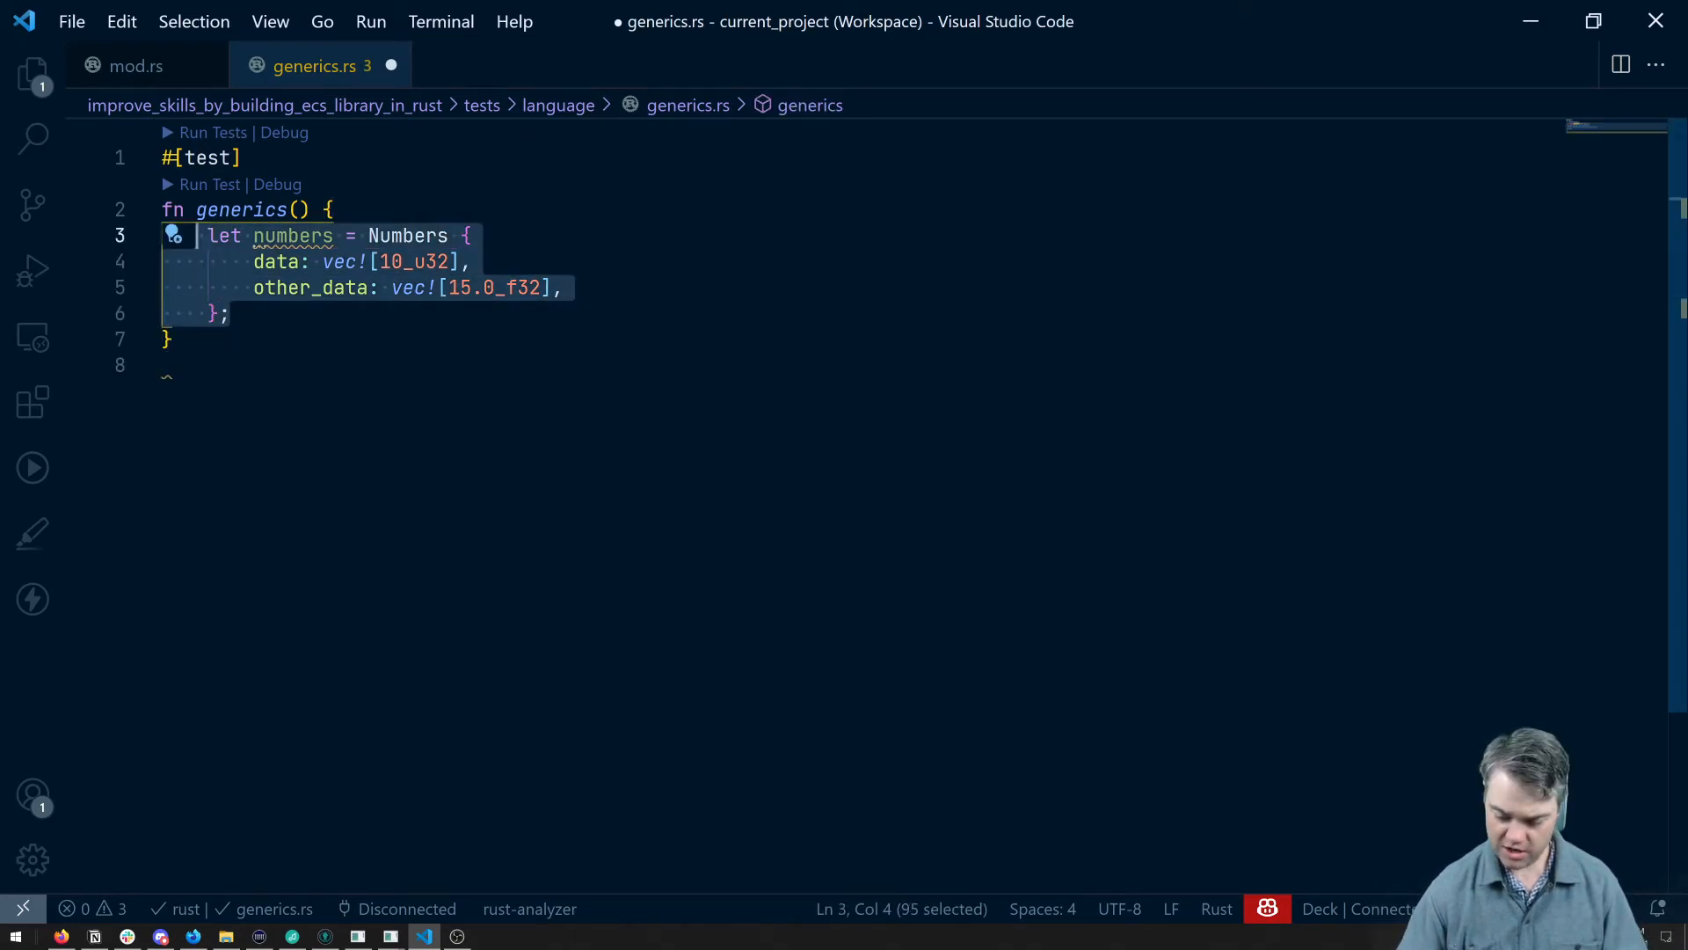
- Delete the let numbers construction from the generics test
key(Delete)
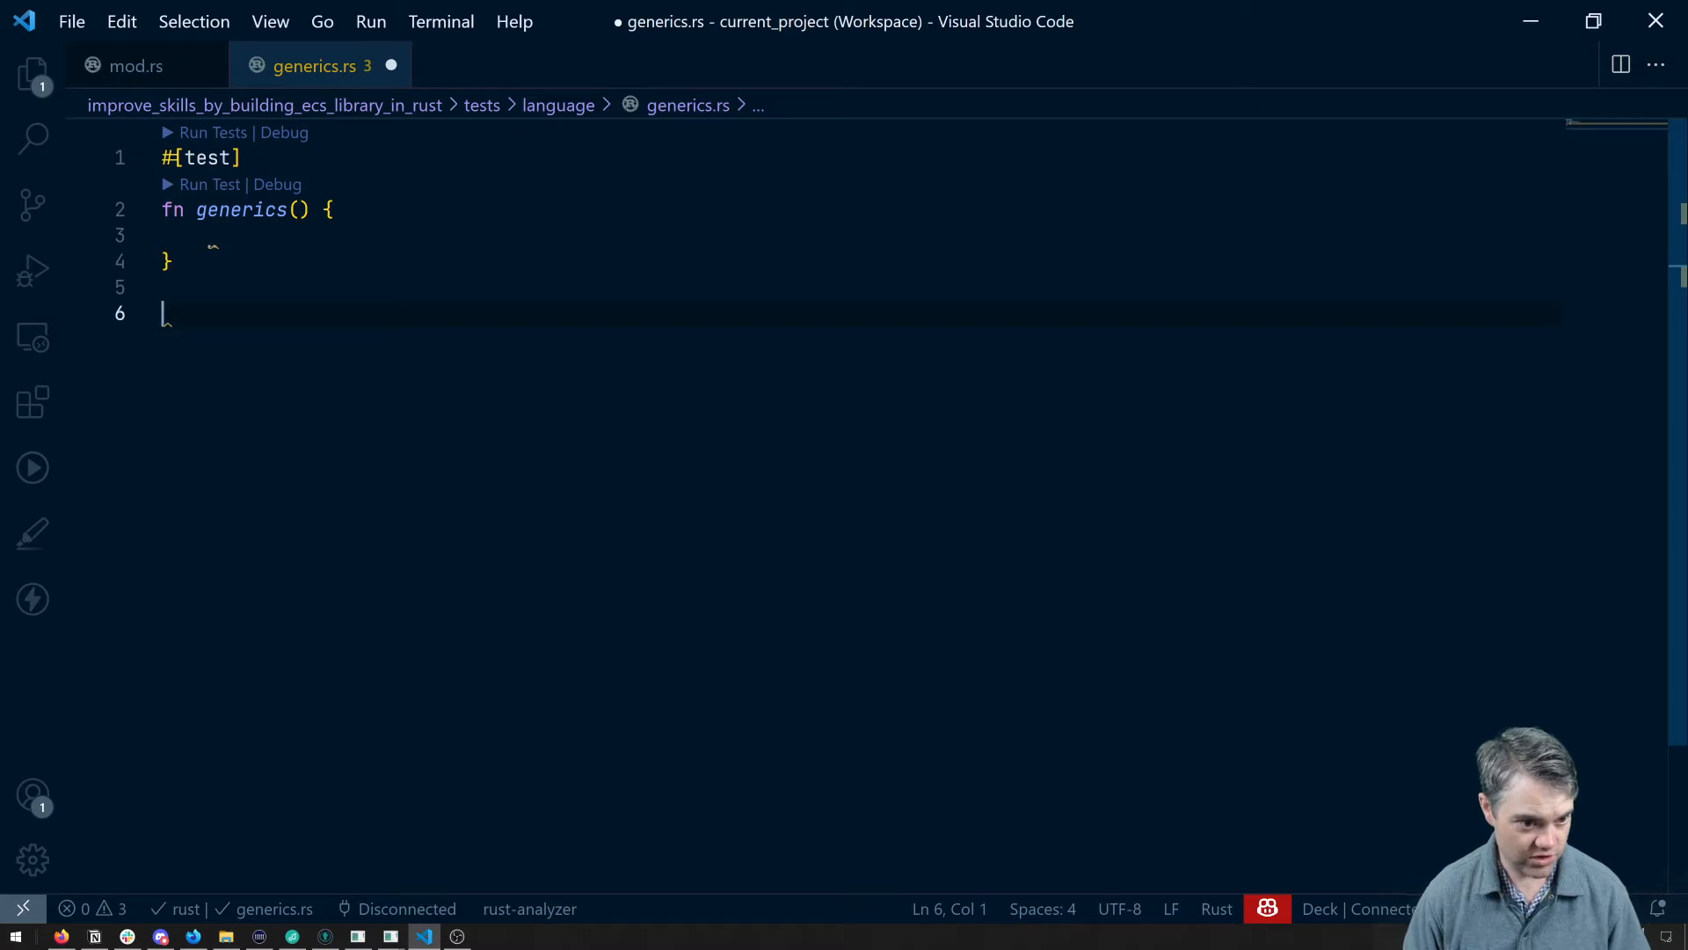
- Write fn get_type_id<T: Any>(something: T) -> TypeId with an empty body below the test
text(fn)
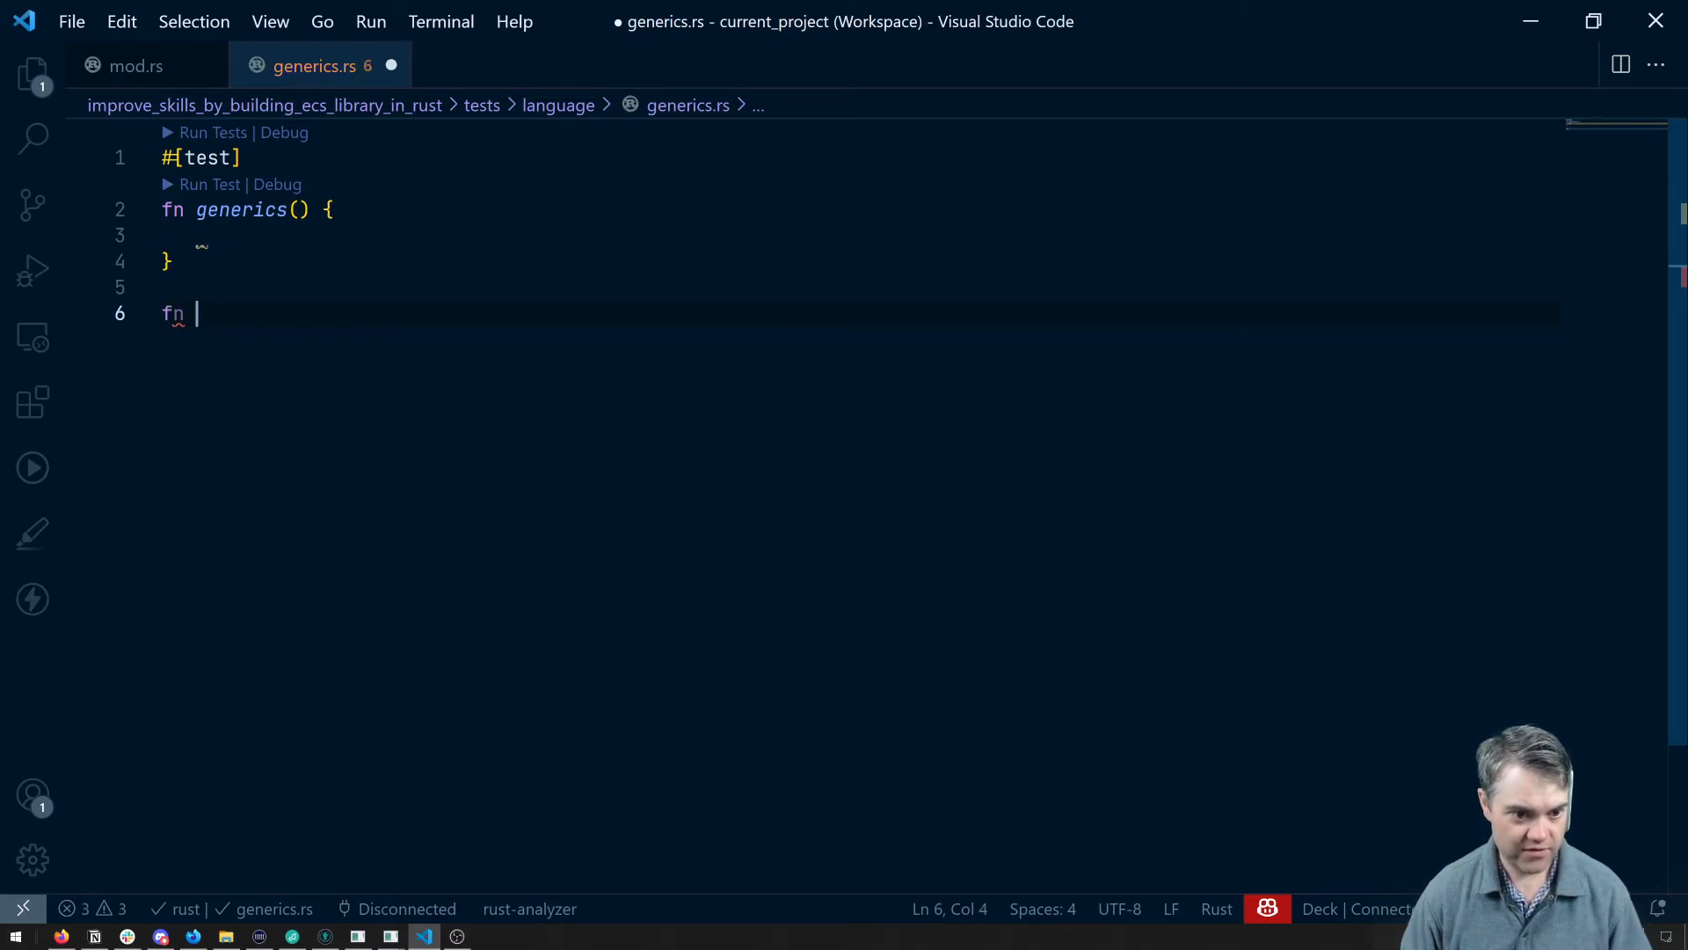
text(get_t)
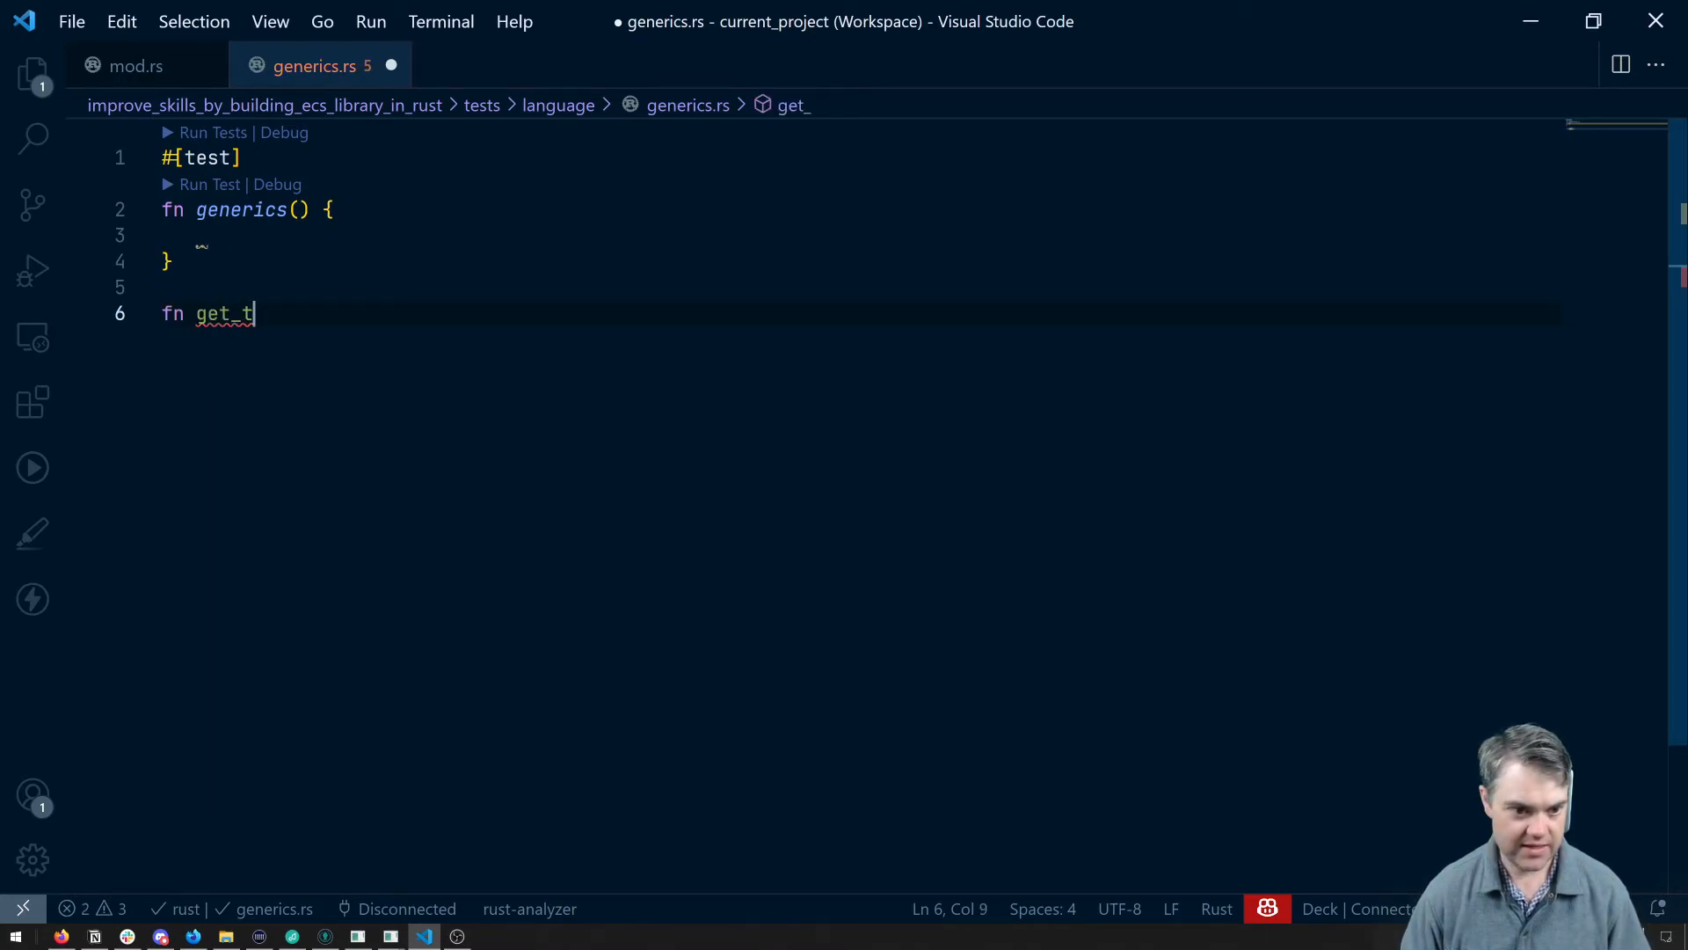
text(ype_id())
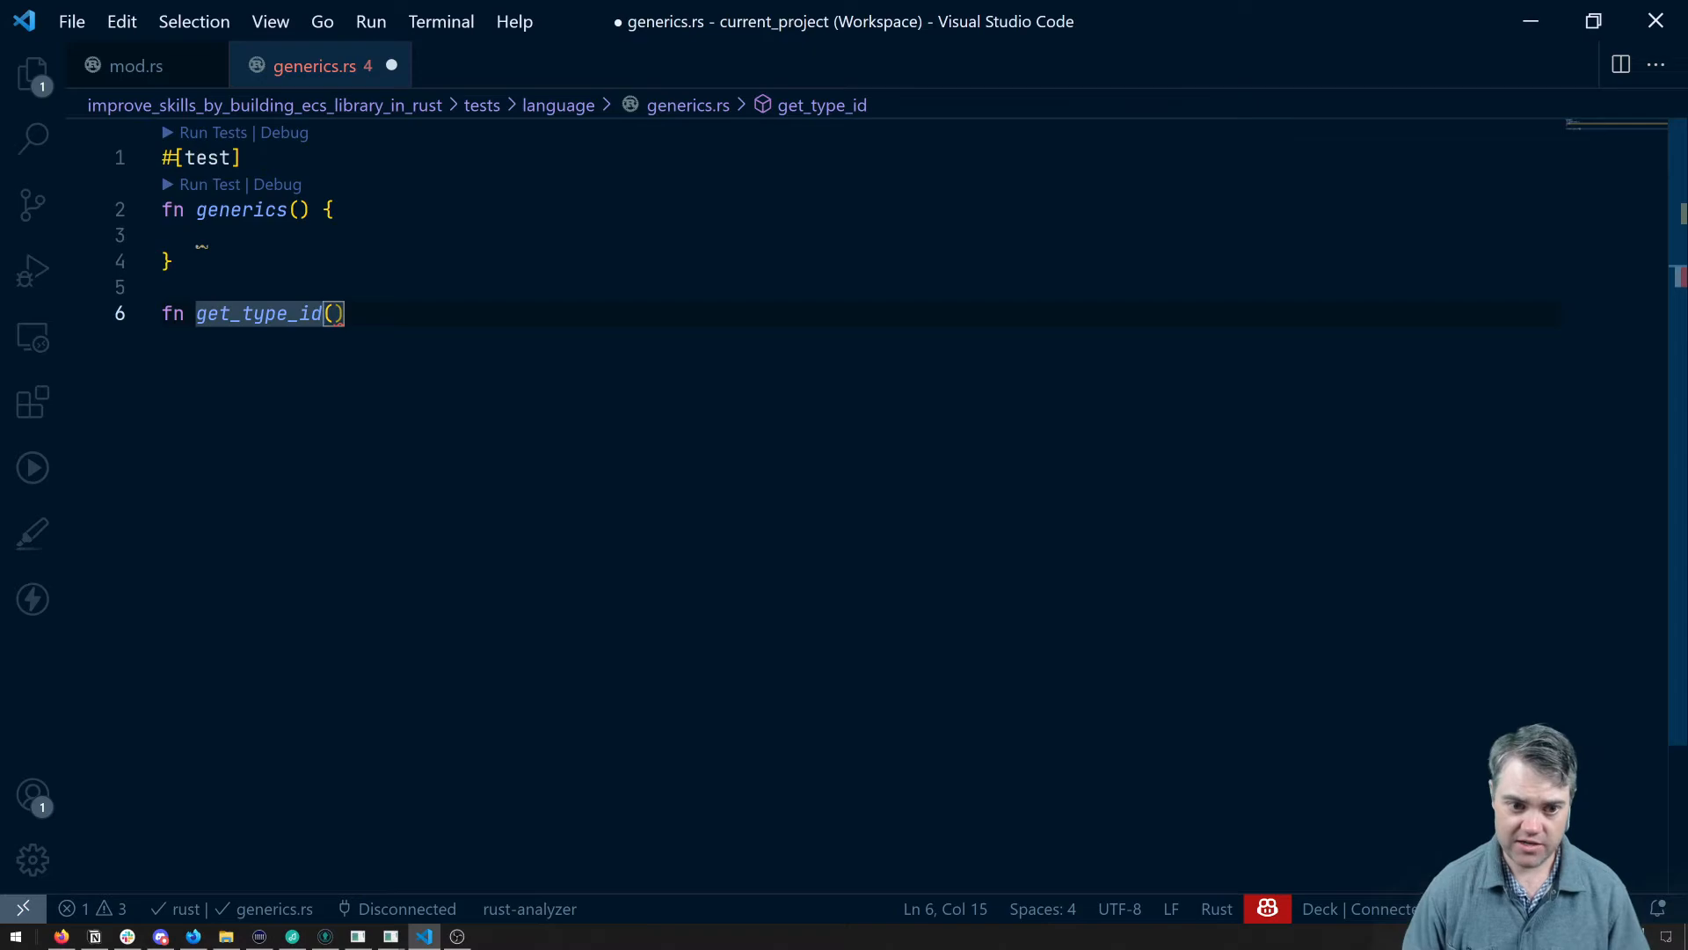
text(<T>)
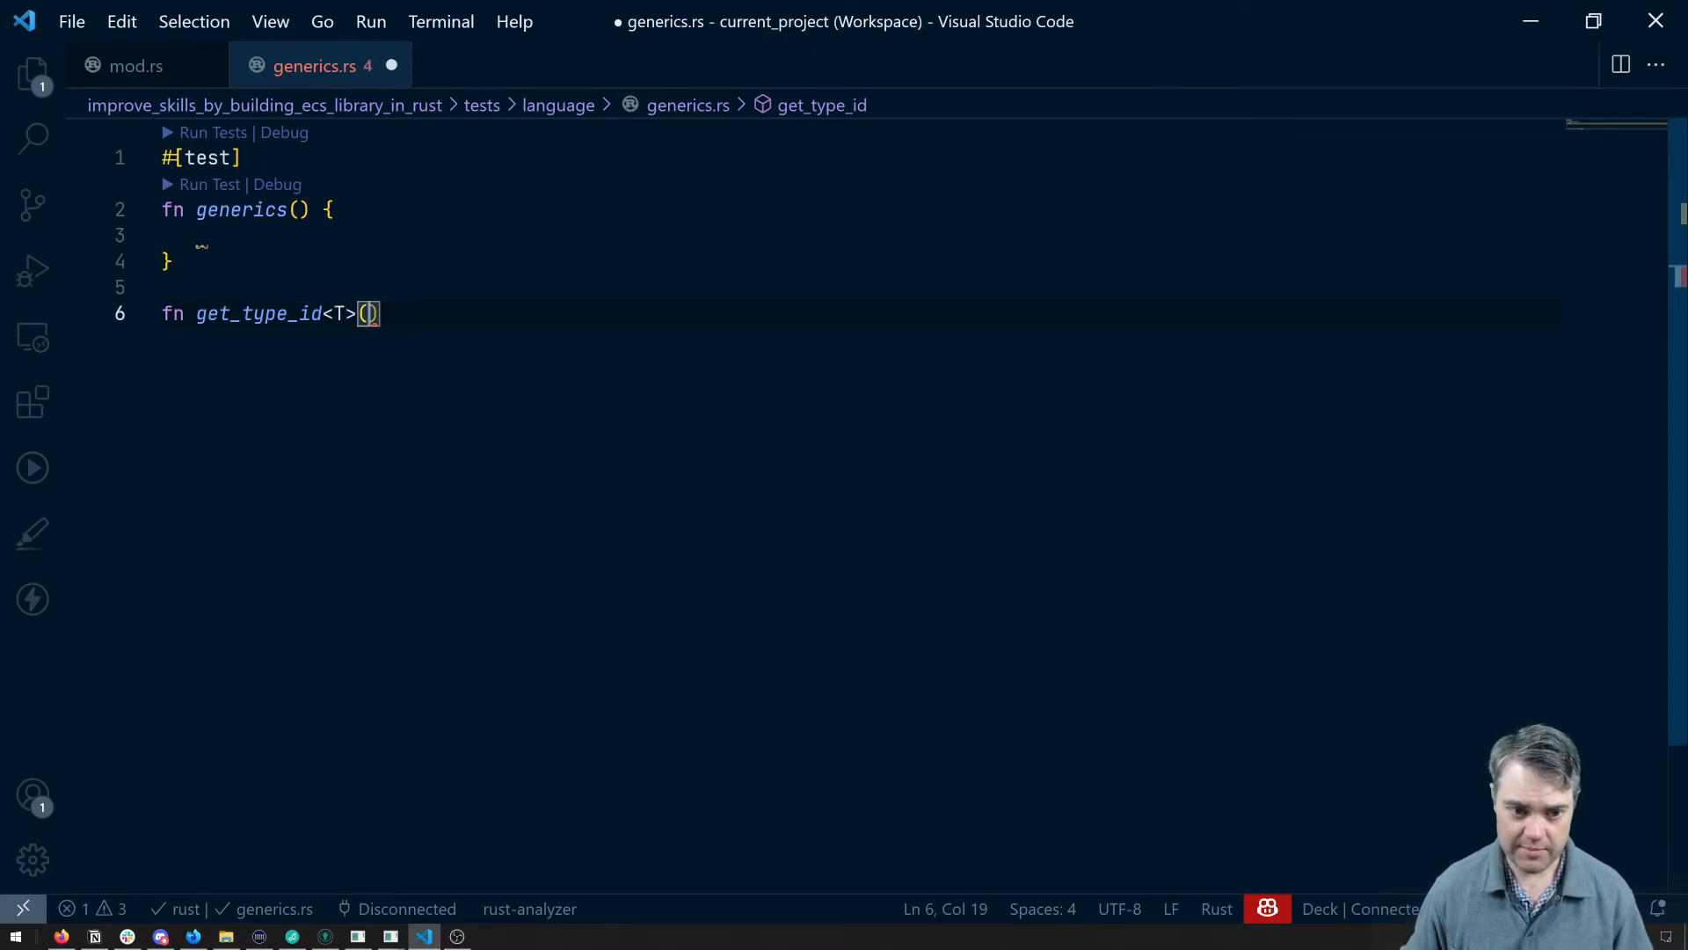
text(:)
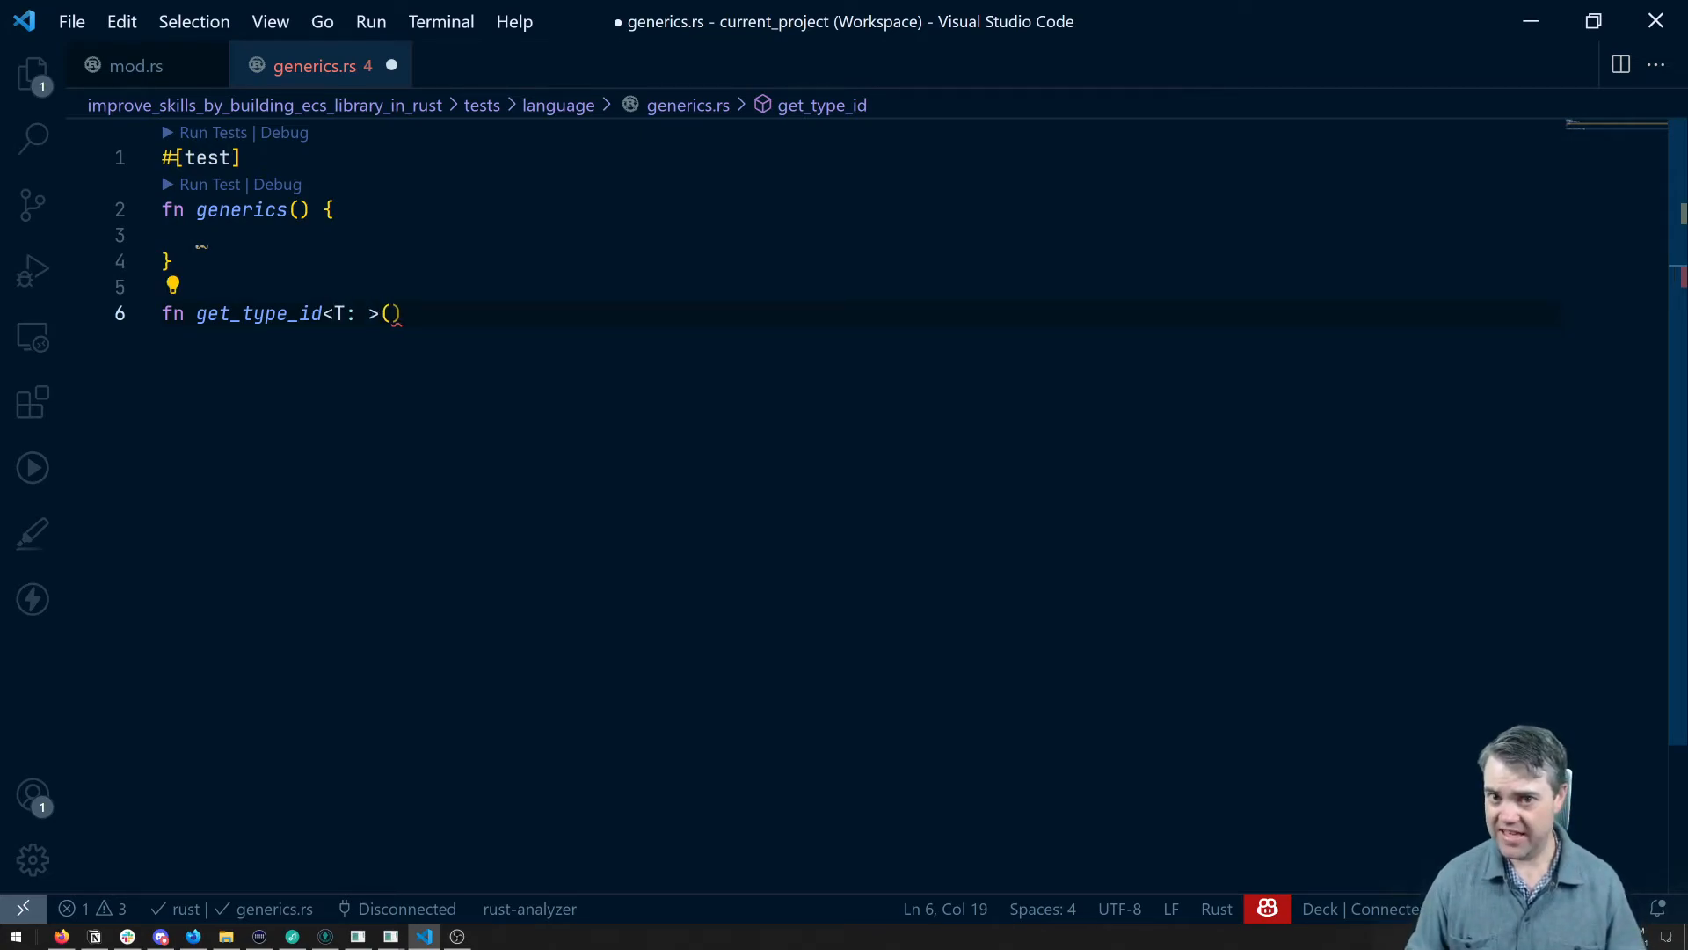
text(An)
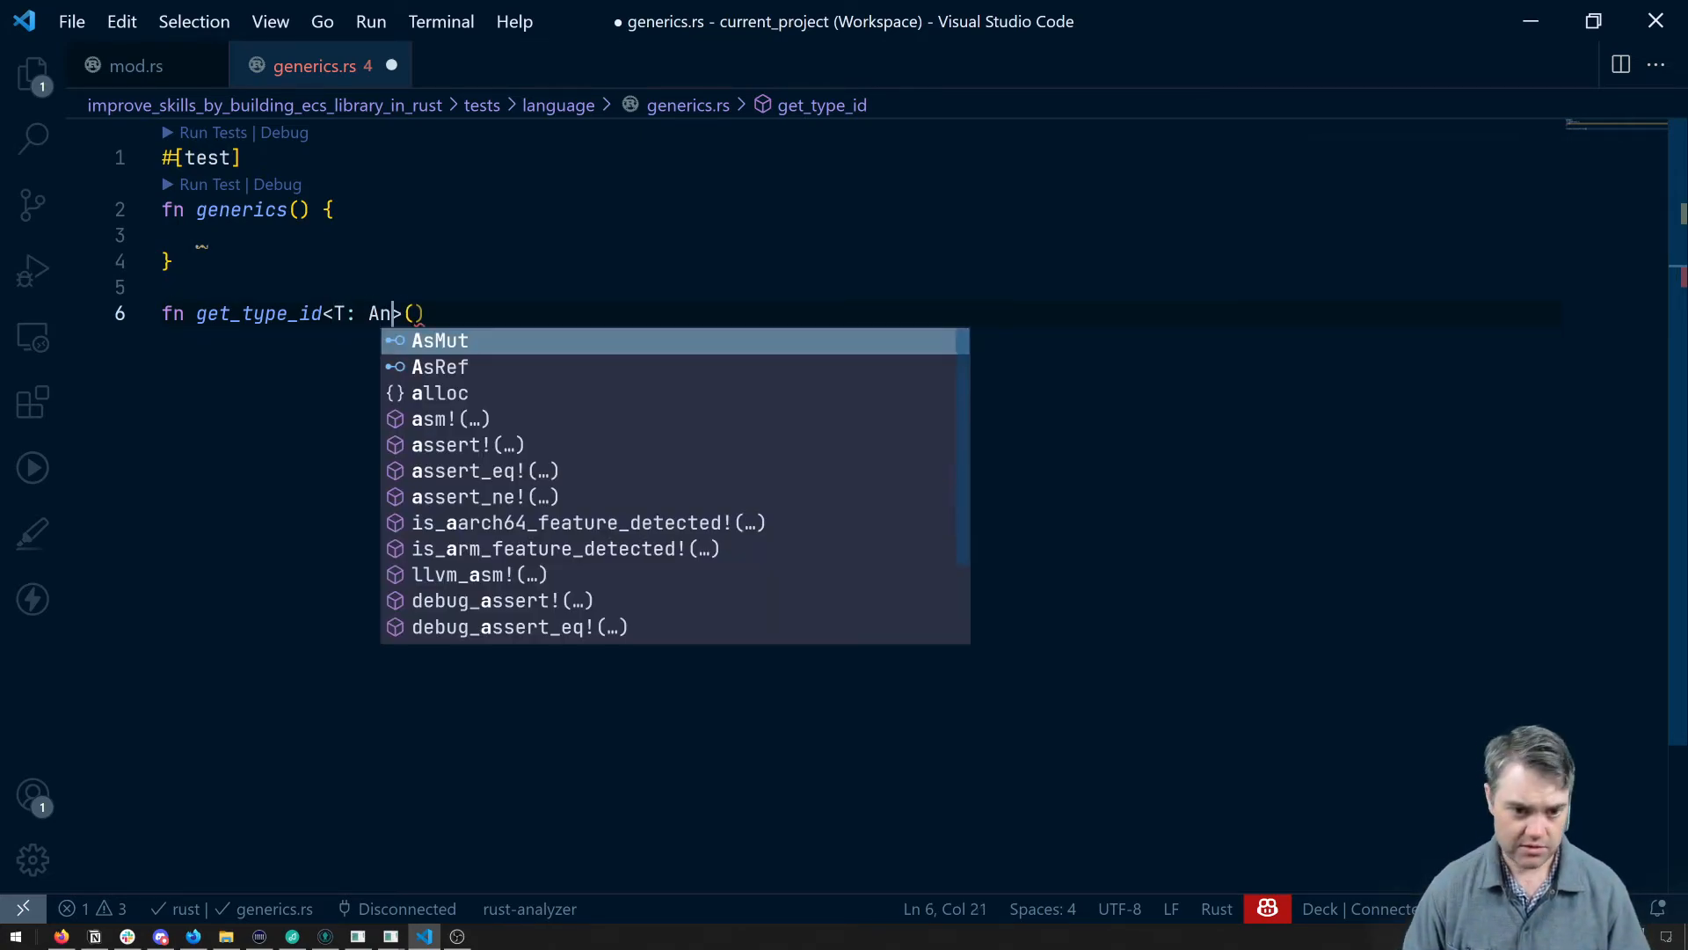
text(y)
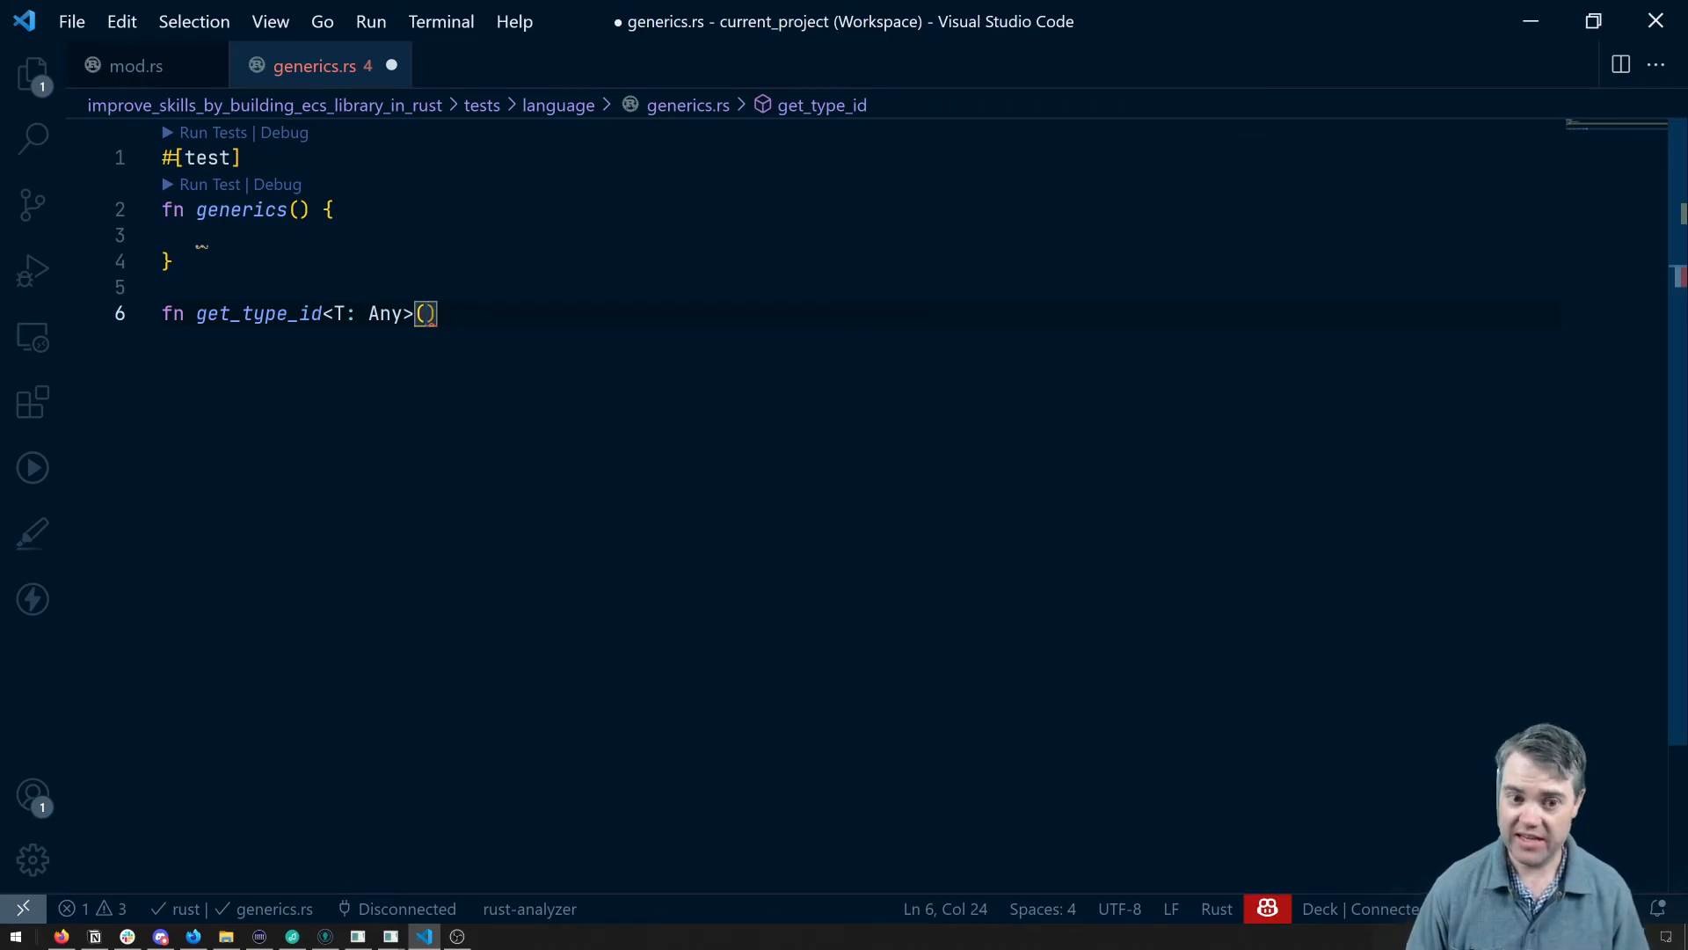
text(something:)
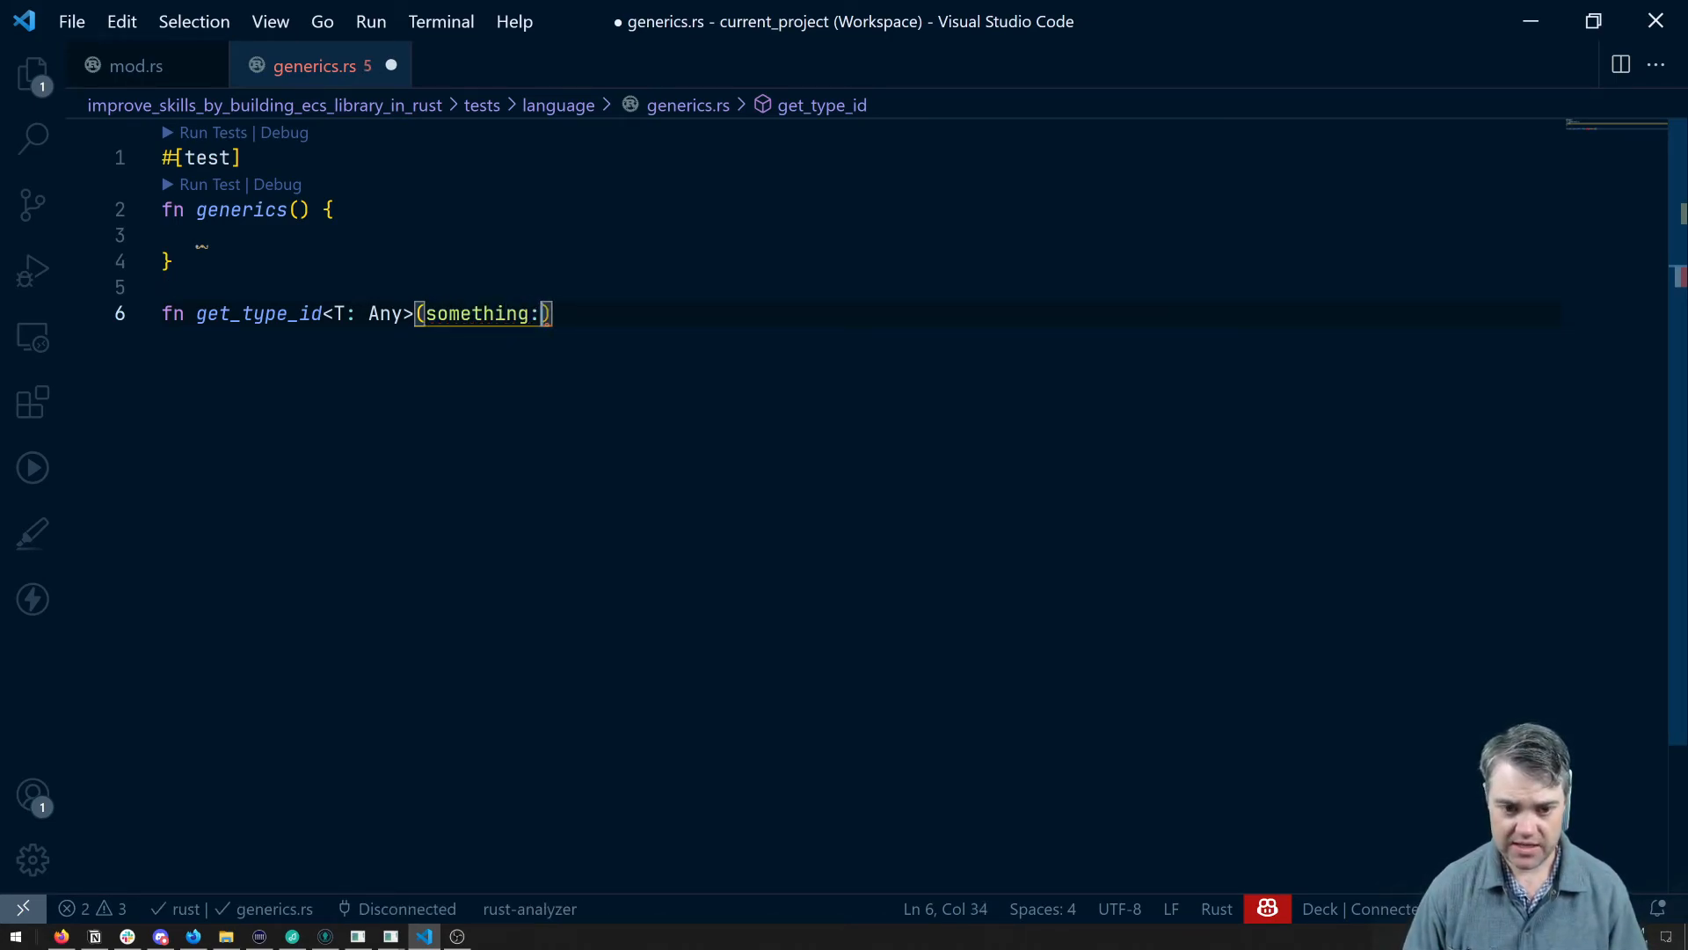
text(T)
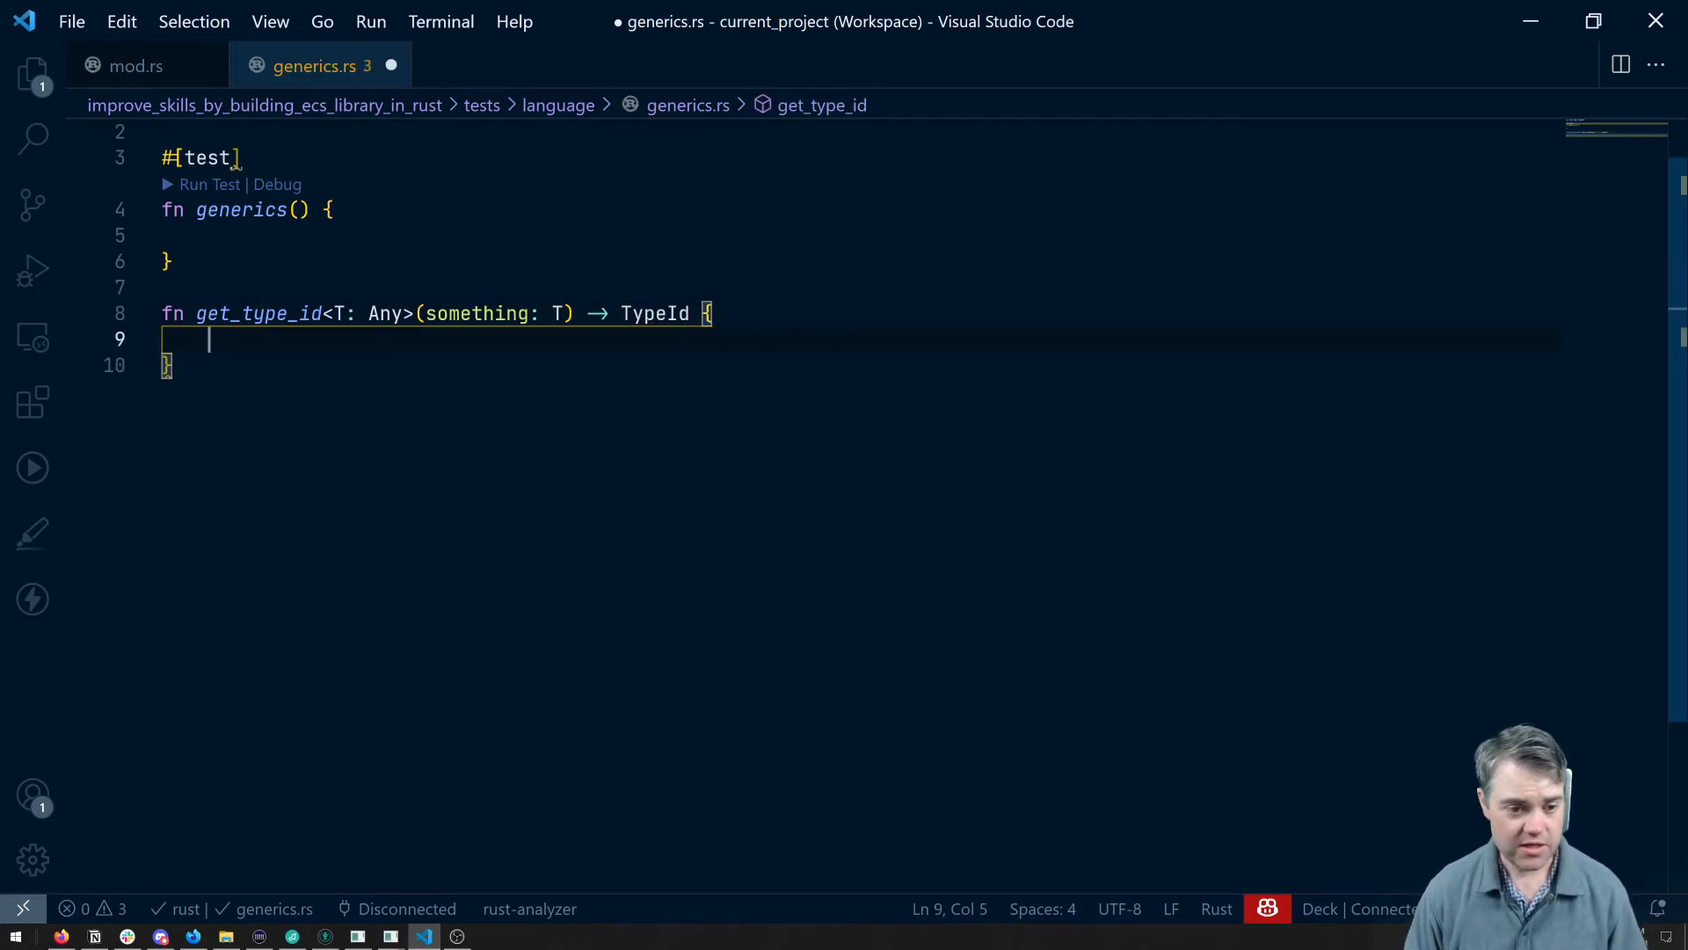
- Make get_type_id return something.type_id() after briefly trying TypeId::<
text(TypeId::of)
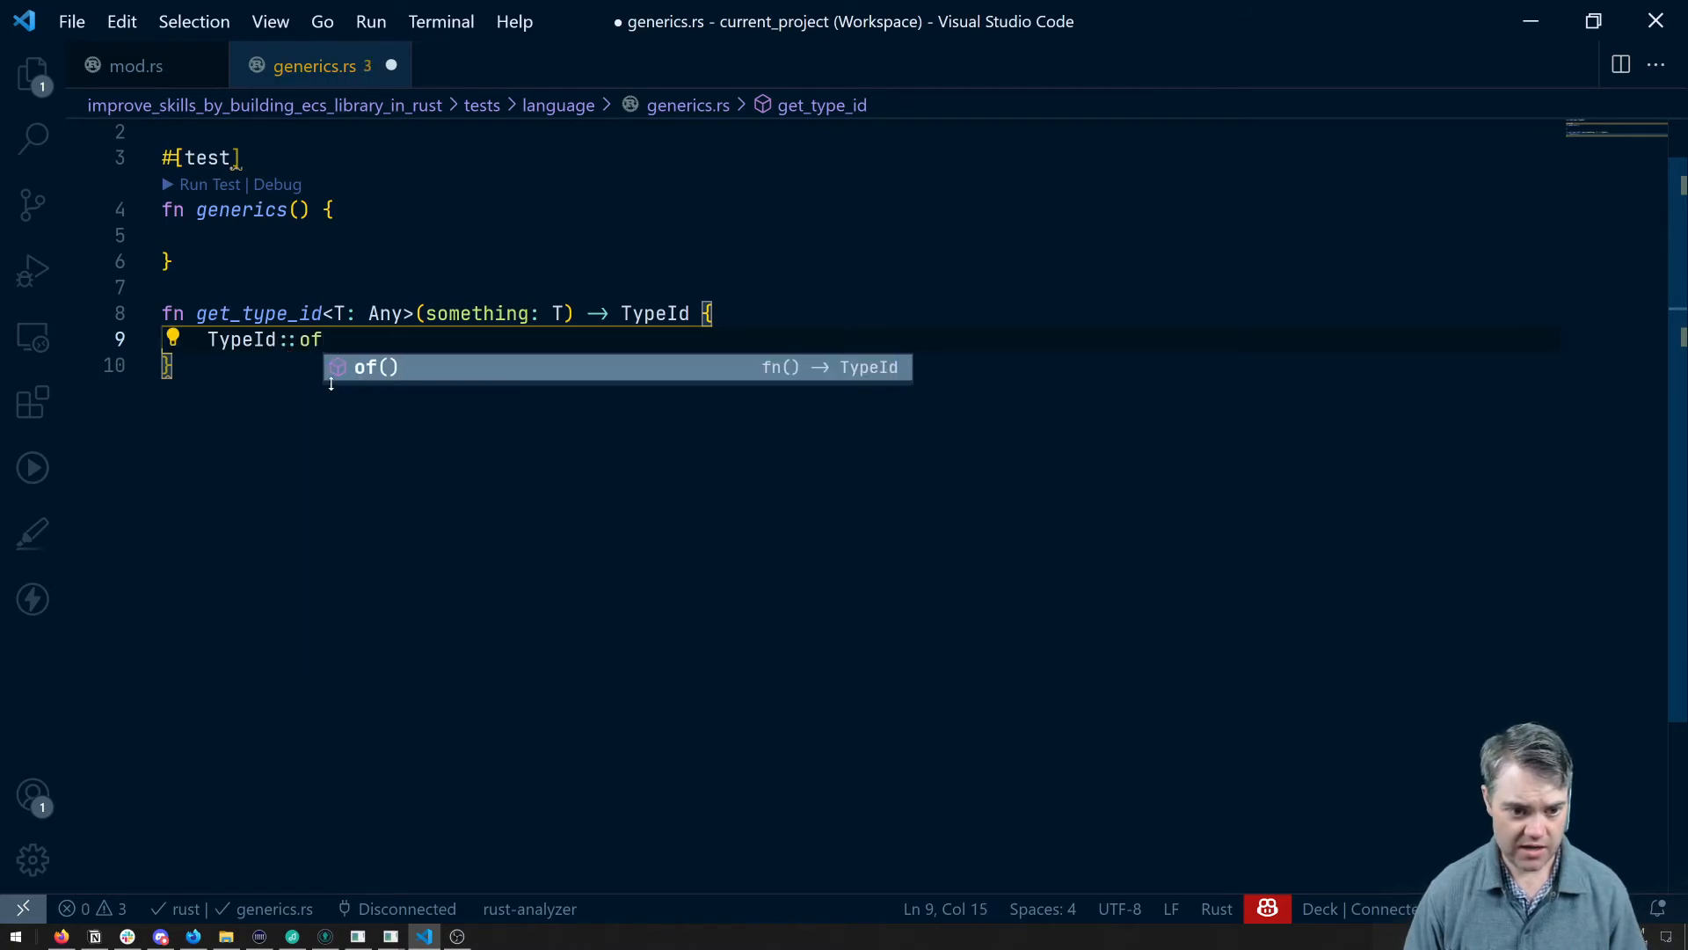
text(::<T)
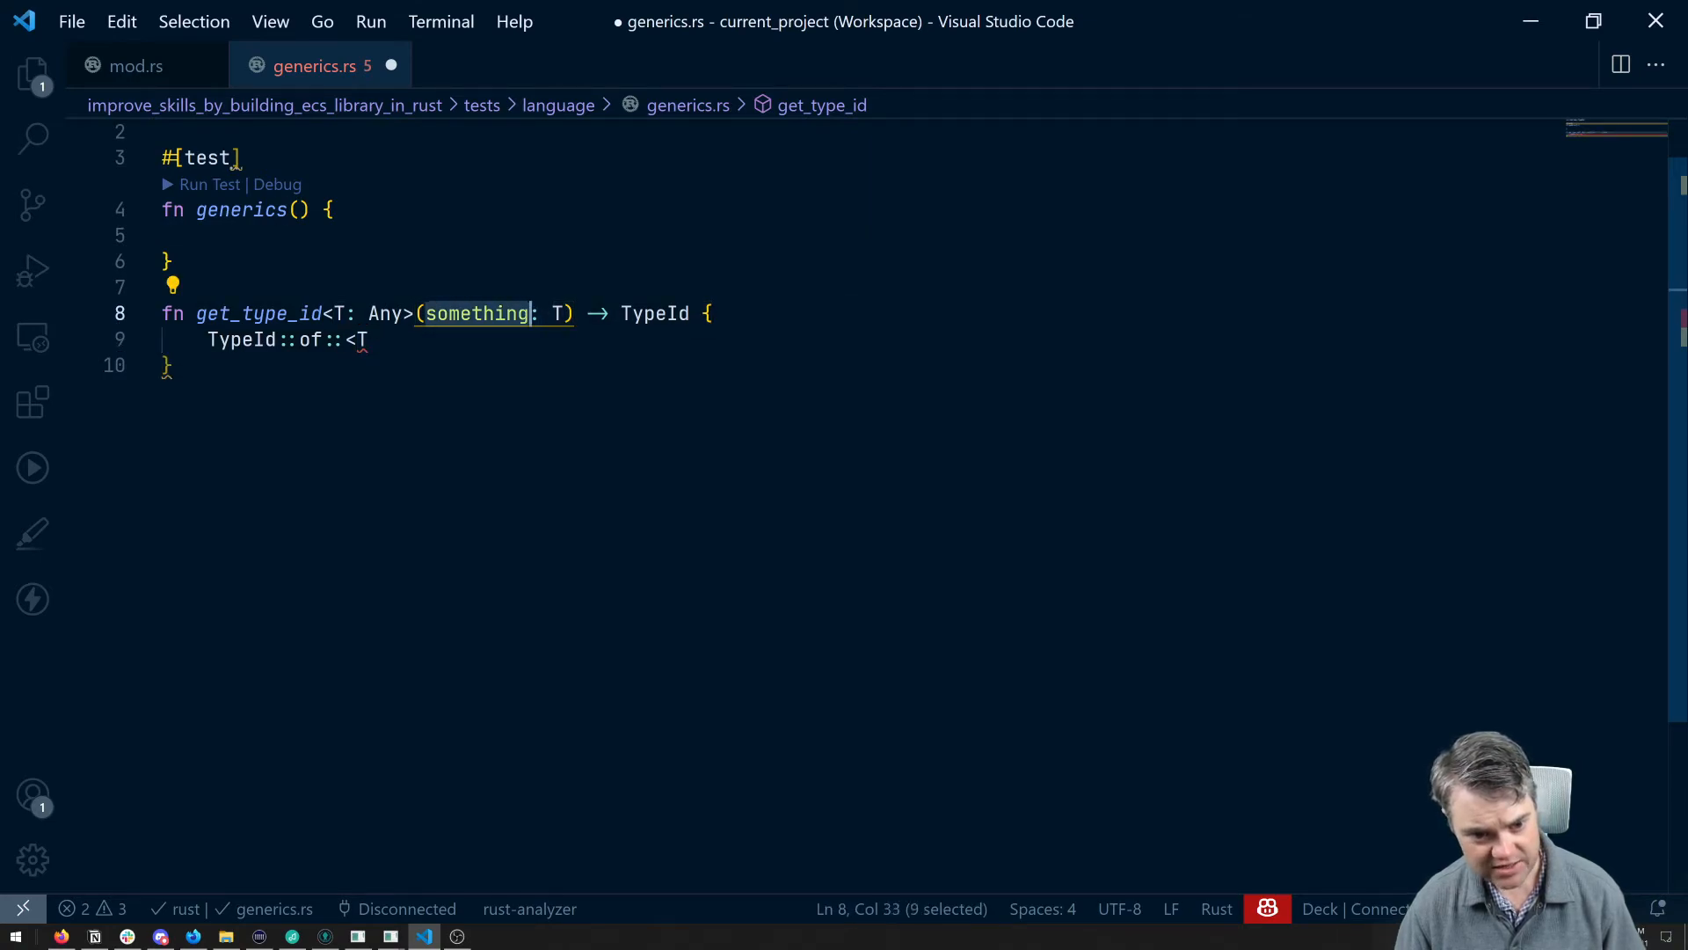
text(s)
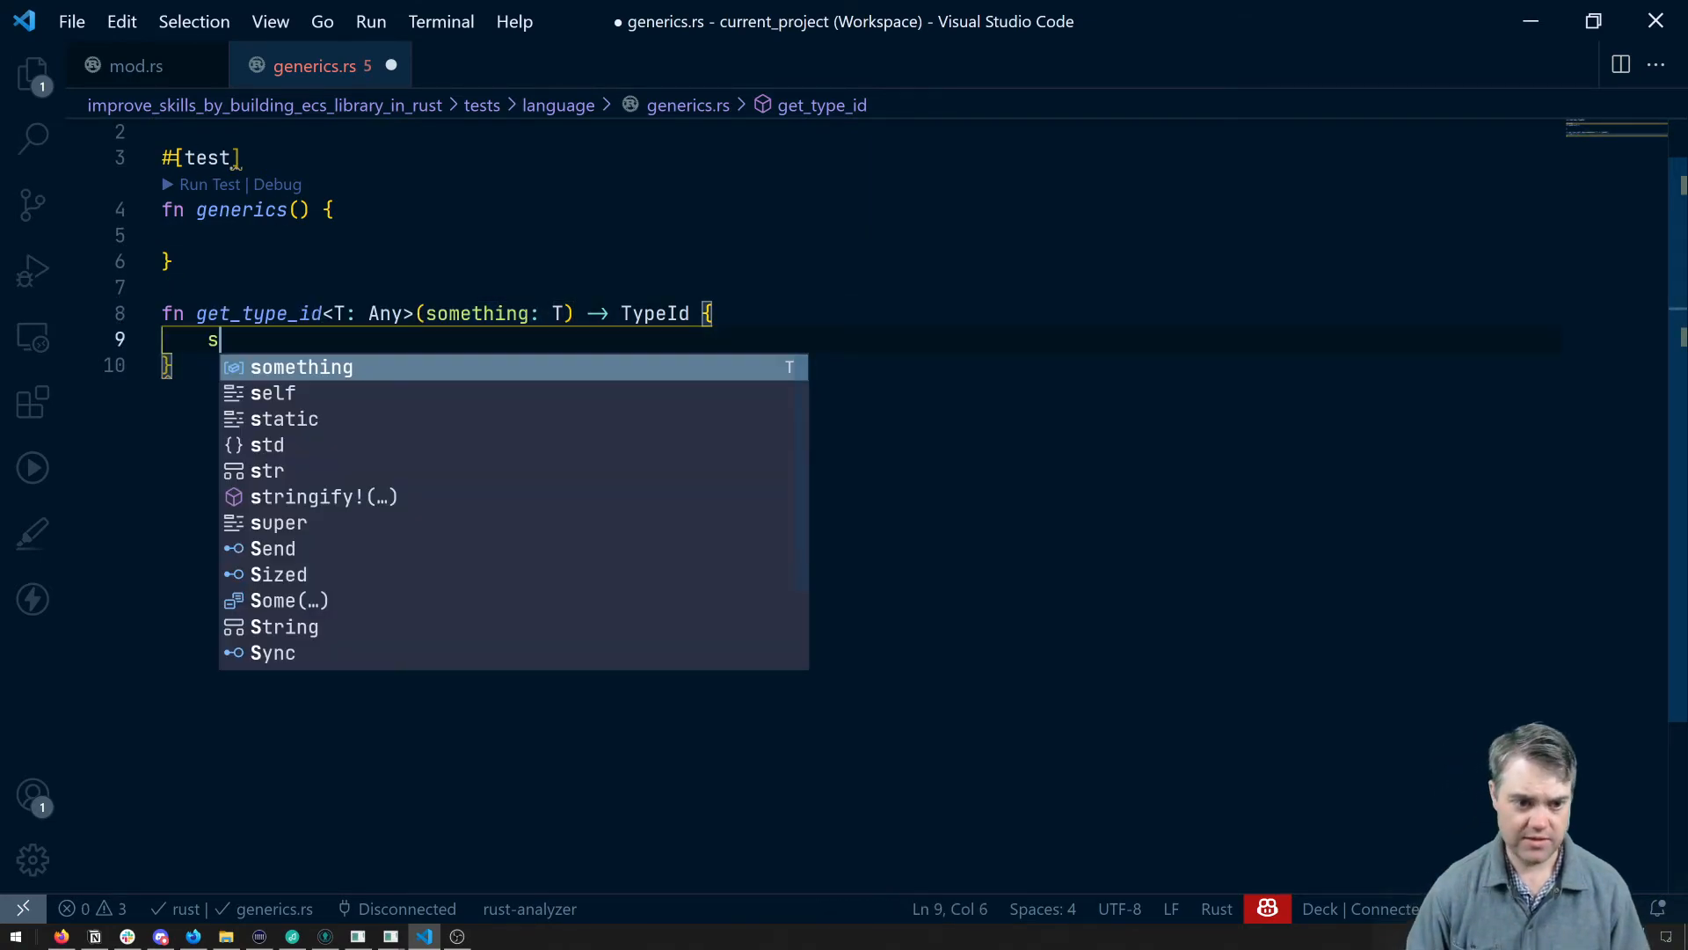
text(omething.type_id()
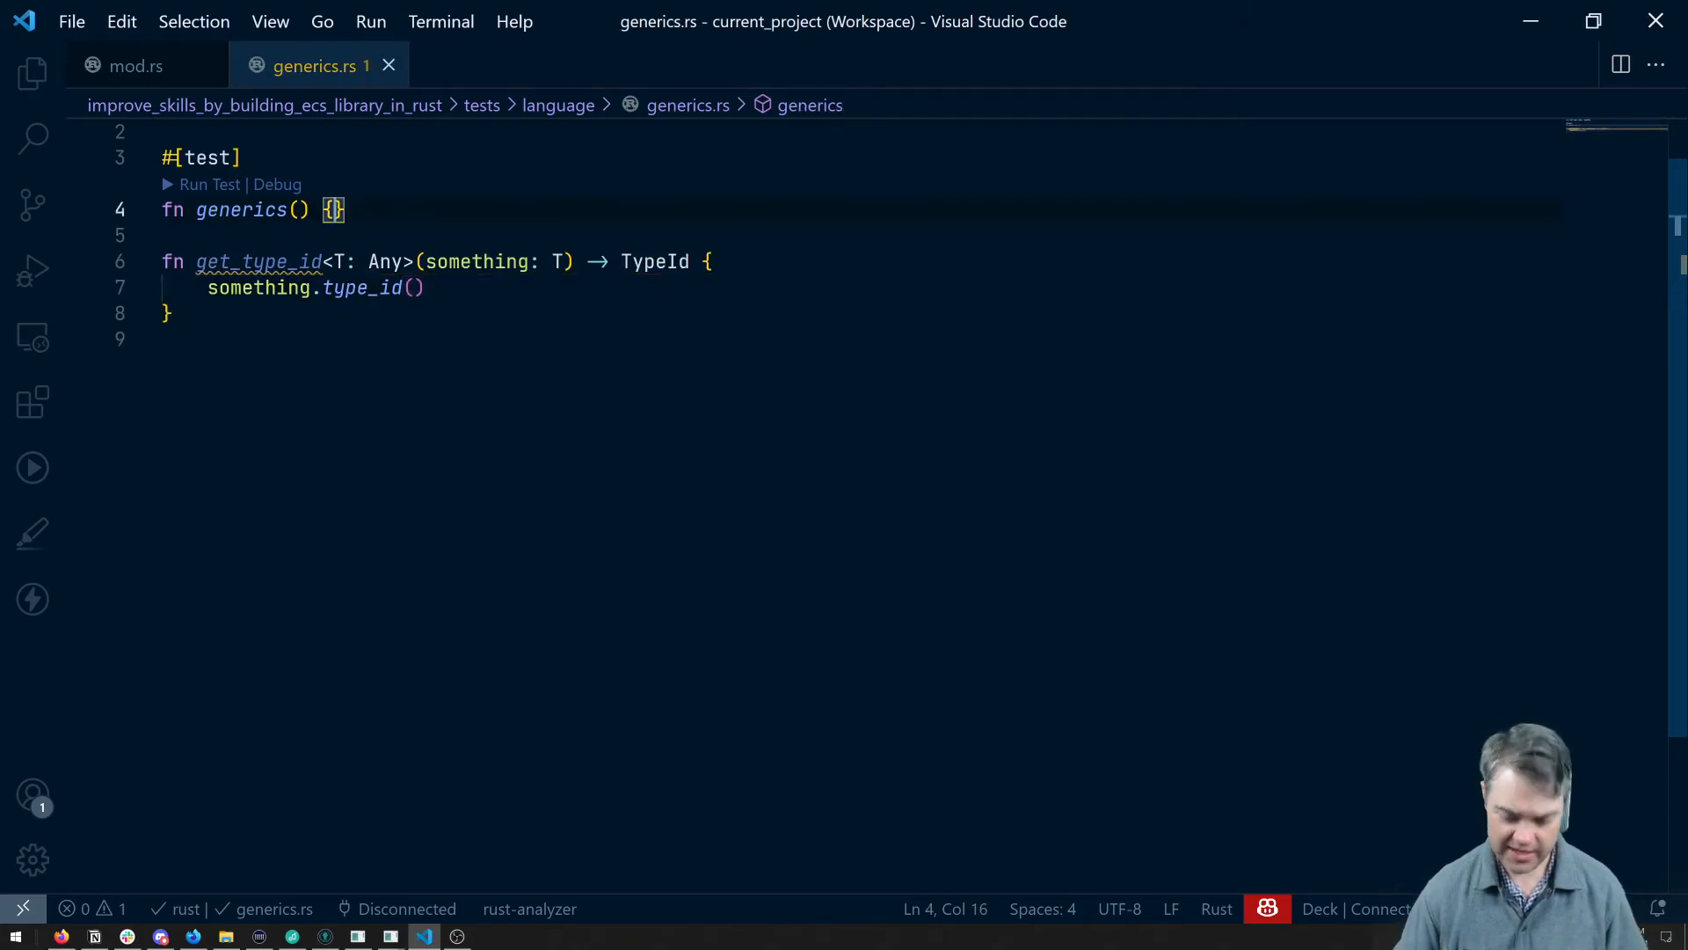
- In the test, bind type_id to get_type_id(15_u32) and print it with dbg!(type_id)
text(let ty)
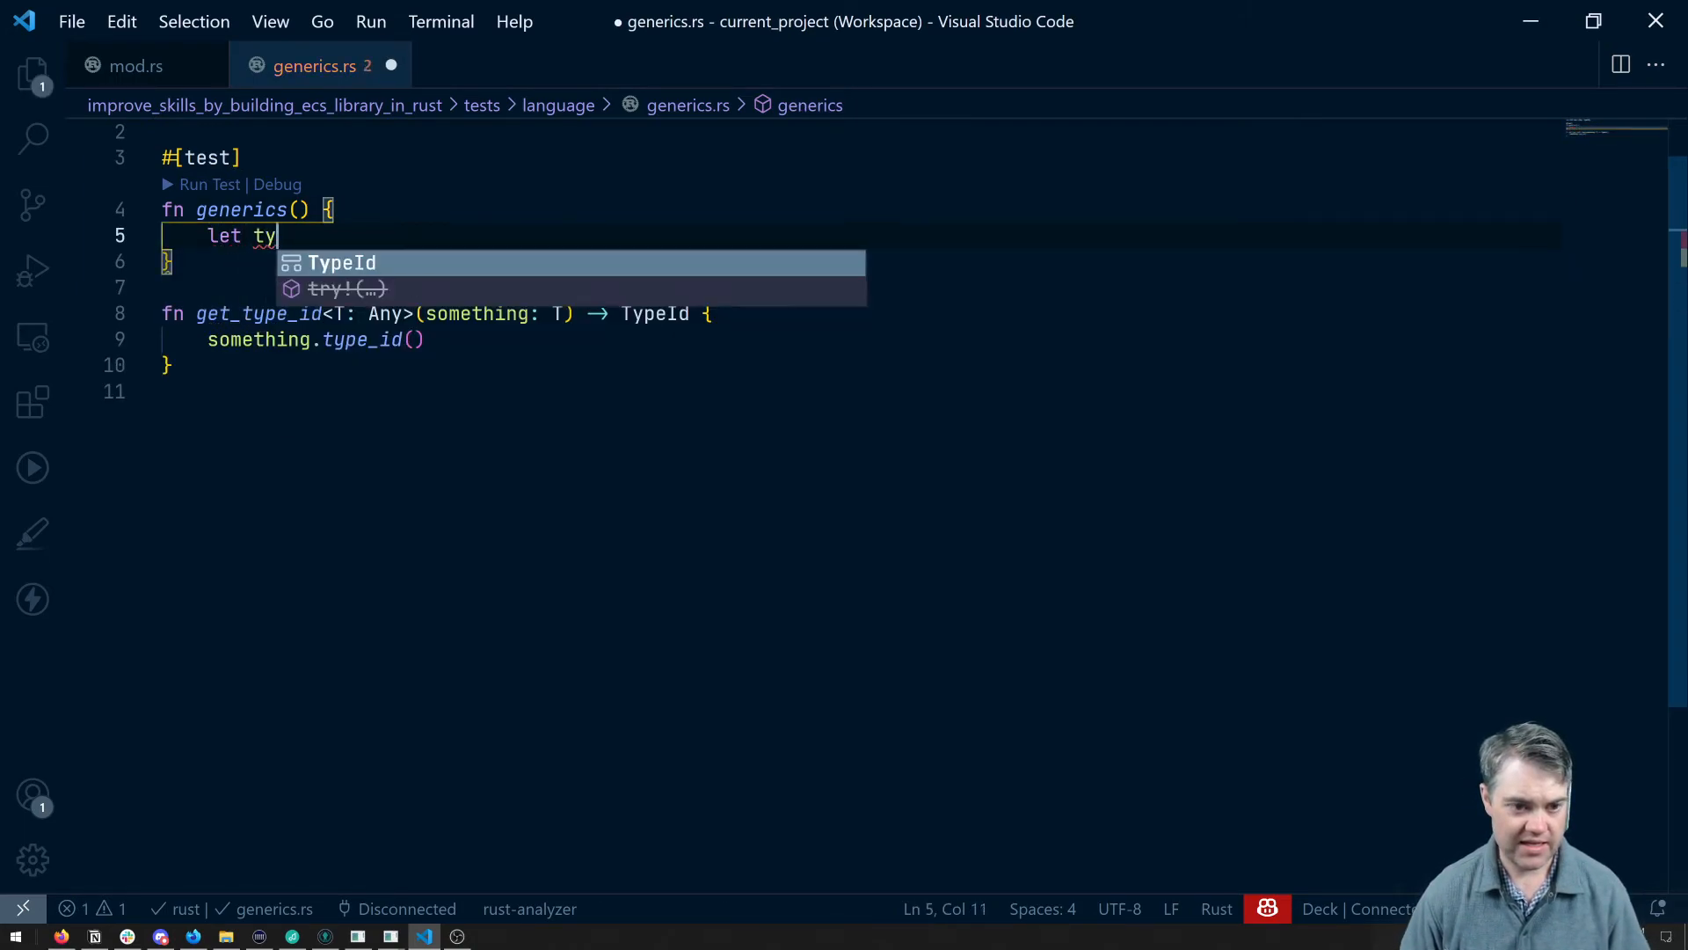
text(pe_id = 15_u)
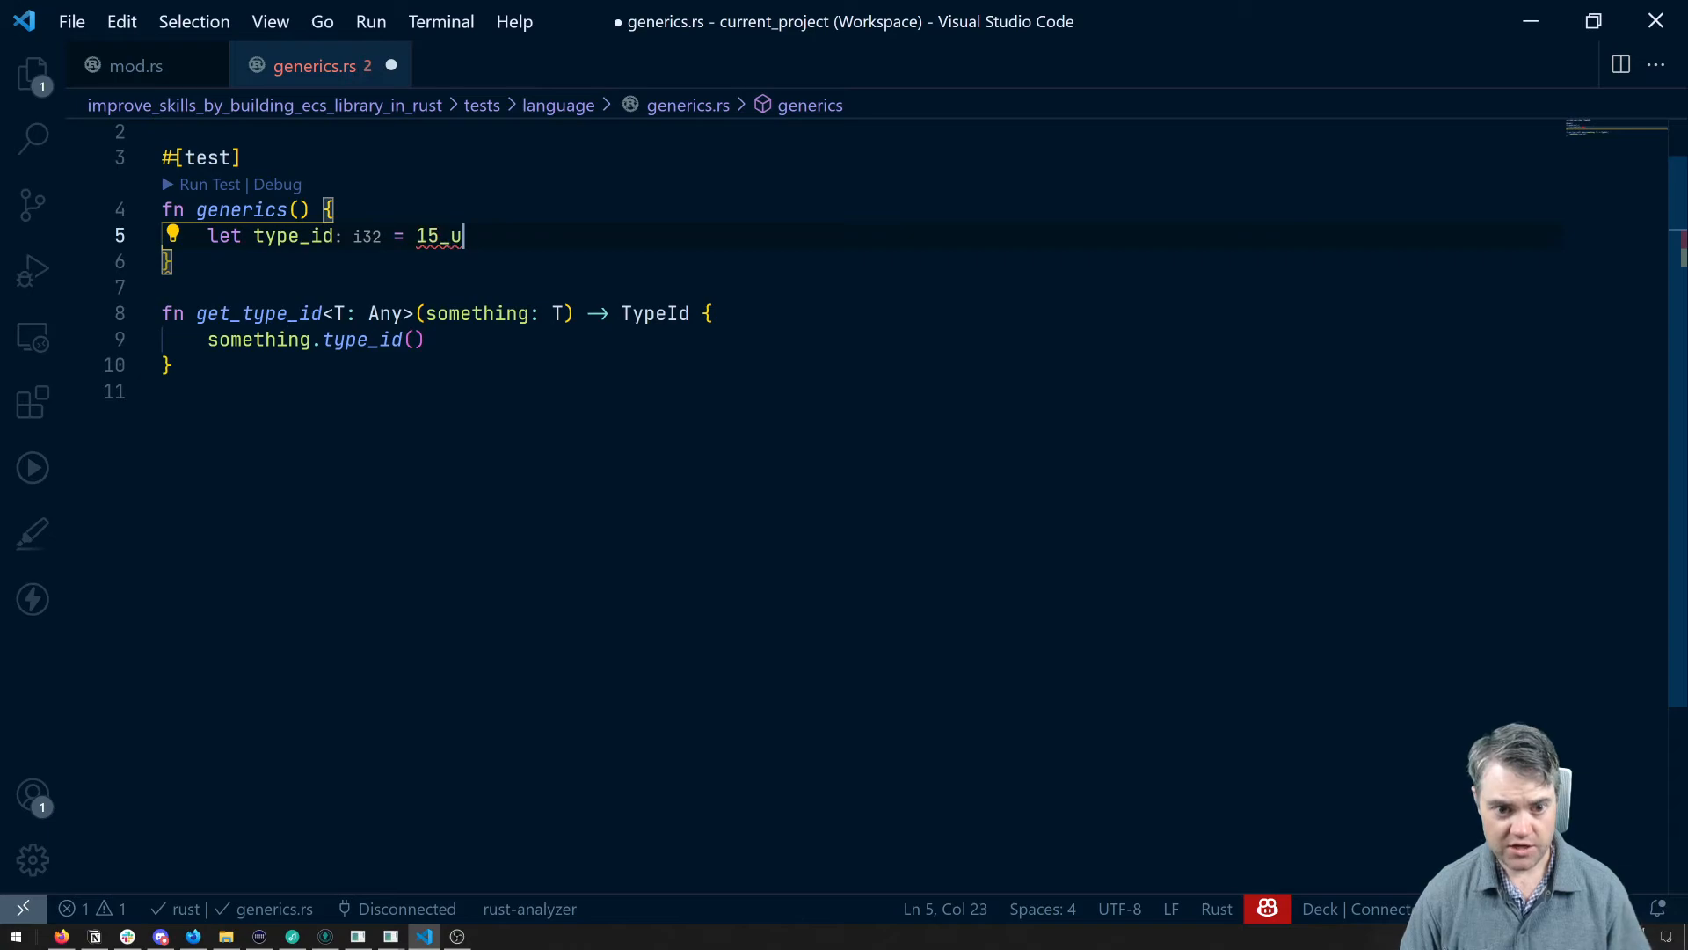
text(32)
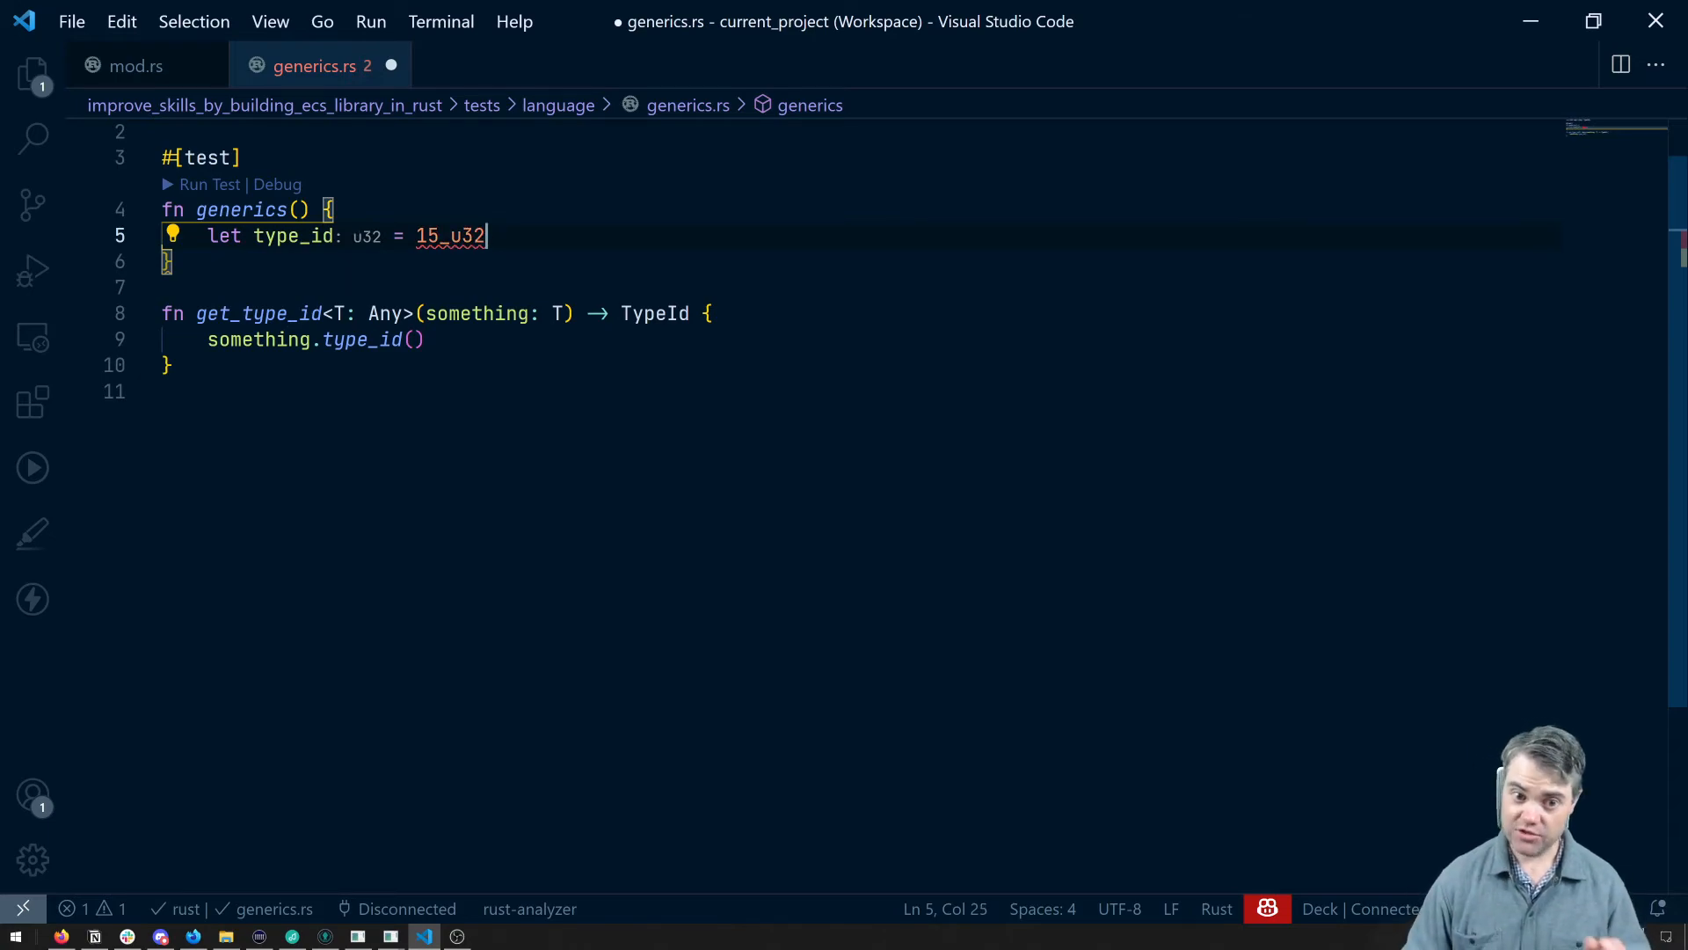
text(.)
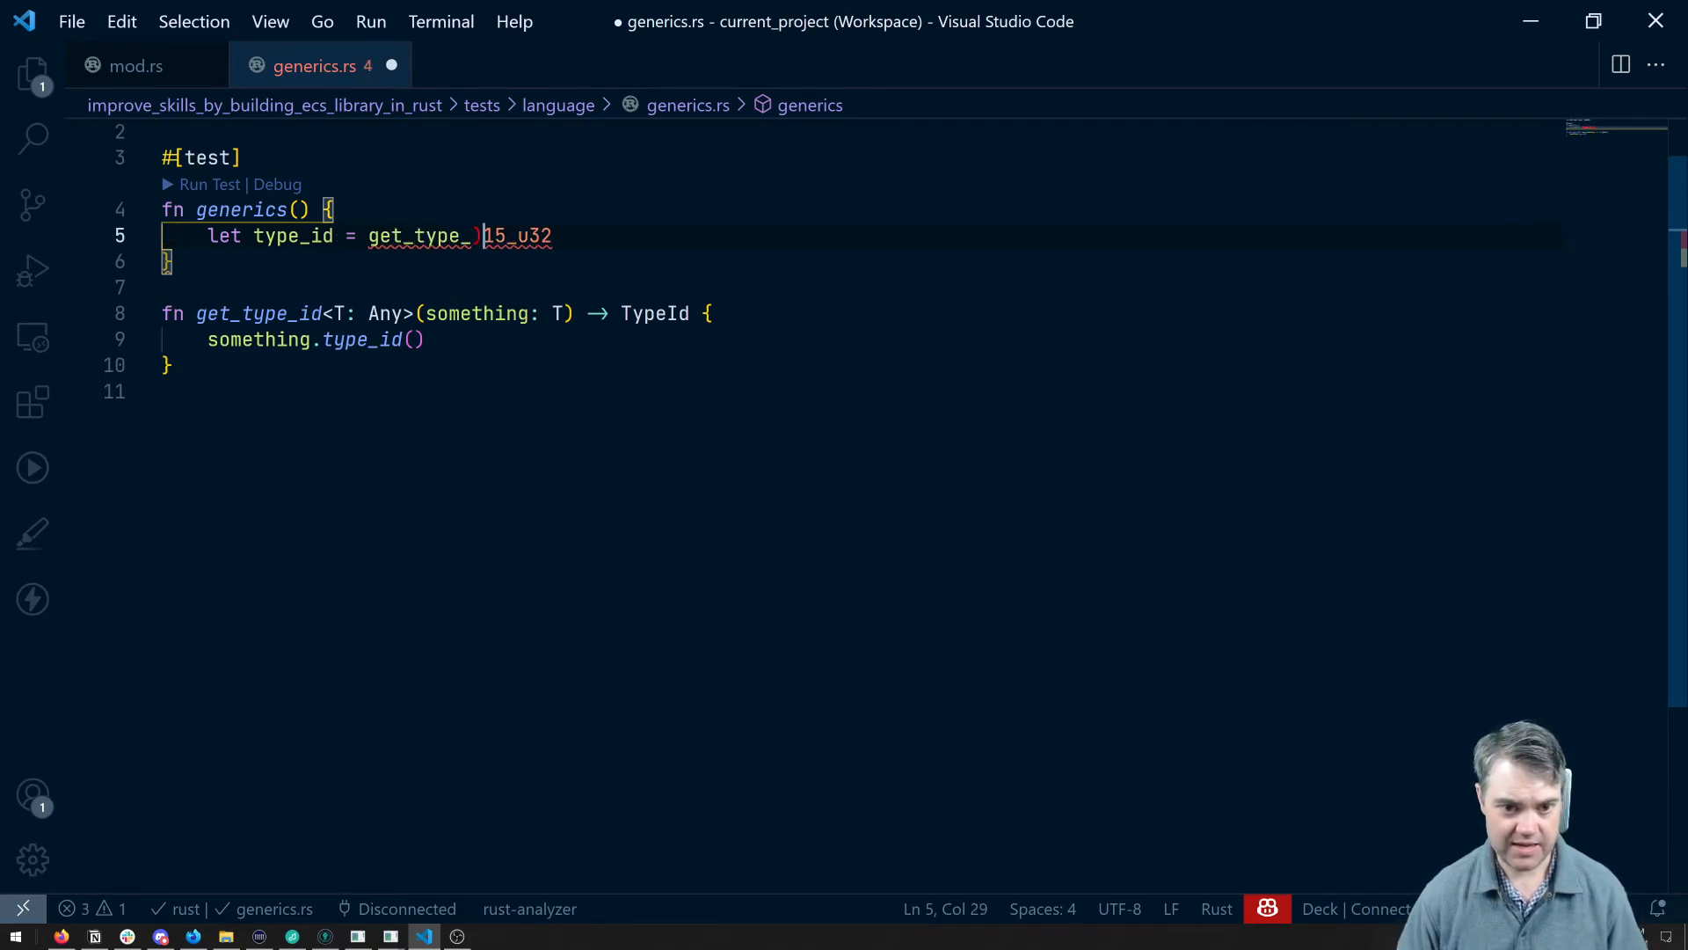
text(id)
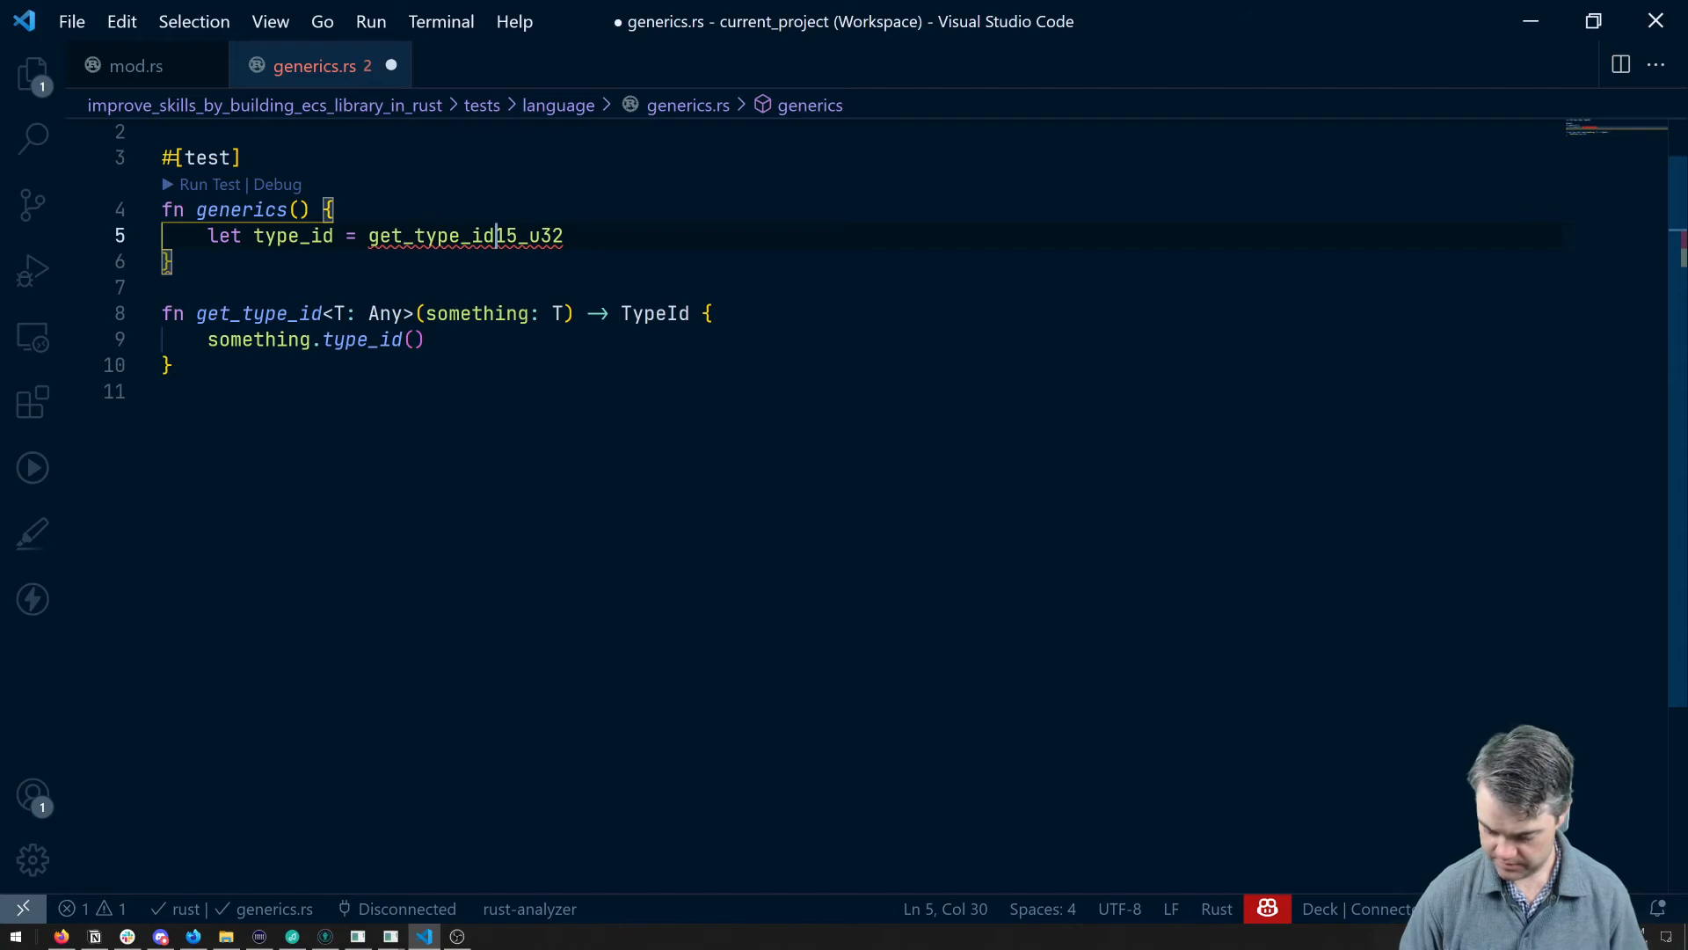
text(()
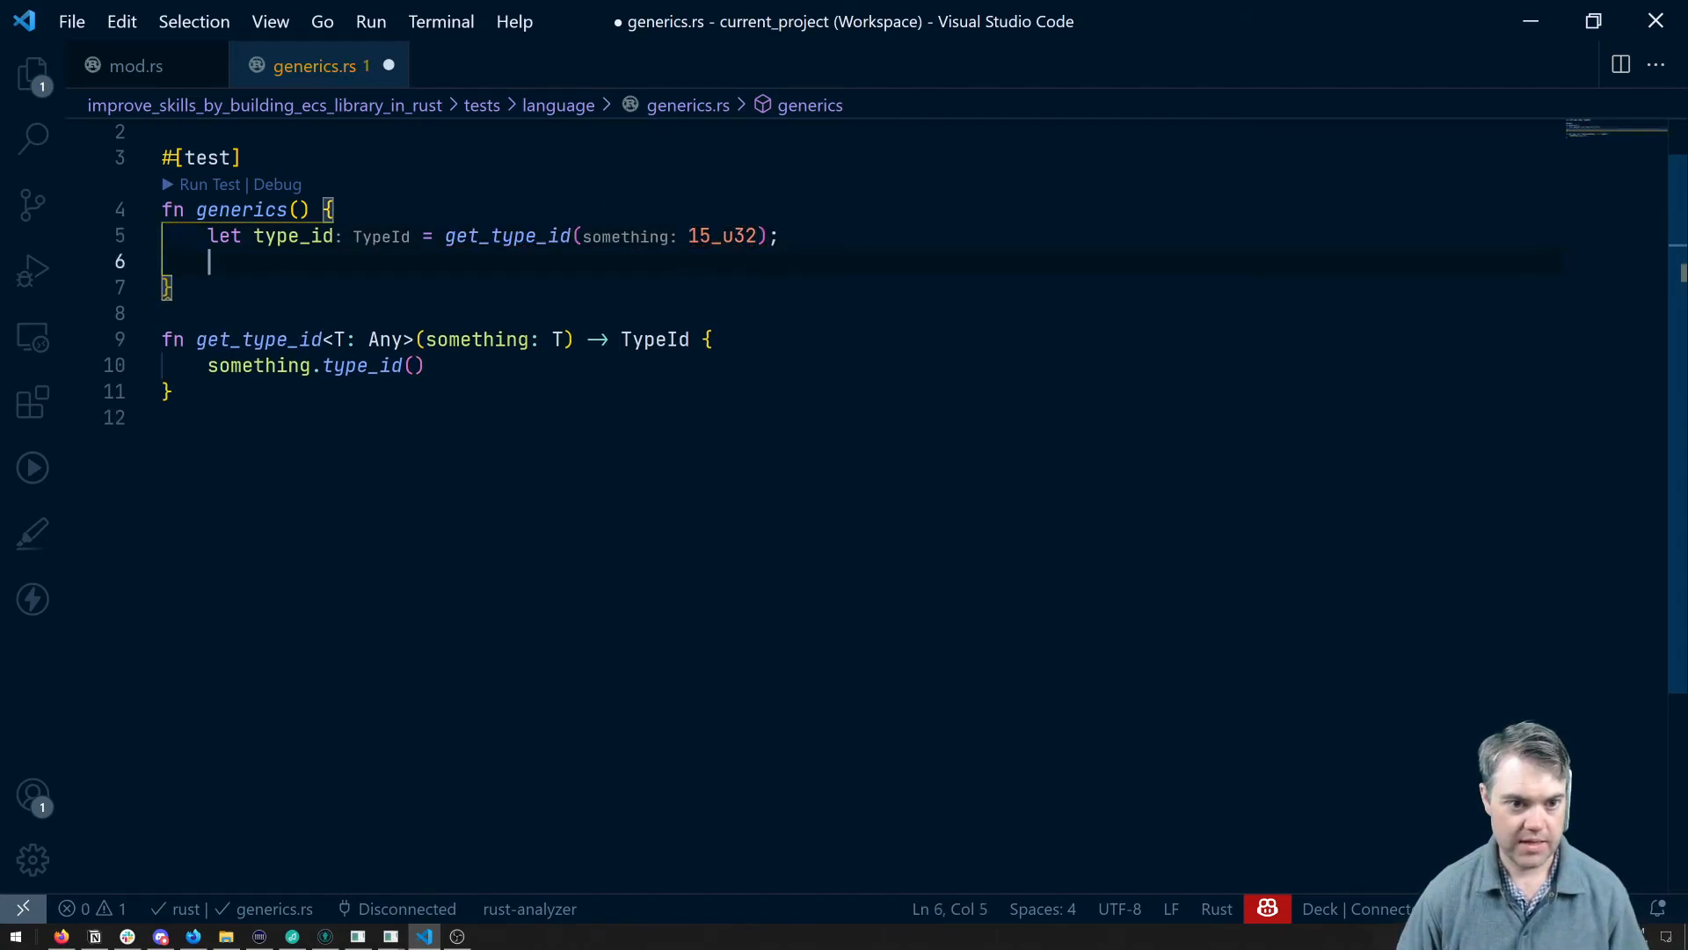
text(dbg!())
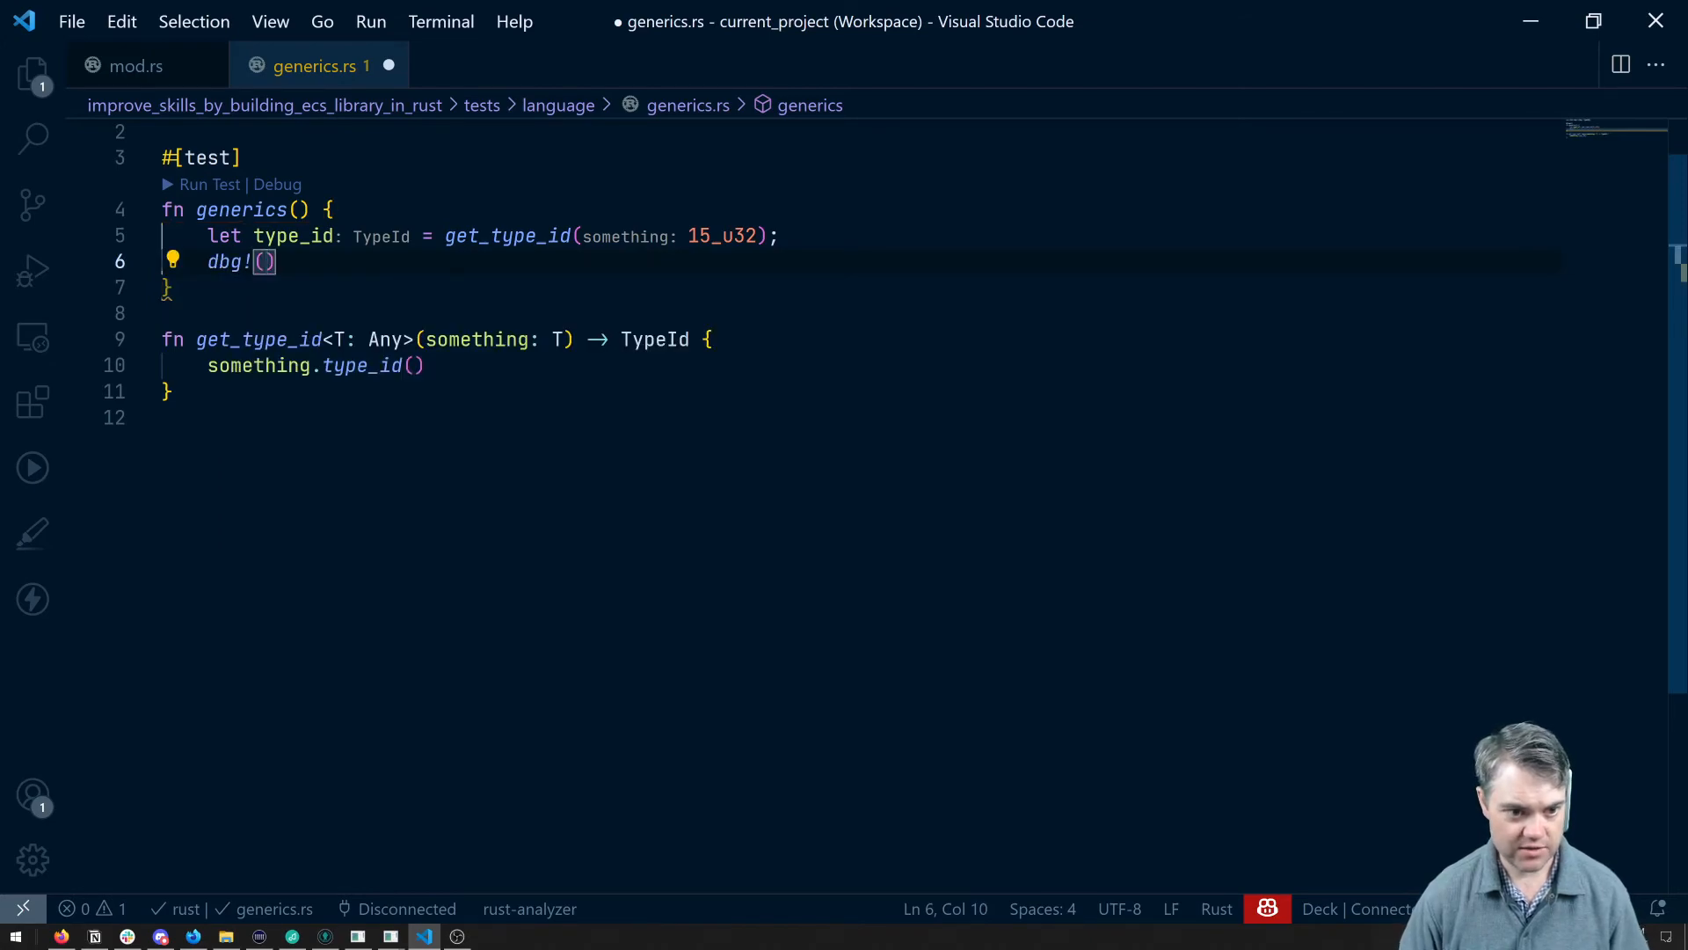
text(type_id)
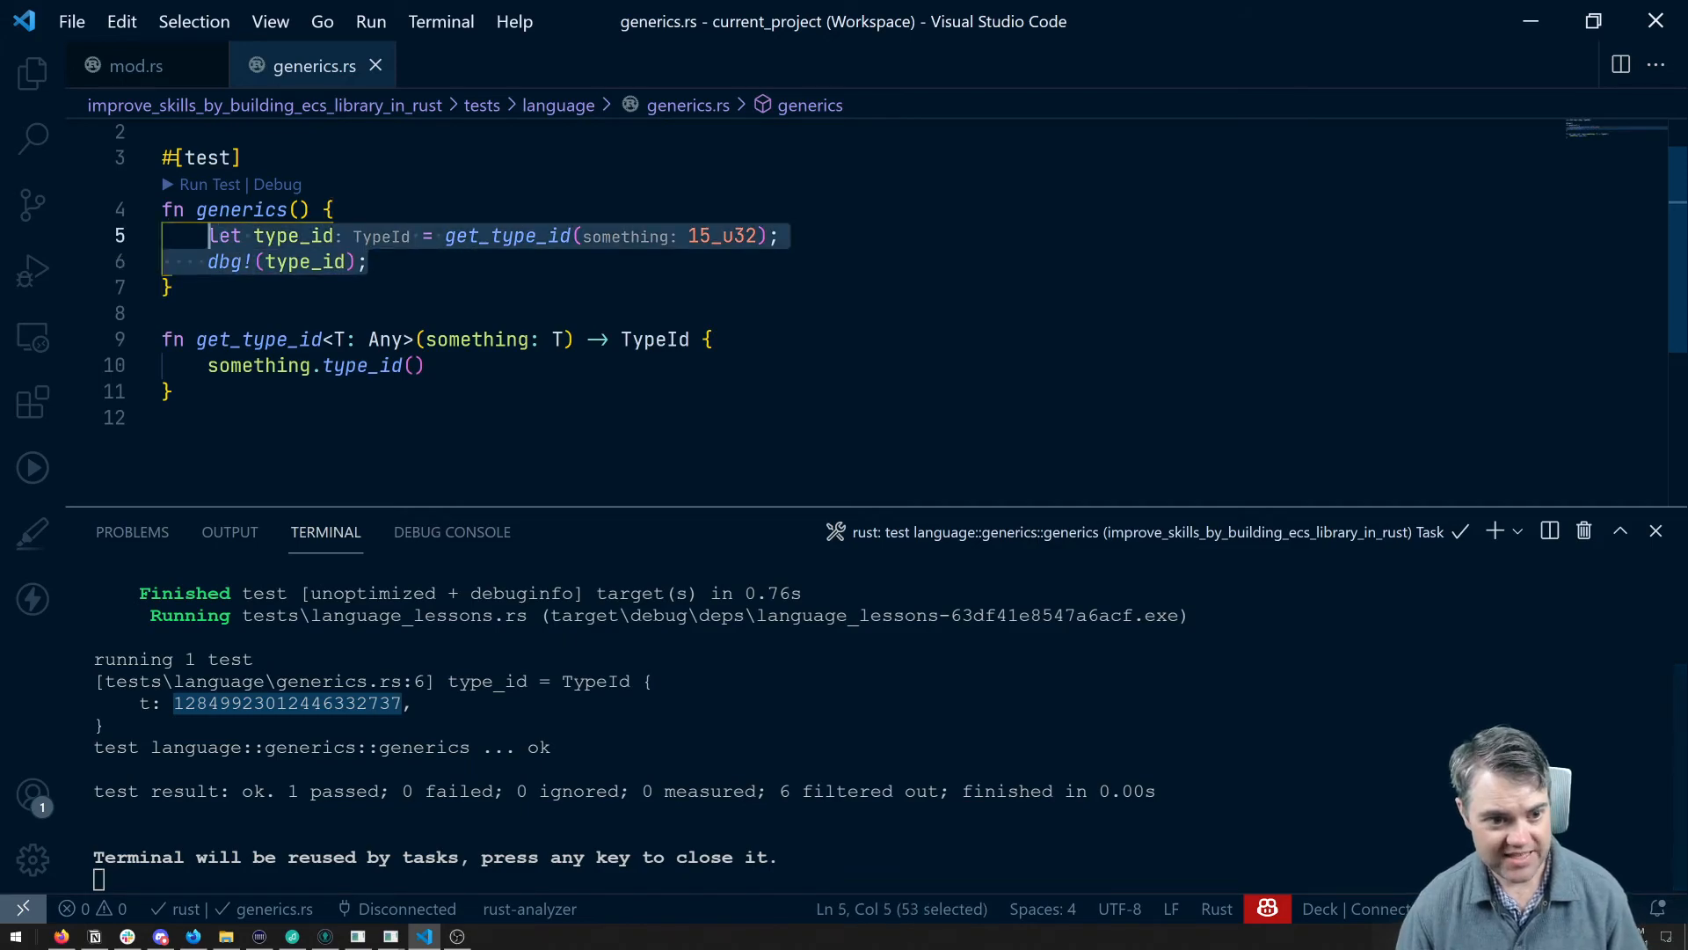
- Duplicate the type_id lookup and dbg! lines for a second call on 15_i32
key(Enter)
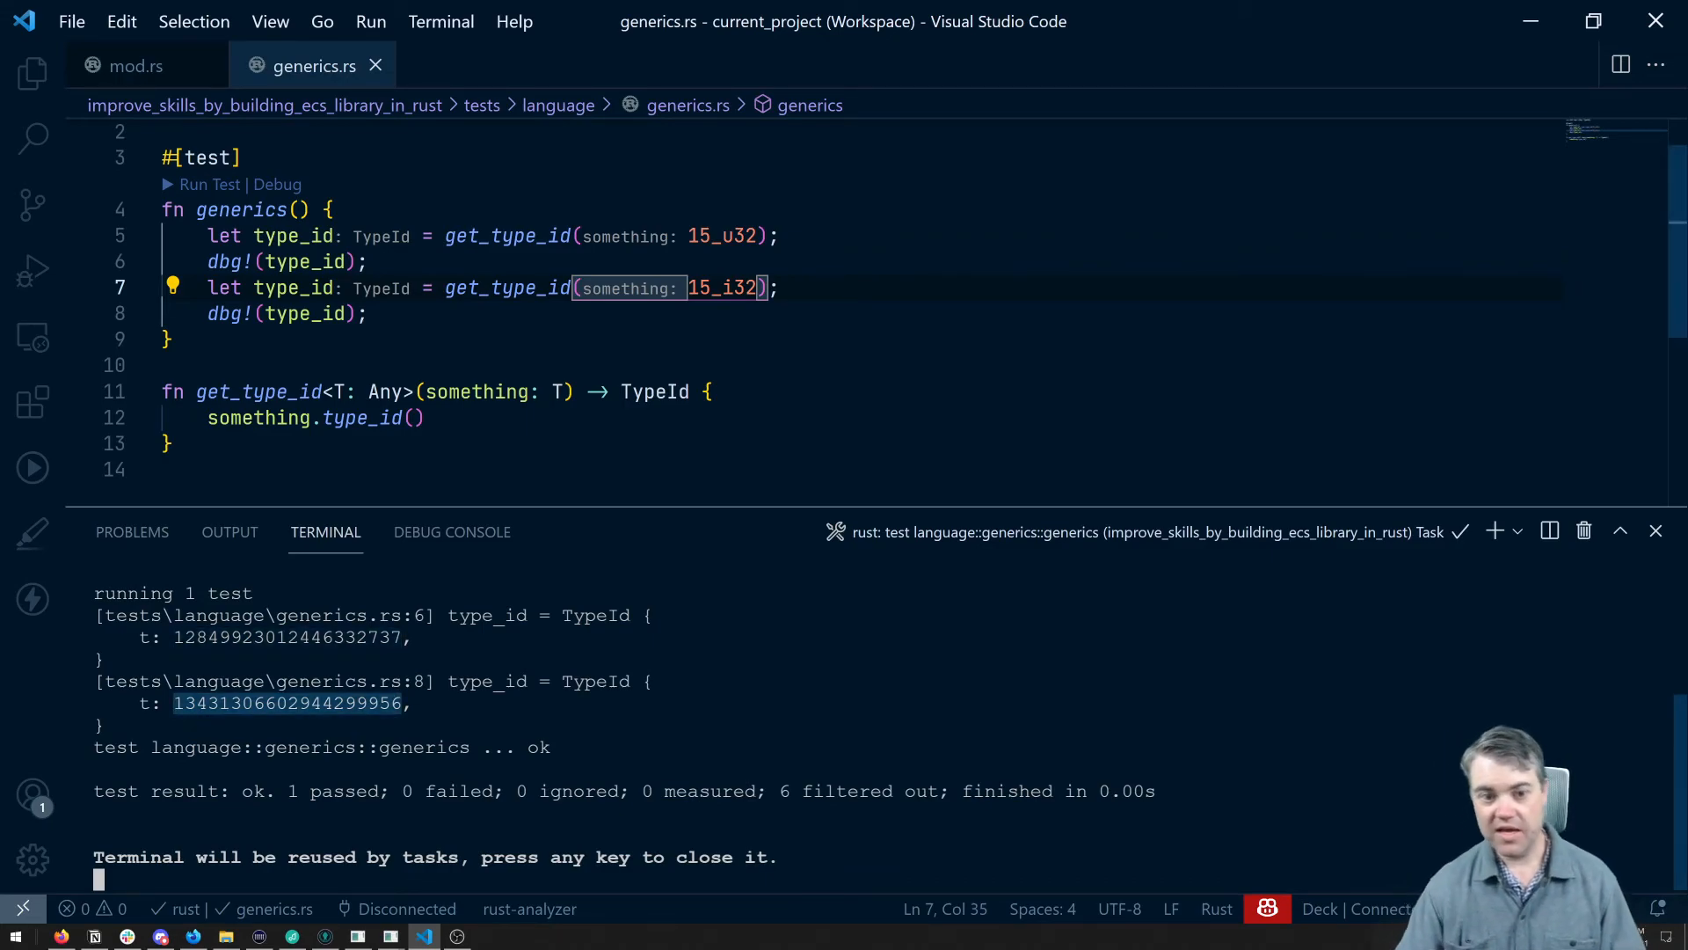
mouse_move(360, 418)
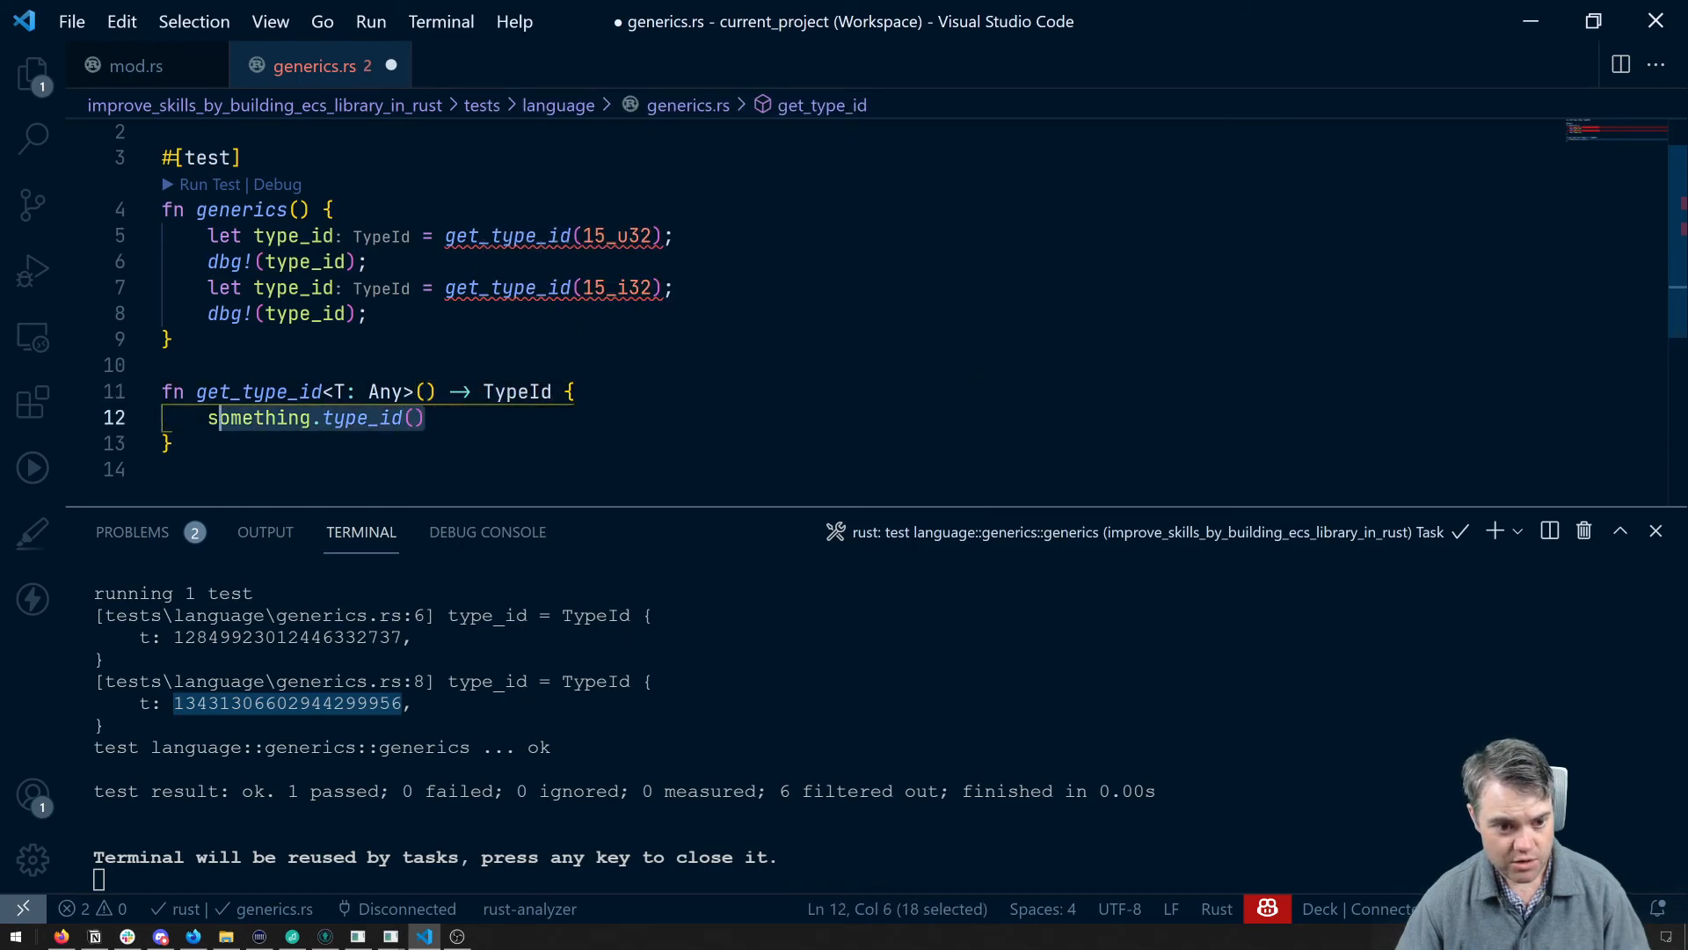
- Change get_type_id's body to TypeId::of::<T>() and remove the arguments from the test calls
text(TypeId::of)
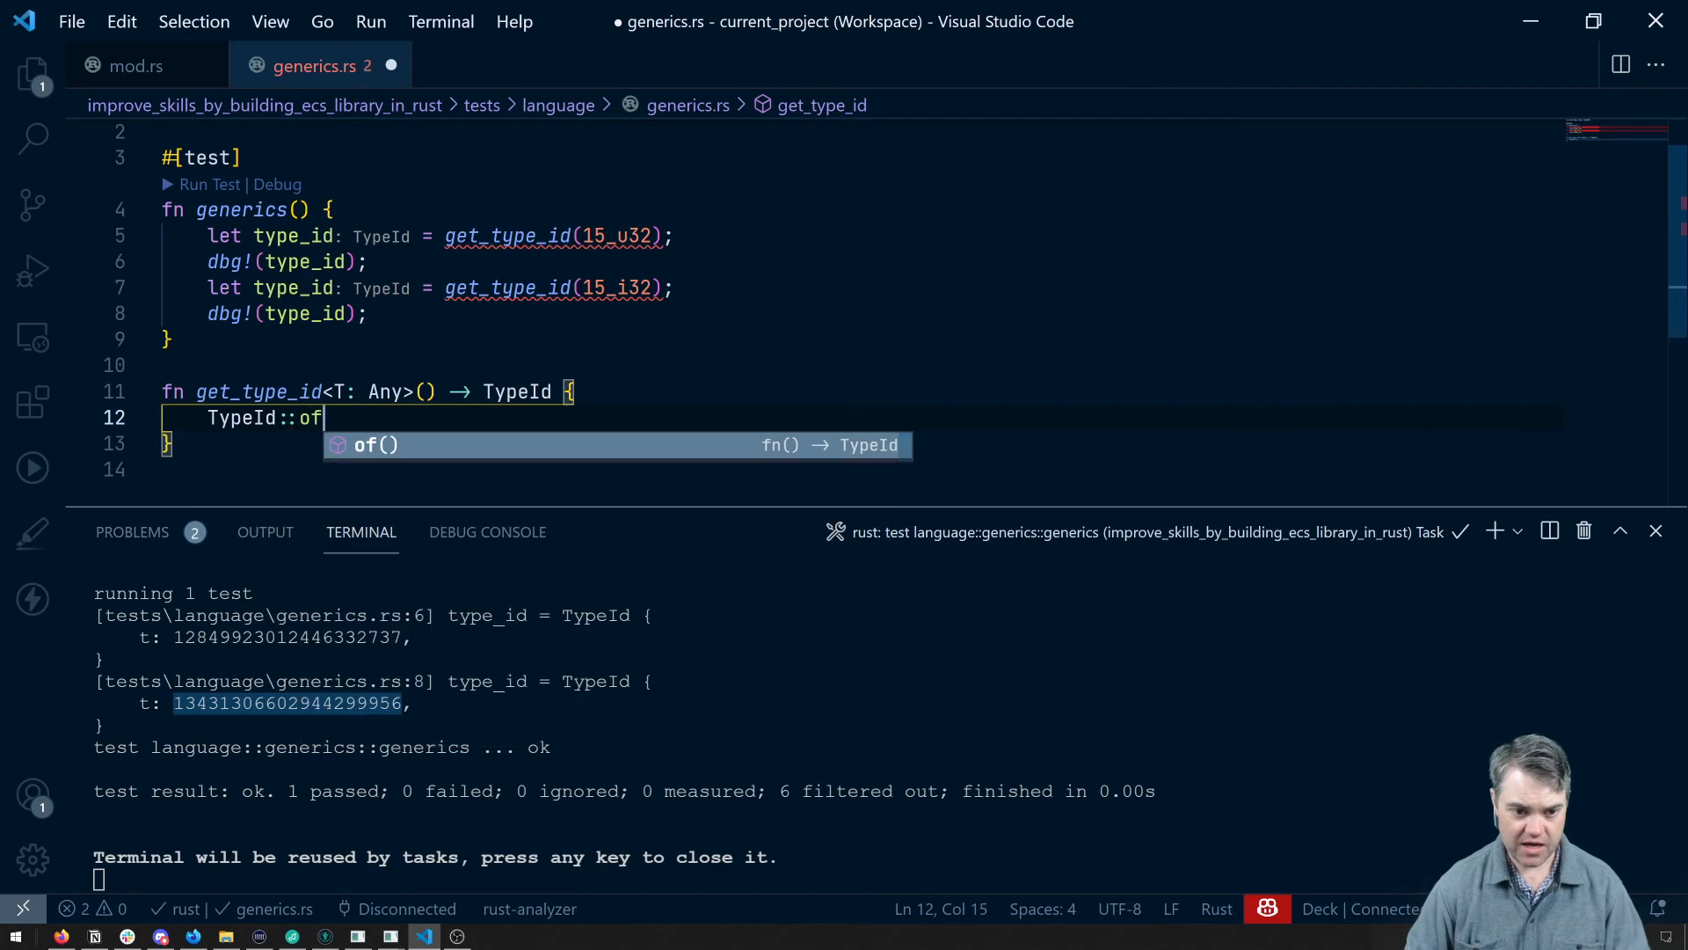
text(::)
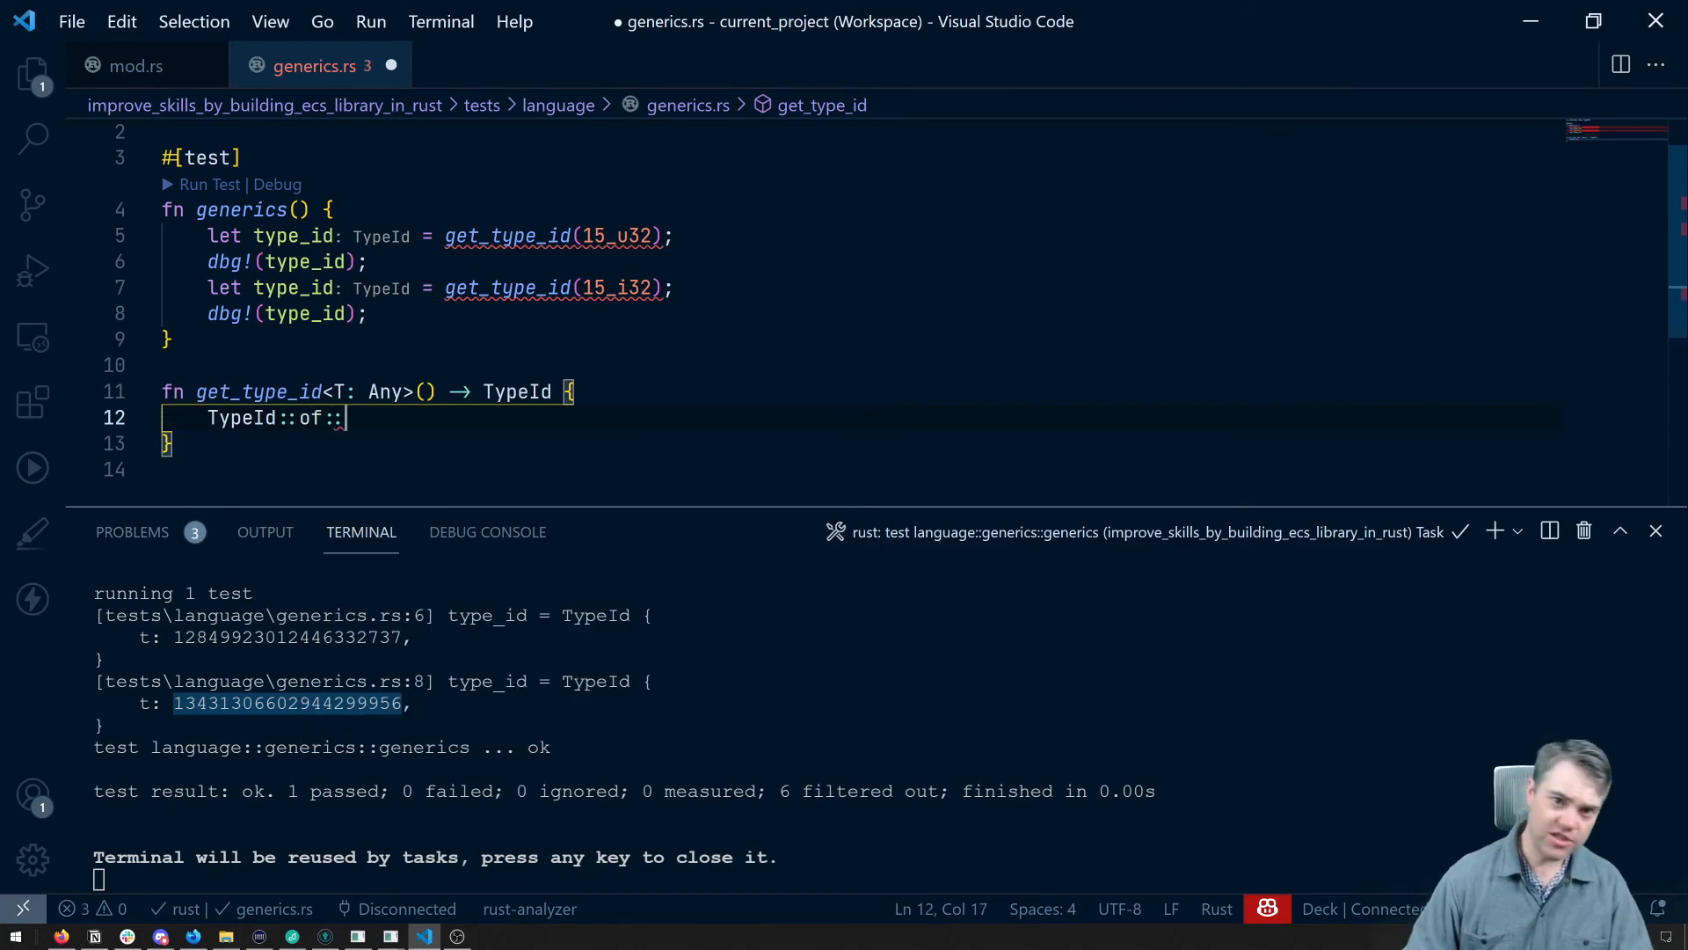
text(<T>()
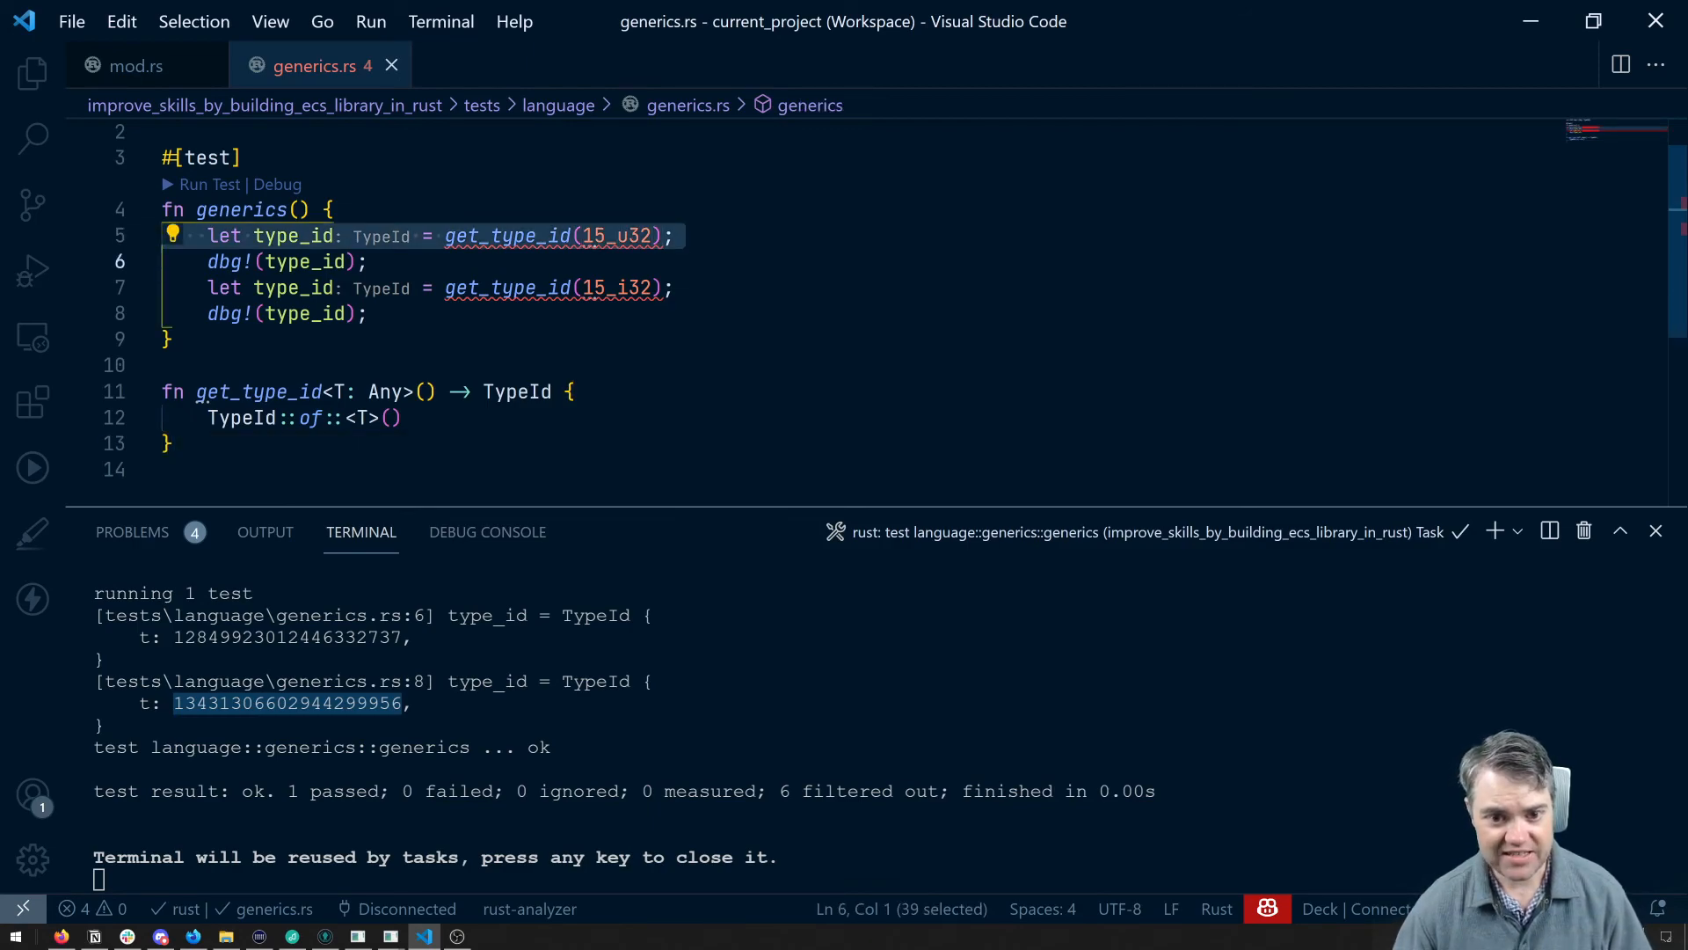
key(Delete)
text(::<>)
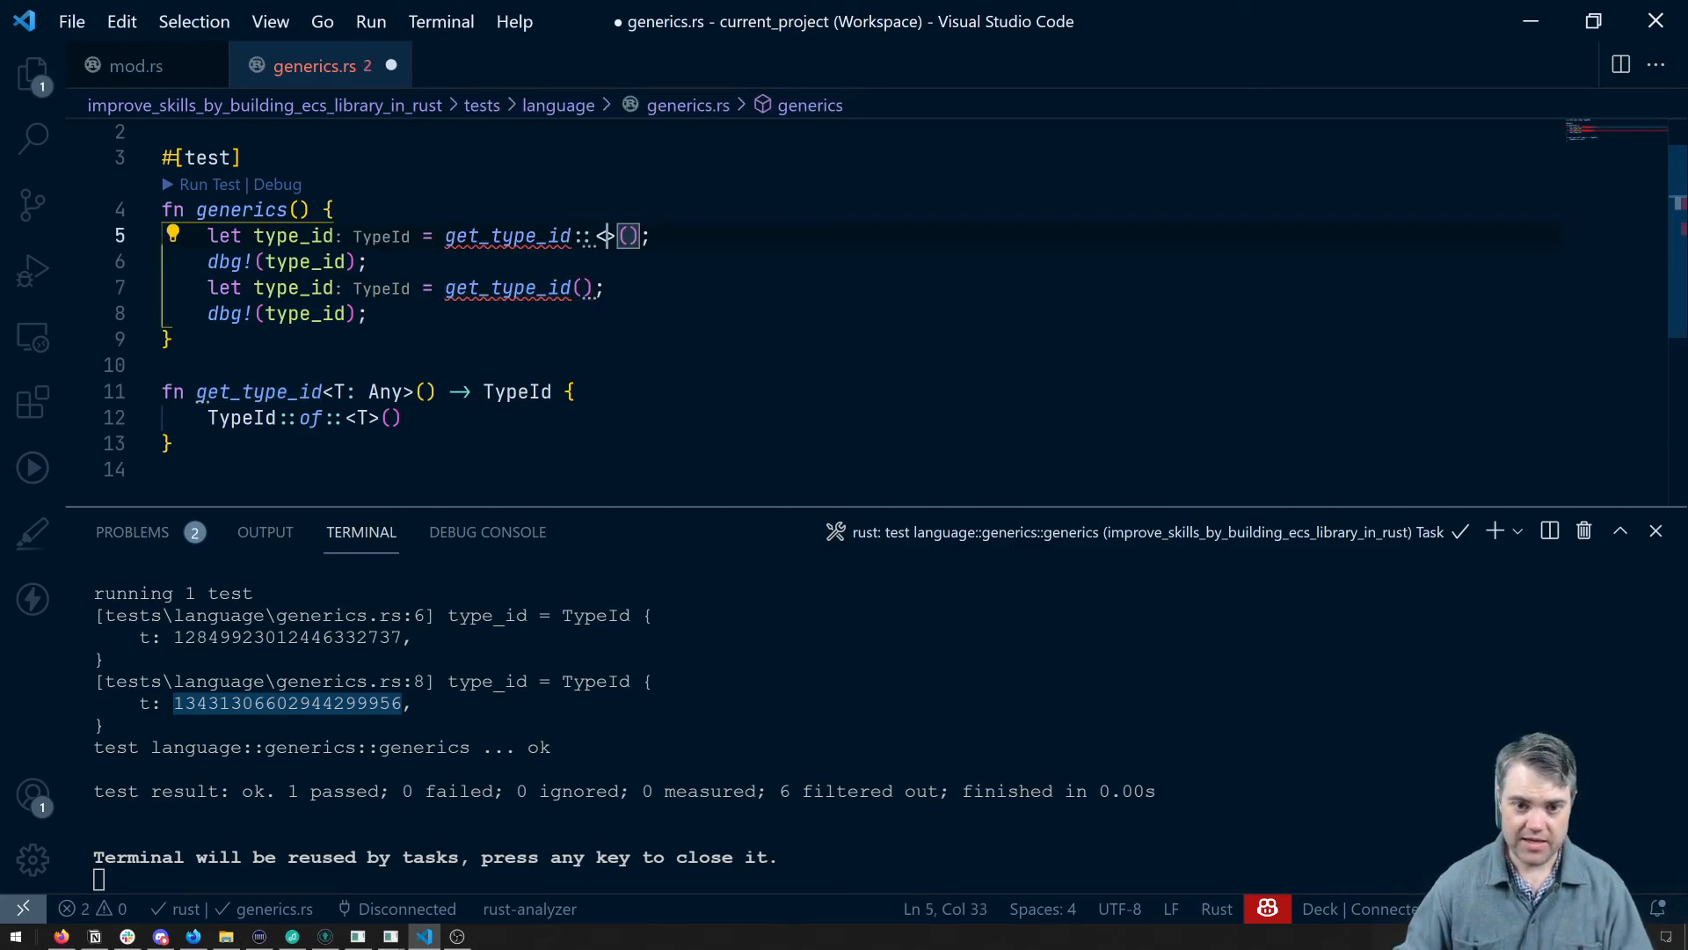
- Add turbofish types so the calls read get_type_id::<u32>() and get_type_id::<i32>()
text(u32)
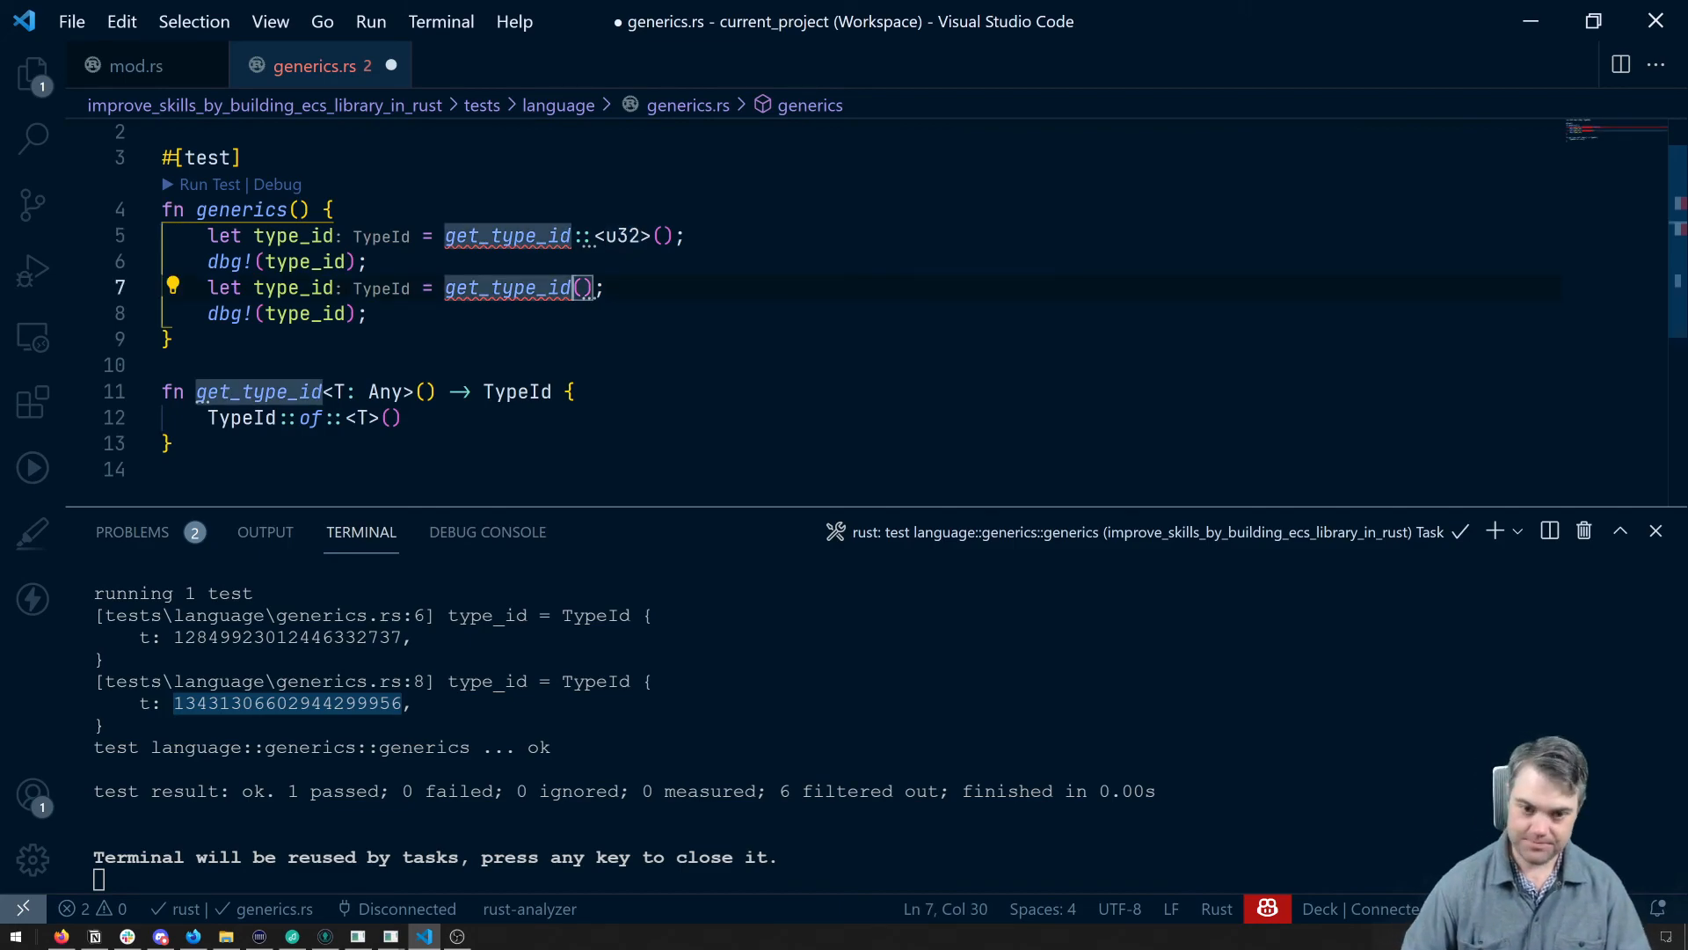
text(::<>)
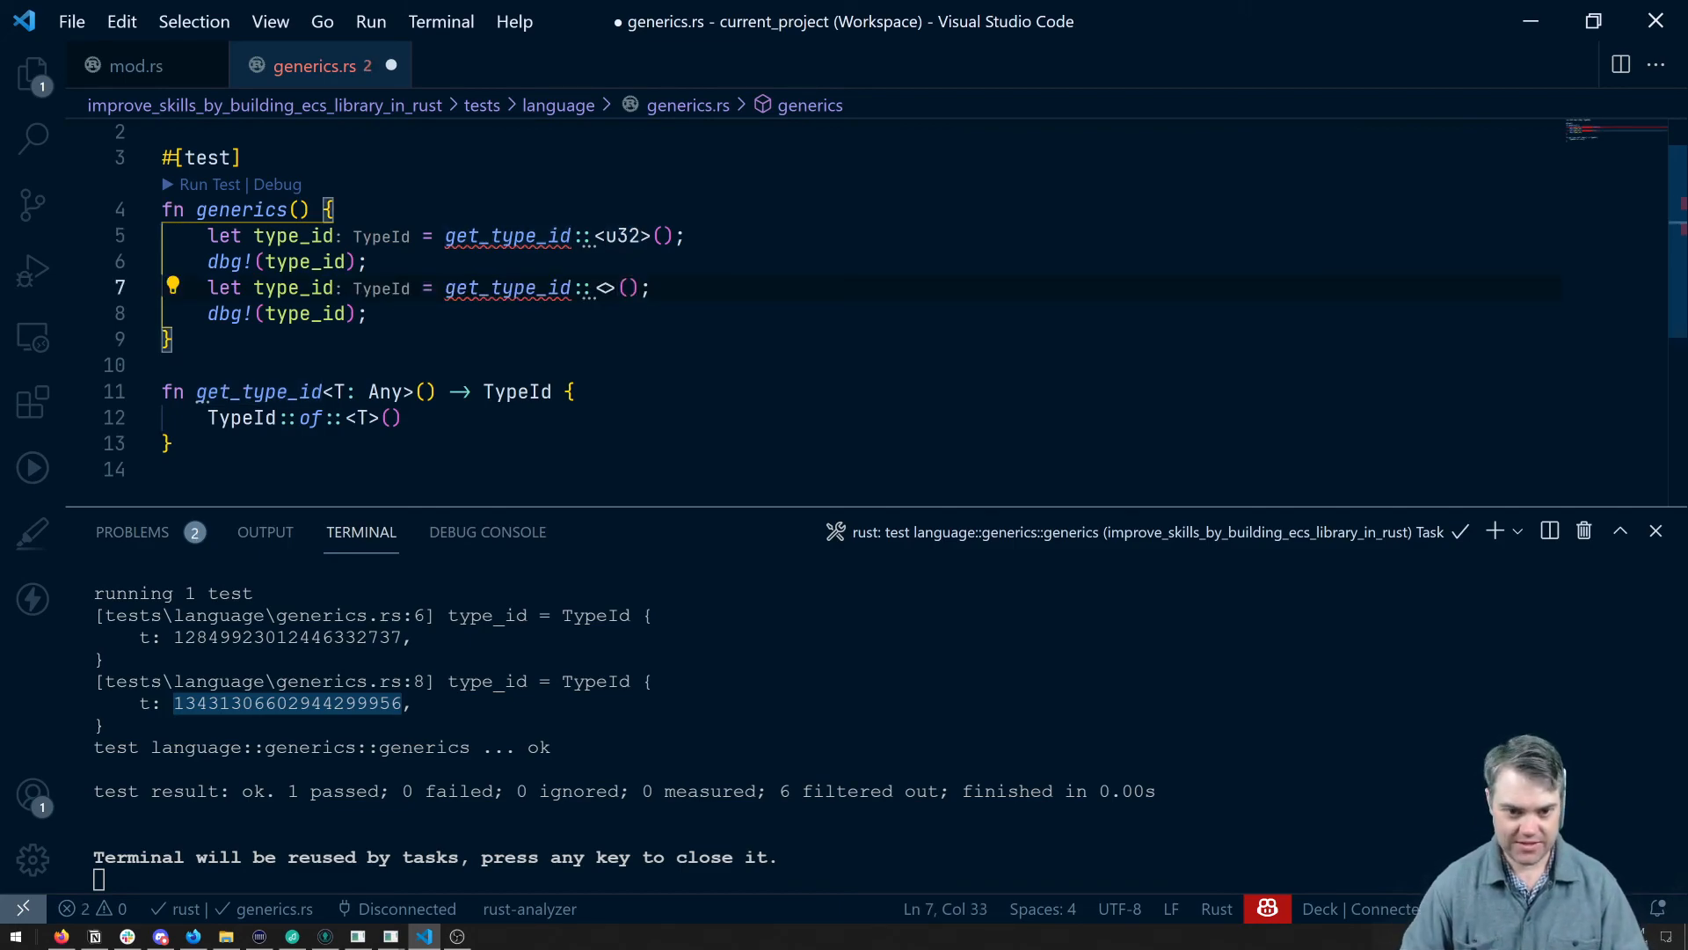
text(i32)
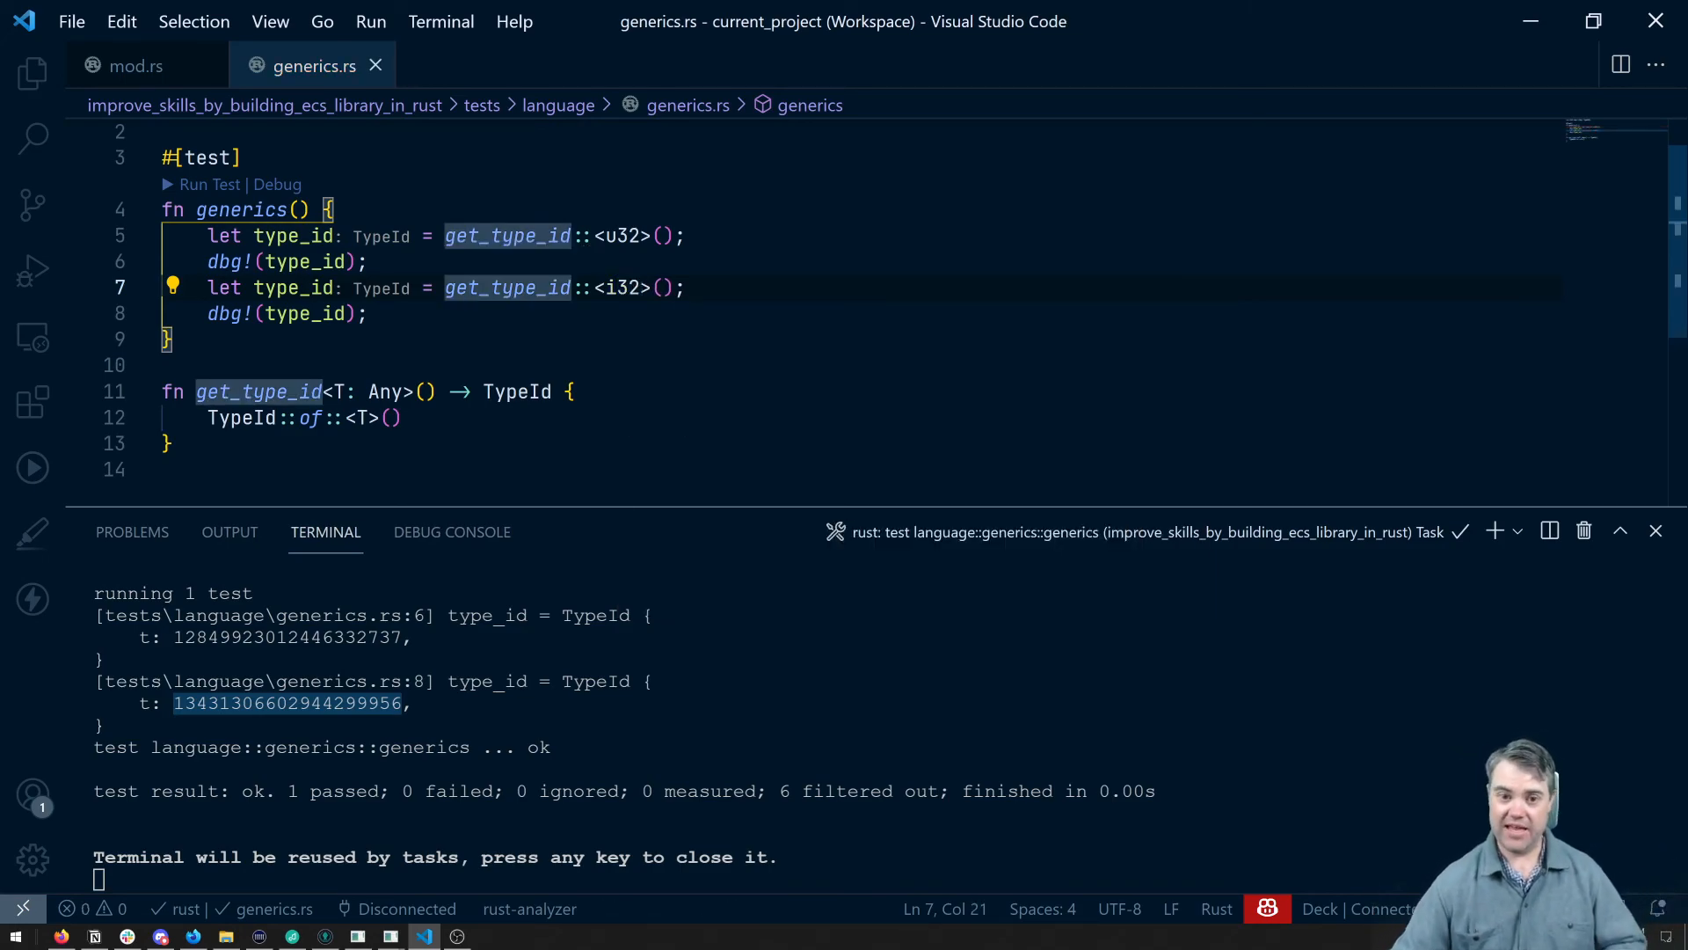
mouse_move(506, 236)
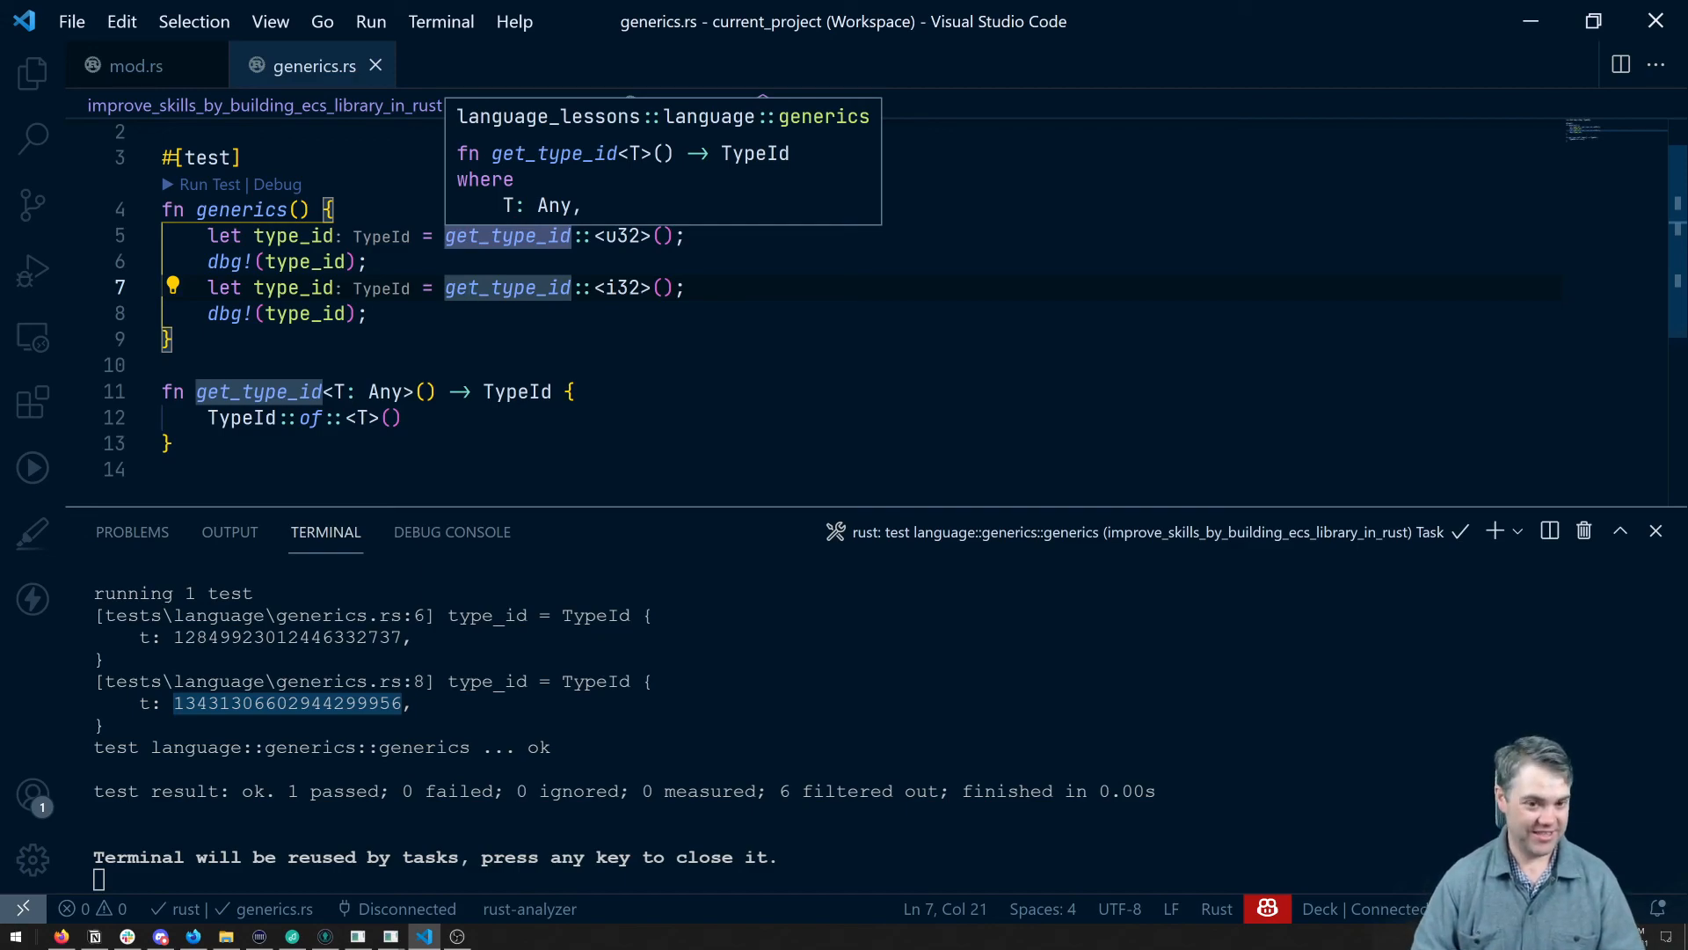
- Rerun the generics test so cargo test executes in the terminal
click(203, 184)
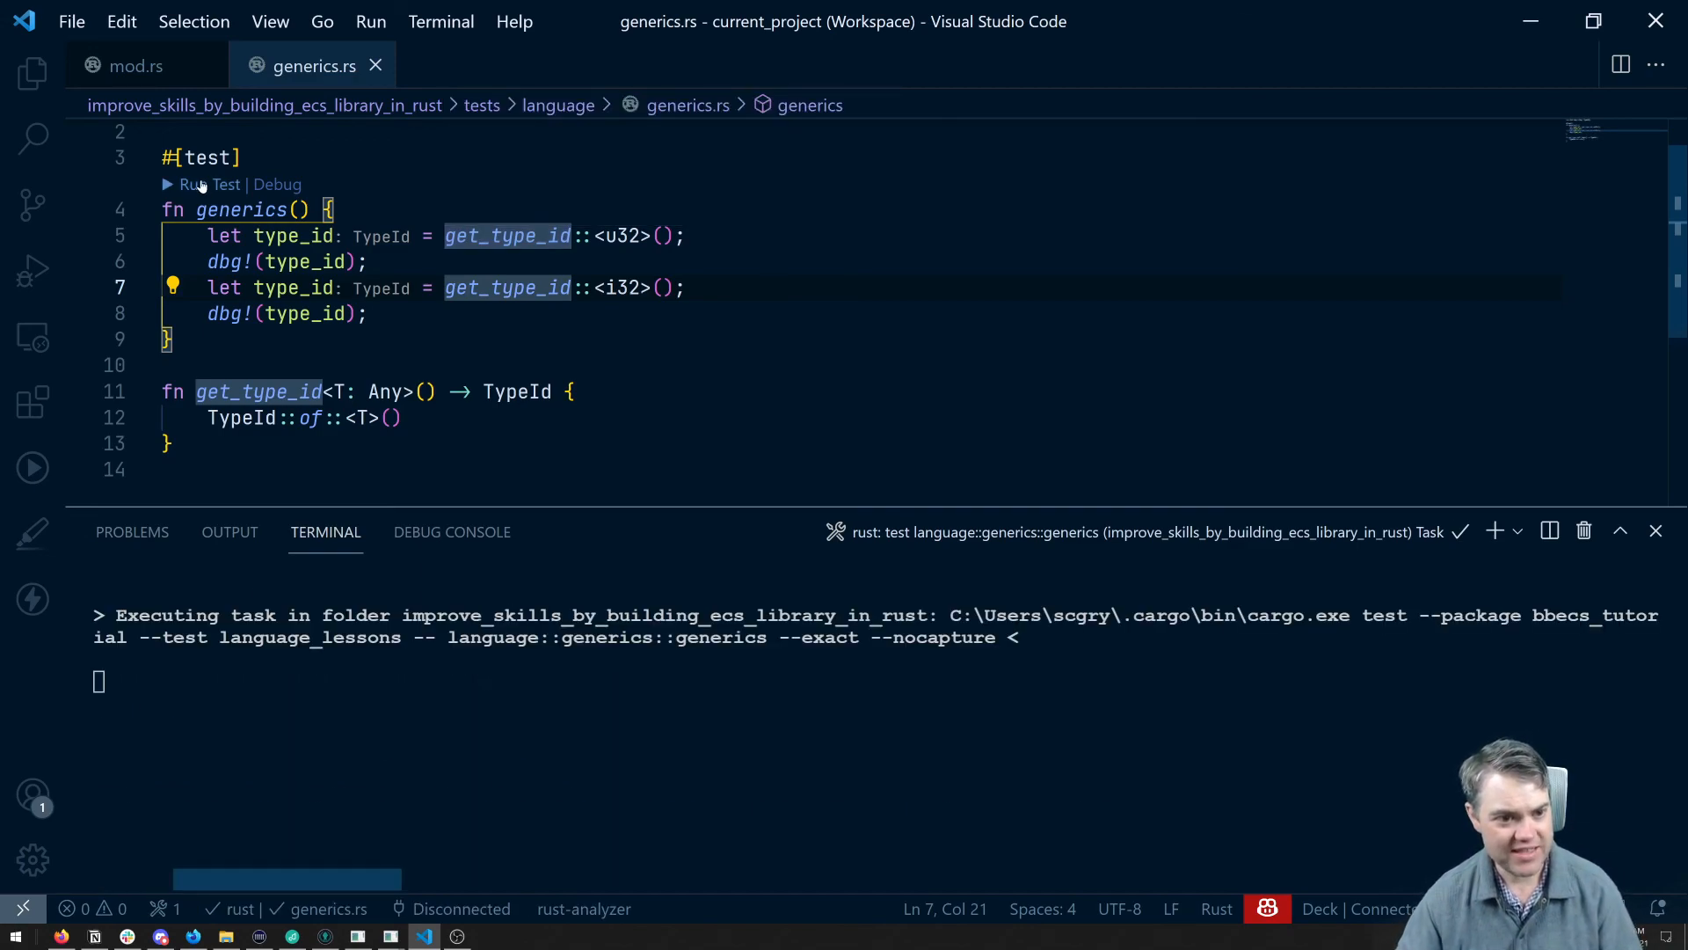